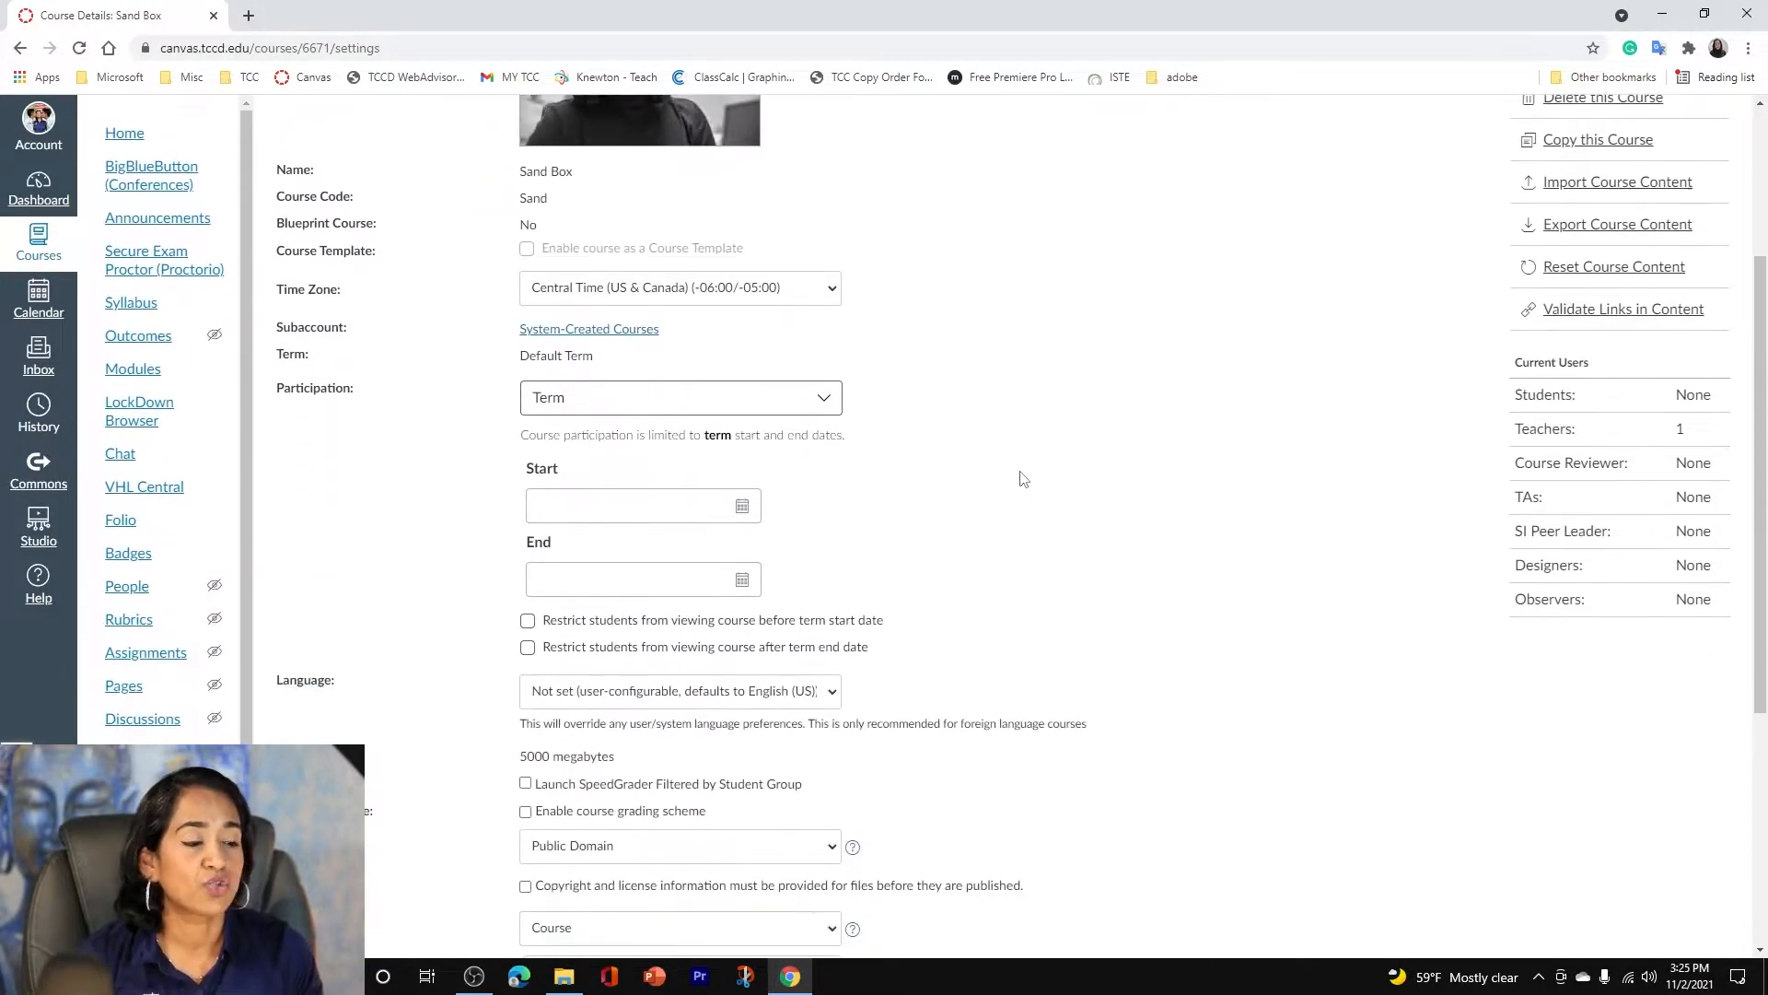
Check 'Enable course grading scheme' in the Sand Box course settings.
{"action": "scroll", "scroll_direction": "up", "scroll_amount": 3}
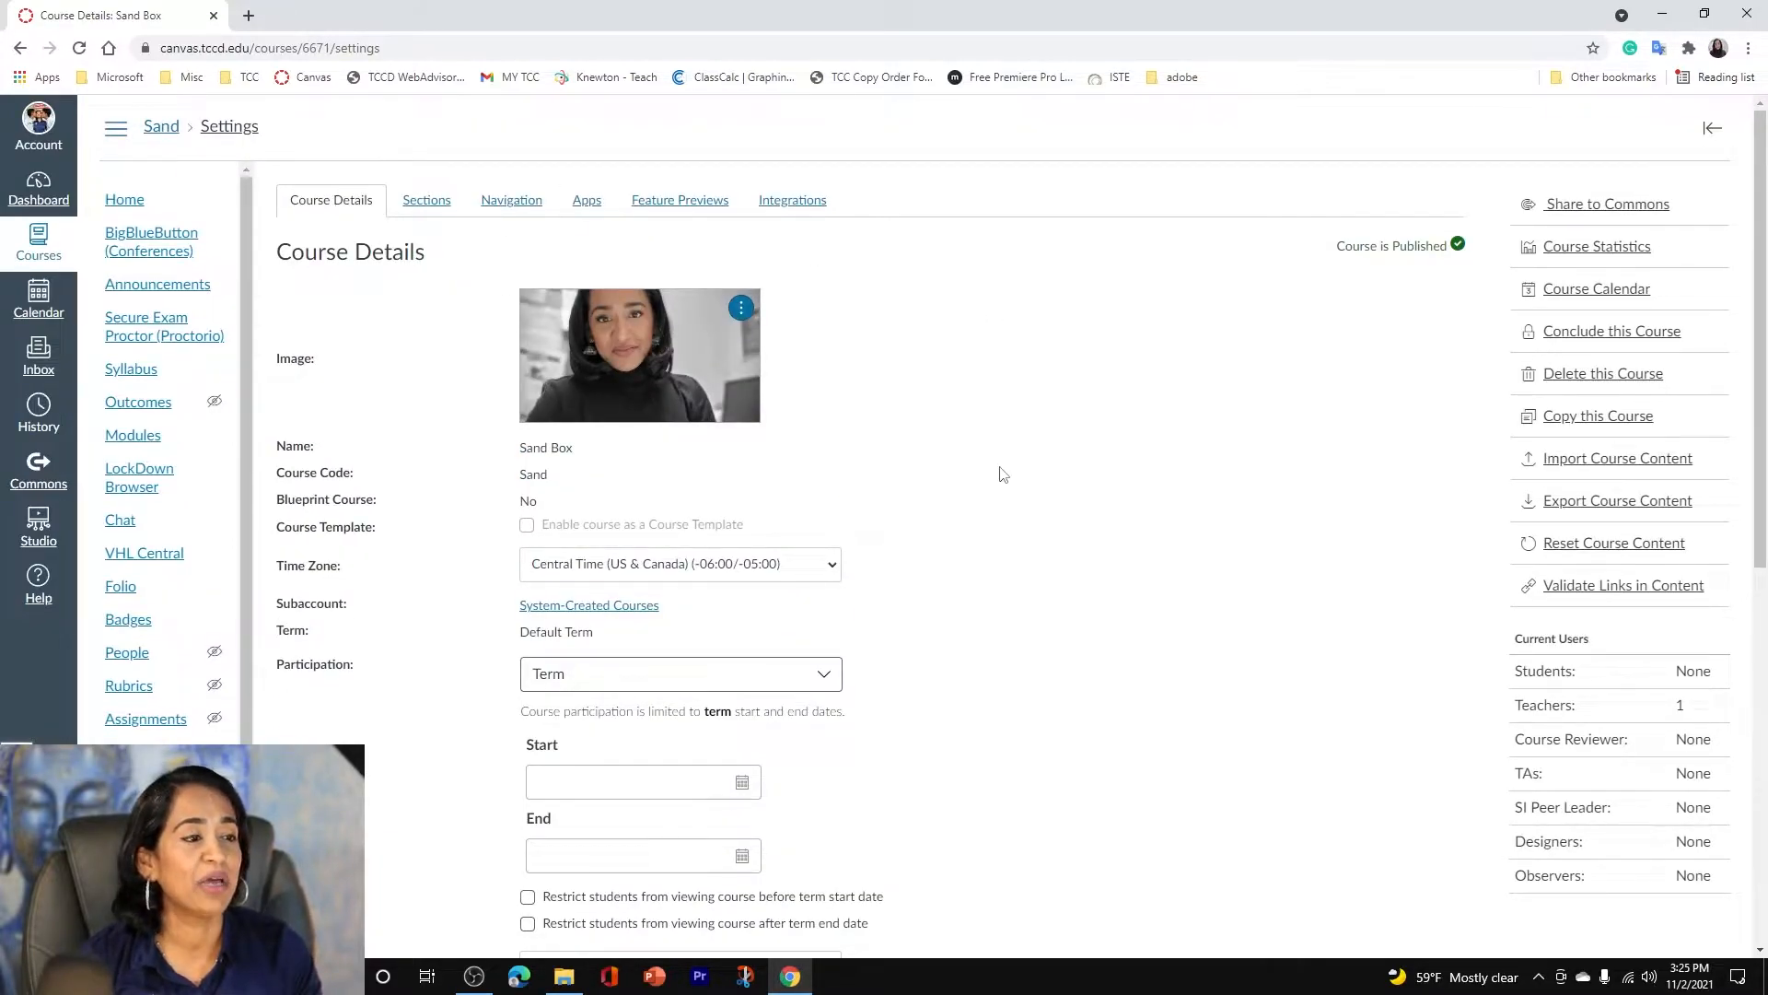
{"action": "scroll", "scroll_direction": "down", "scroll_amount": 3}
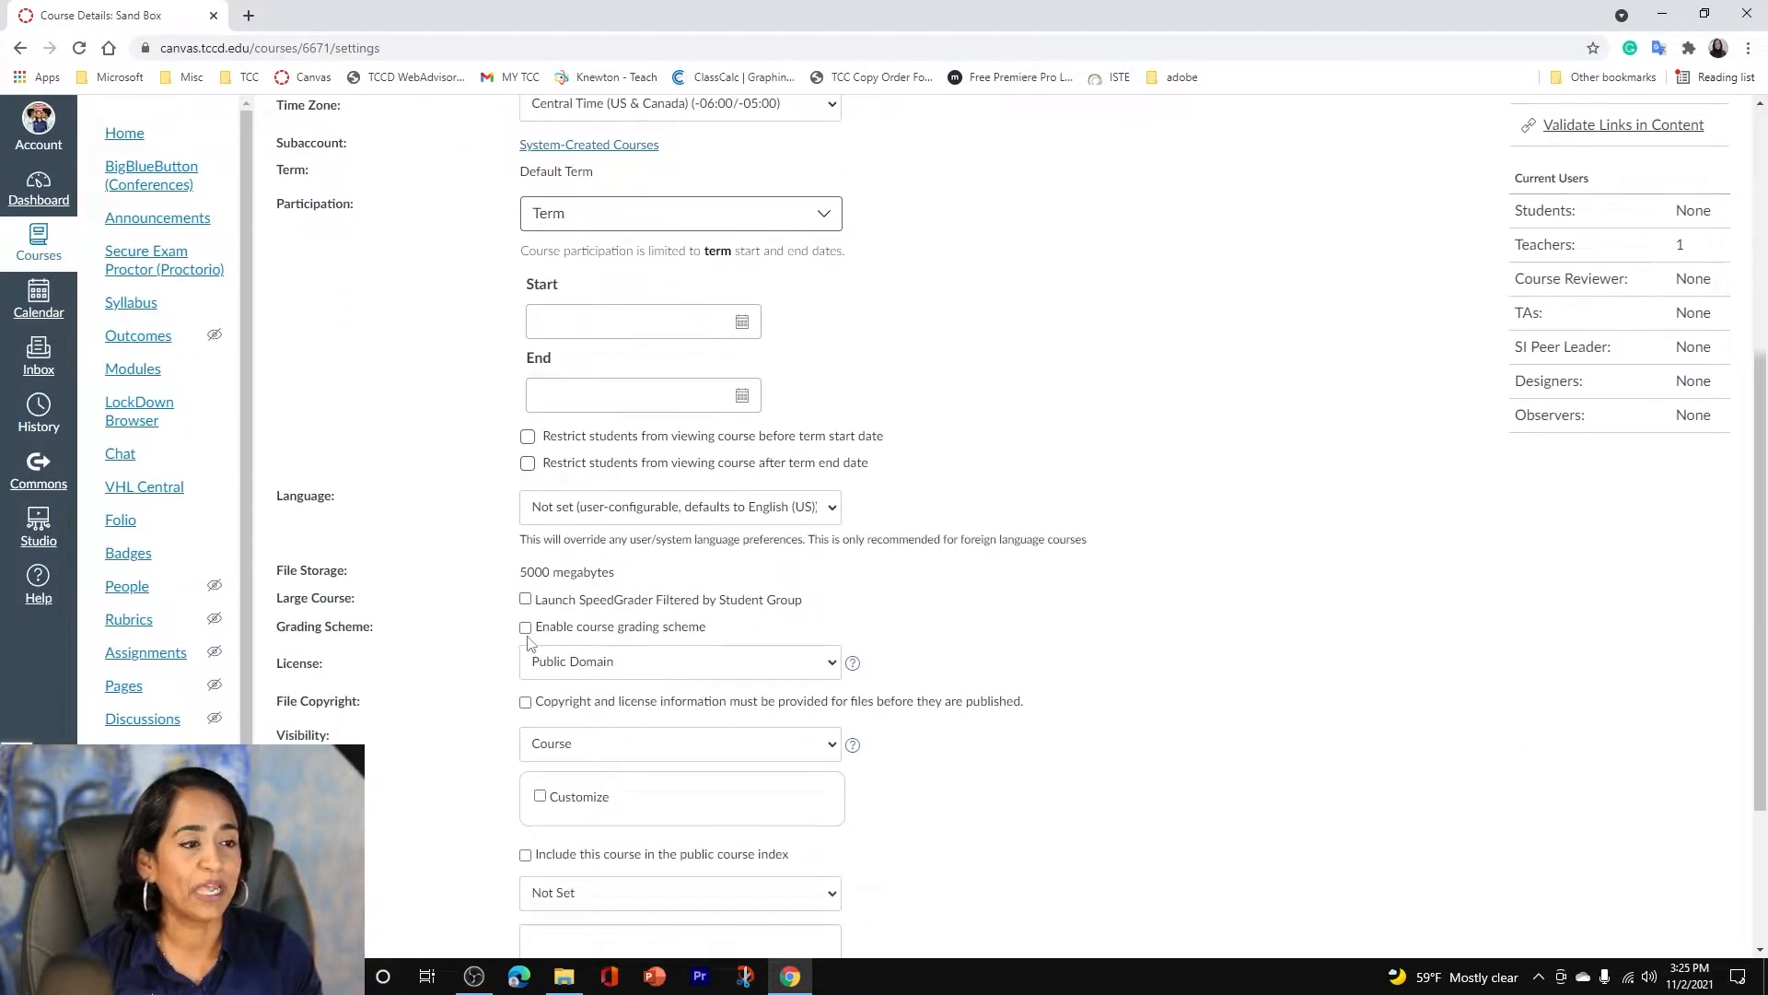
{"action": "left_click", "coordinate": [524, 626]}
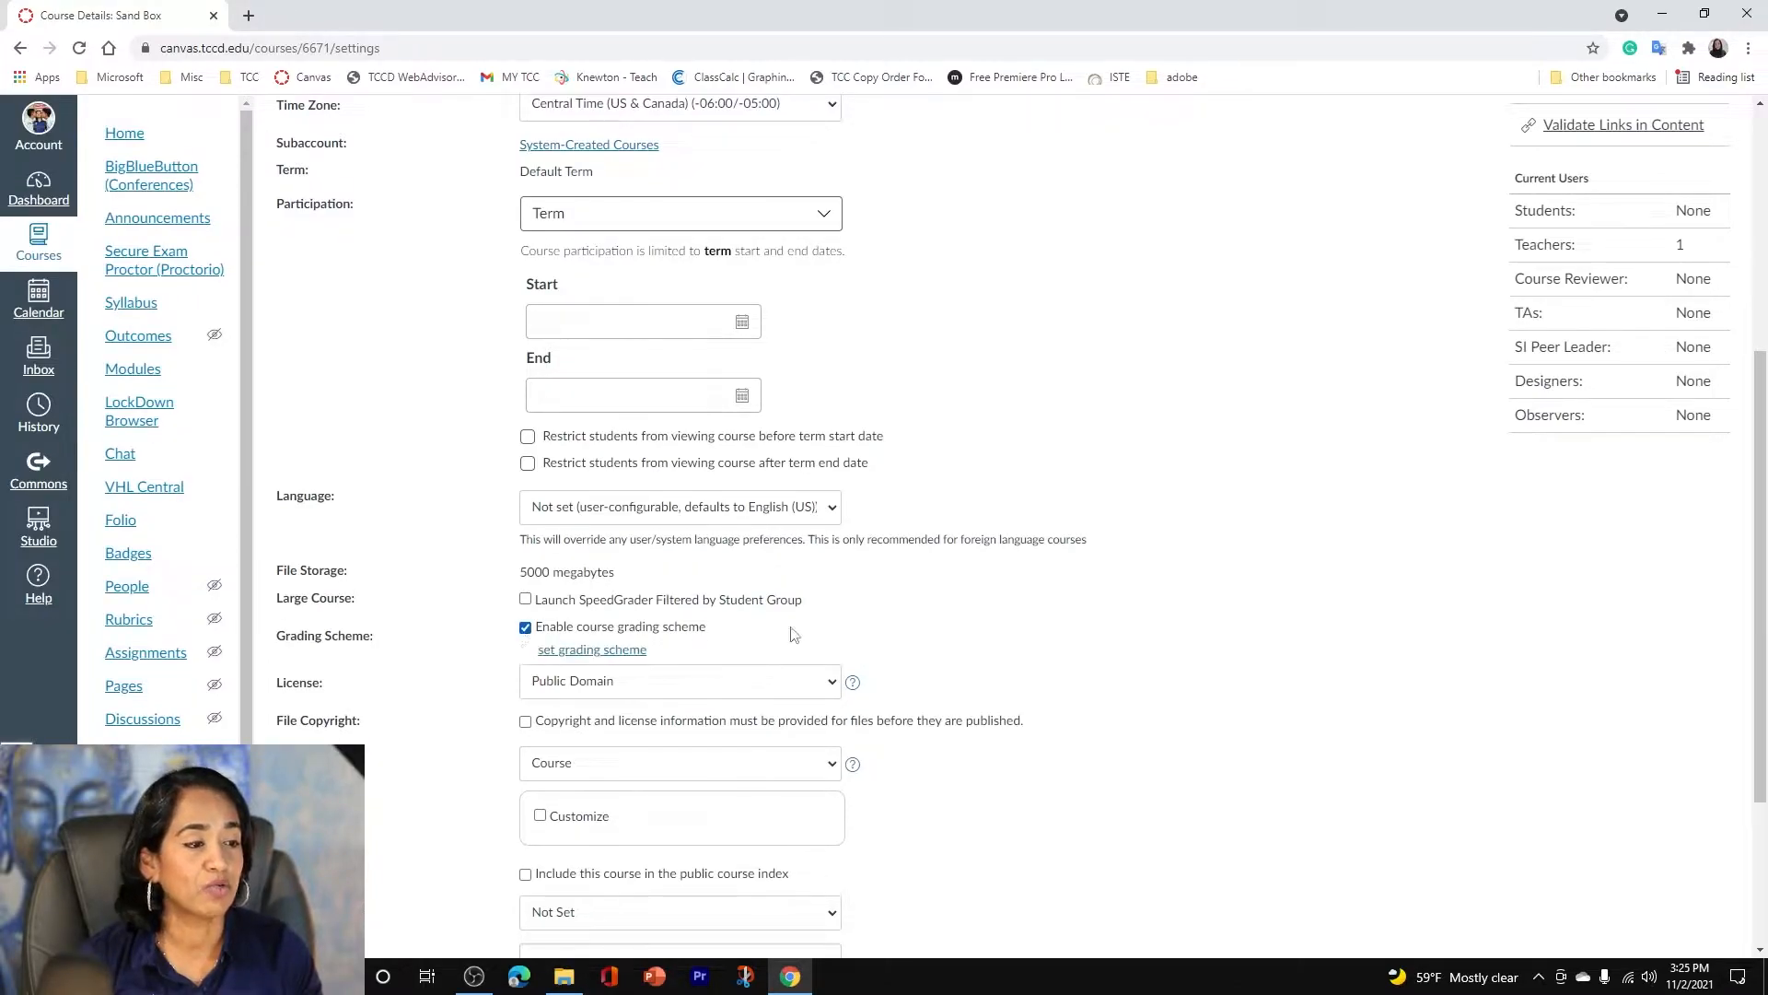
{"action": "scroll", "scroll_direction": "down", "scroll_amount": 3}
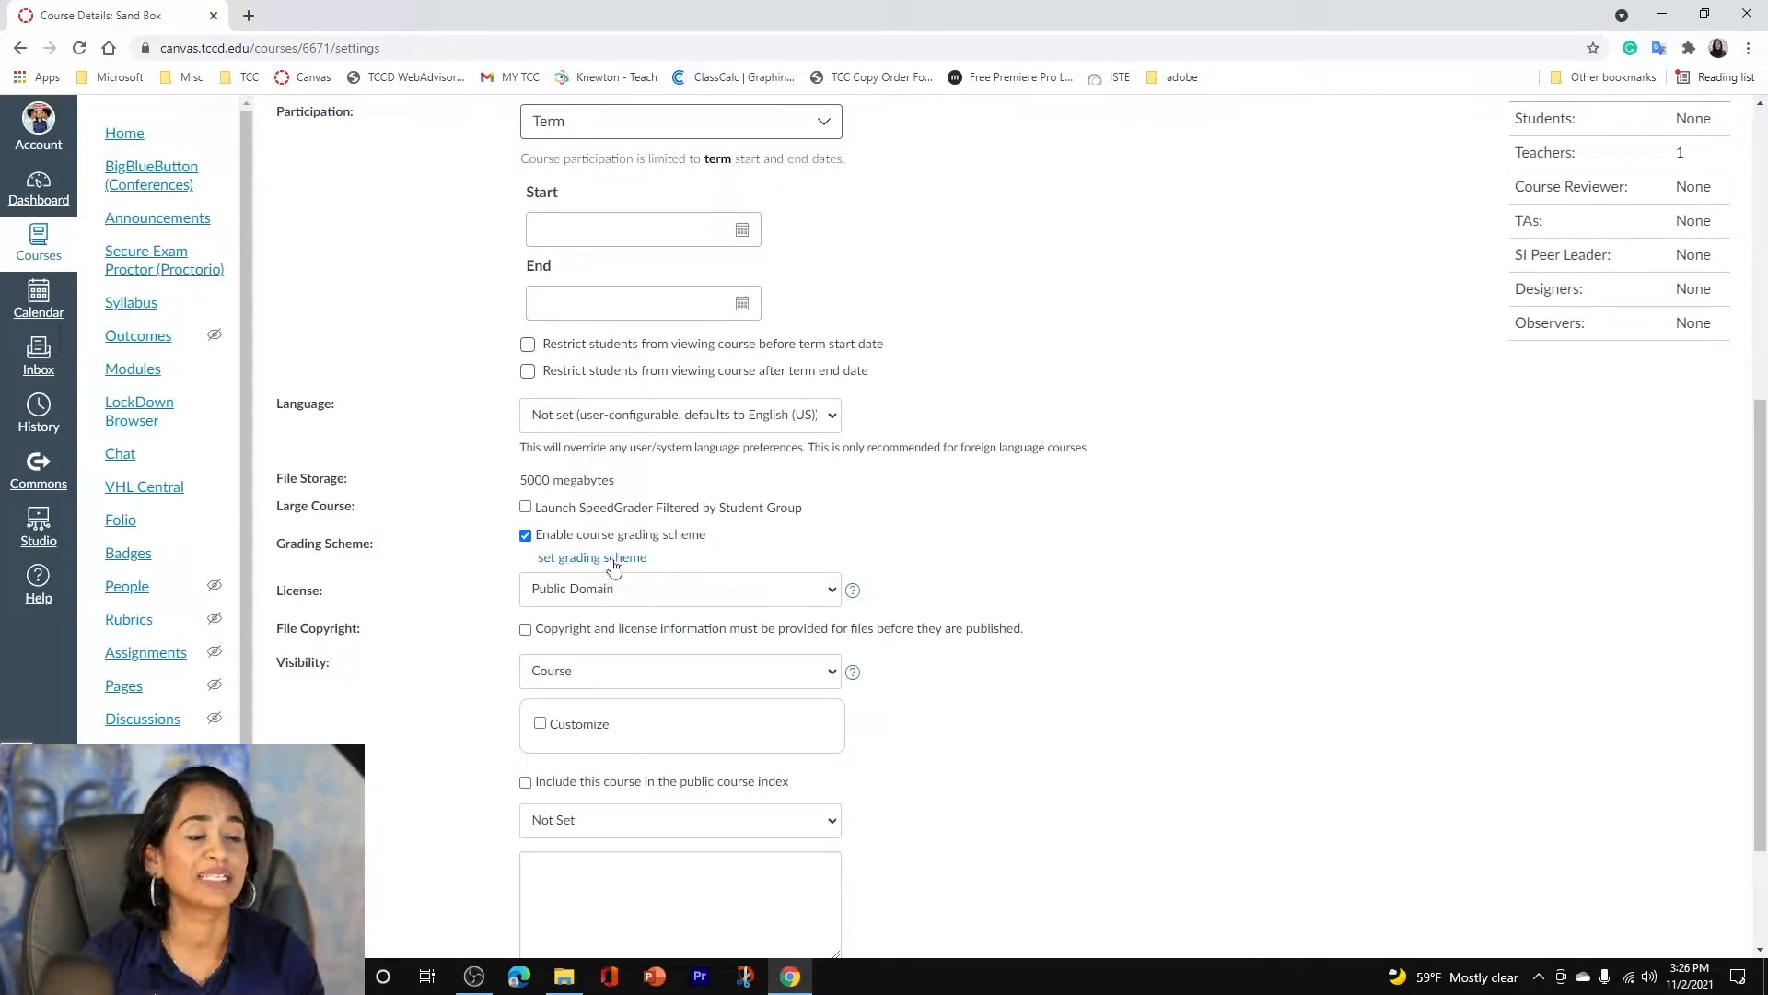
Edit the grading scheme to drop +/- rows, with A–D cutoffs 89.5, 79.5, 69.5, 59.5.
{"action": "left_click", "coordinate": [592, 557]}
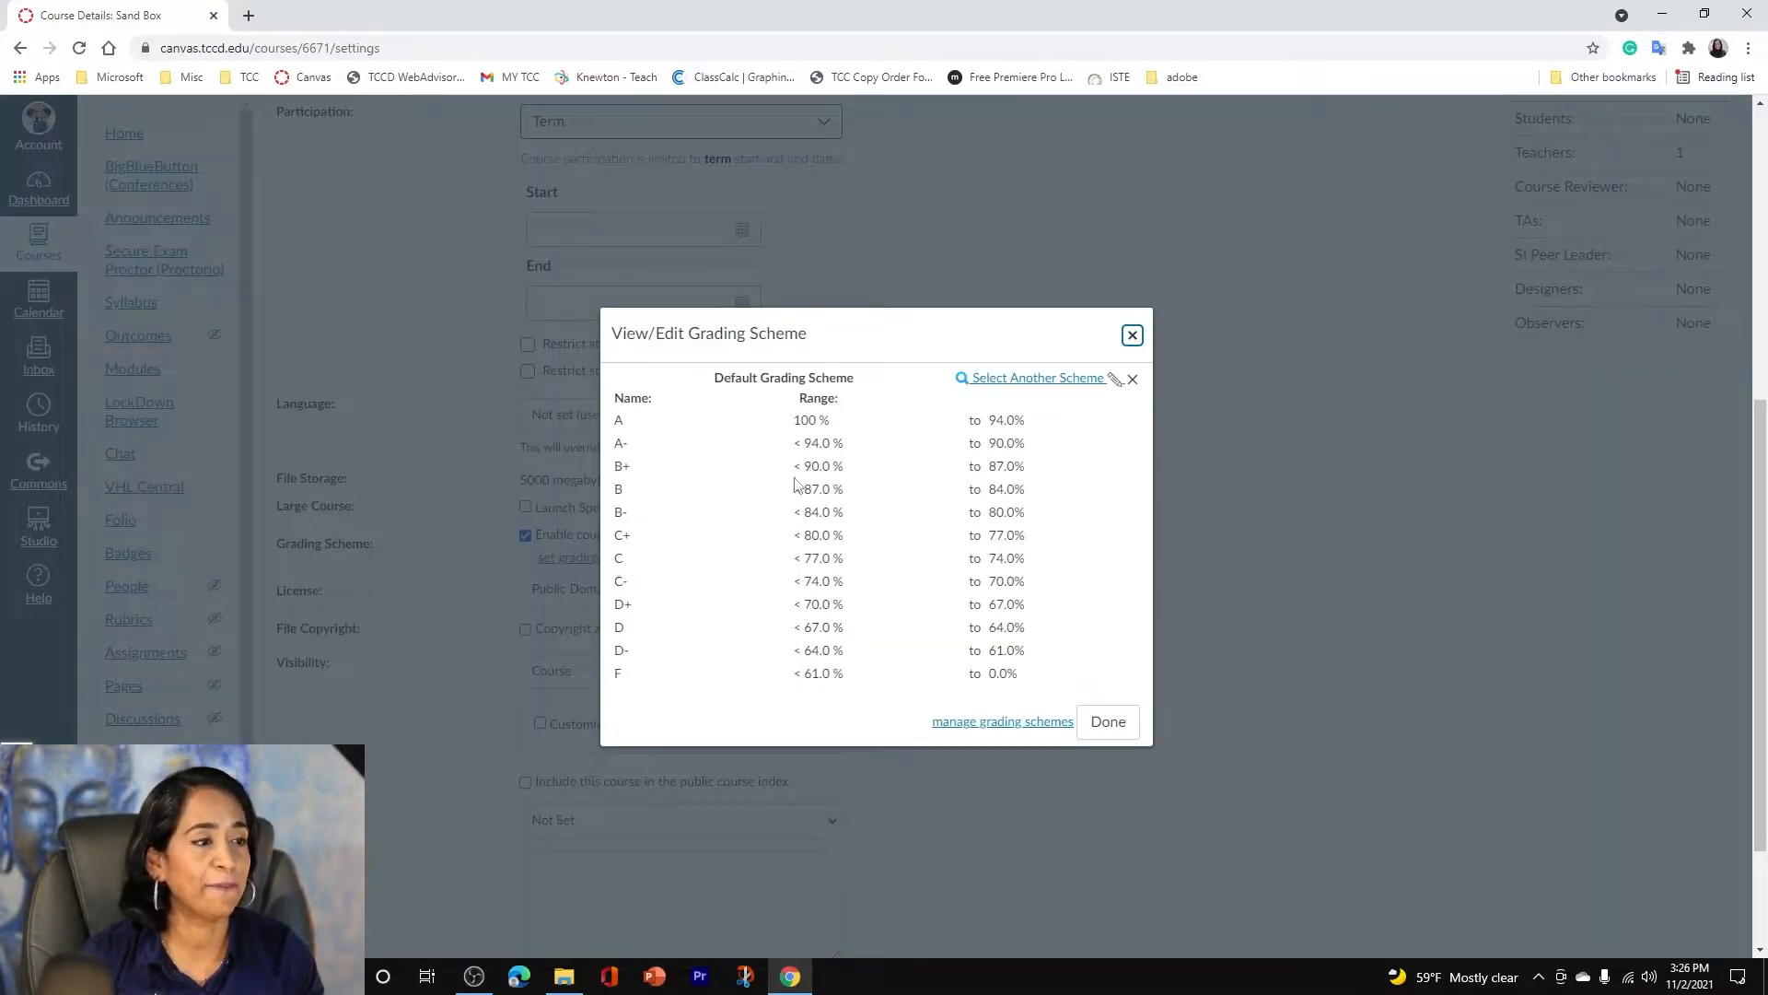
{"action": "mouse_move", "coordinate": [677, 523]}
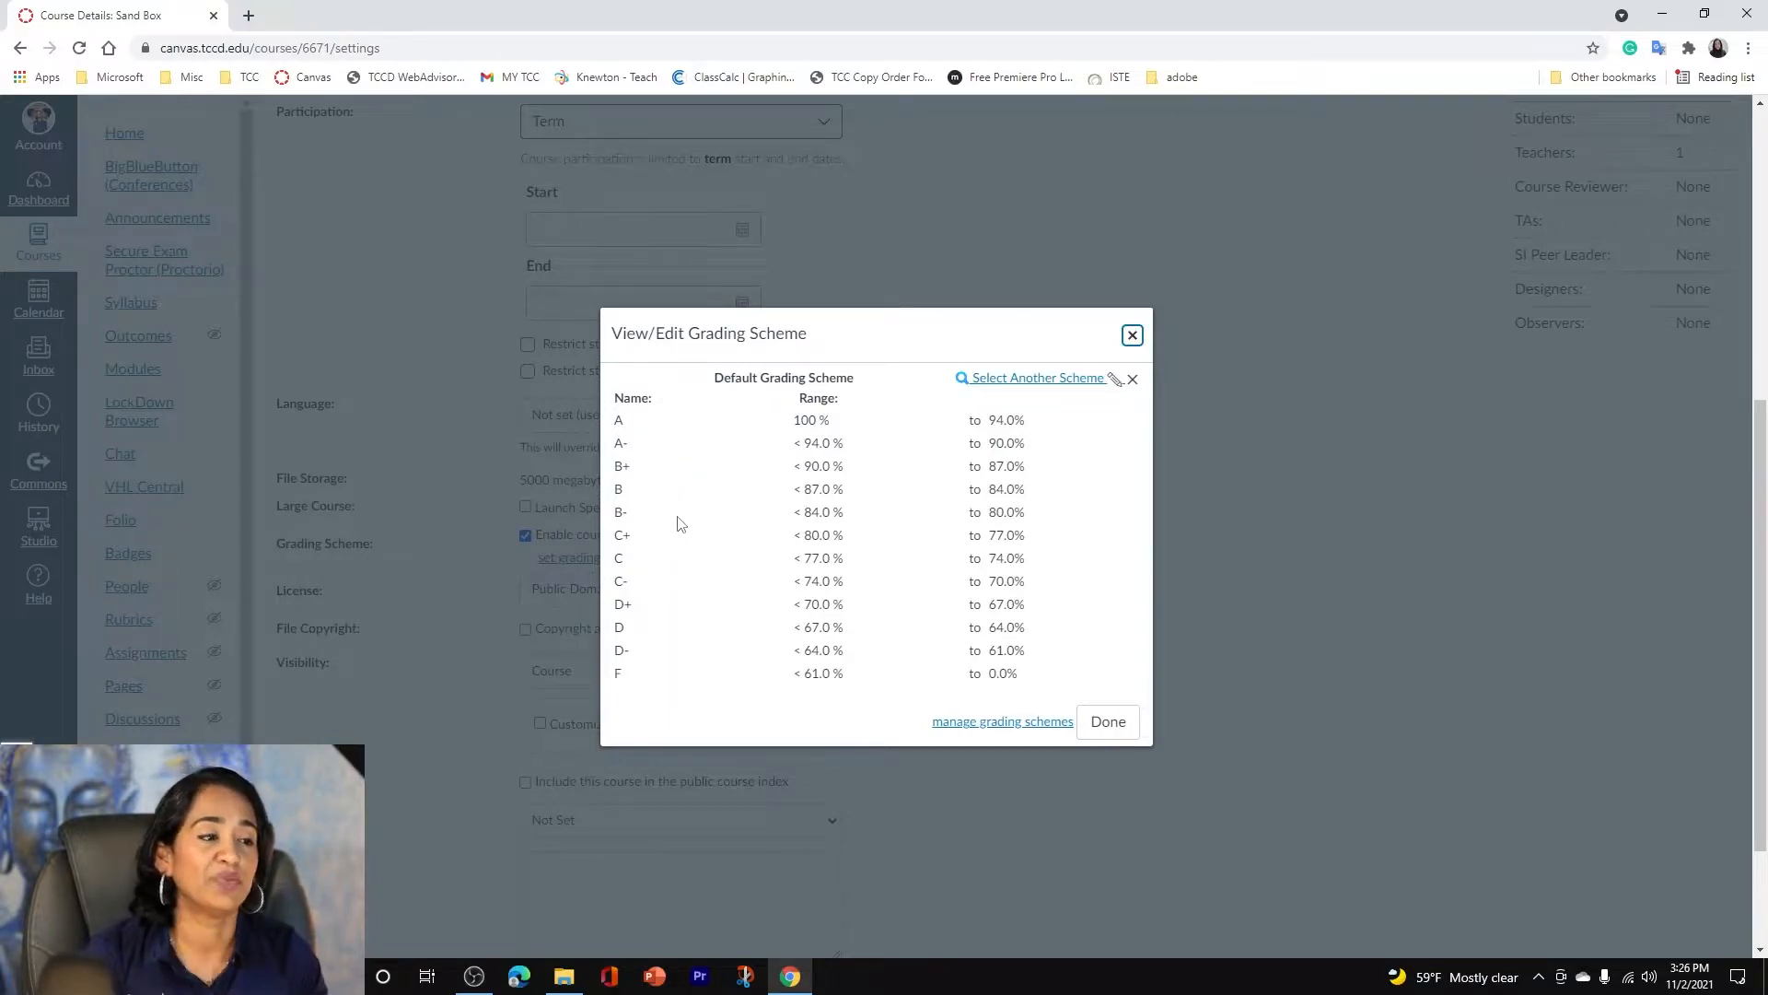
{"action": "mouse_move", "coordinate": [685, 578]}
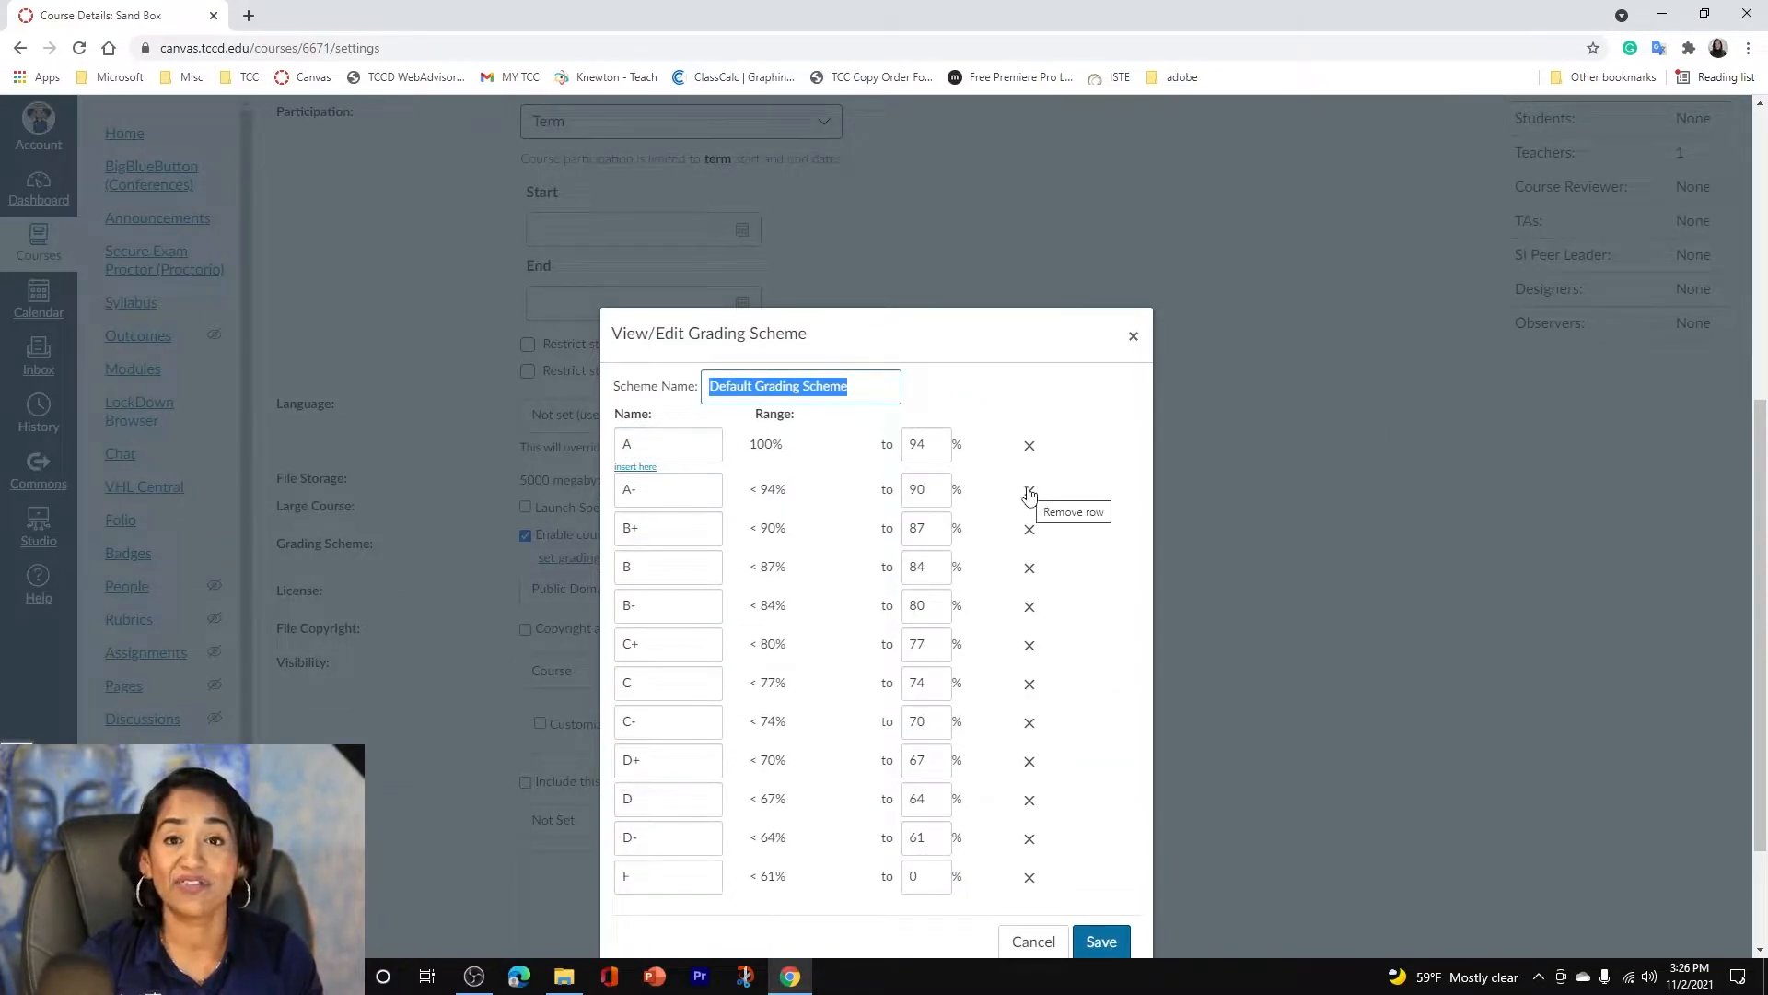
{"action": "left_click", "coordinate": [1028, 488]}
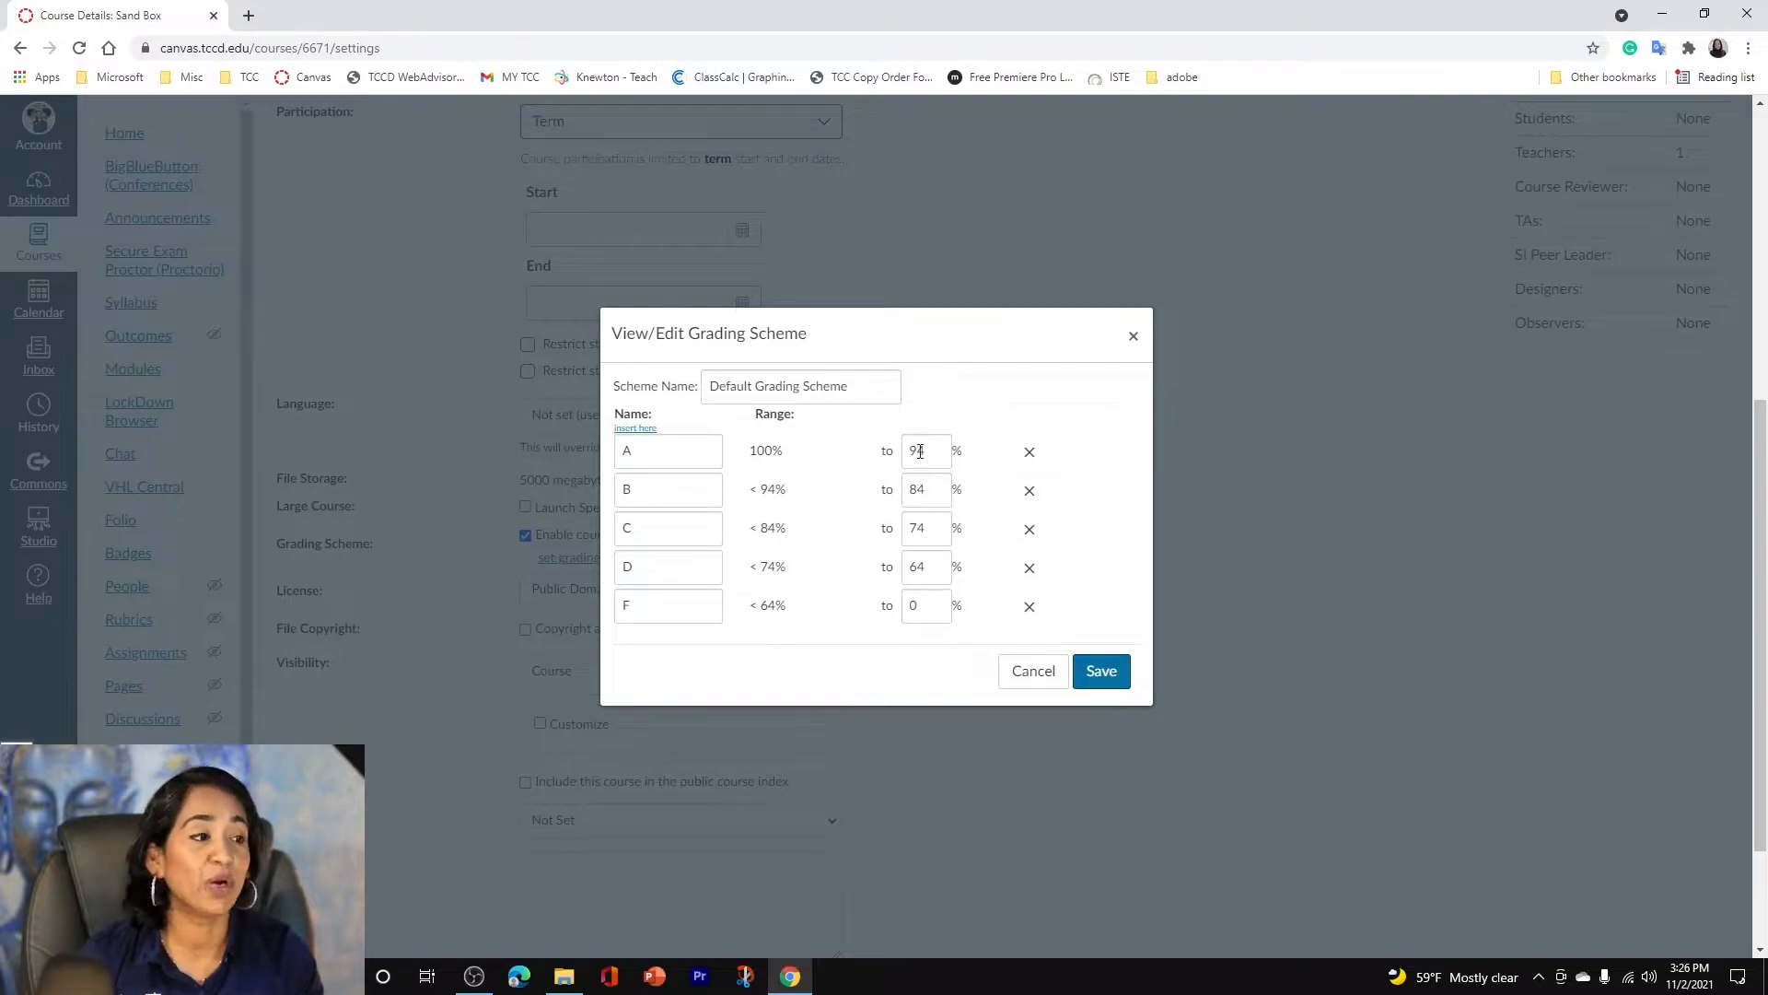
{"action": "type", "text": "4"}
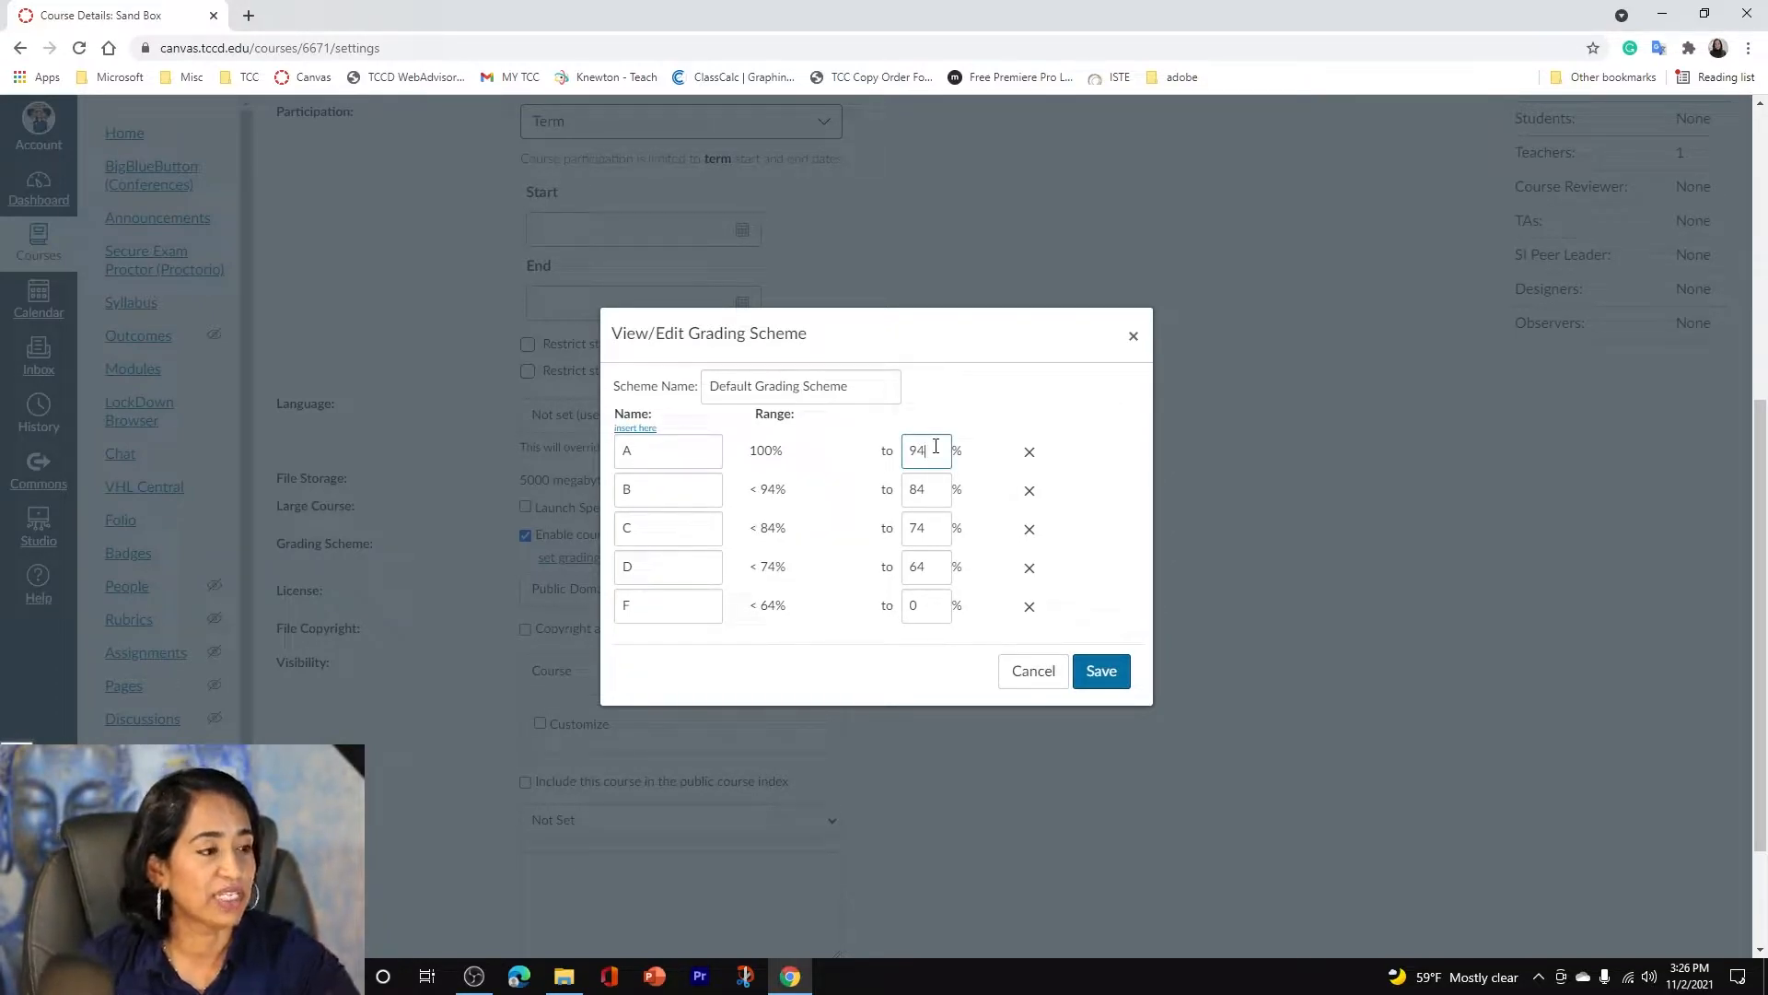
{"action": "type", "text": "89.5"}
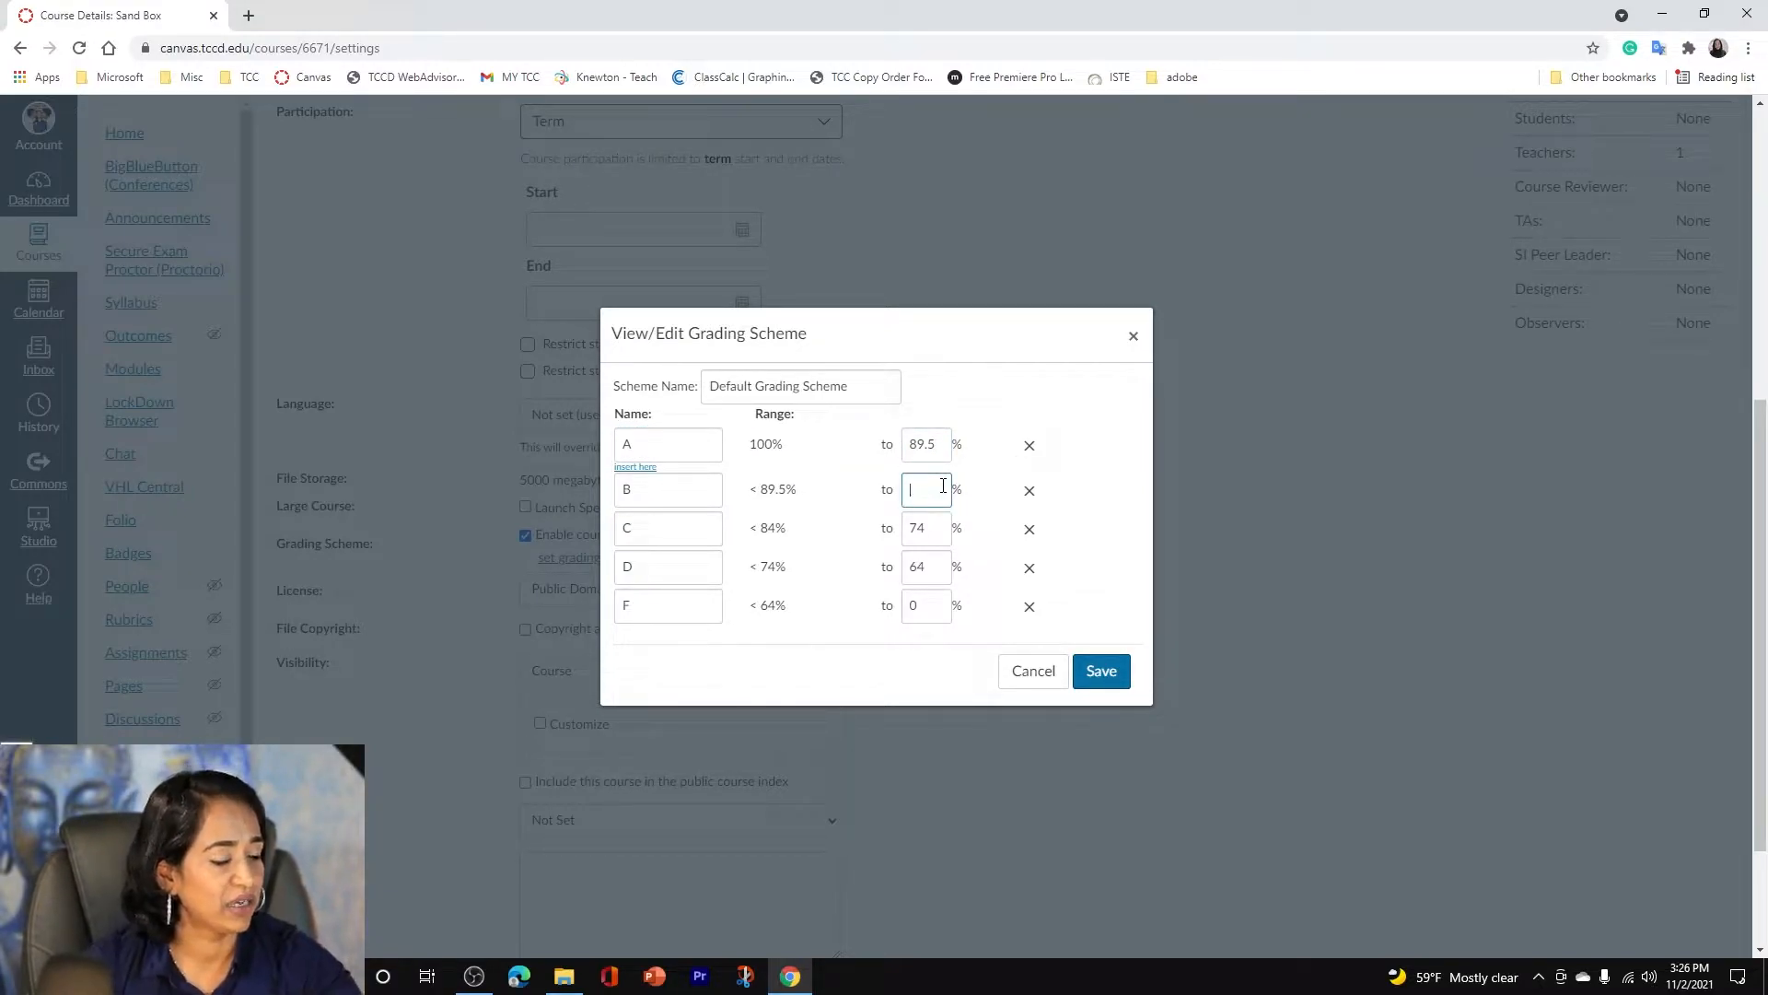
{"action": "type", "text": "79.5"}
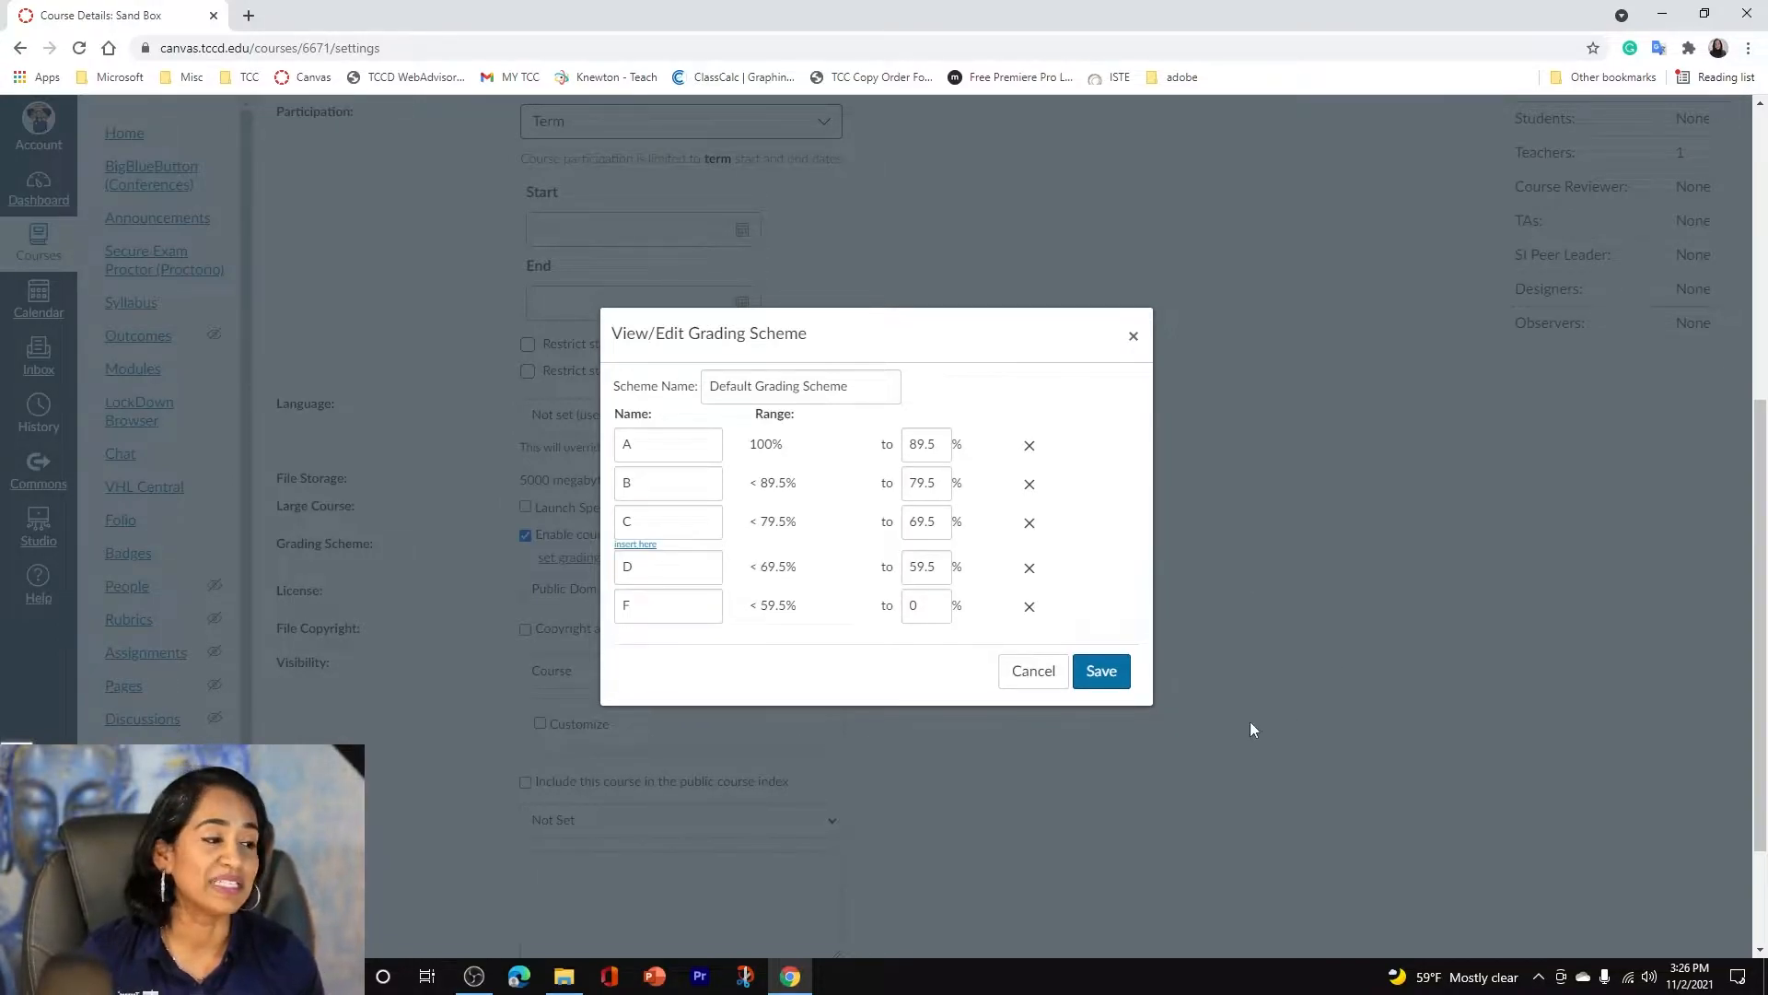
{"action": "left_click", "coordinate": [1100, 669]}
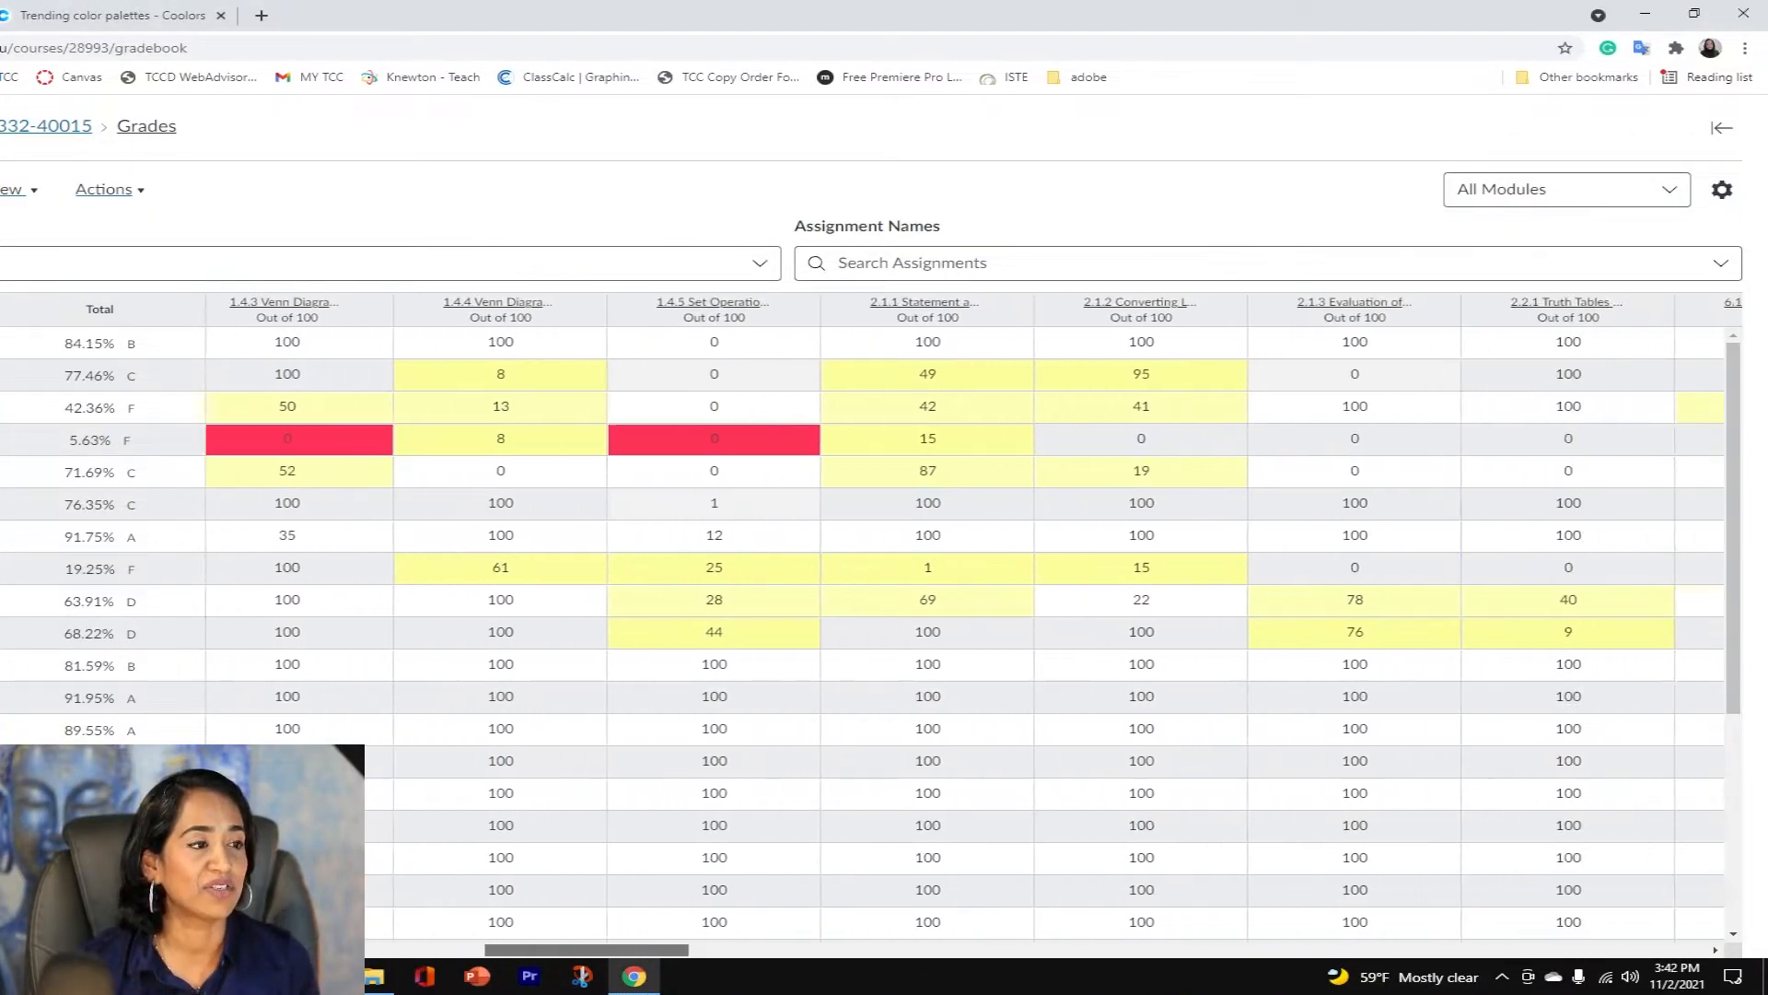
{"action": "scroll", "scroll_direction": "right", "scroll_amount": 3}
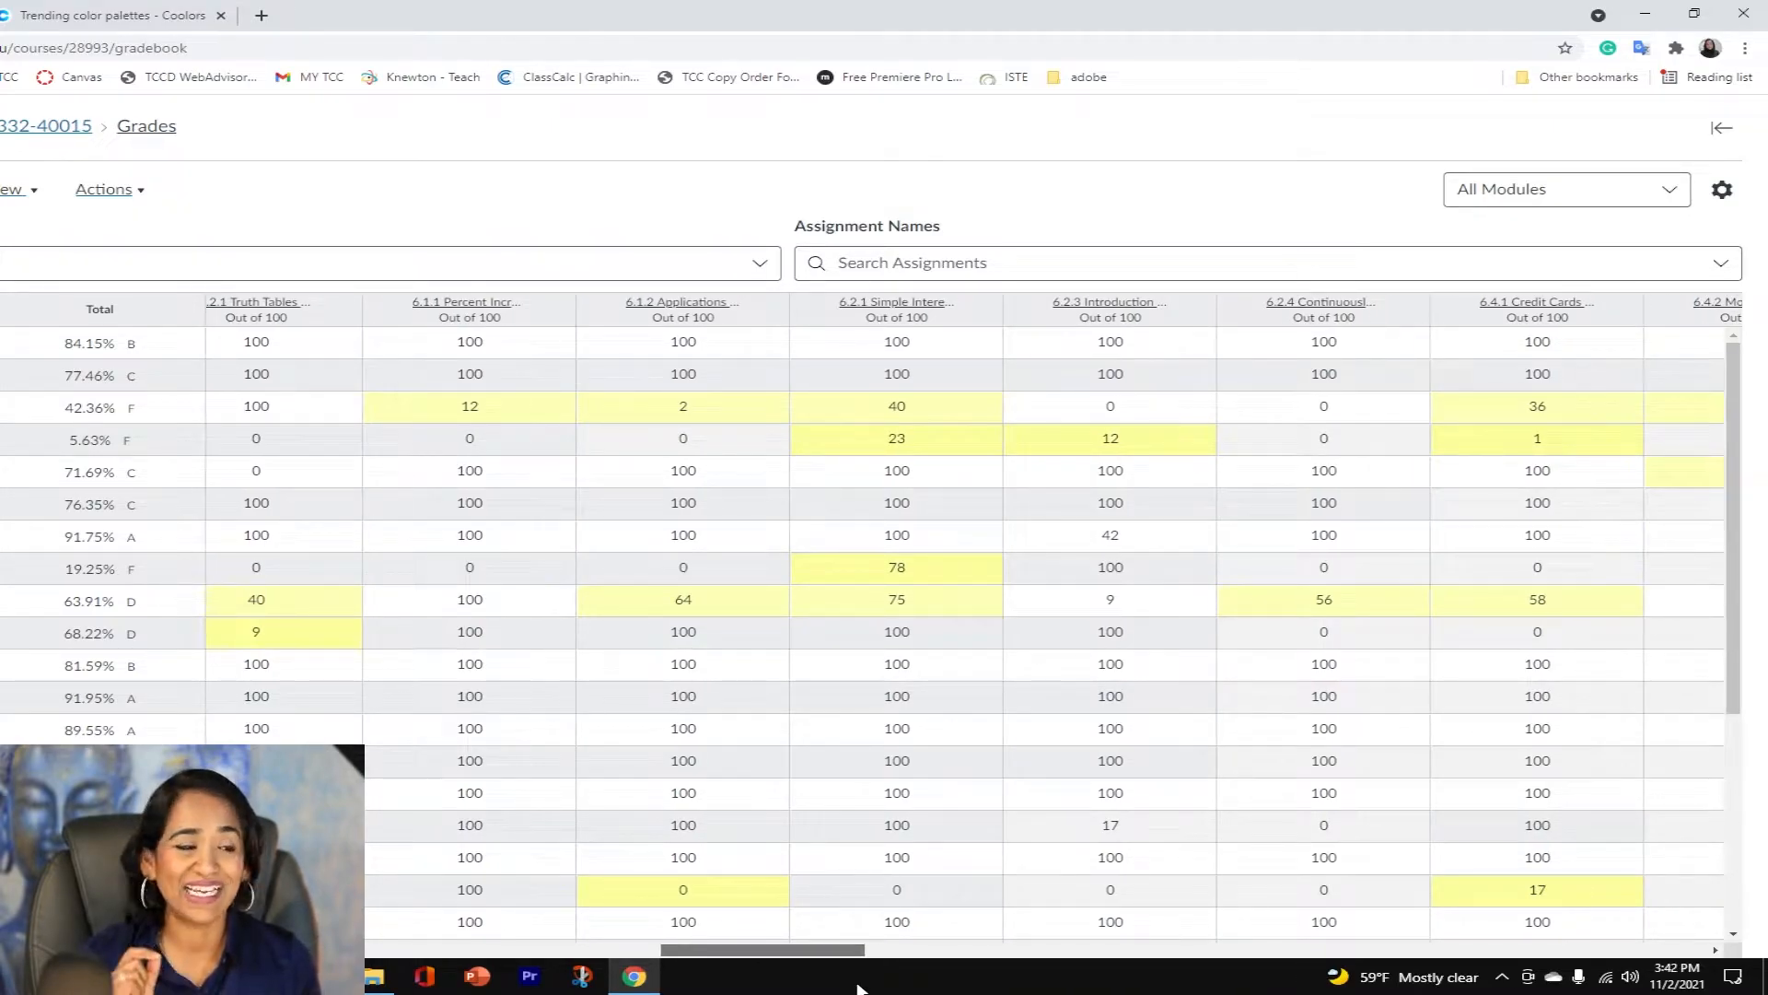
{"action": "scroll", "scroll_direction": "right", "scroll_amount": 3}
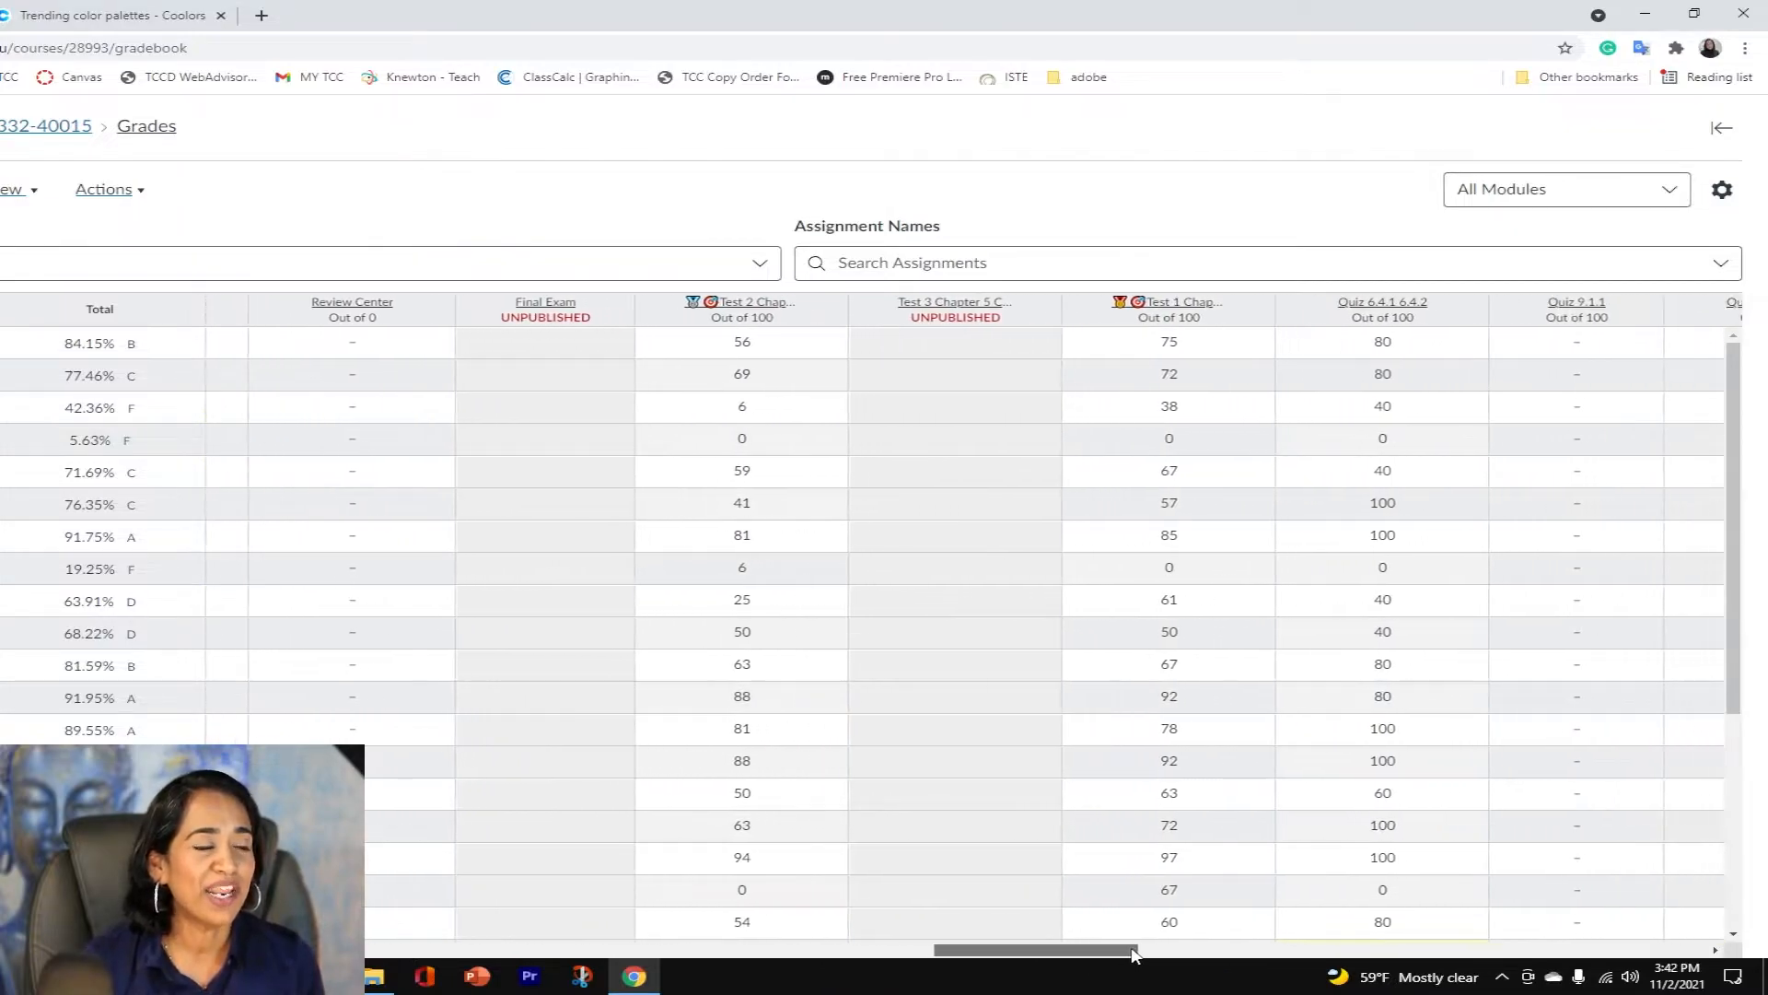
{"action": "scroll", "scroll_direction": "right", "scroll_amount": 3}
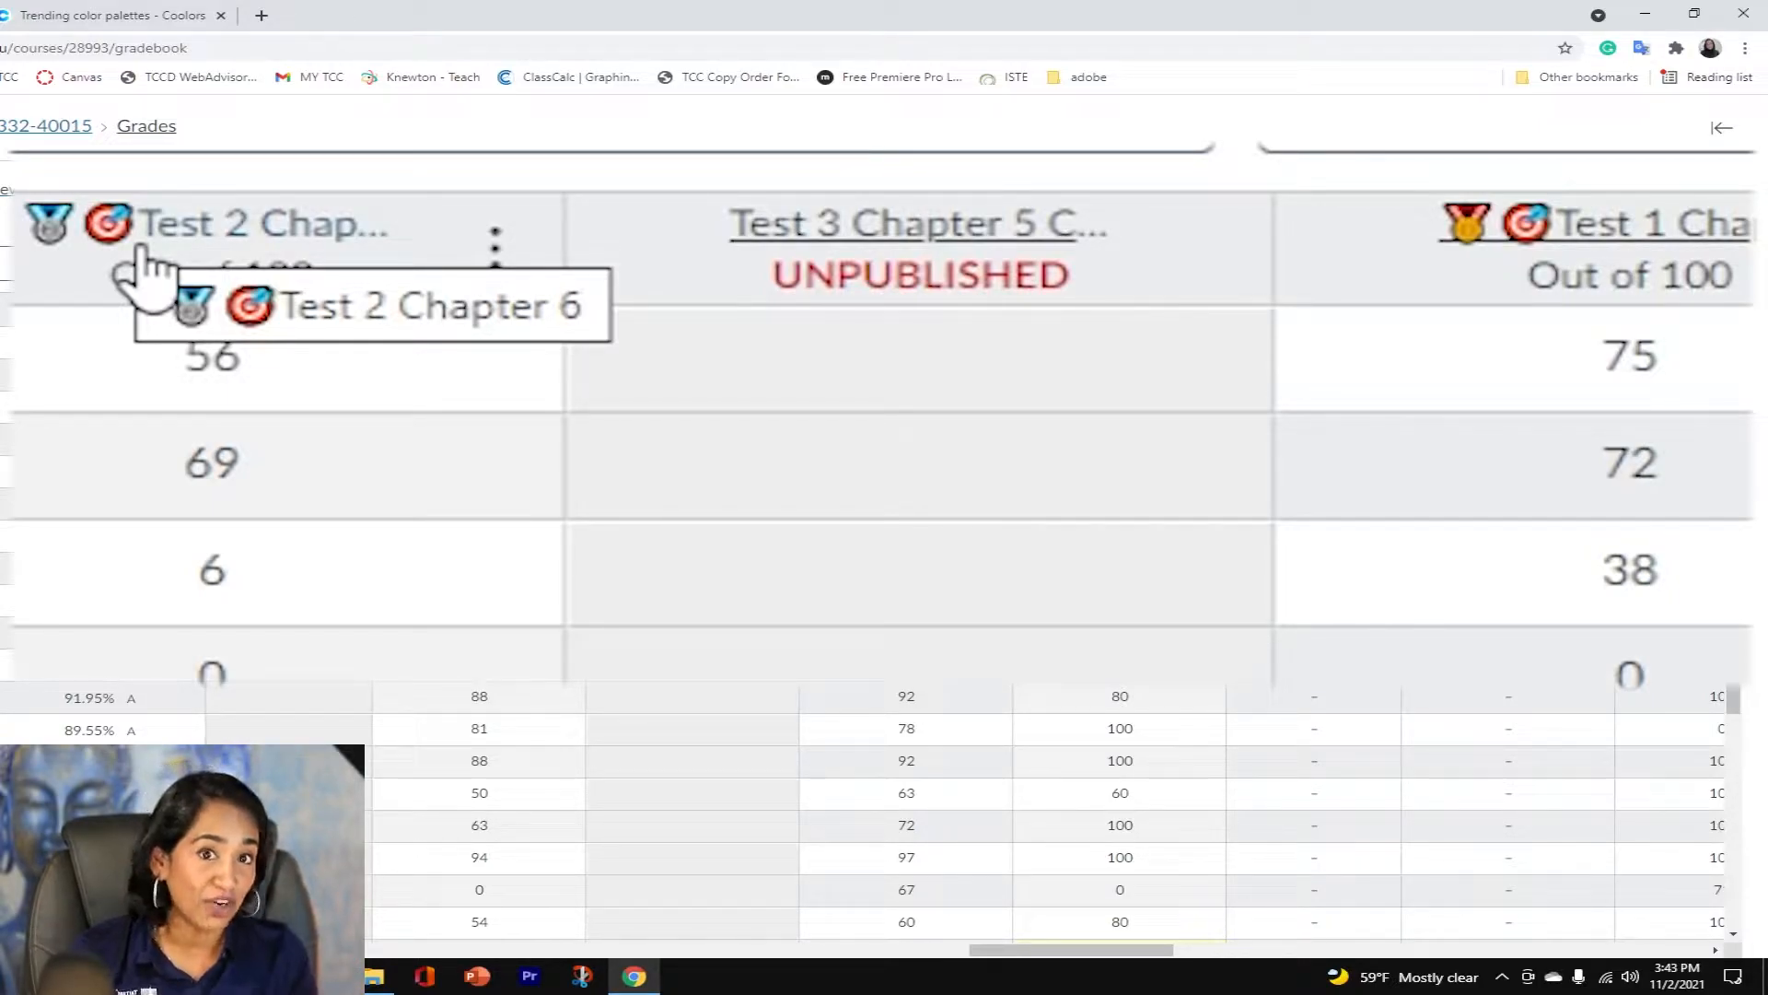
{"action": "mouse_move", "coordinate": [361, 242]}
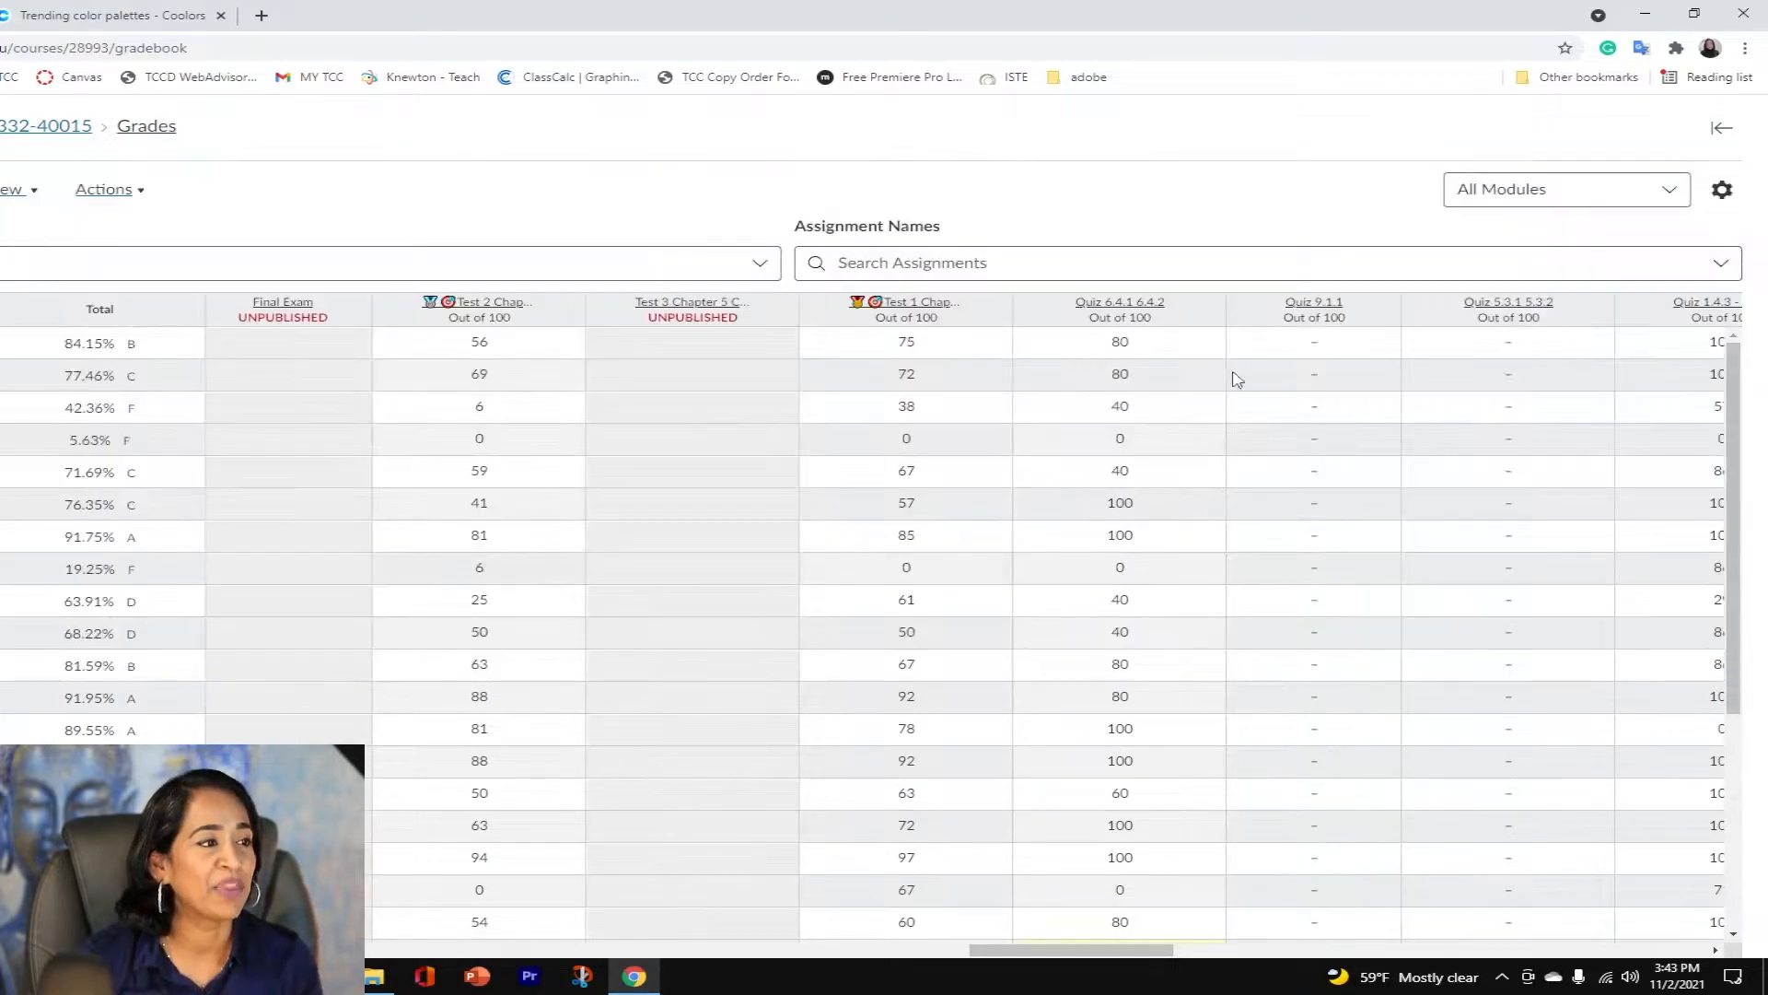
{"action": "mouse_move", "coordinate": [692, 305]}
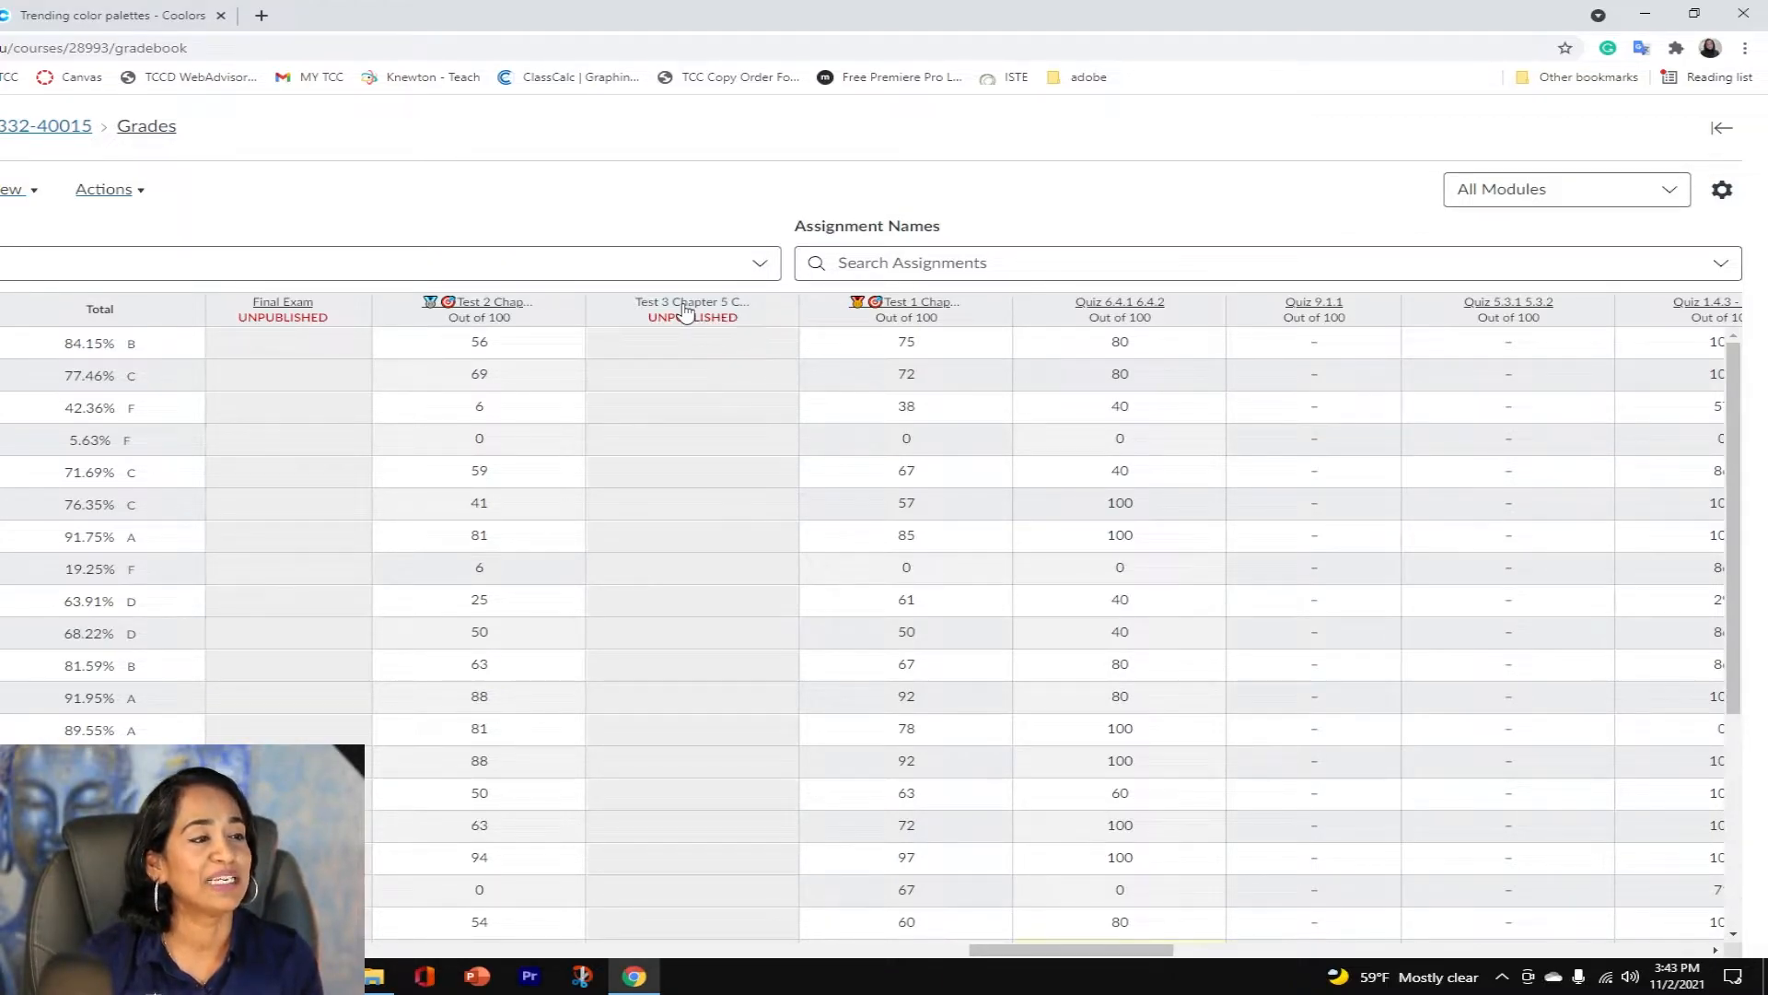
Add medal and target emojis before the Test 3 Chapter 5 Chapter 9 assignment name.
{"action": "left_click", "coordinate": [692, 301]}
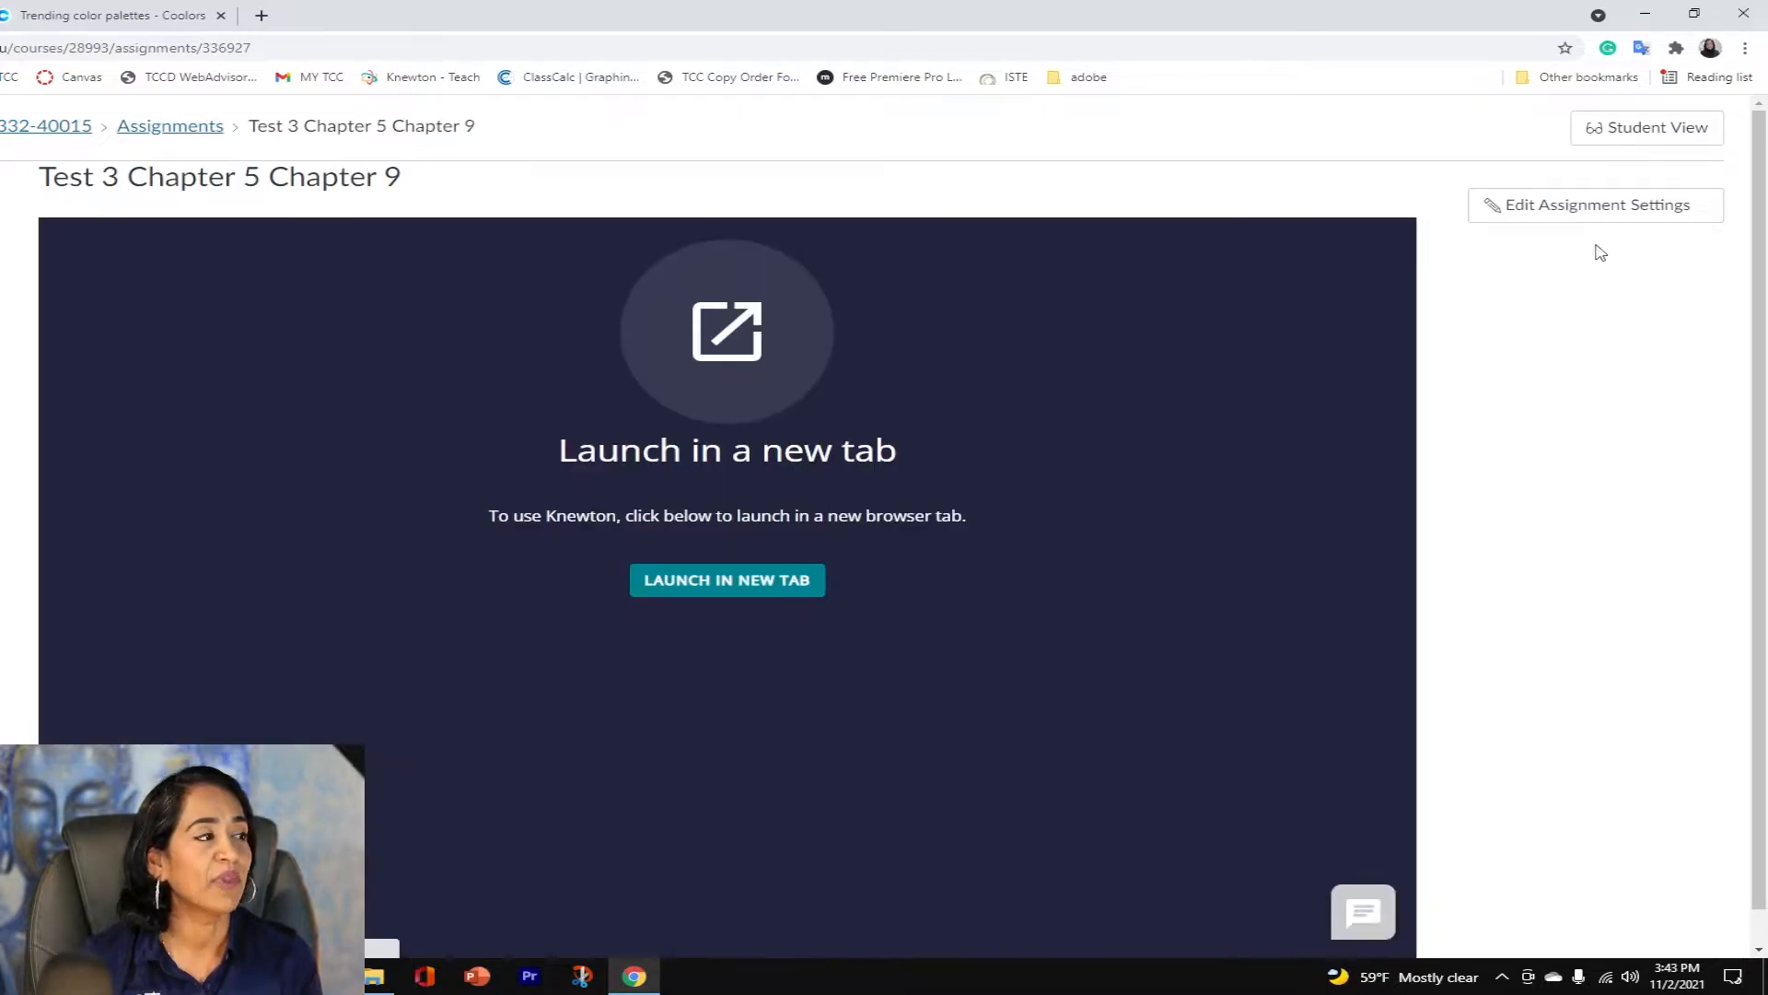
{"action": "mouse_move", "coordinate": [1595, 205]}
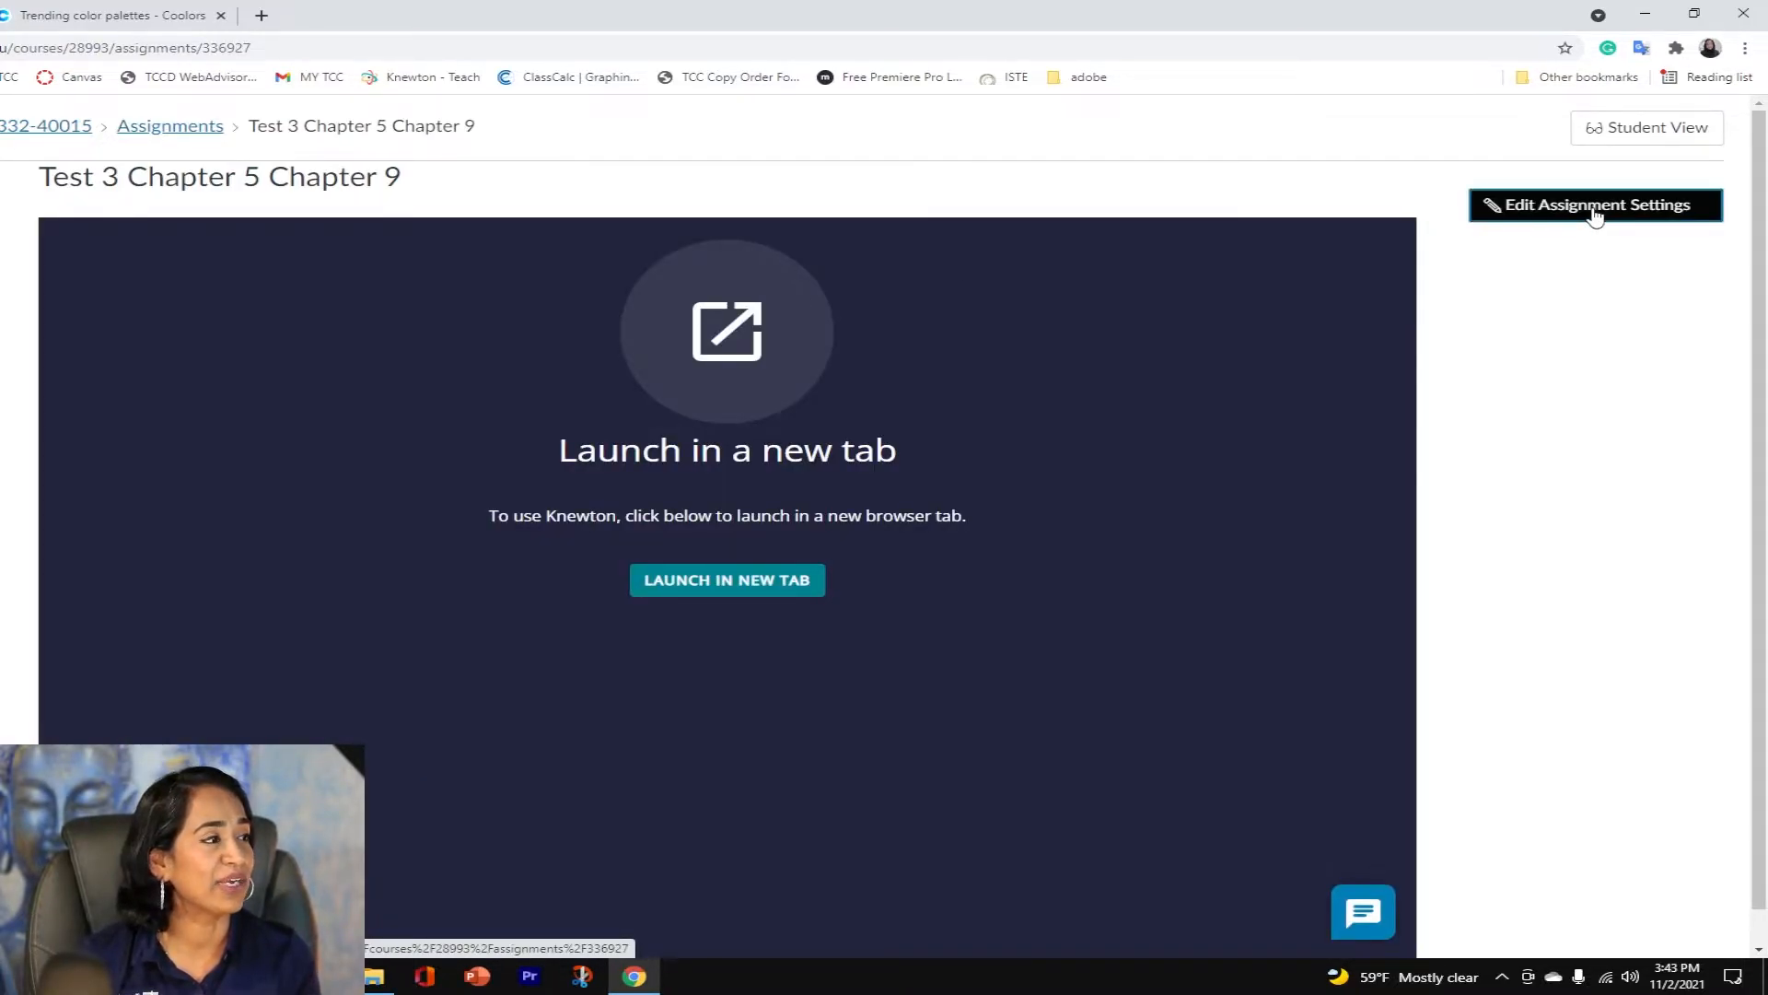
{"action": "left_click", "coordinate": [1593, 204]}
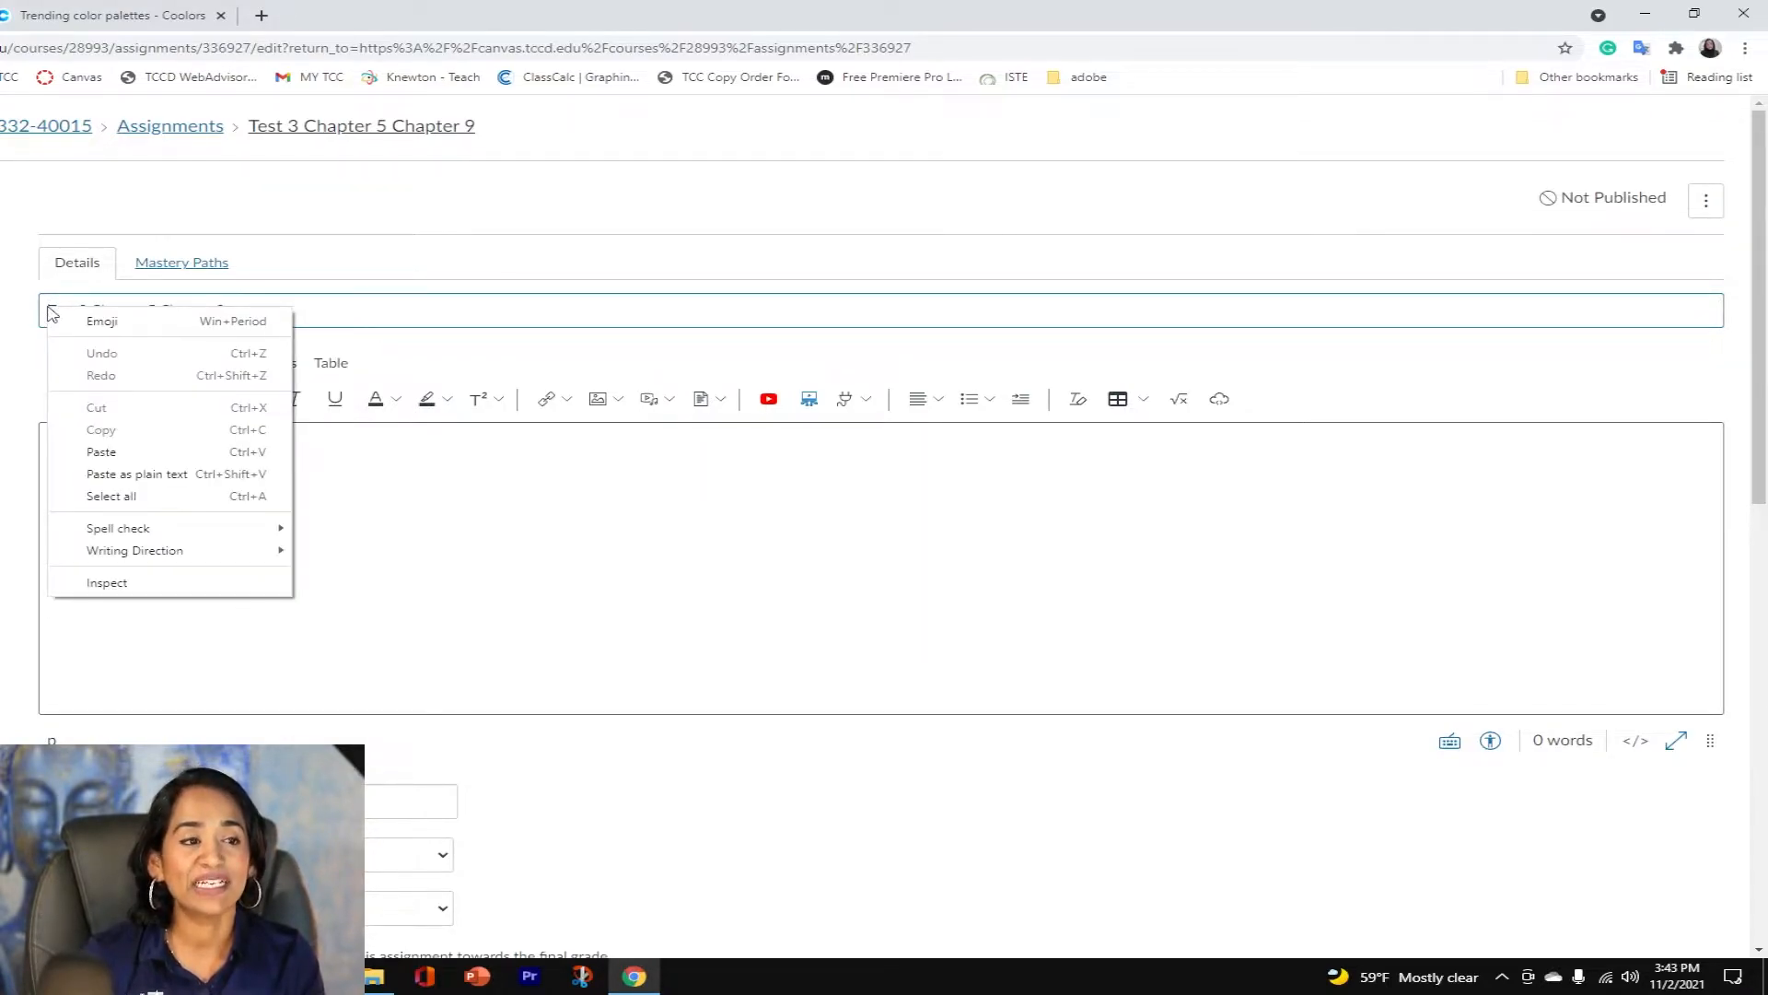
{"action": "mouse_move", "coordinate": [122, 330]}
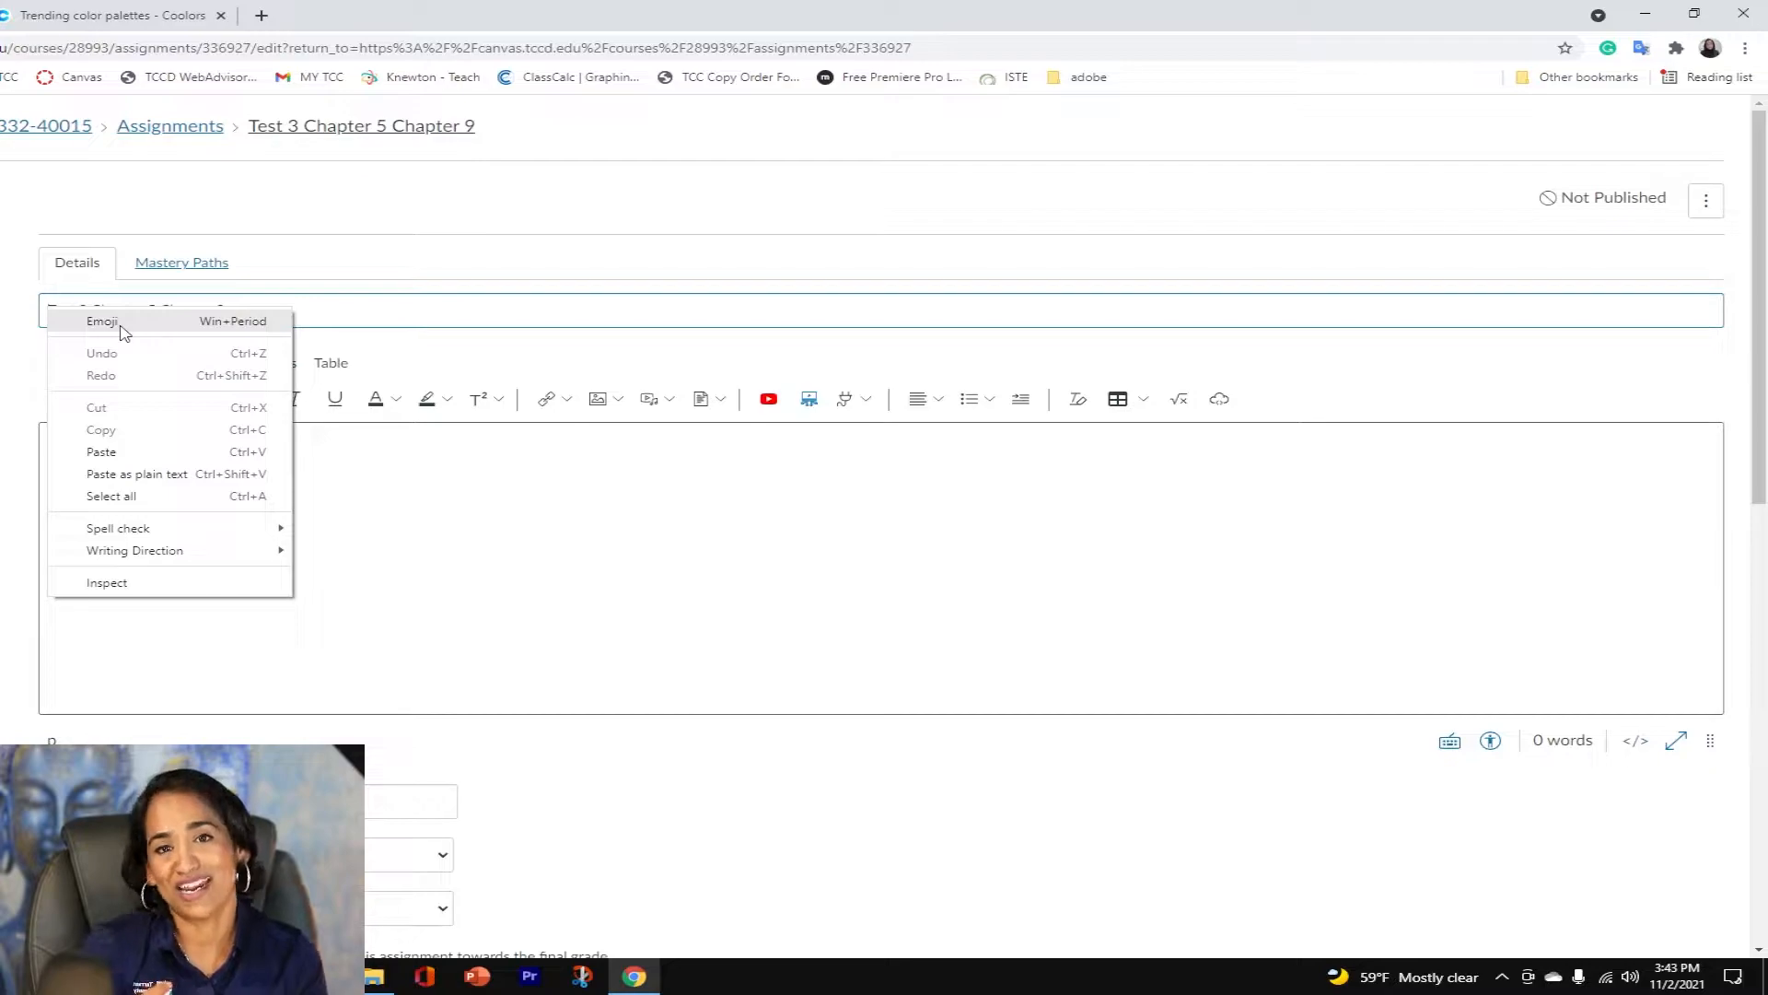
{"action": "left_click", "coordinate": [103, 320]}
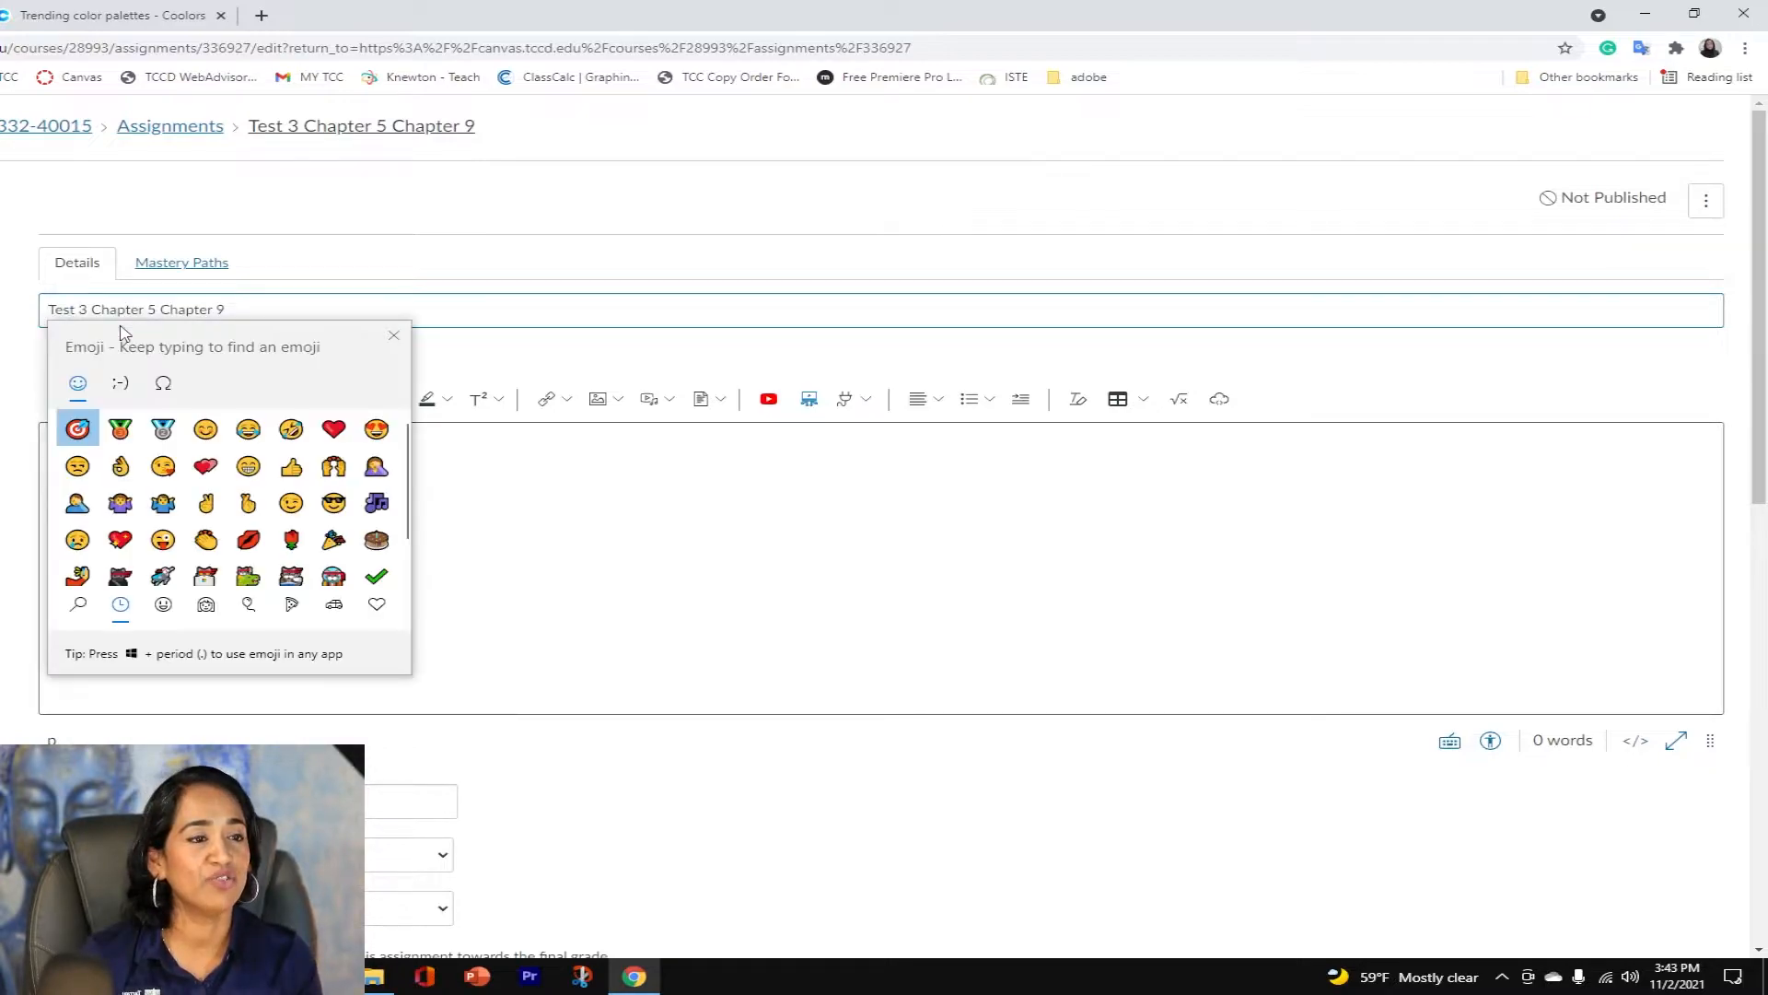
{"action": "mouse_move", "coordinate": [119, 428]}
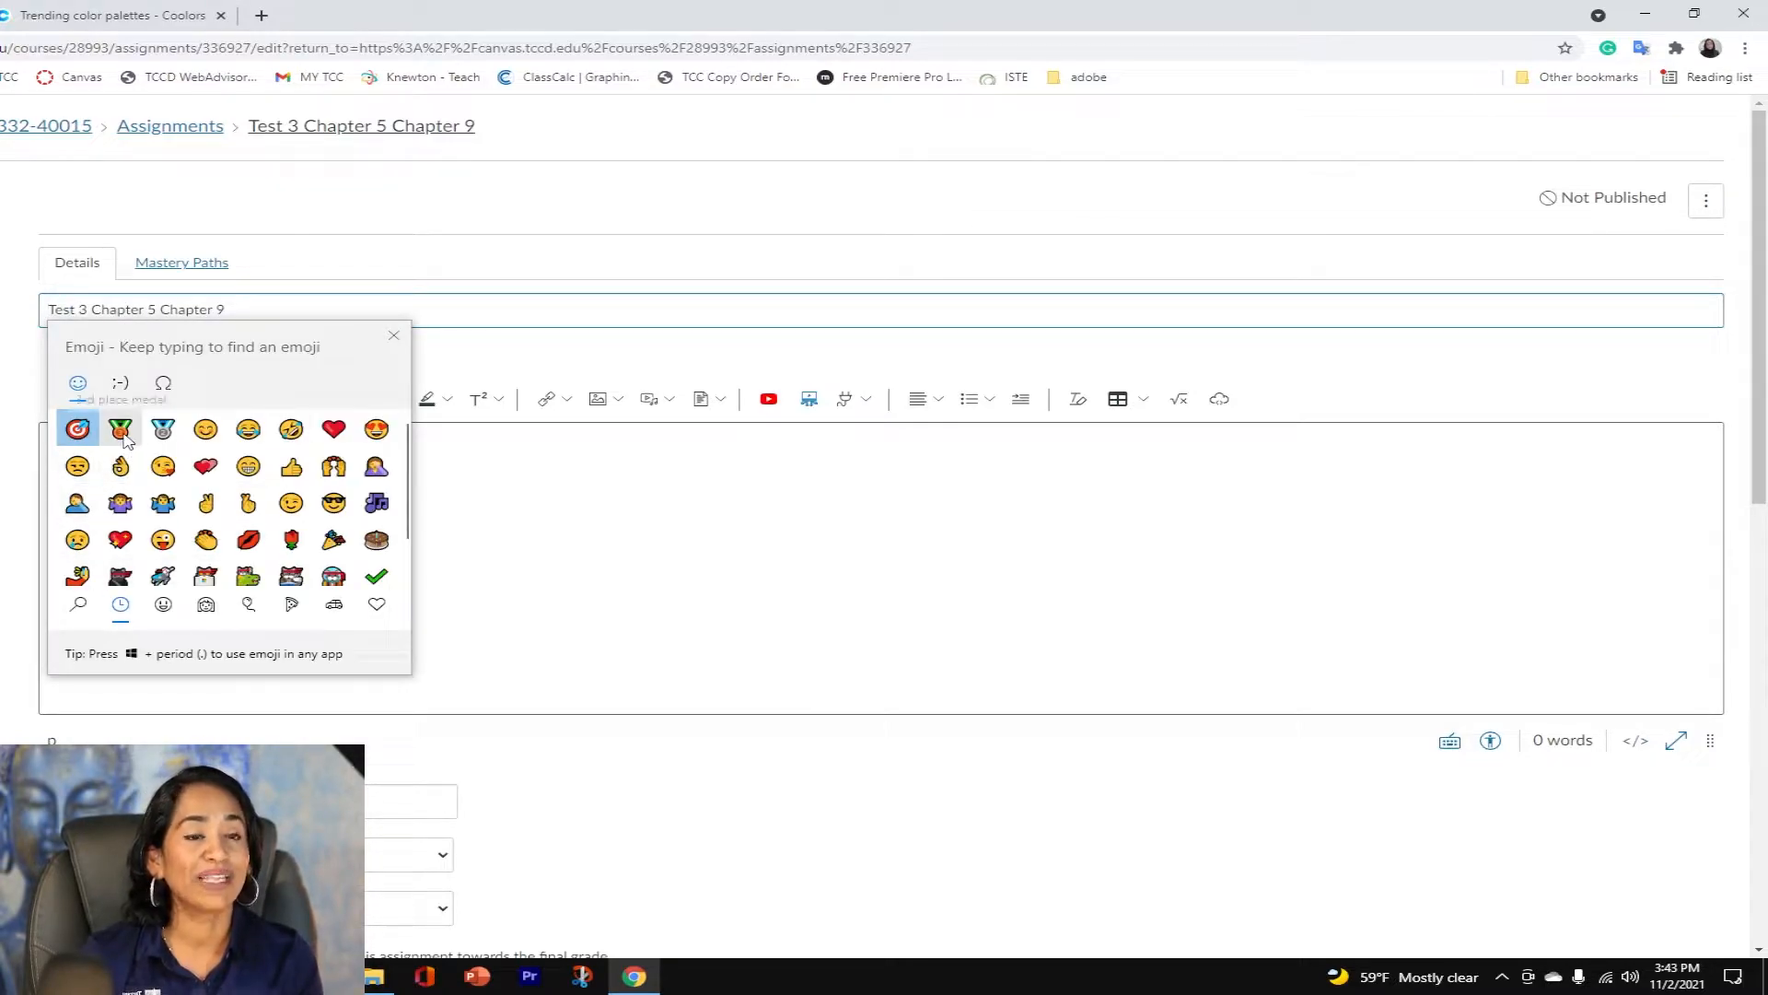
{"action": "left_click", "coordinate": [120, 428]}
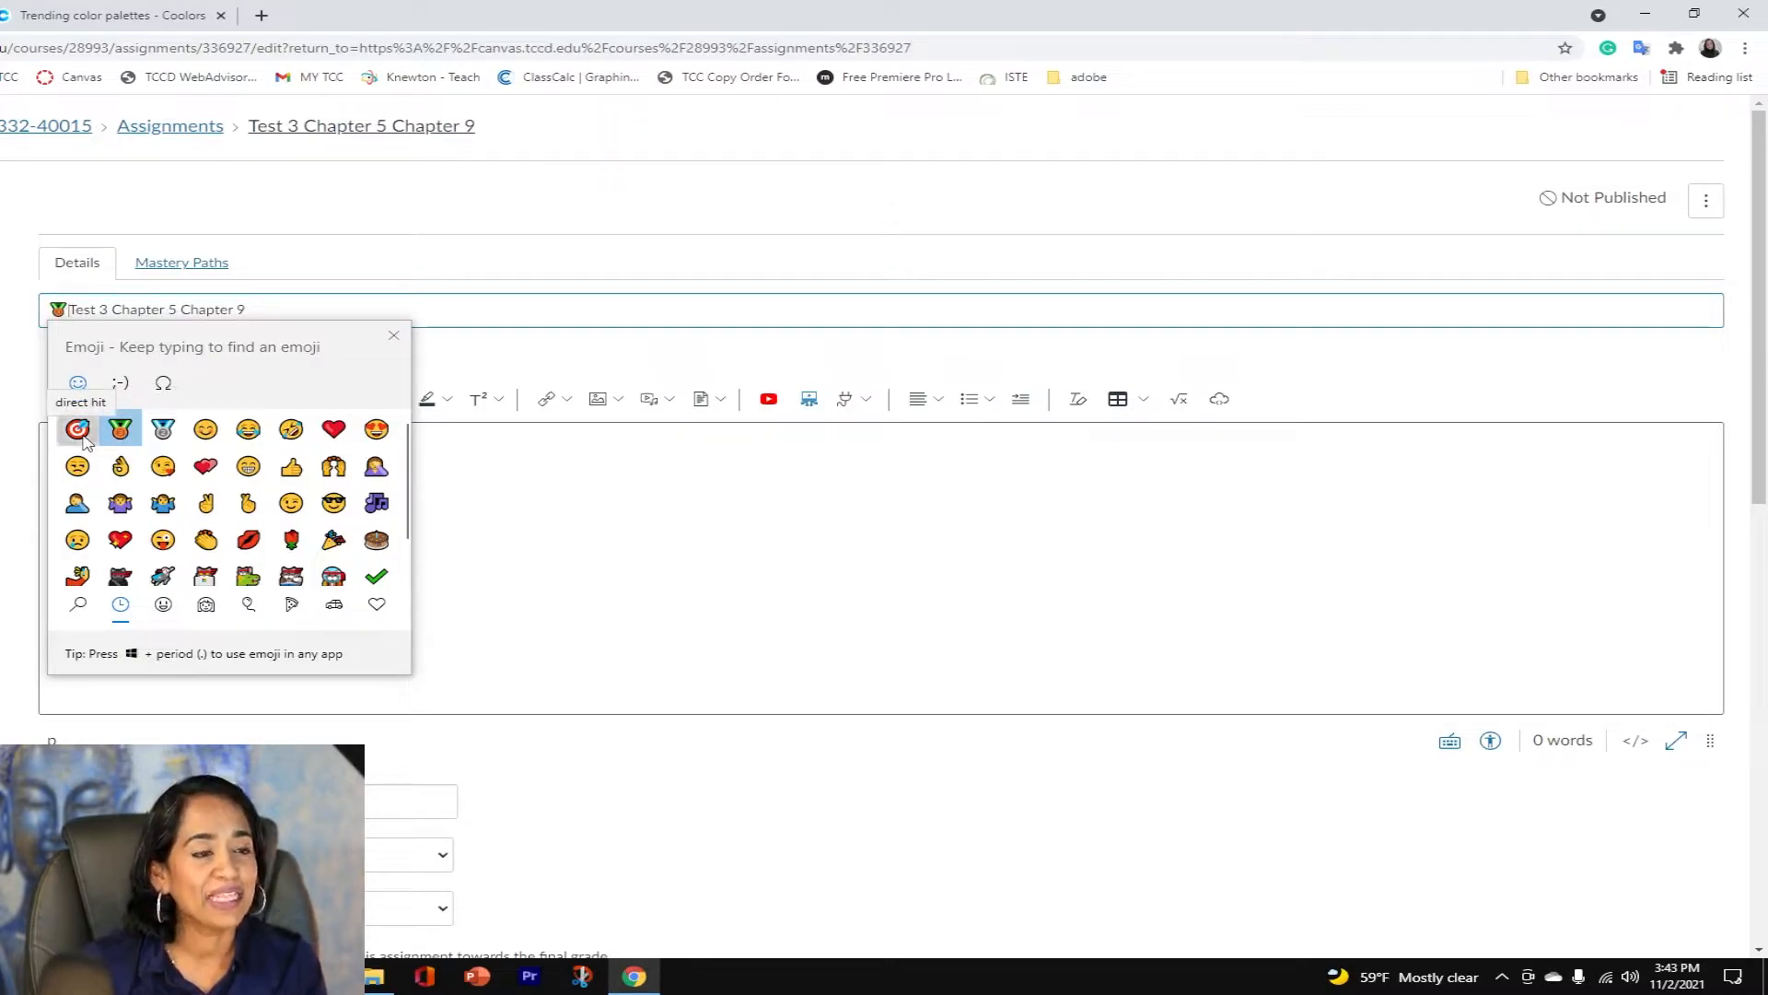
{"action": "left_click", "coordinate": [77, 428]}
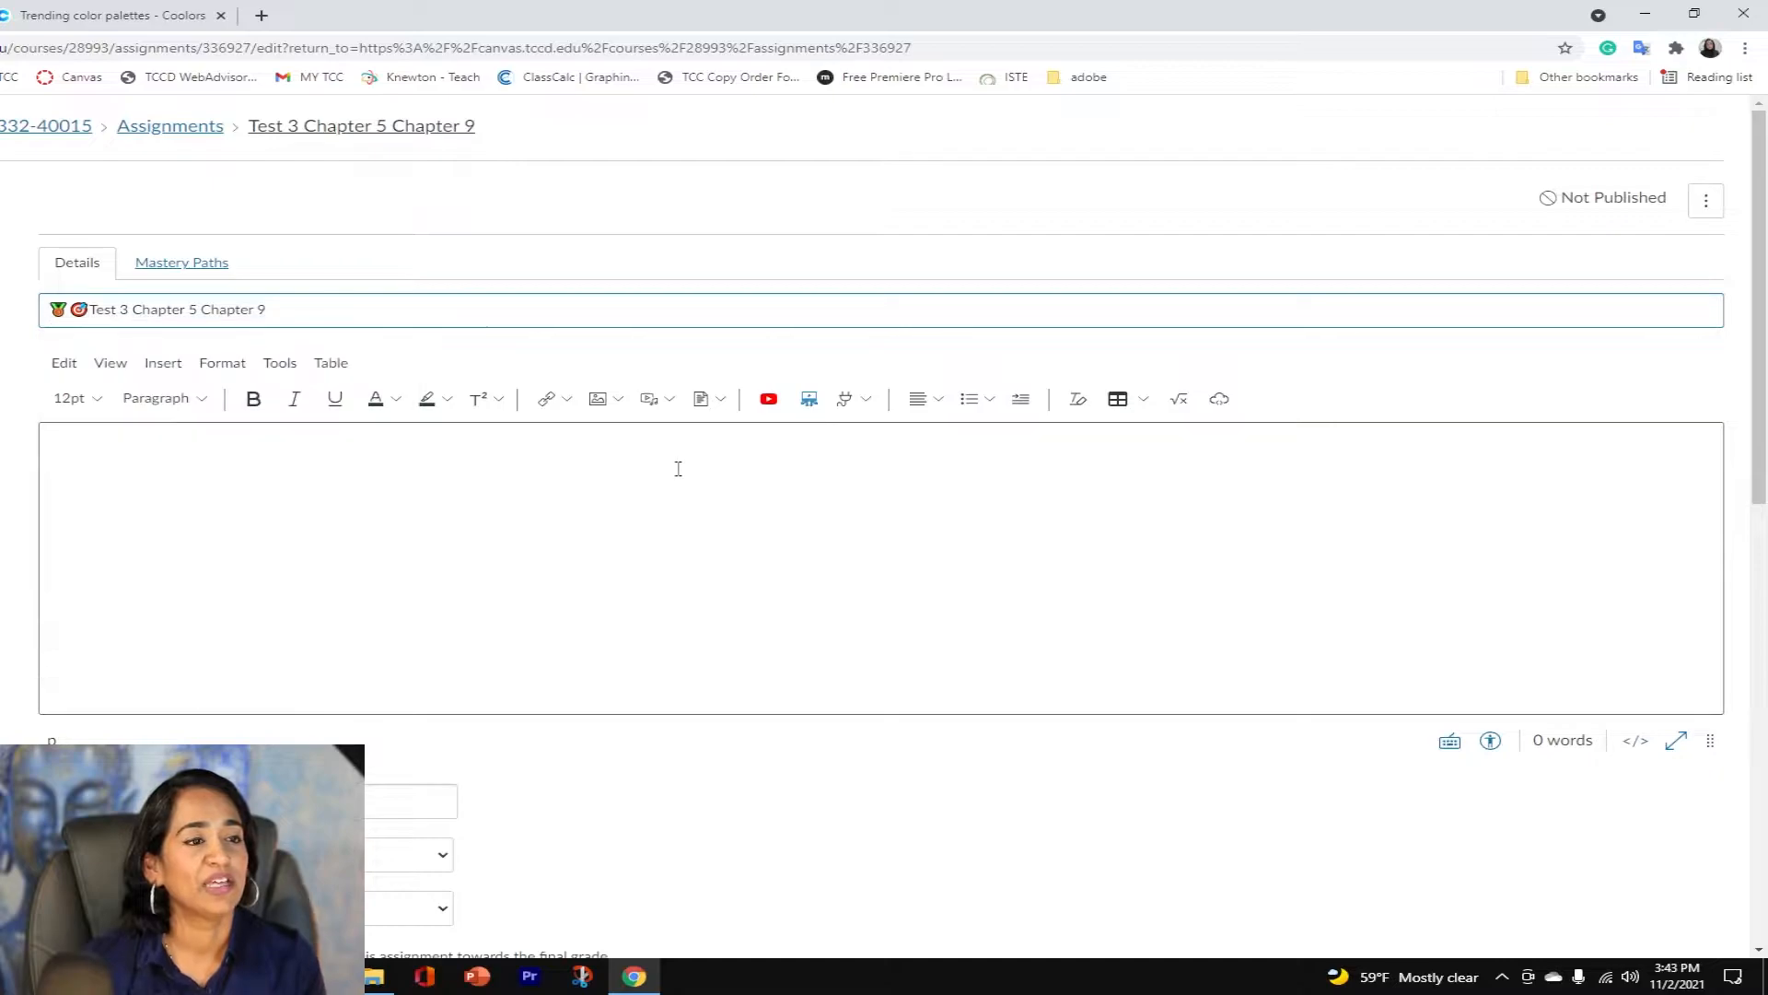
{"action": "scroll", "scroll_direction": "down", "scroll_amount": 3}
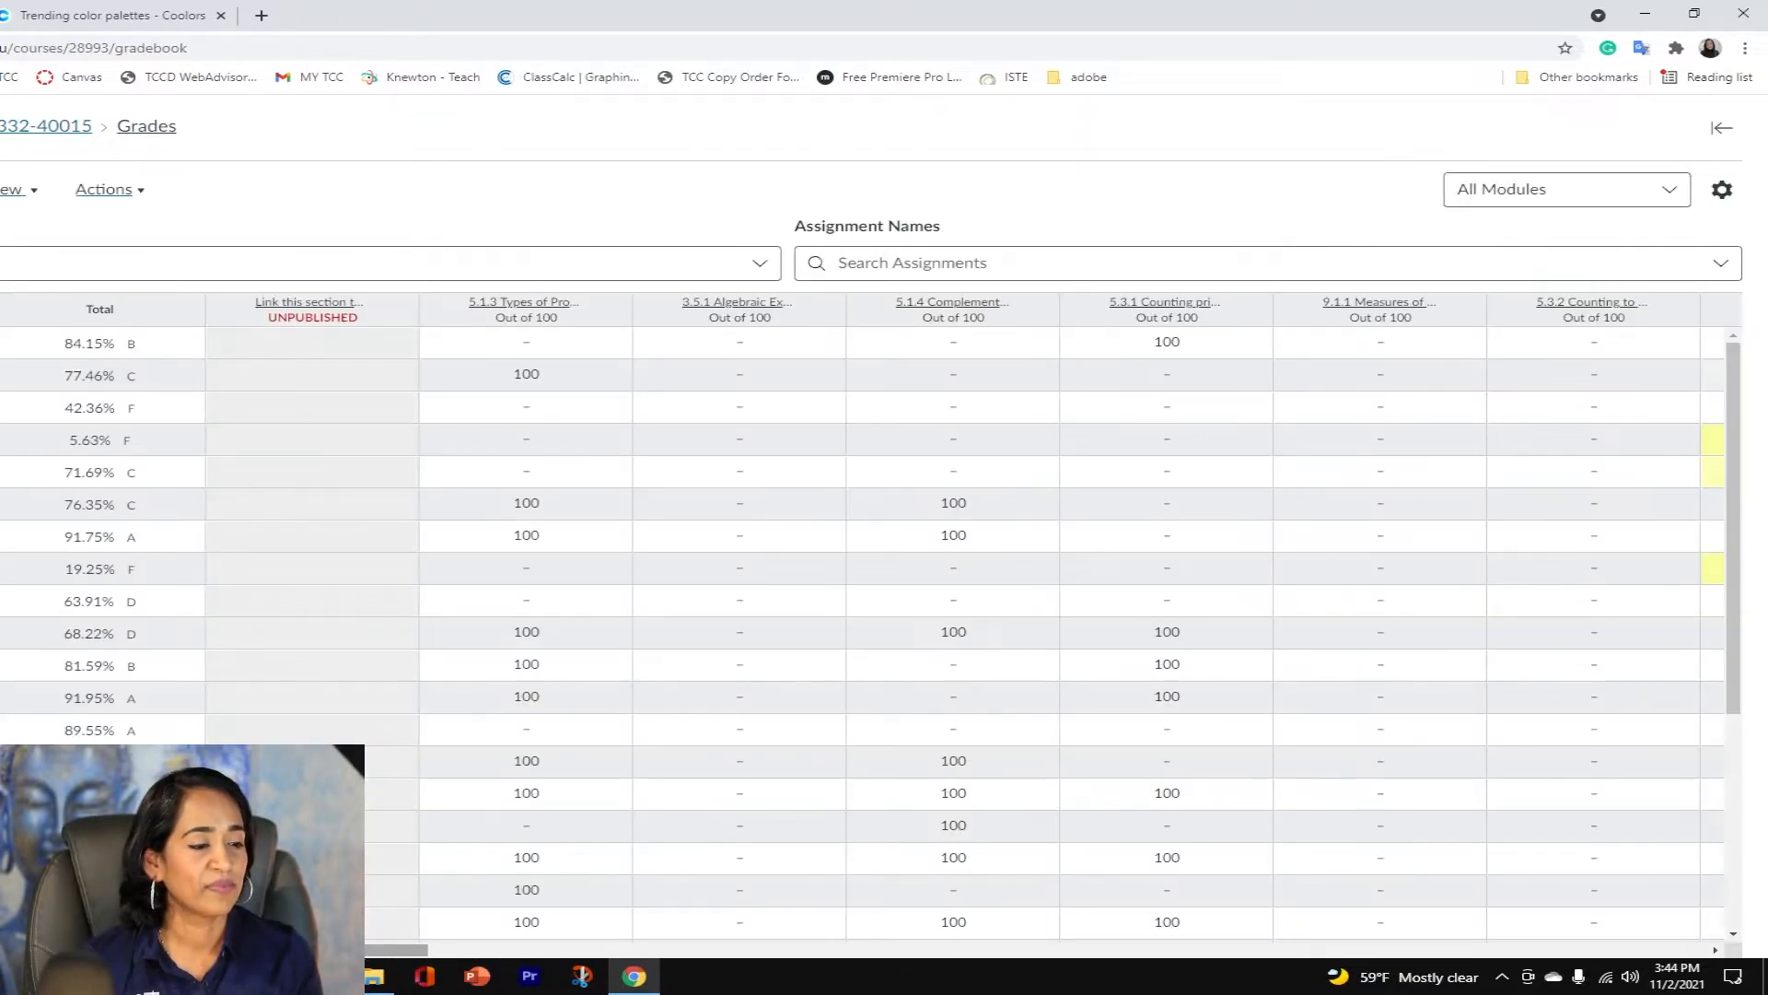
{"action": "scroll", "scroll_direction": "right", "scroll_amount": 3}
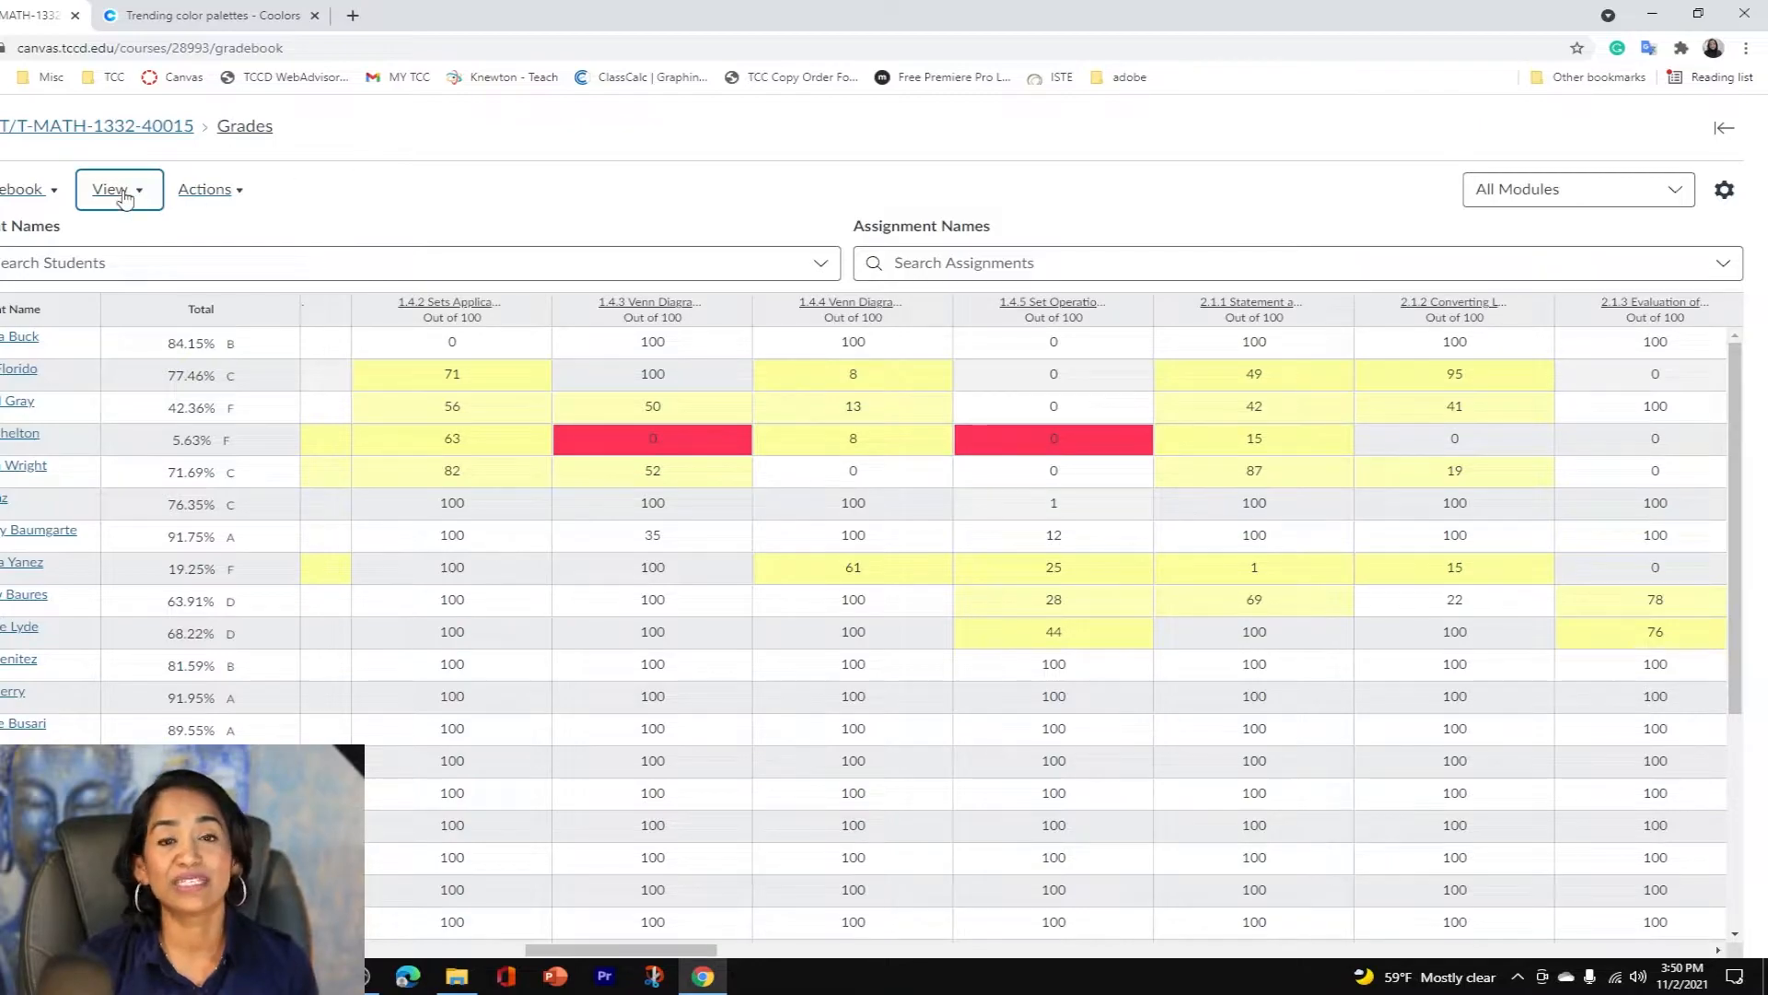
Open the gradebook Statuses colours and show the Excused status colour options.
{"action": "left_click", "coordinate": [110, 188]}
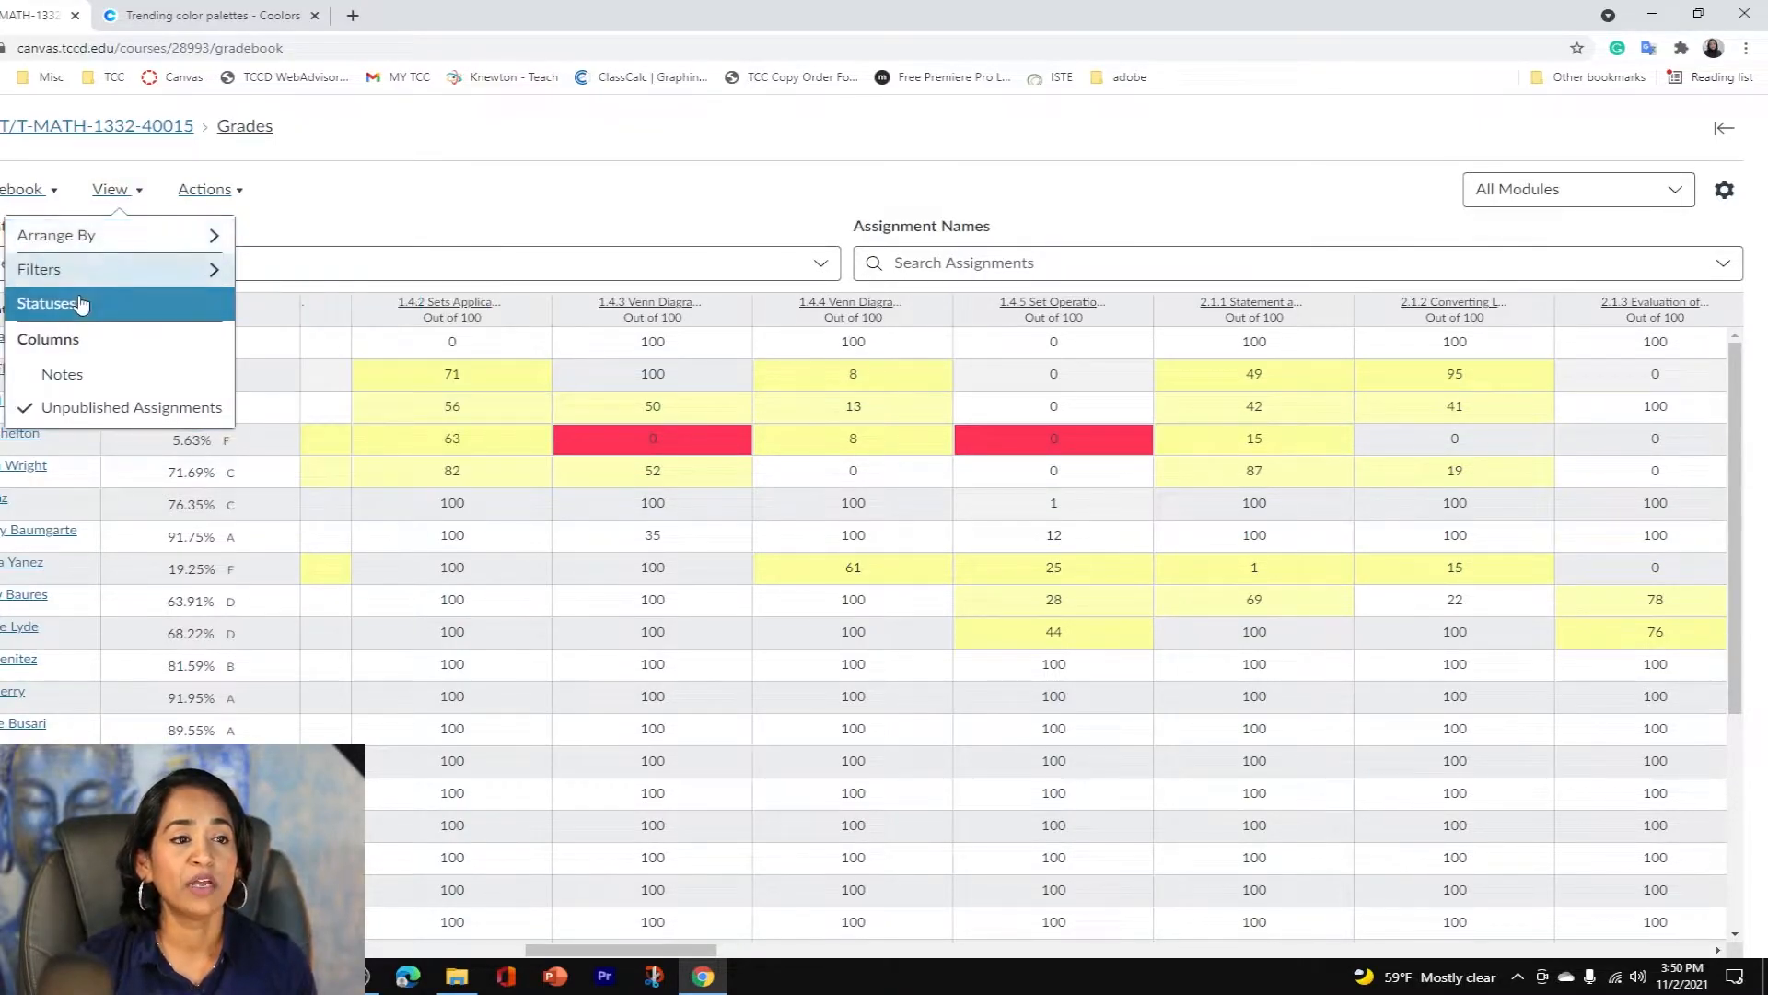
{"action": "left_click", "coordinate": [50, 303]}
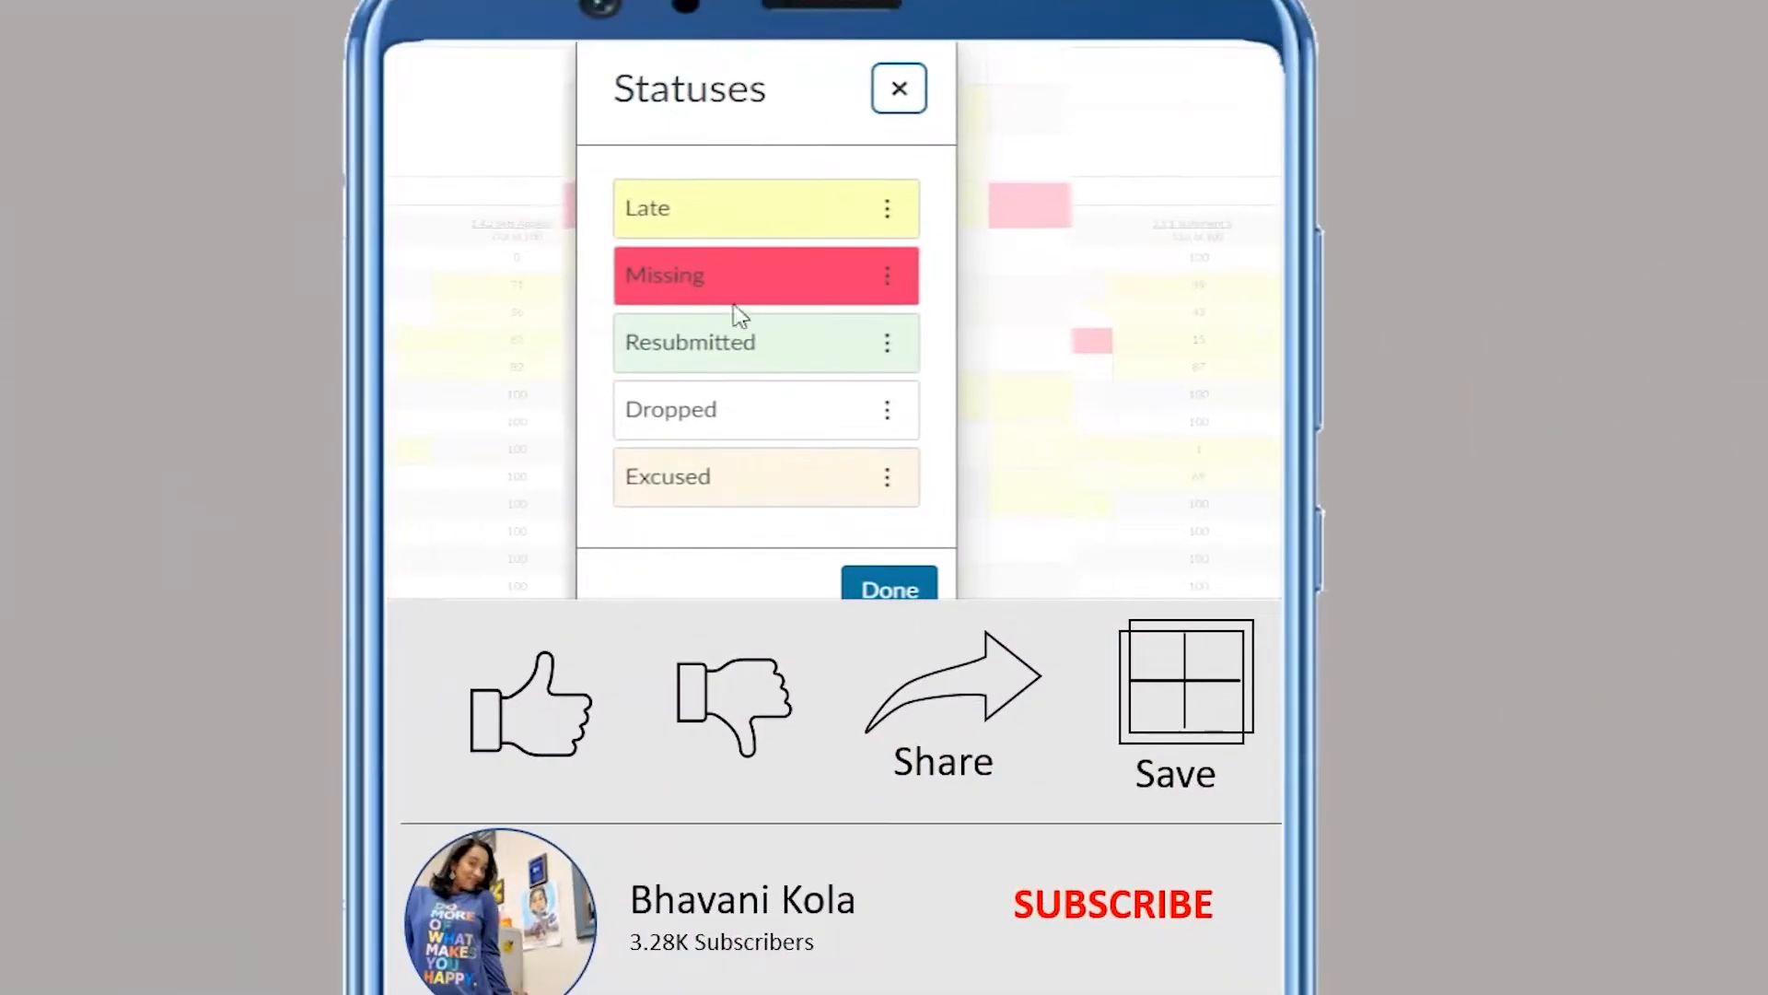
{"action": "left_click", "coordinate": [531, 702]}
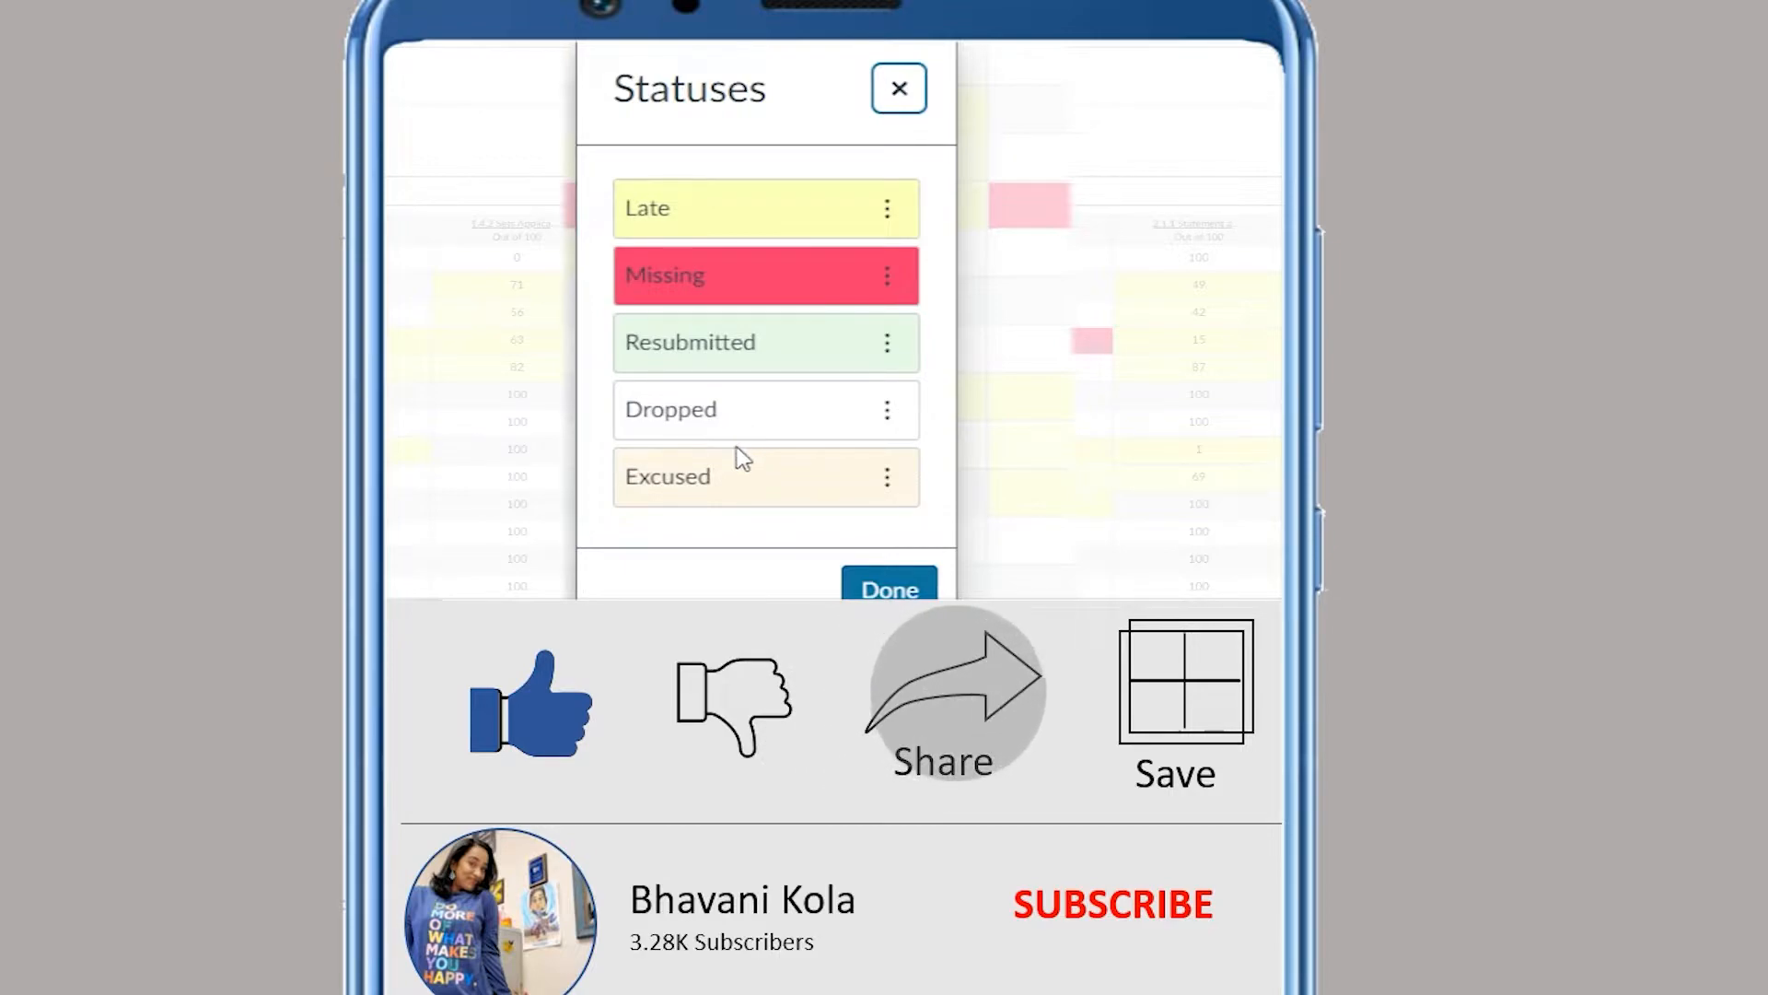
{"action": "mouse_move", "coordinate": [840, 478]}
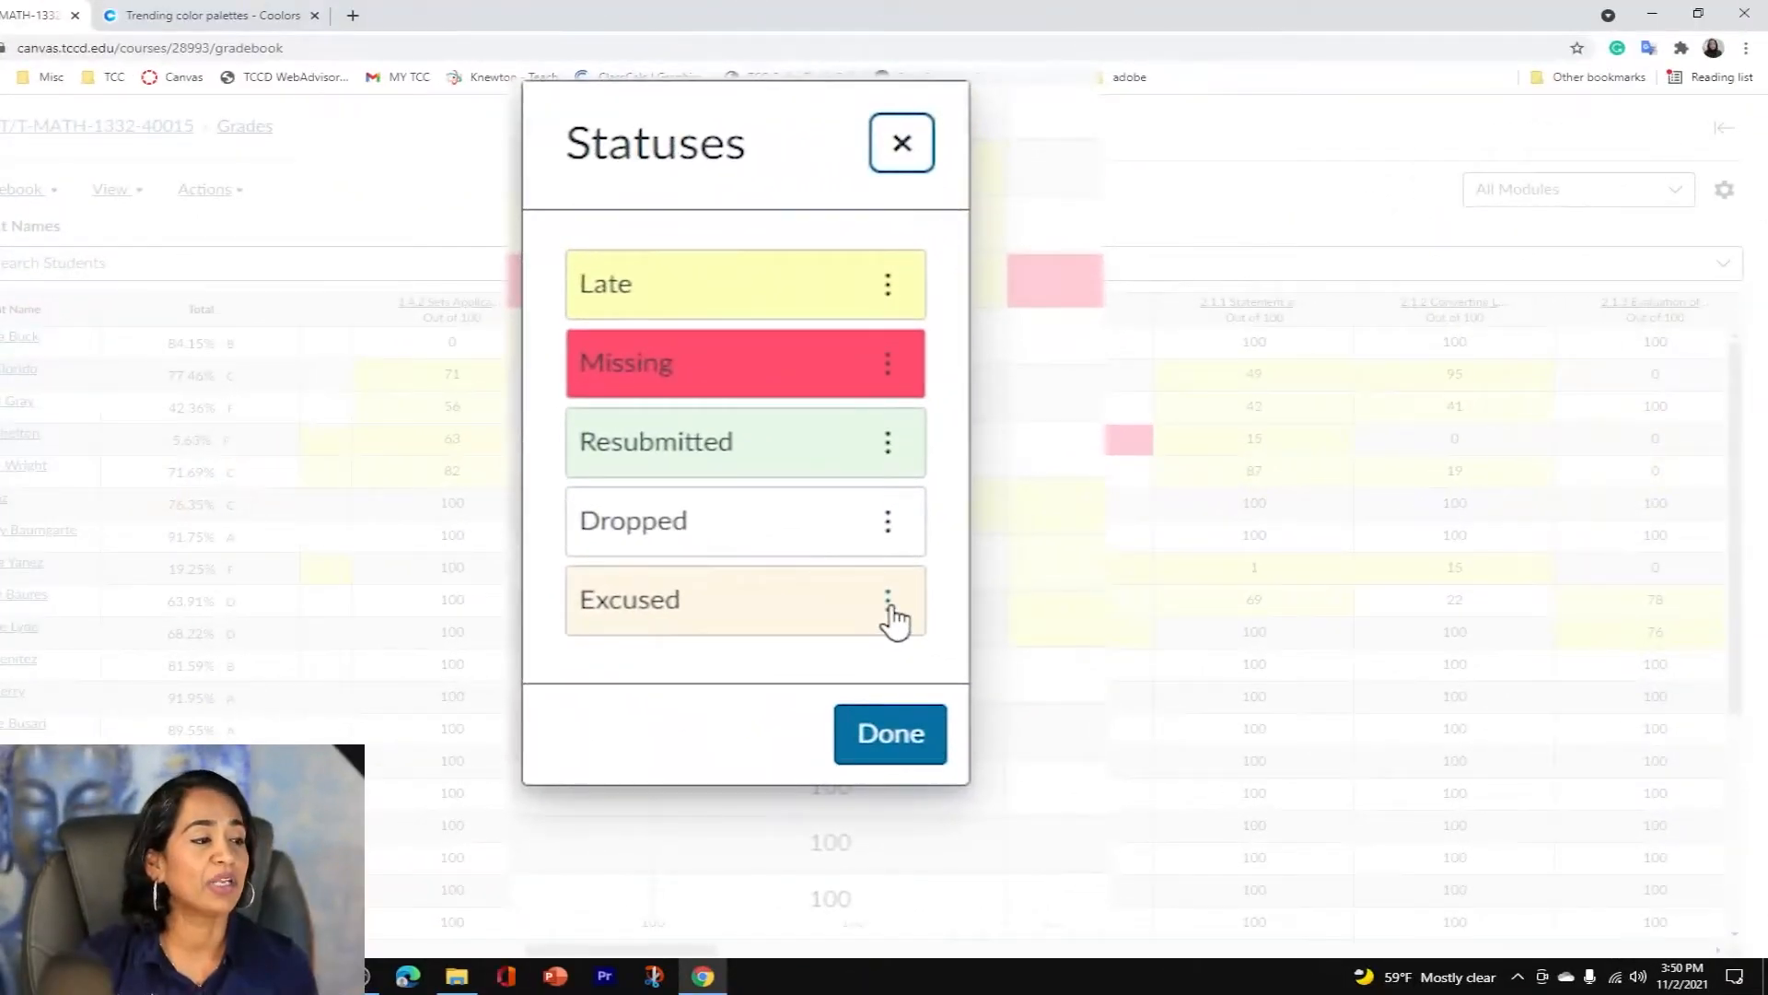
{"action": "left_click", "coordinate": [888, 598]}
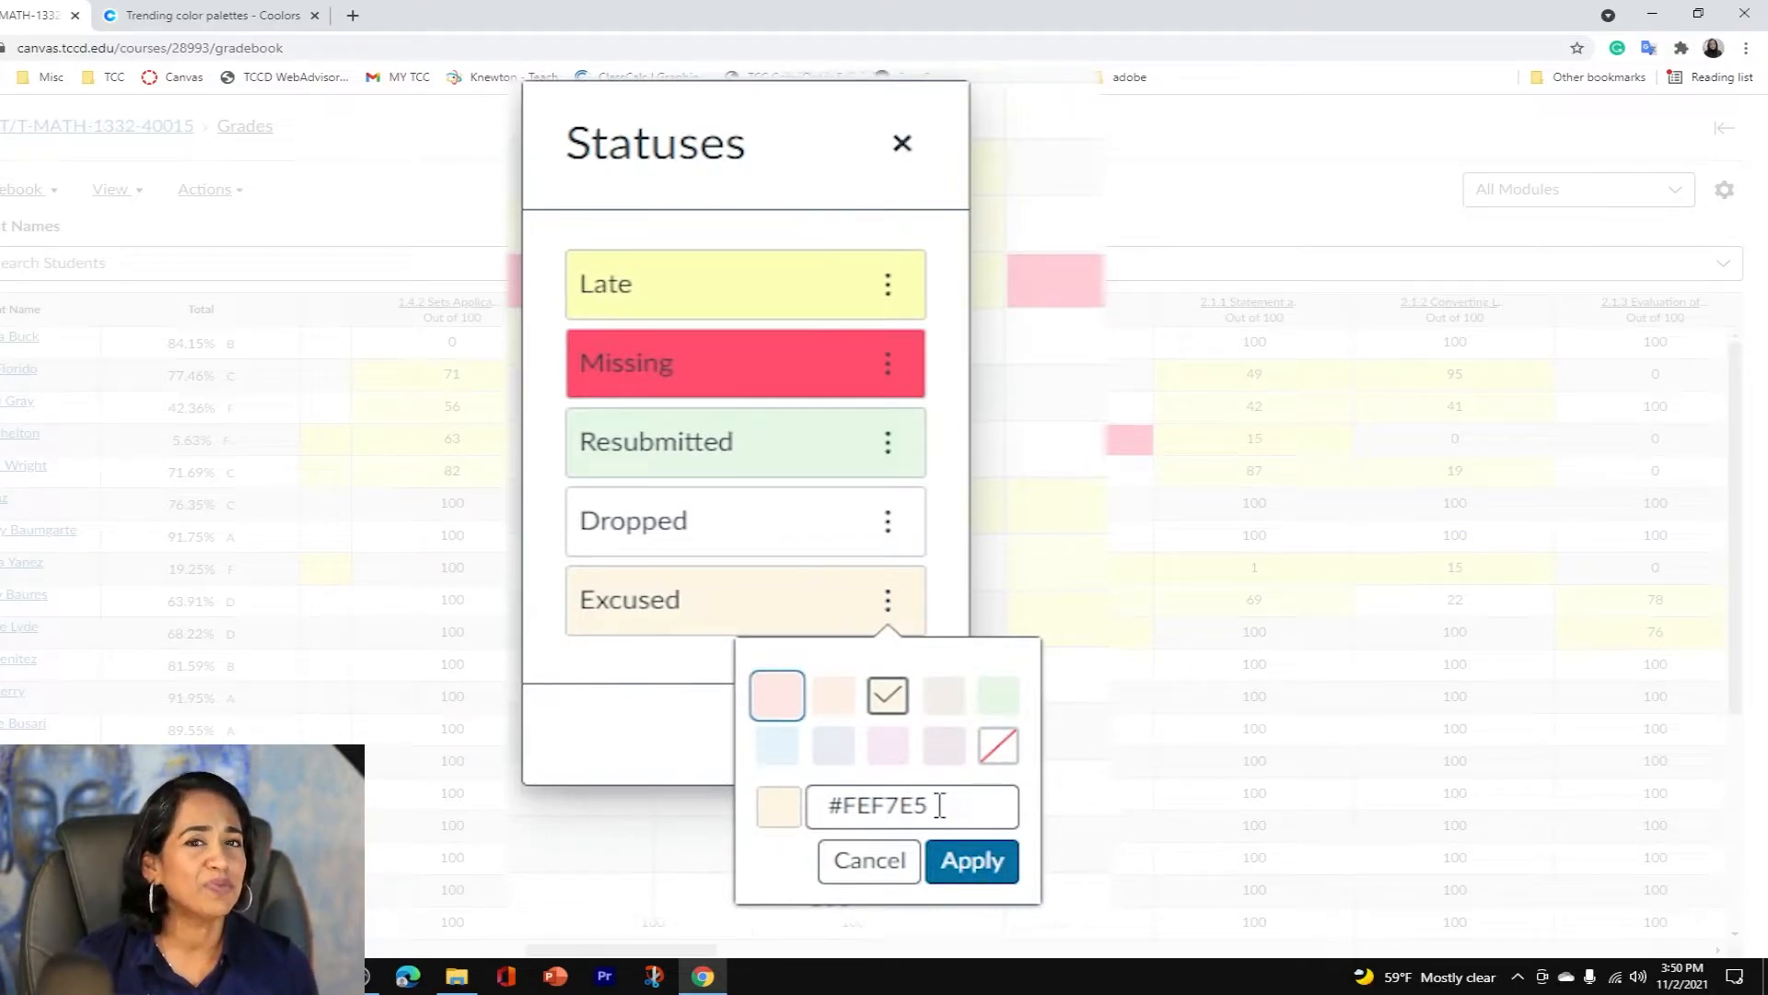
{"action": "mouse_move", "coordinate": [953, 795]}
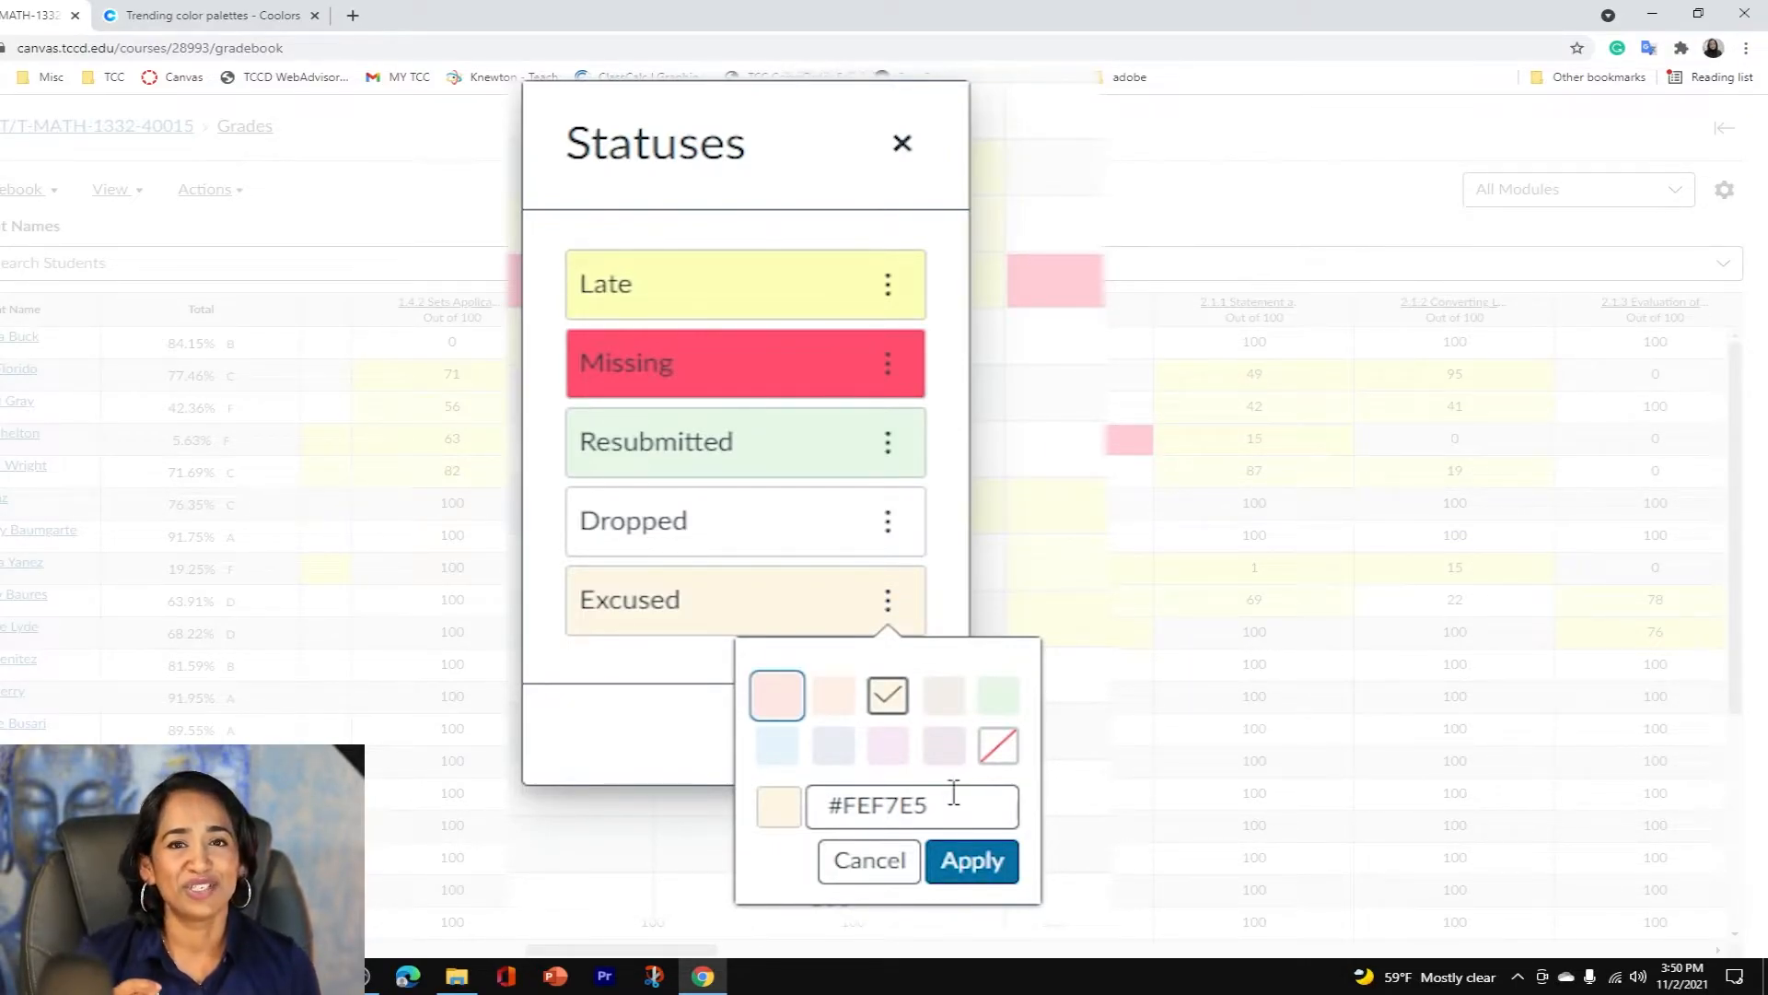
{"action": "left_click", "coordinate": [209, 15]}
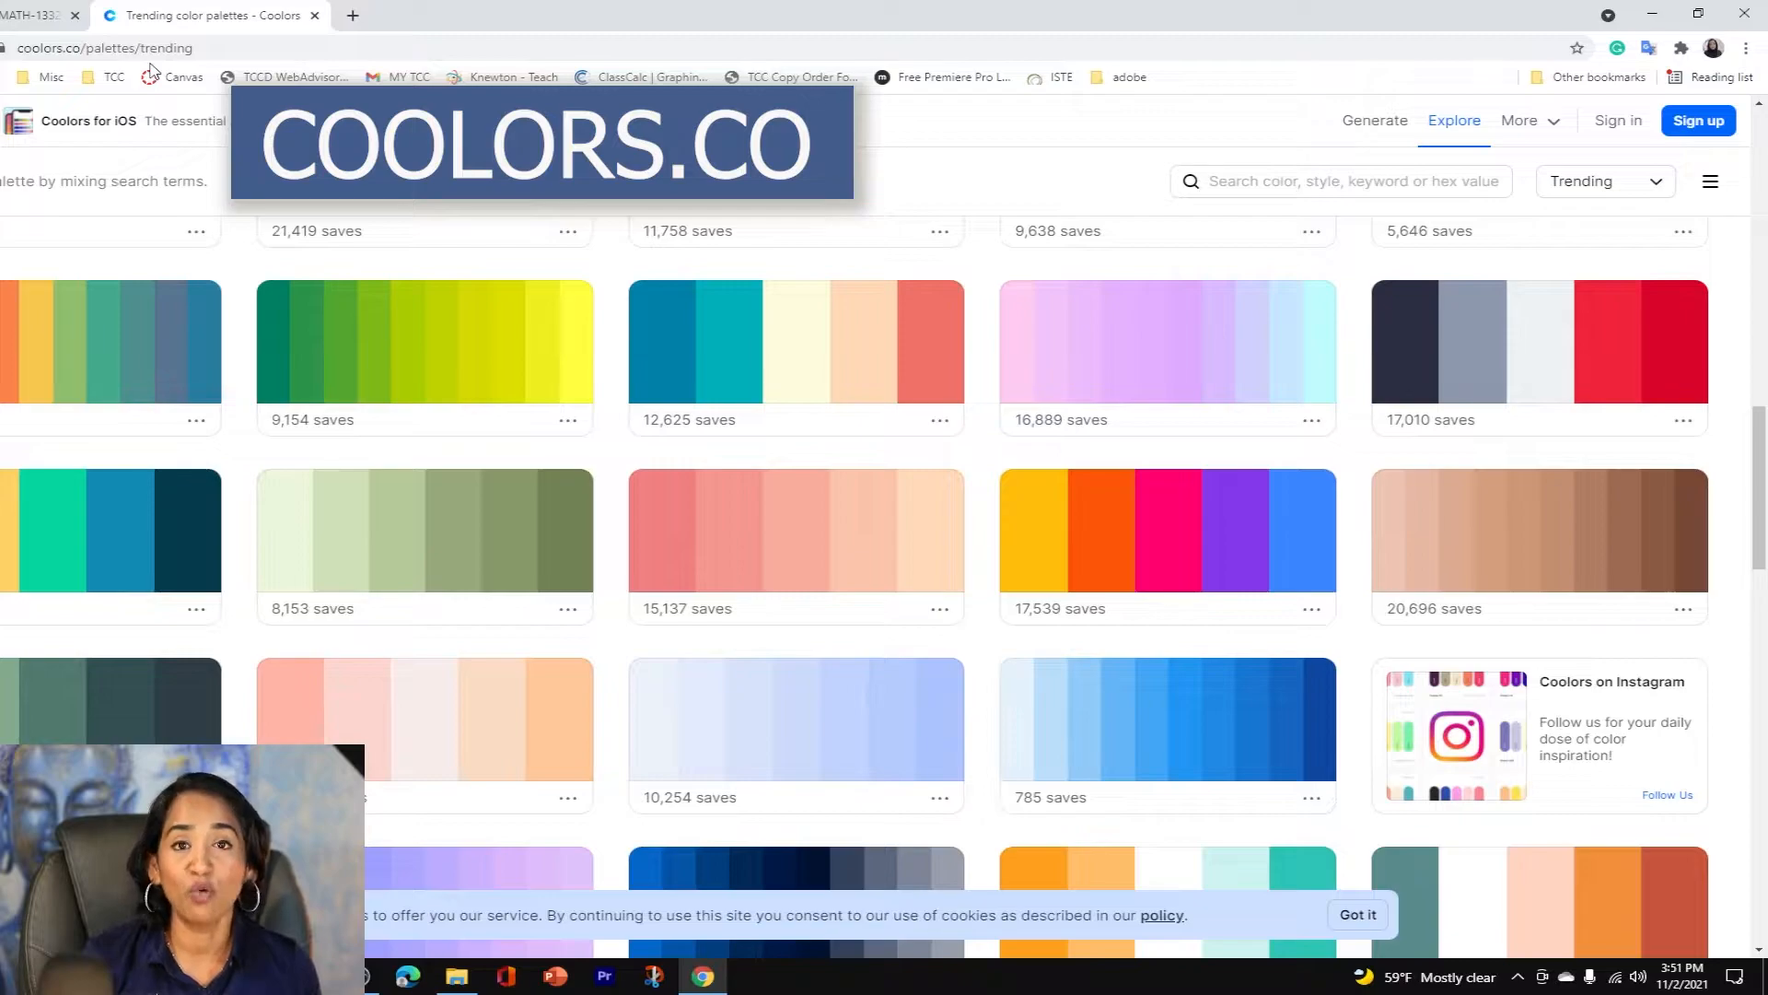
{"action": "mouse_move", "coordinate": [184, 76]}
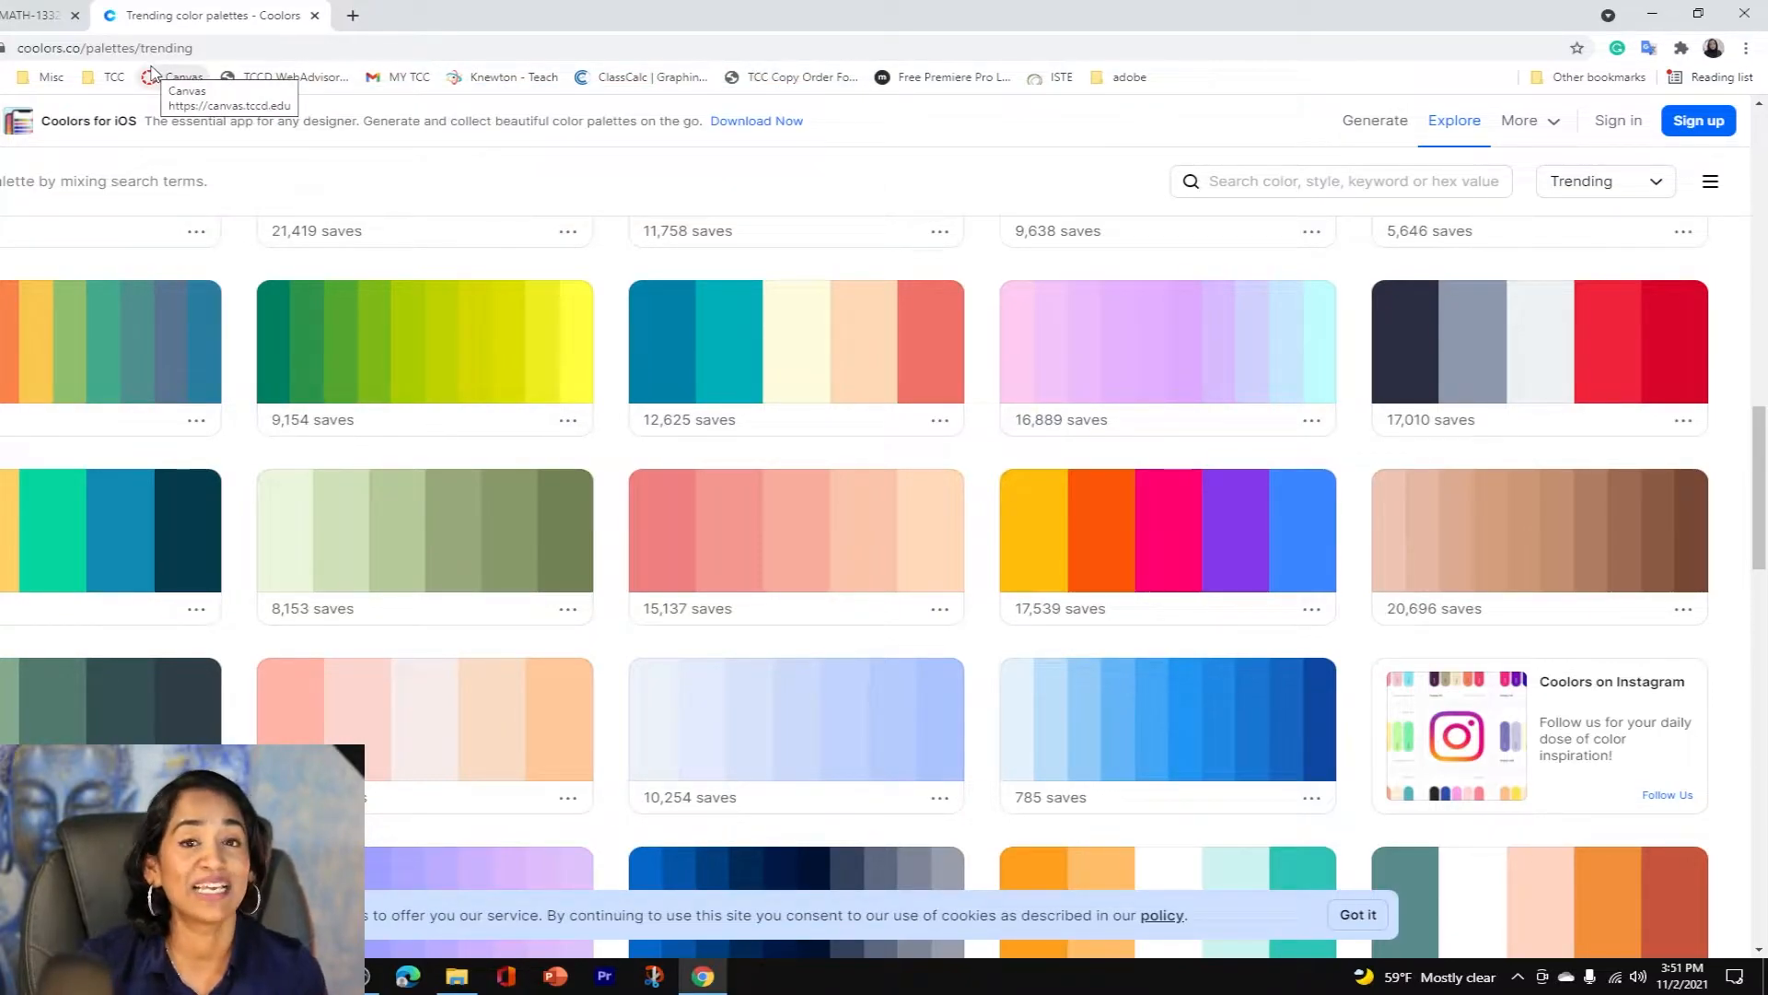
{"action": "mouse_move", "coordinate": [868, 179]}
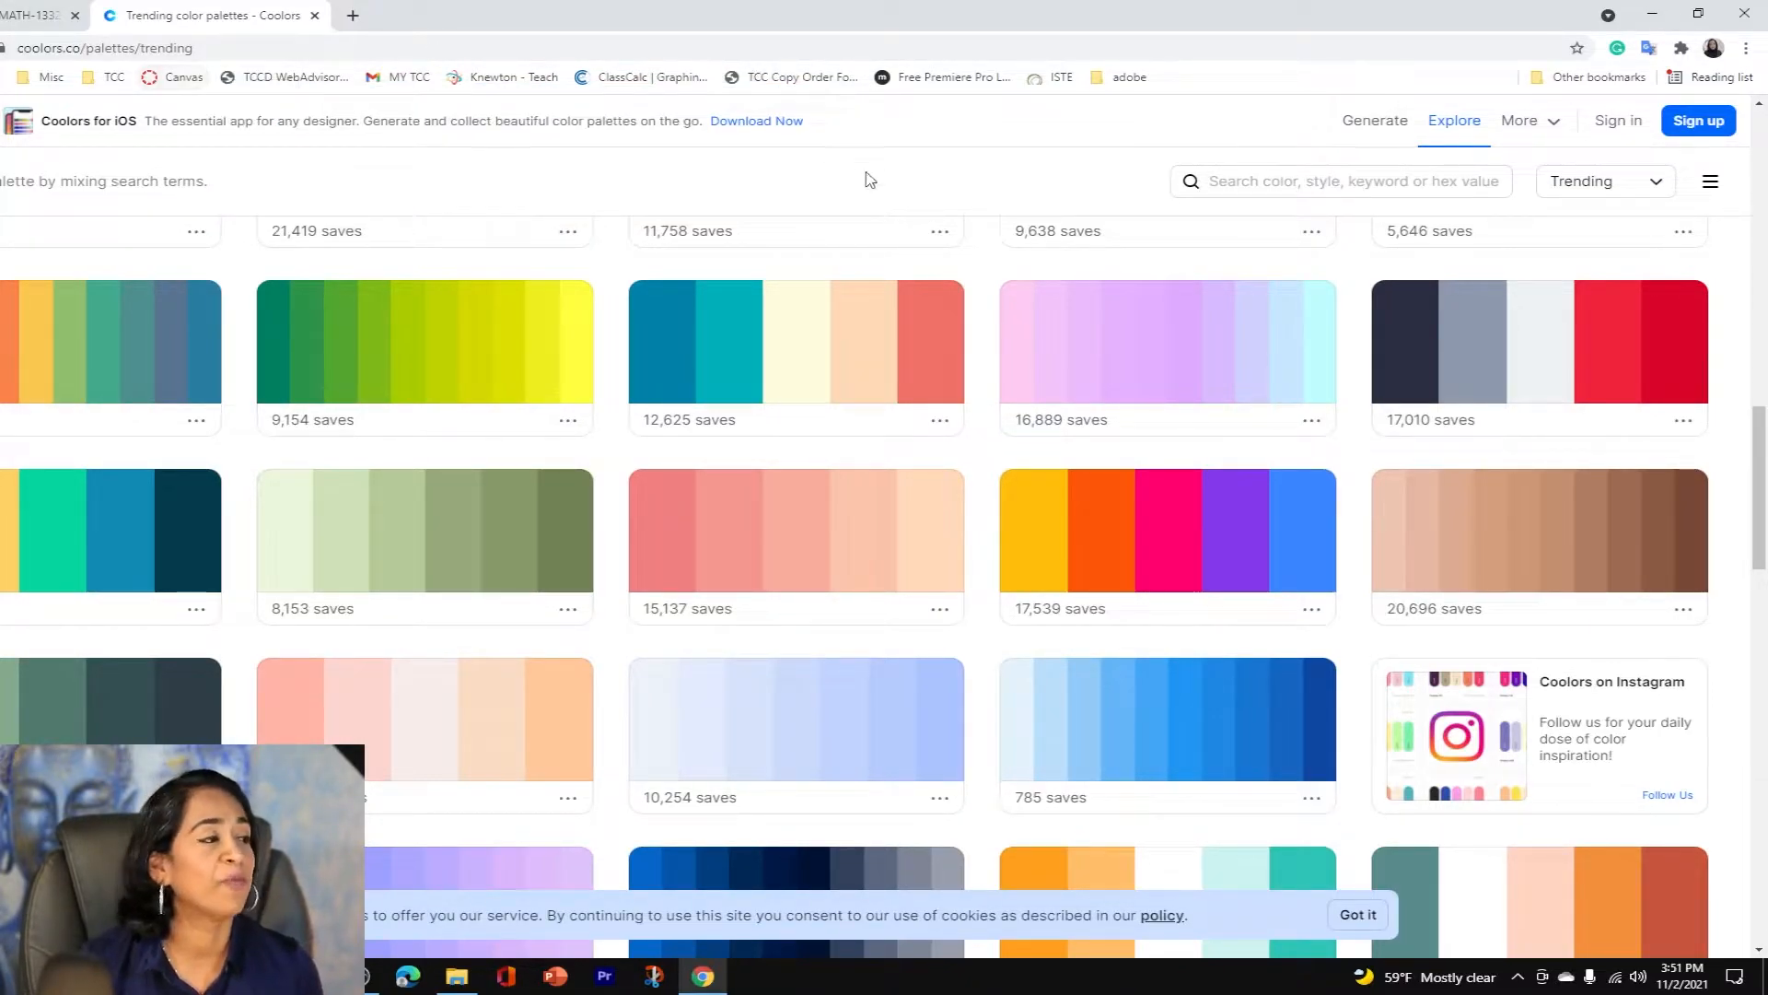
Copy the lilac D8BBFF and tan D69F7E hex codes from Coolors trending palettes.
{"action": "scroll", "scroll_direction": "down", "scroll_amount": 3}
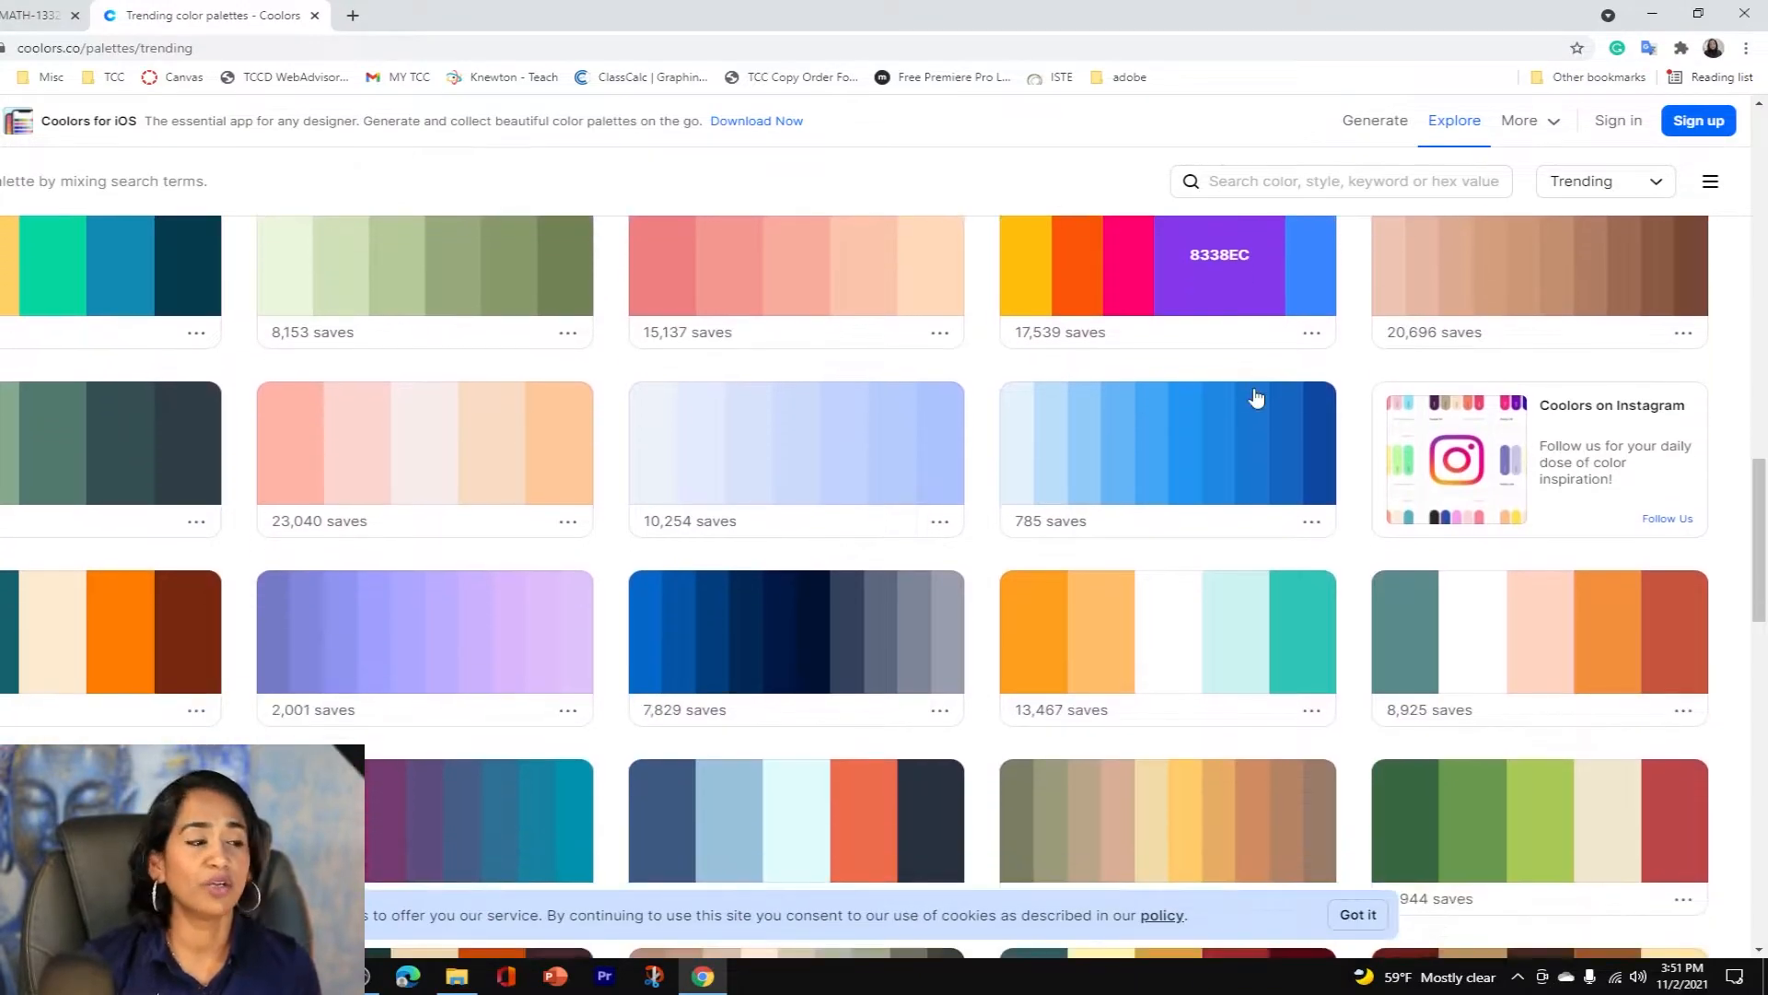
{"action": "scroll", "scroll_direction": "up", "scroll_amount": 3}
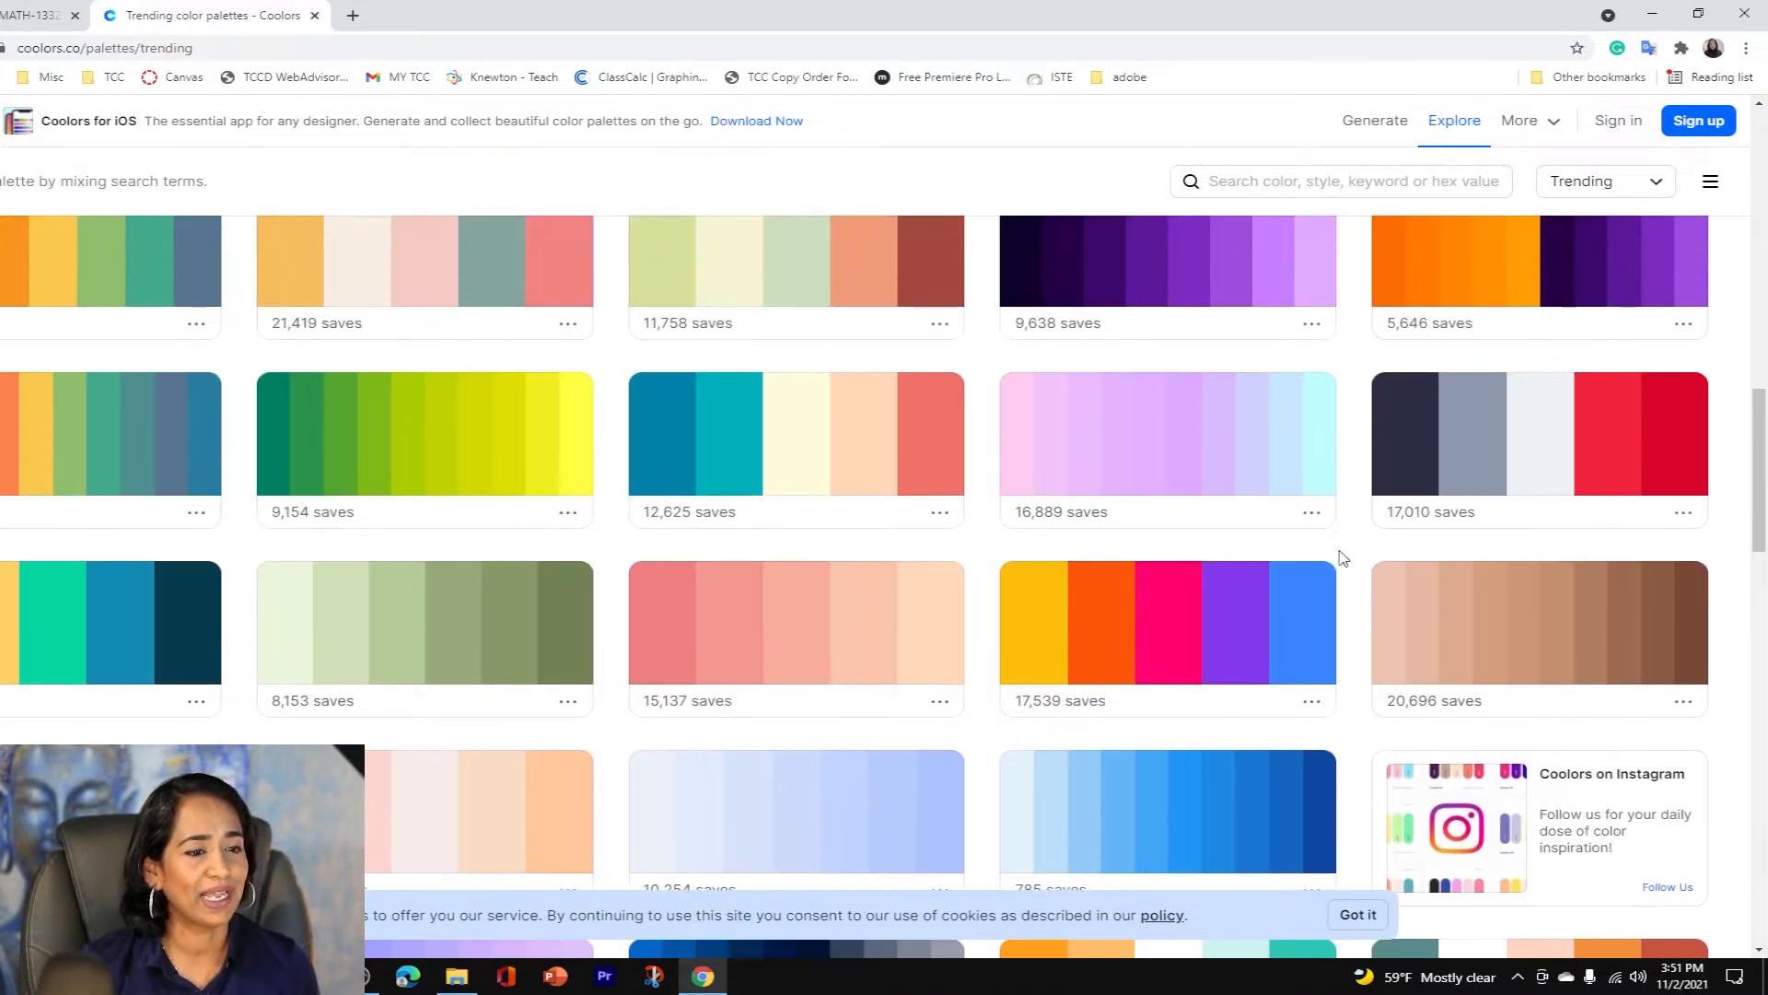
{"action": "mouse_move", "coordinate": [1506, 643]}
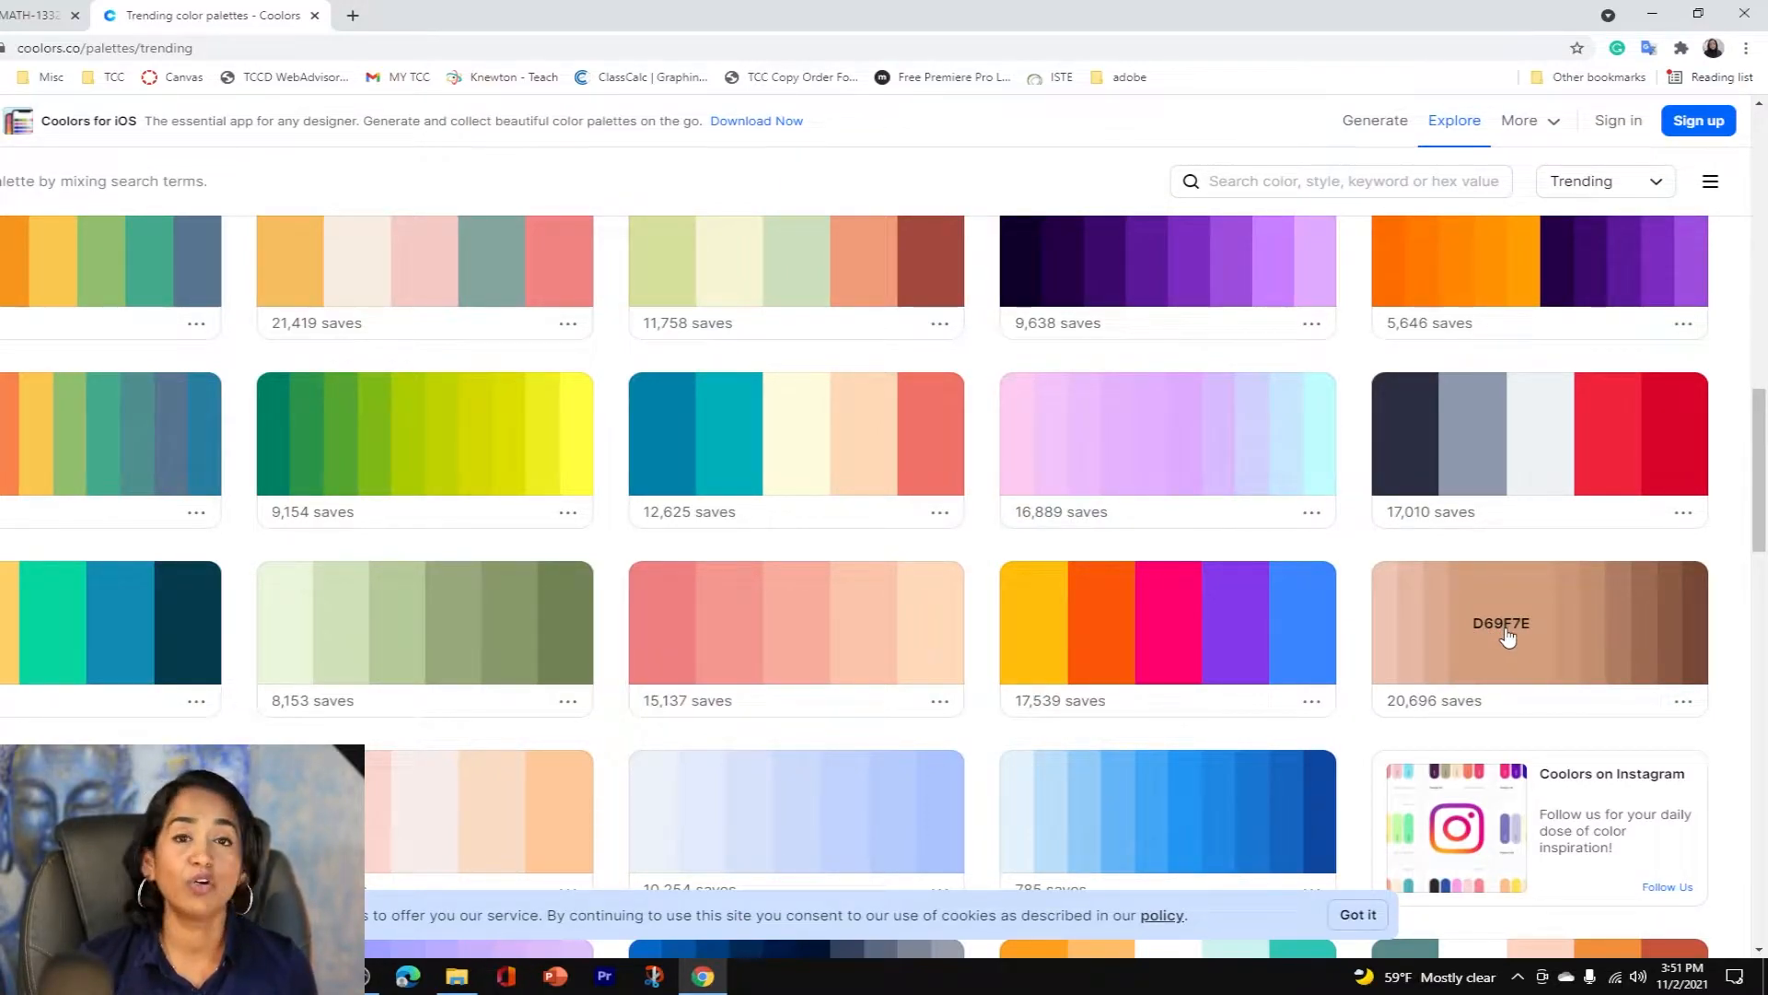
{"action": "mouse_move", "coordinate": [1205, 440]}
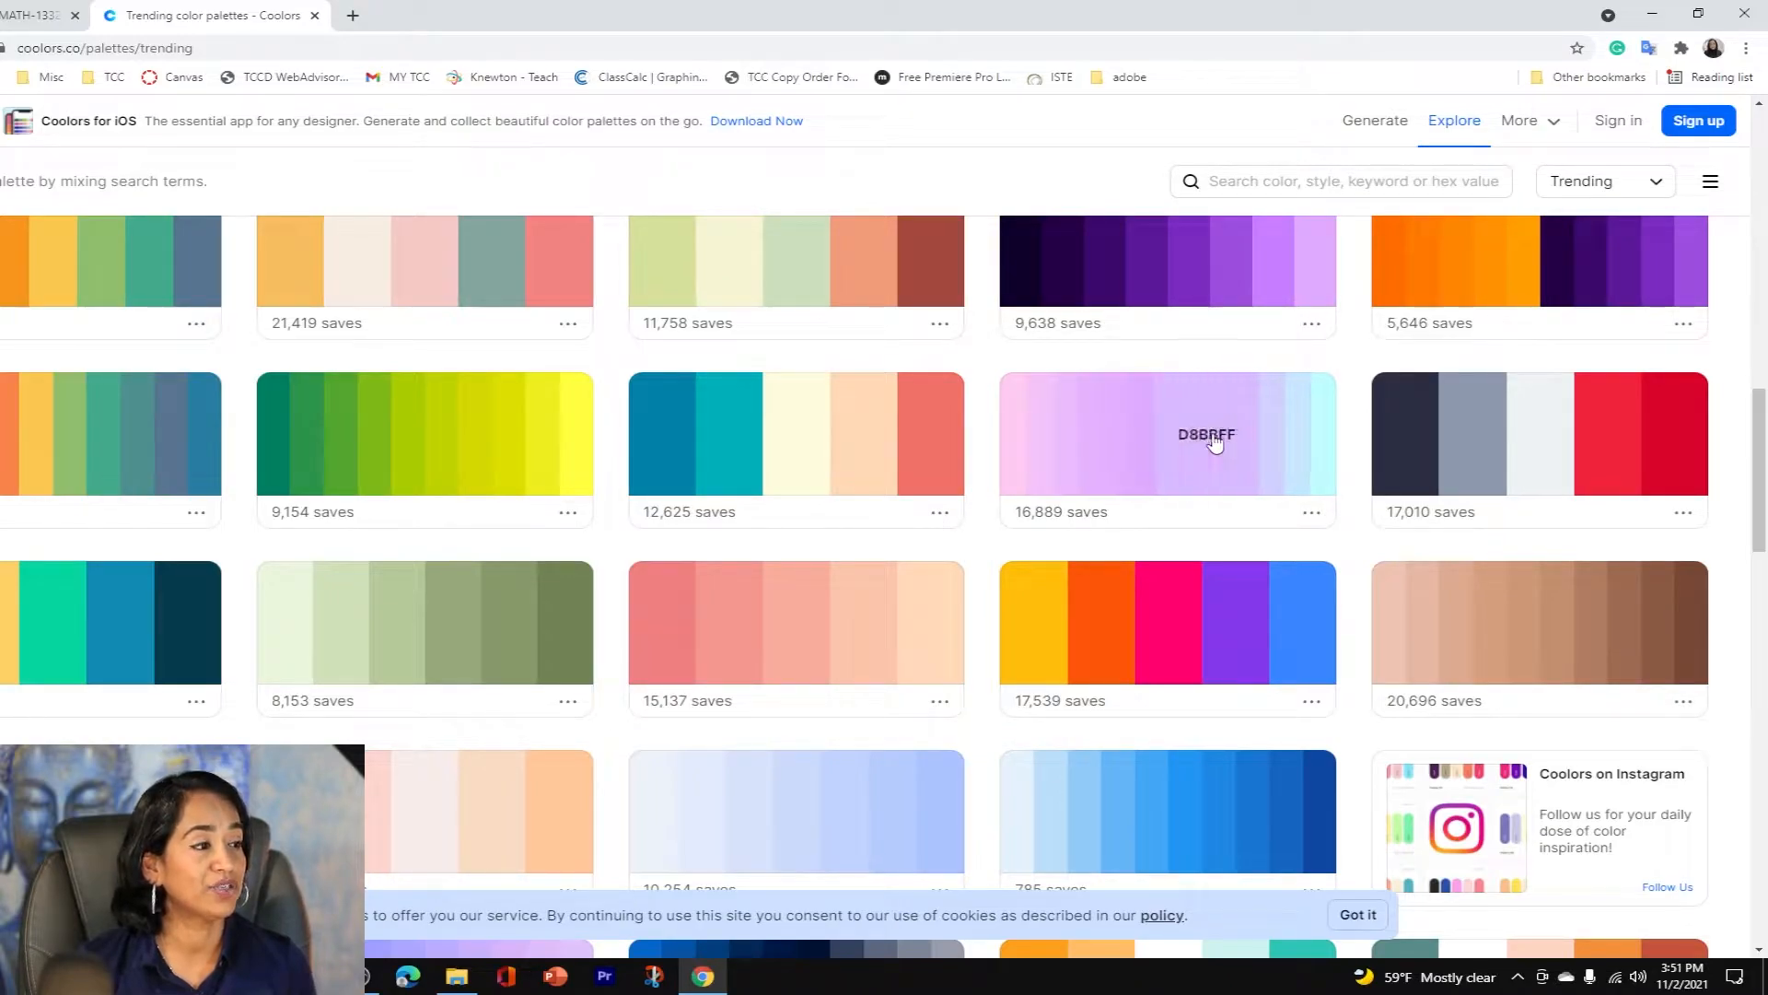
{"action": "left_click", "coordinate": [1206, 433]}
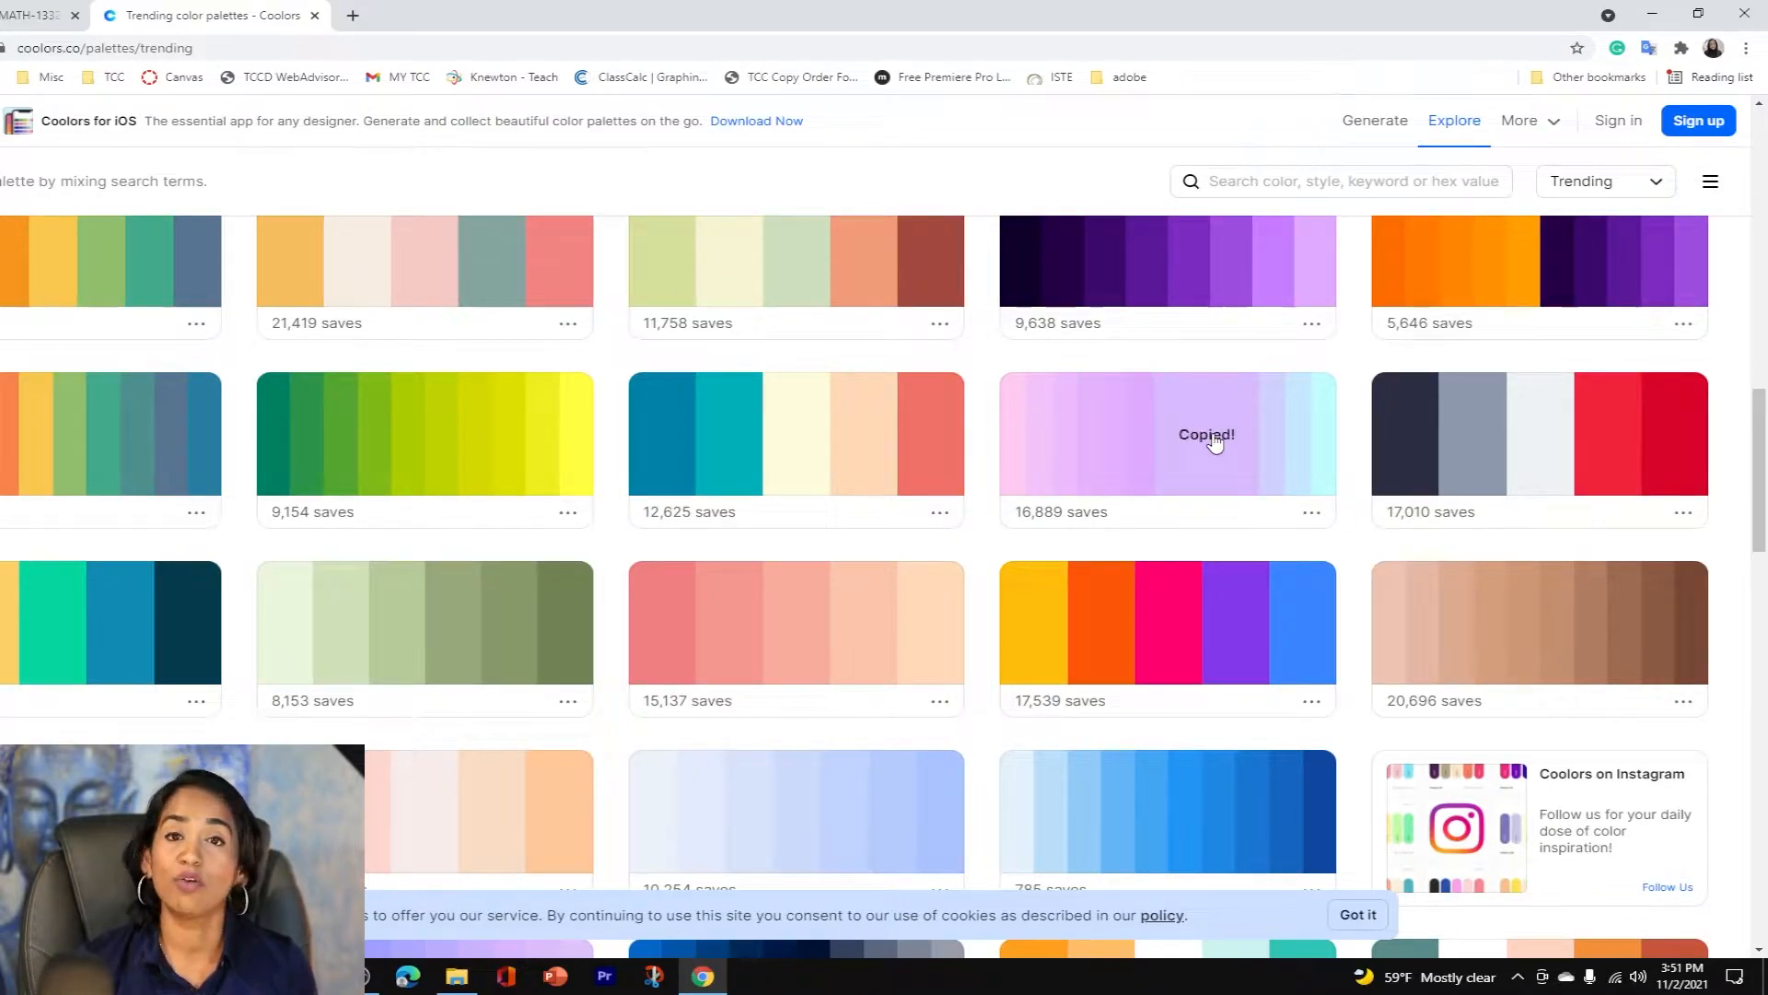
{"action": "mouse_move", "coordinate": [1506, 637]}
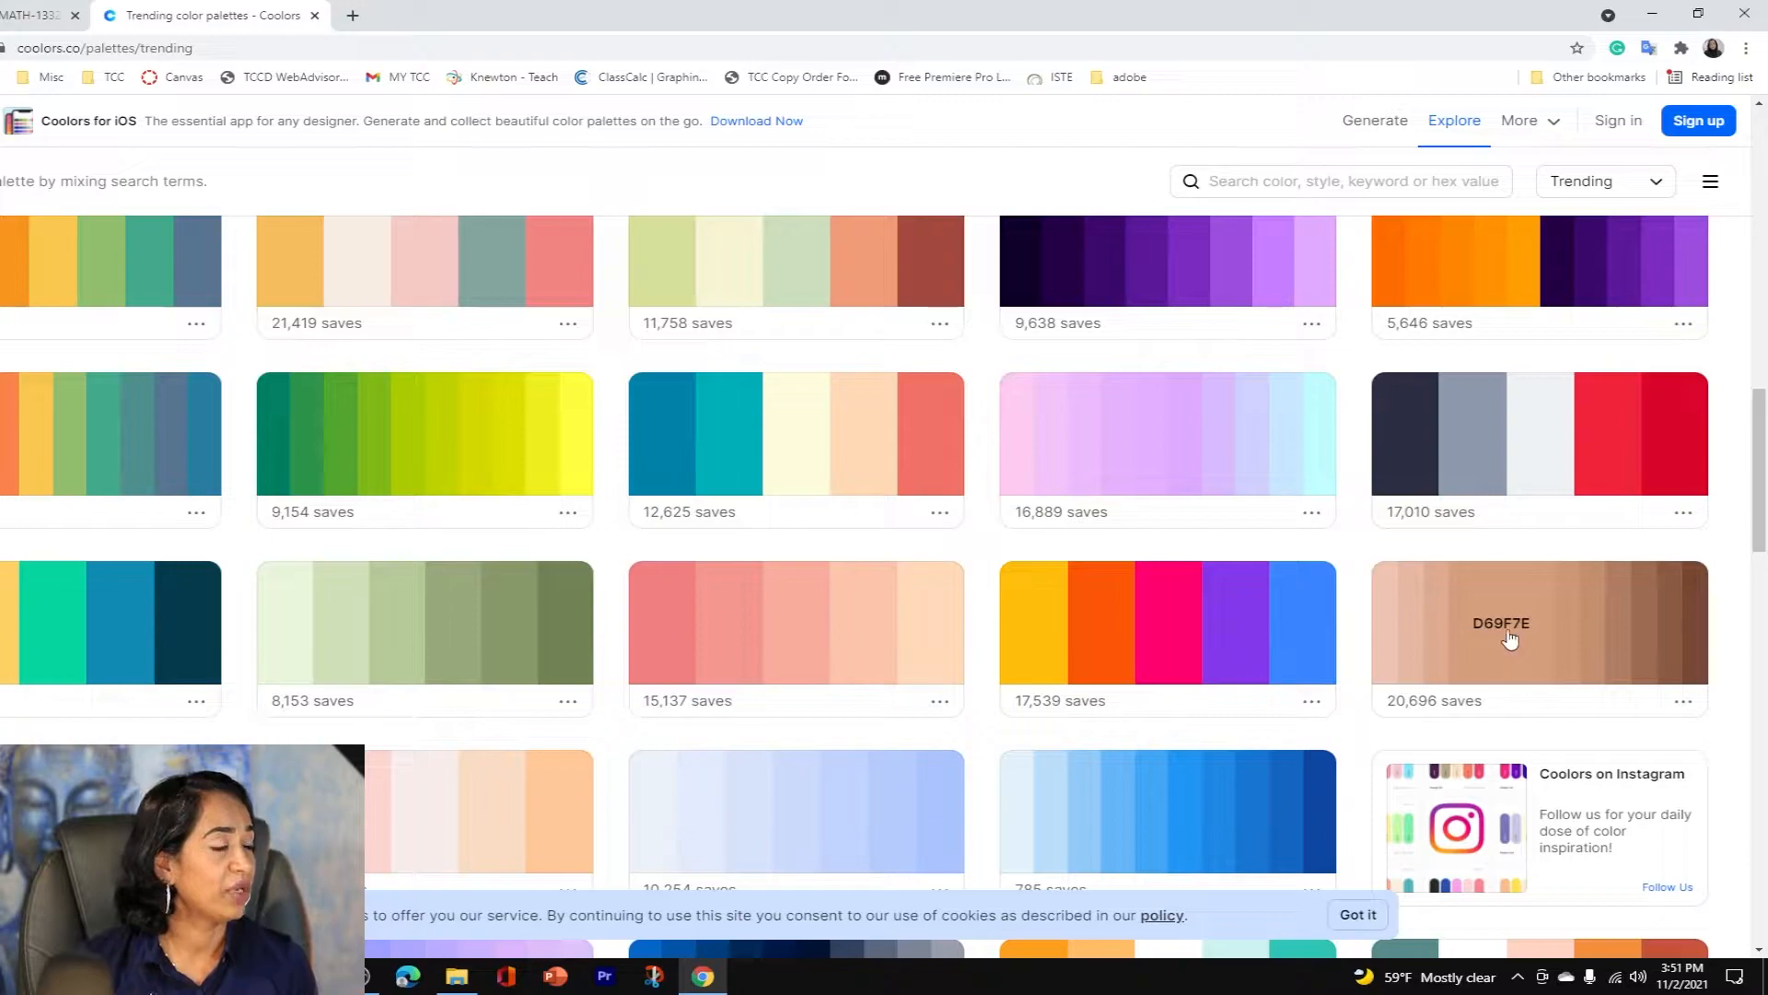
{"action": "left_click", "coordinate": [1501, 623]}
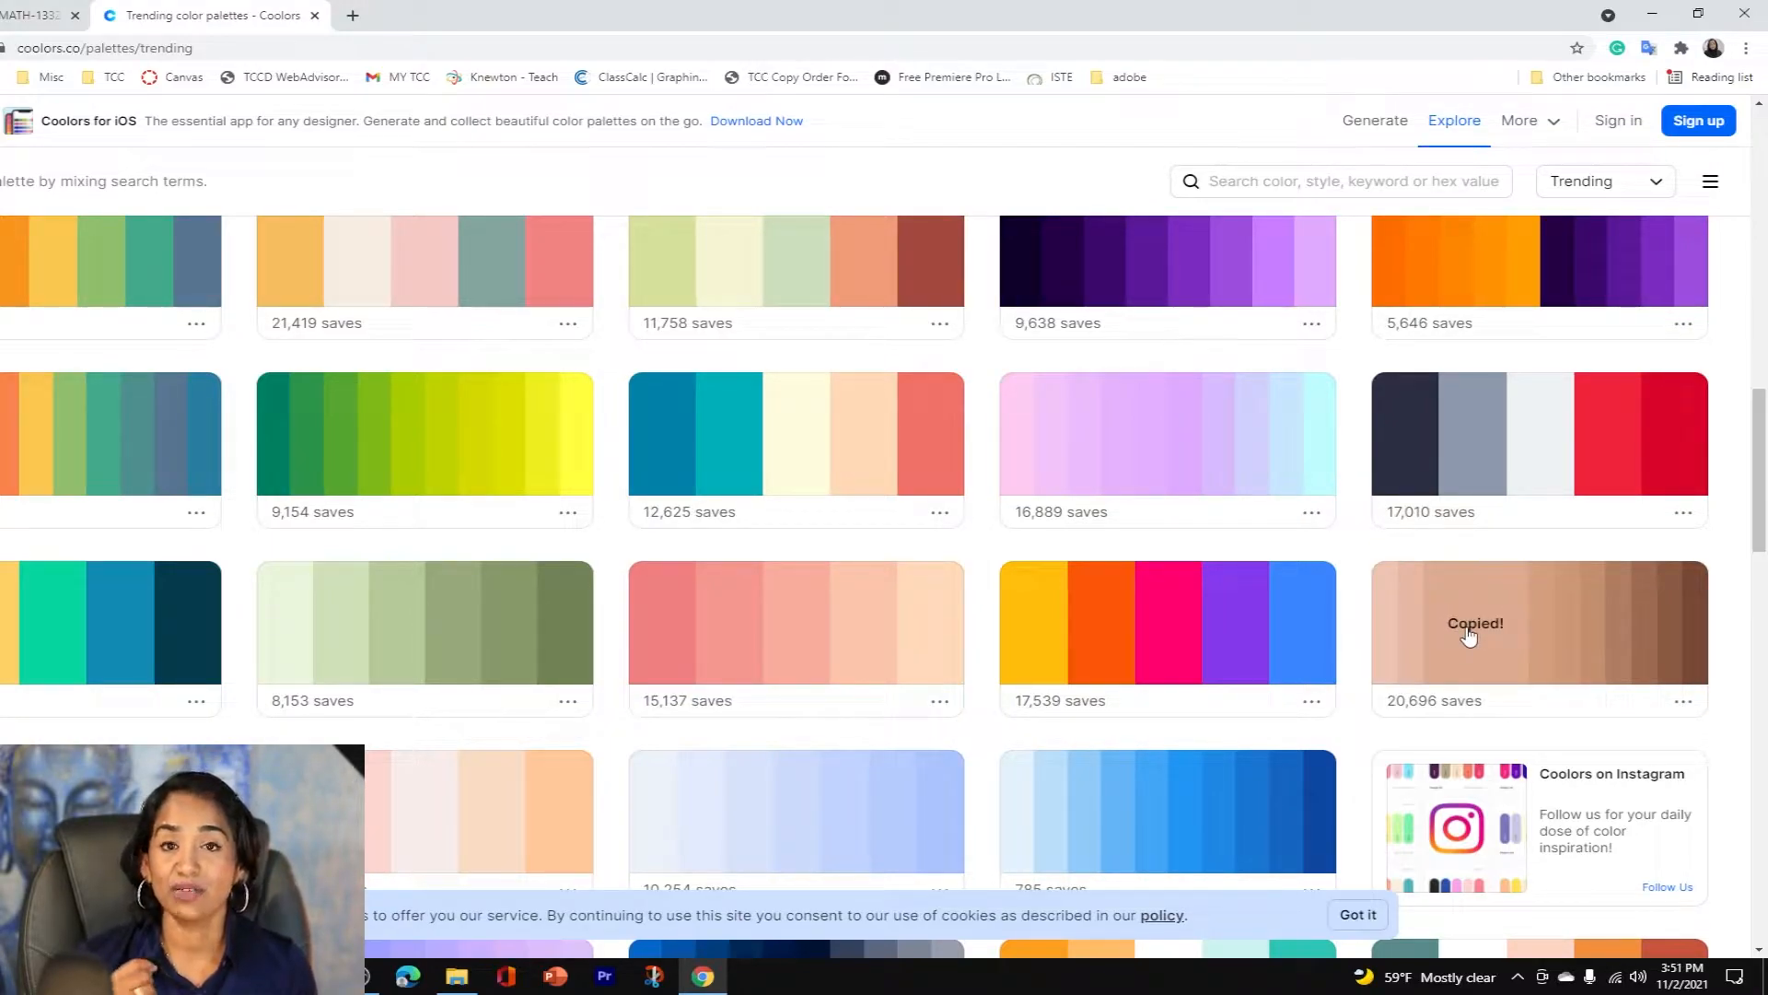
{"action": "mouse_move", "coordinate": [357, 434]}
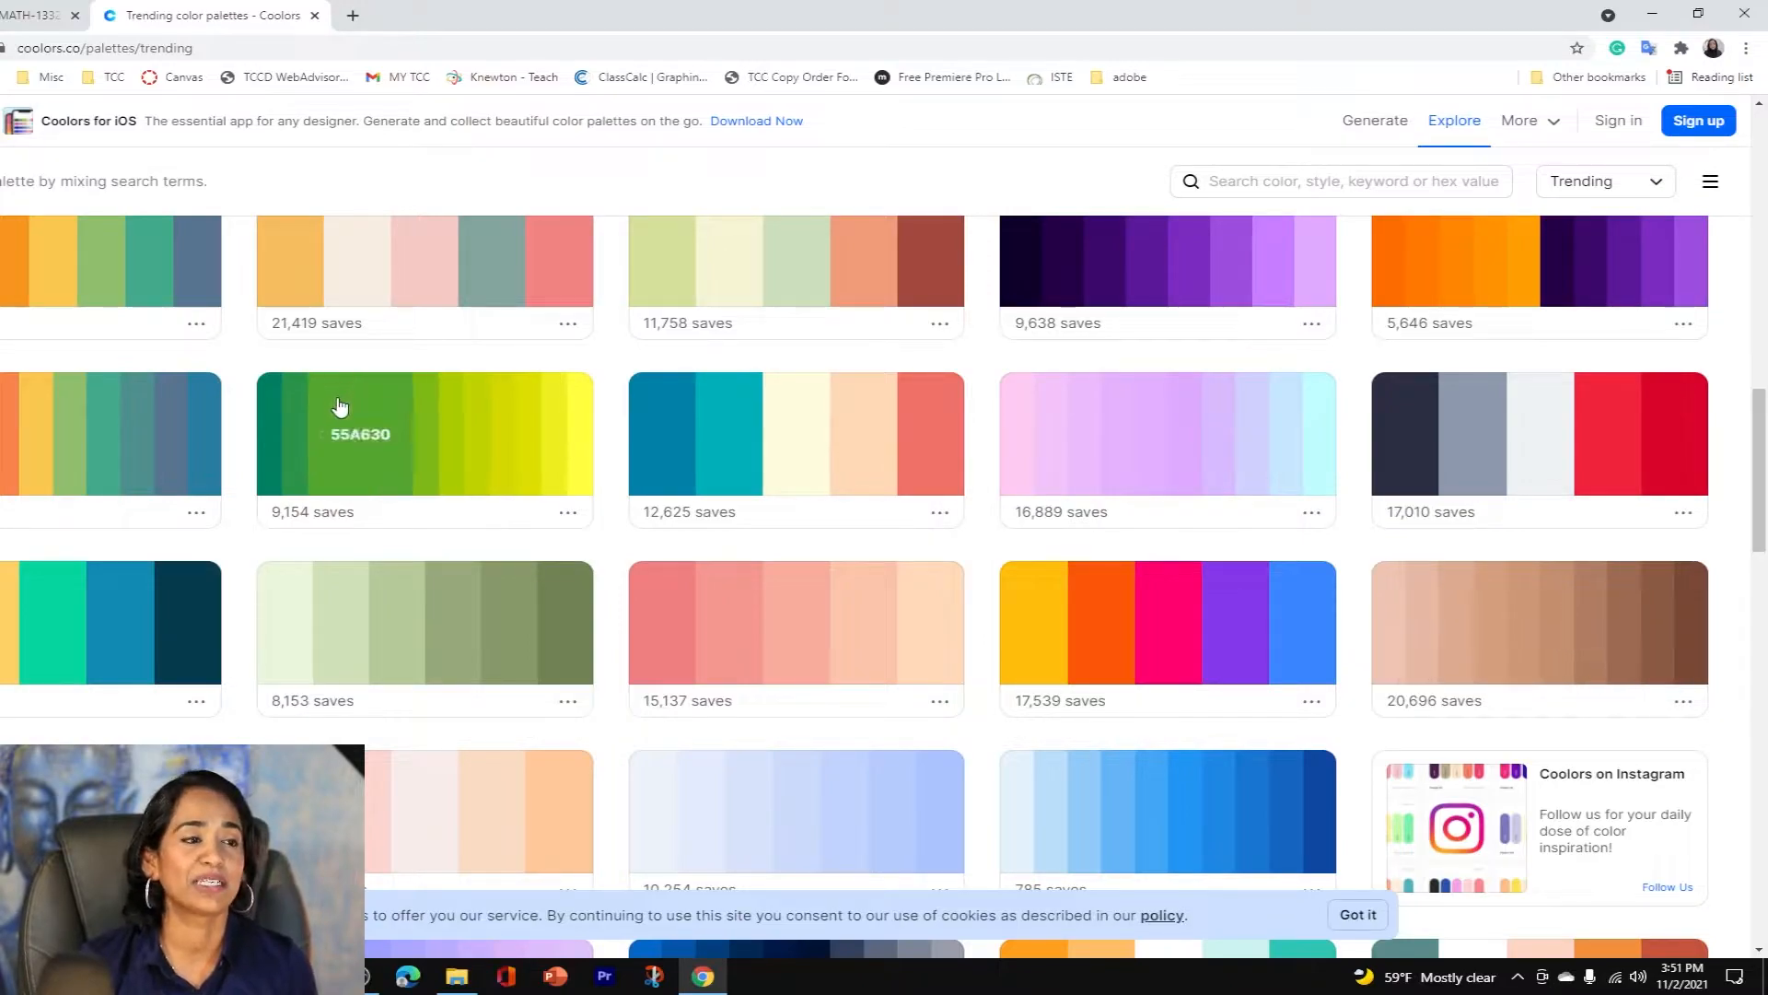
{"action": "mouse_move", "coordinate": [445, 442]}
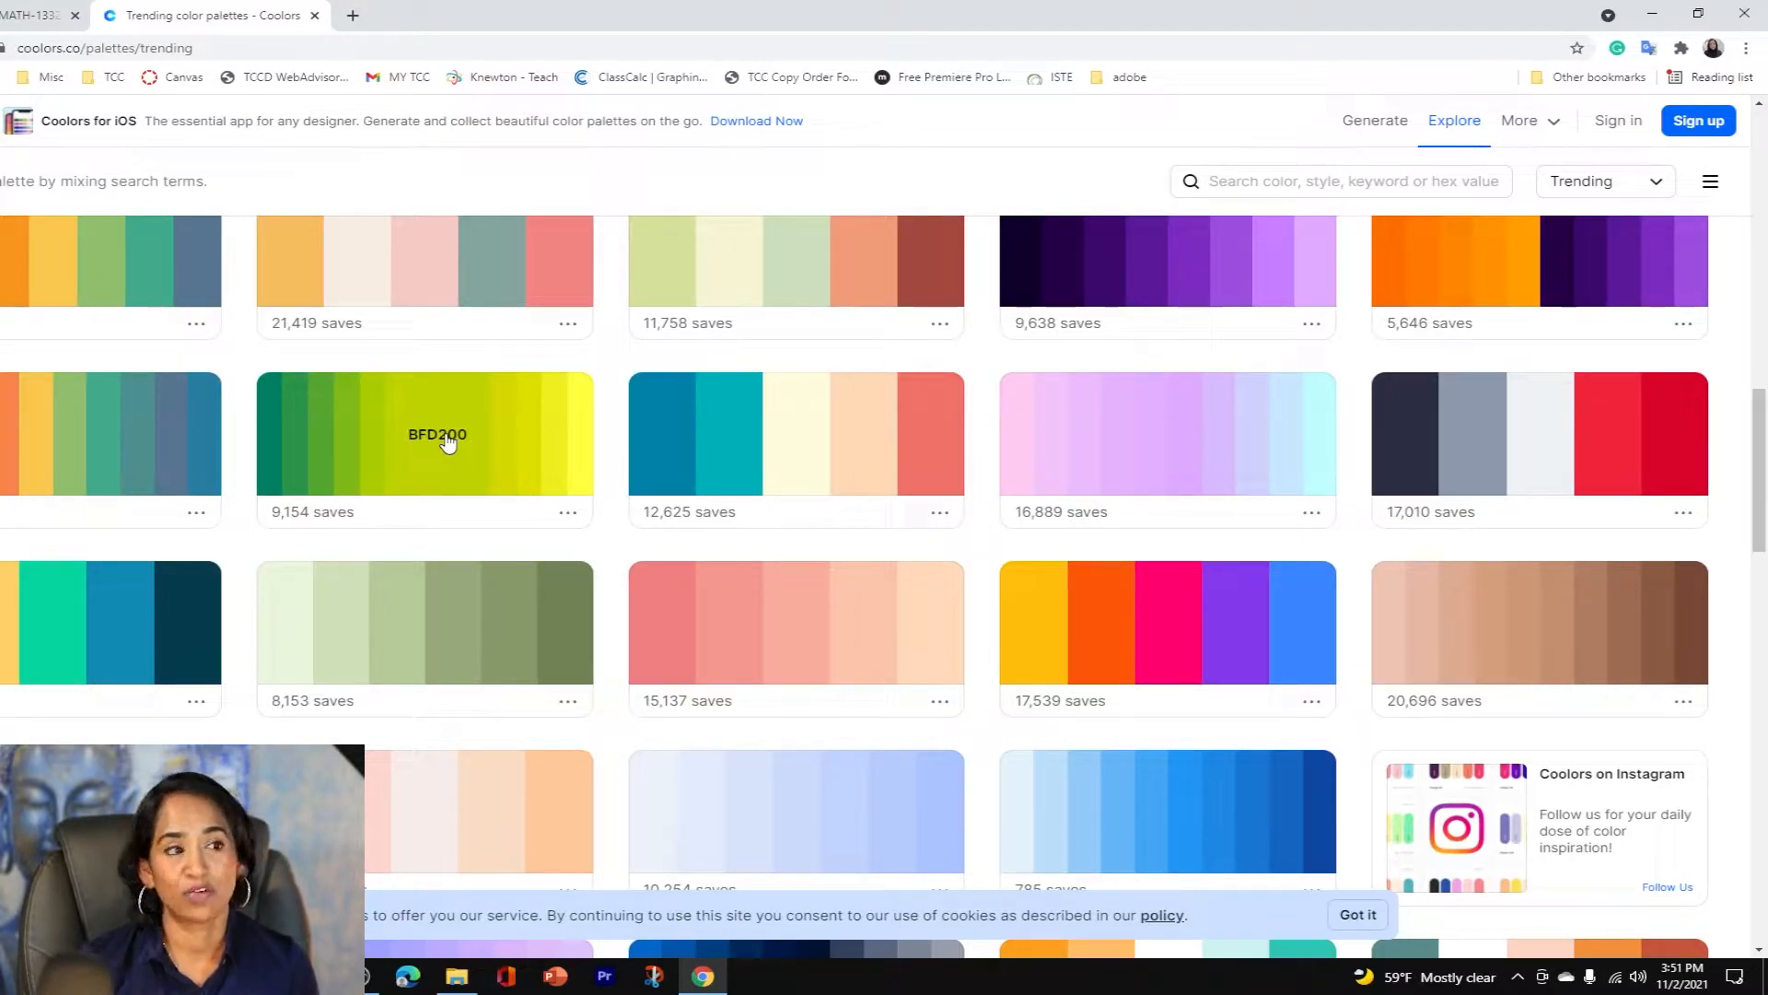
{"action": "mouse_move", "coordinate": [1481, 624]}
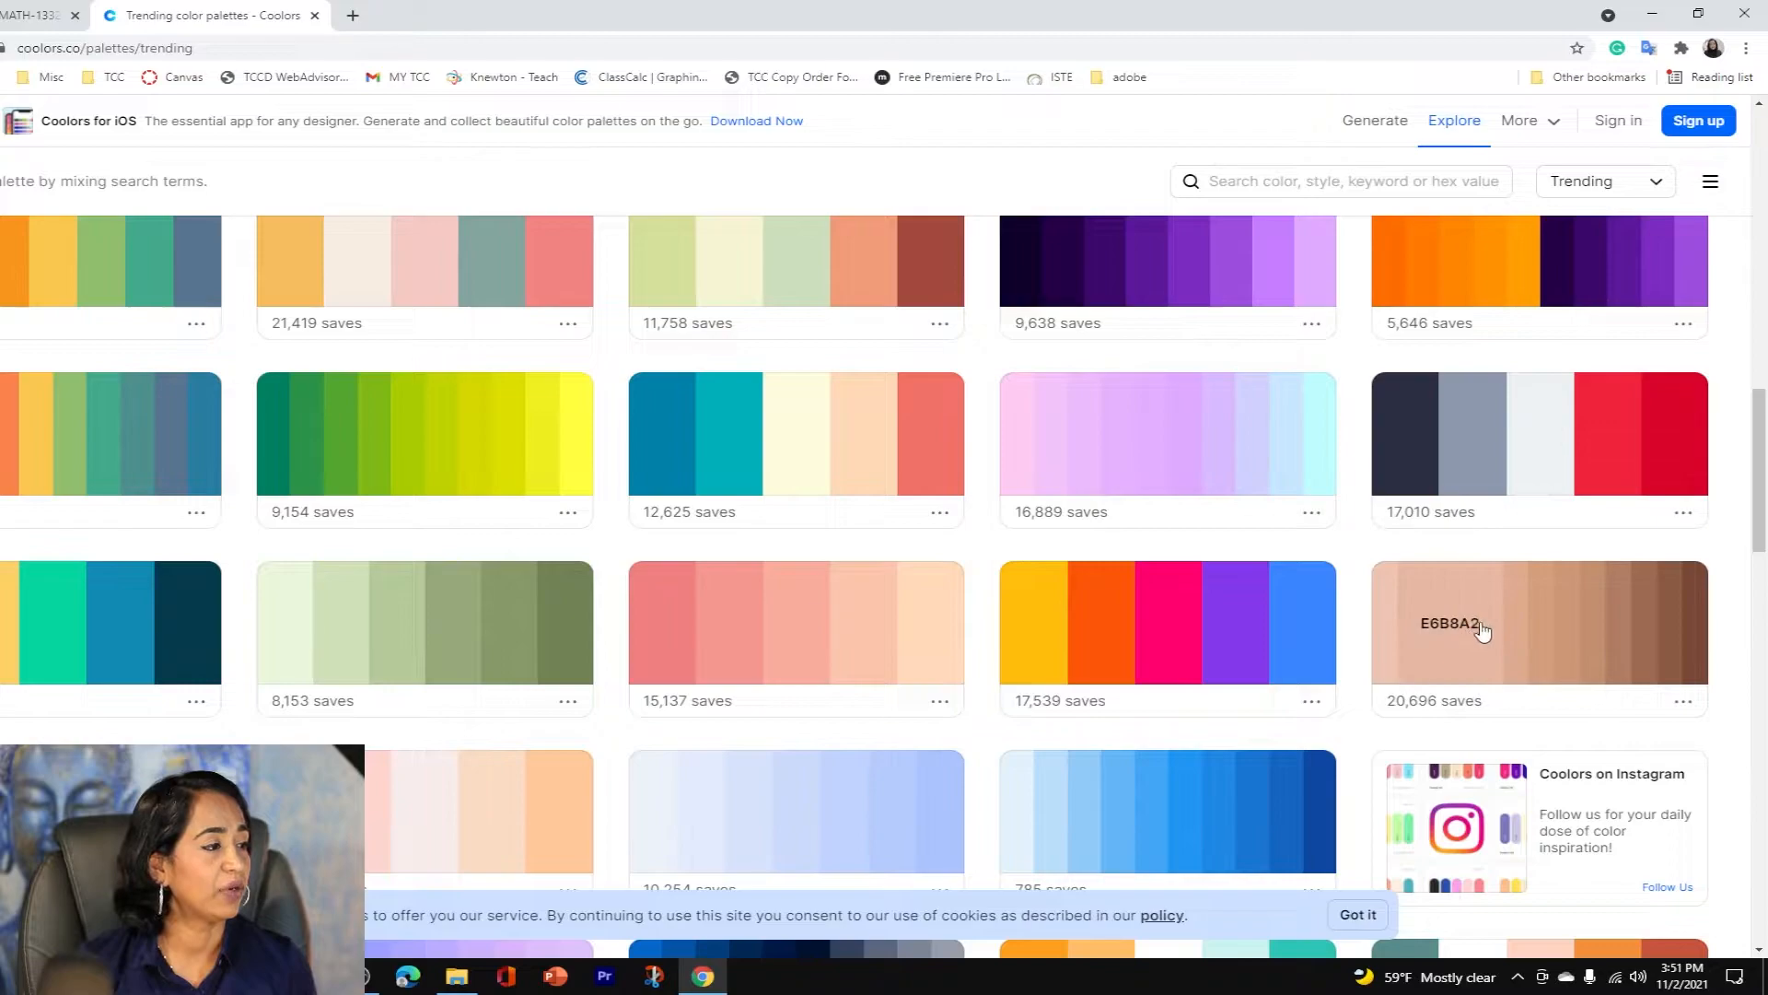
{"action": "mouse_move", "coordinate": [1421, 396]}
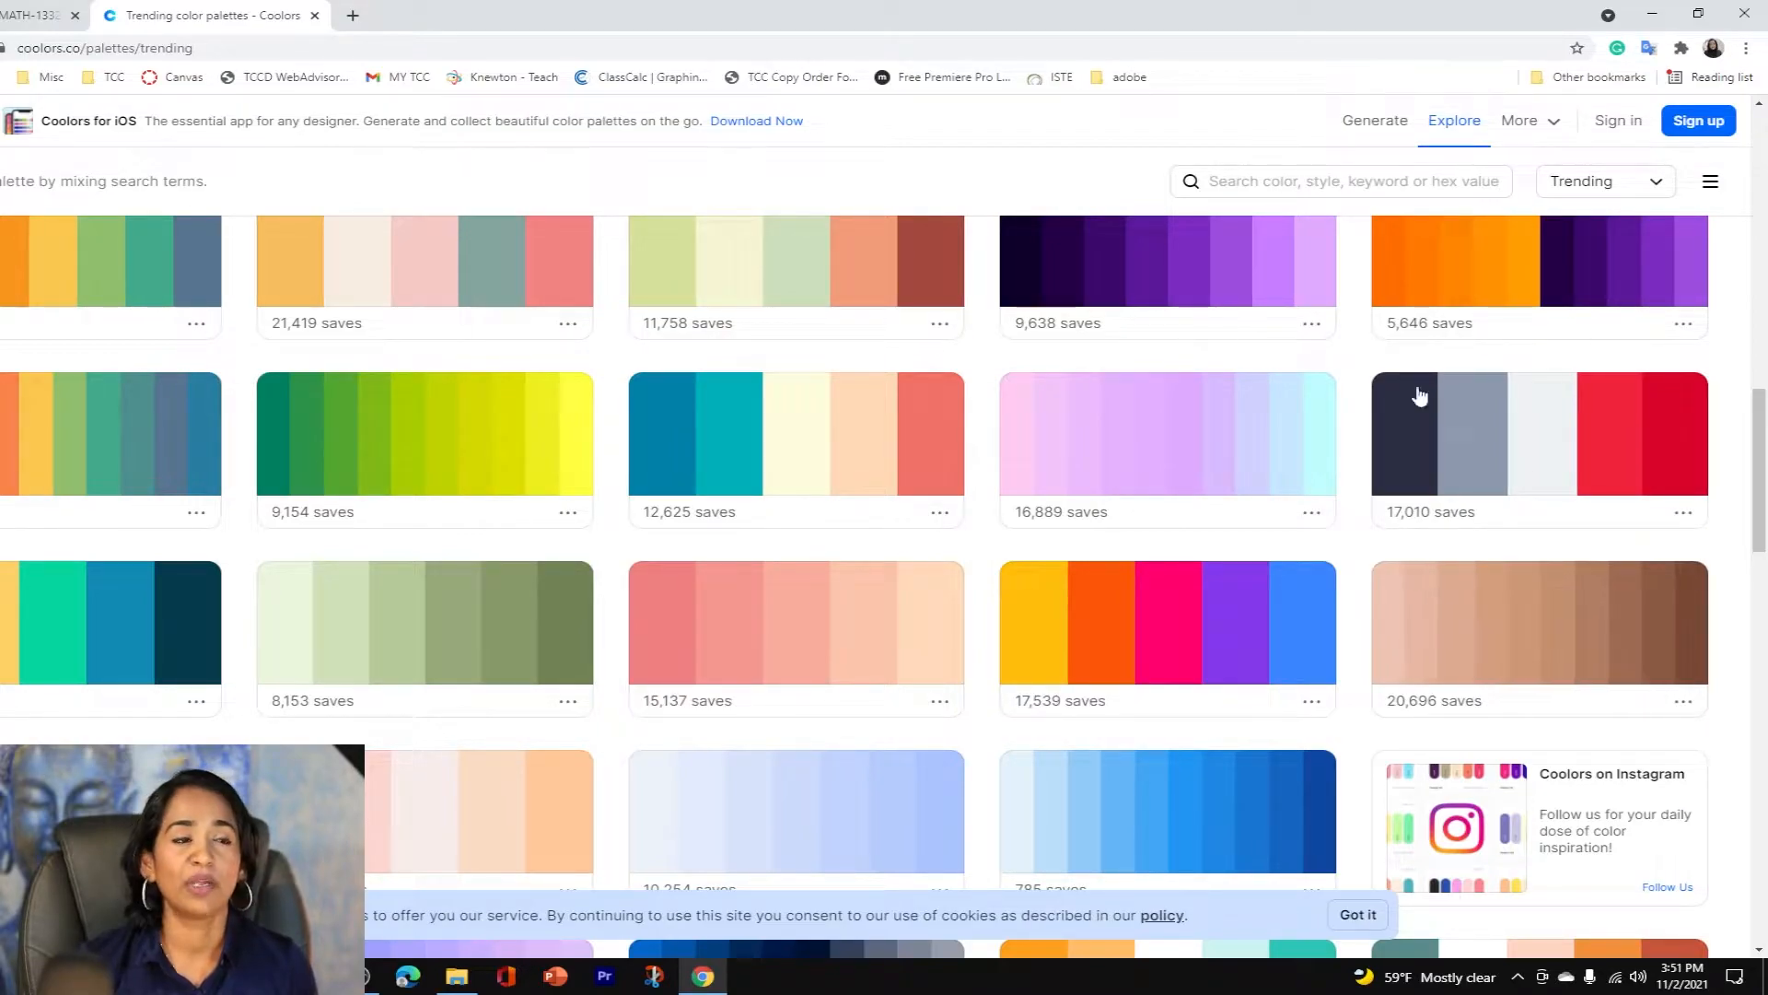
Set the Excused status colour to the tan hex code dea890.
{"action": "left_click", "coordinate": [34, 14]}
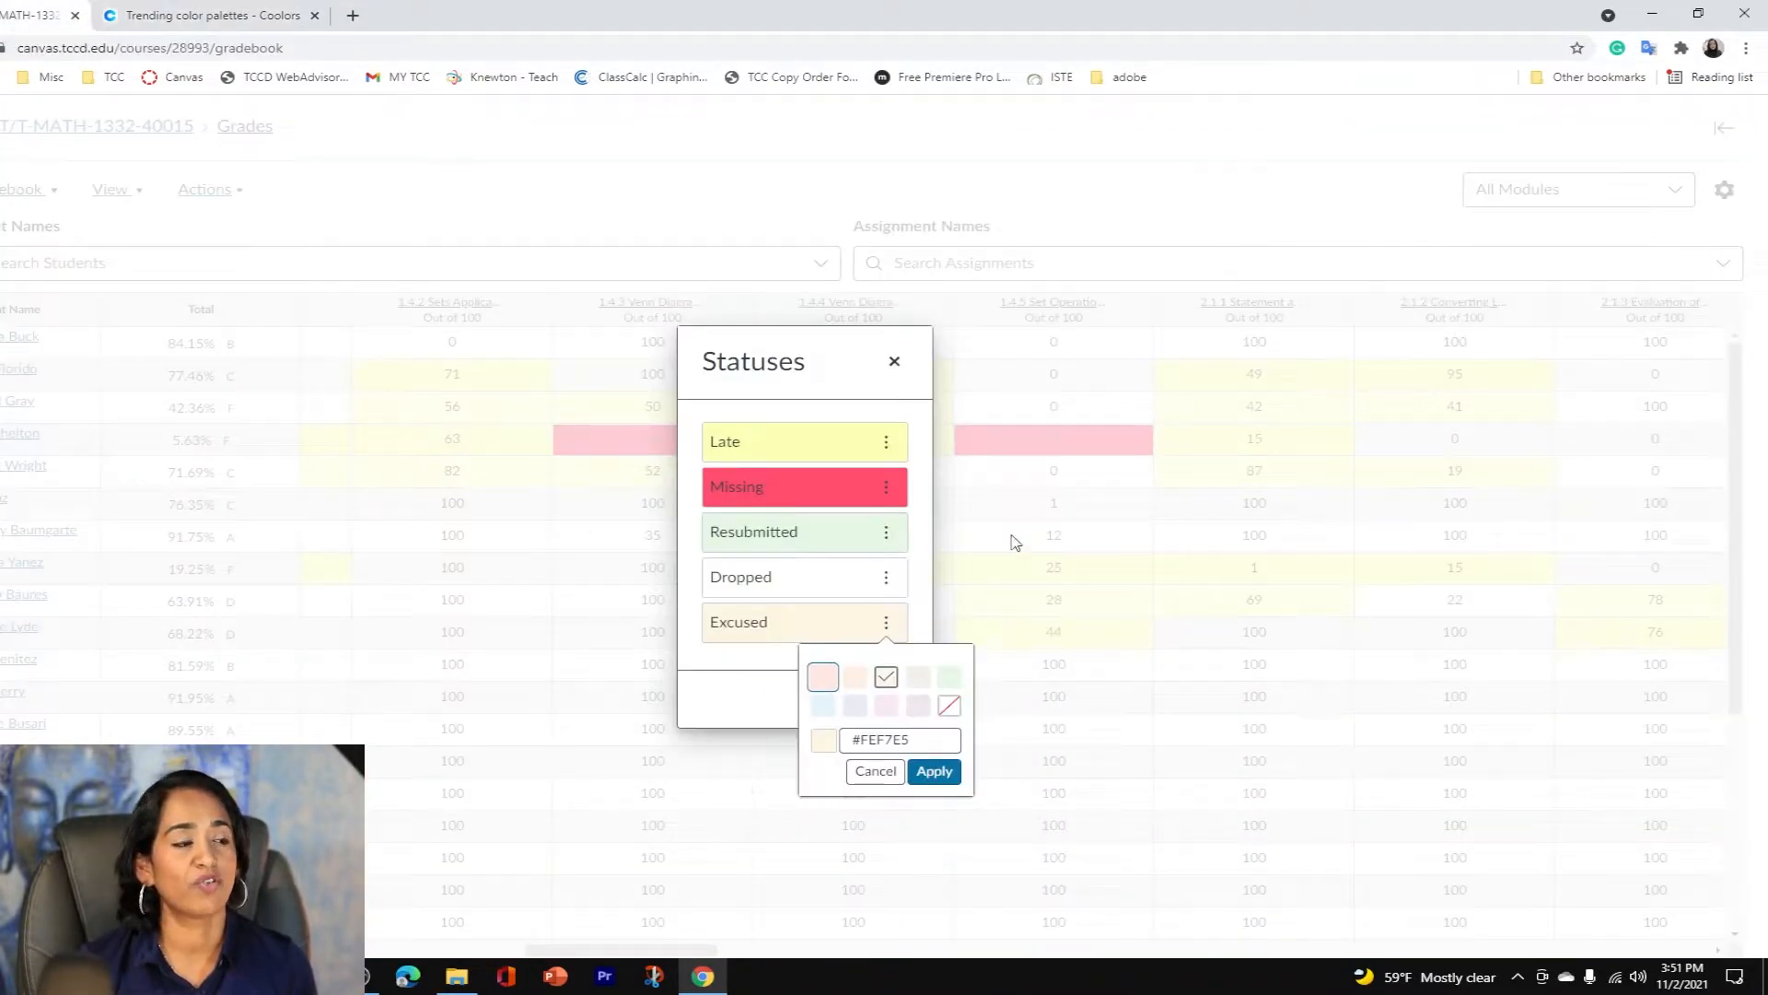
{"action": "triple_click", "coordinate": [898, 740]}
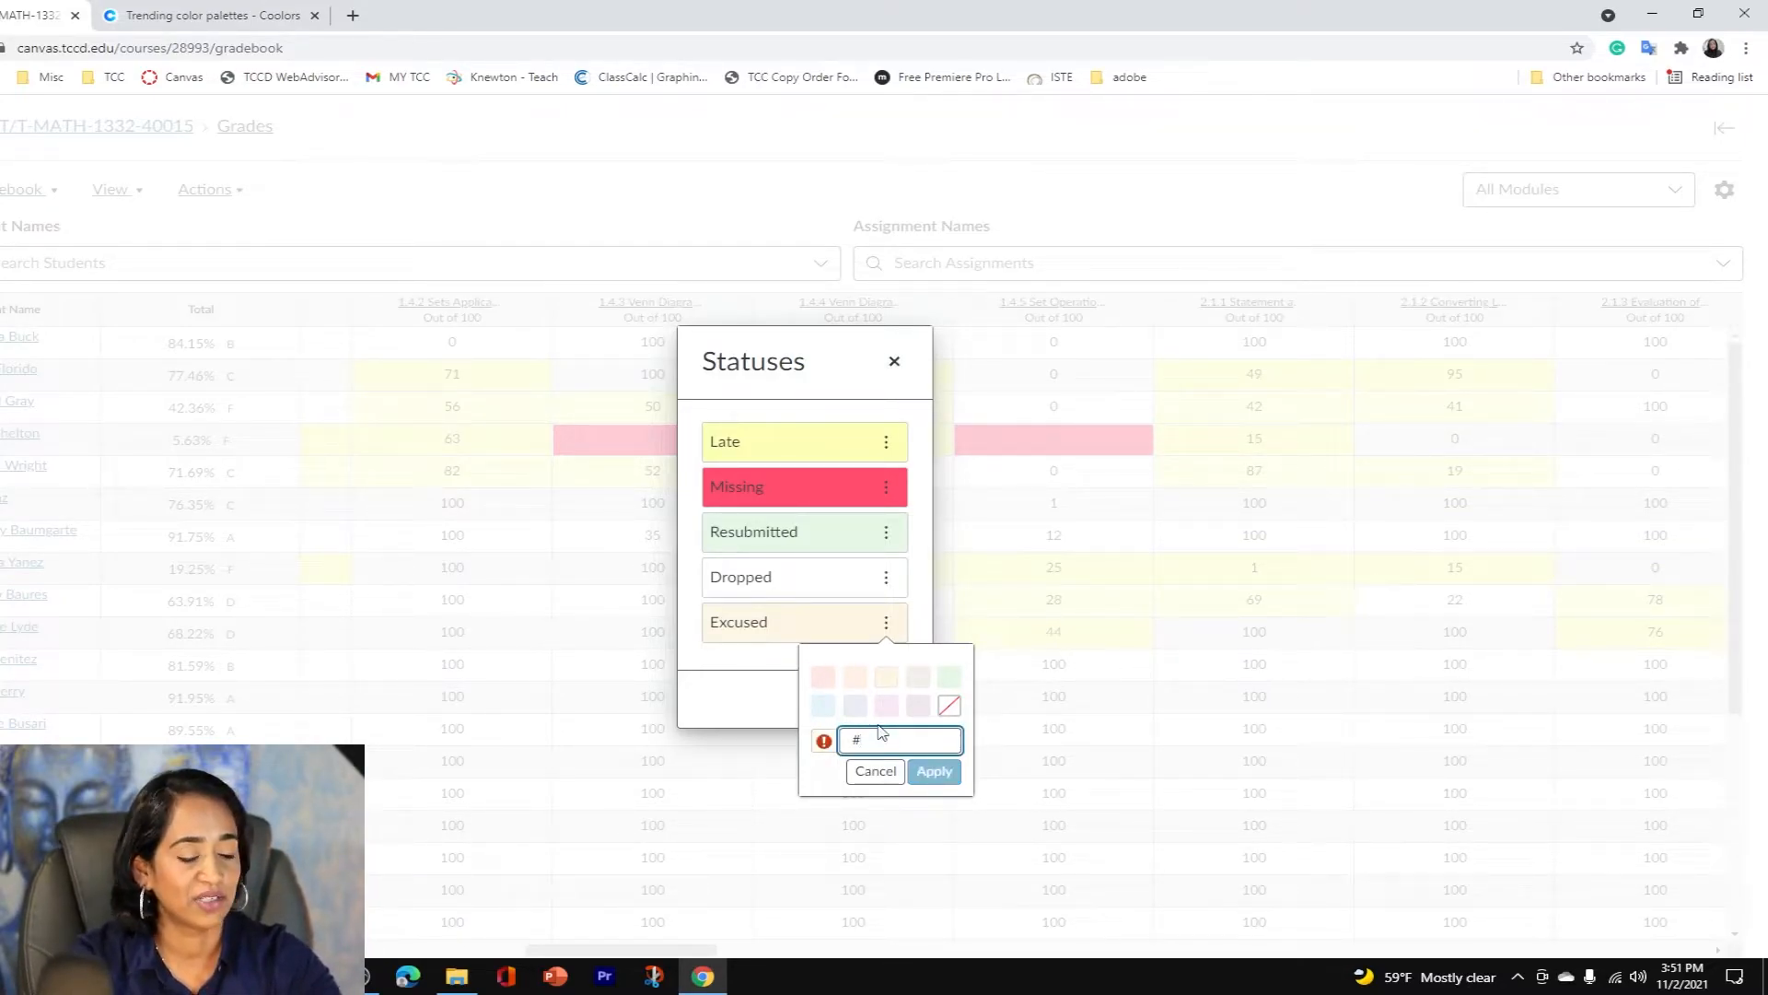
{"action": "type", "text": "dea890"}
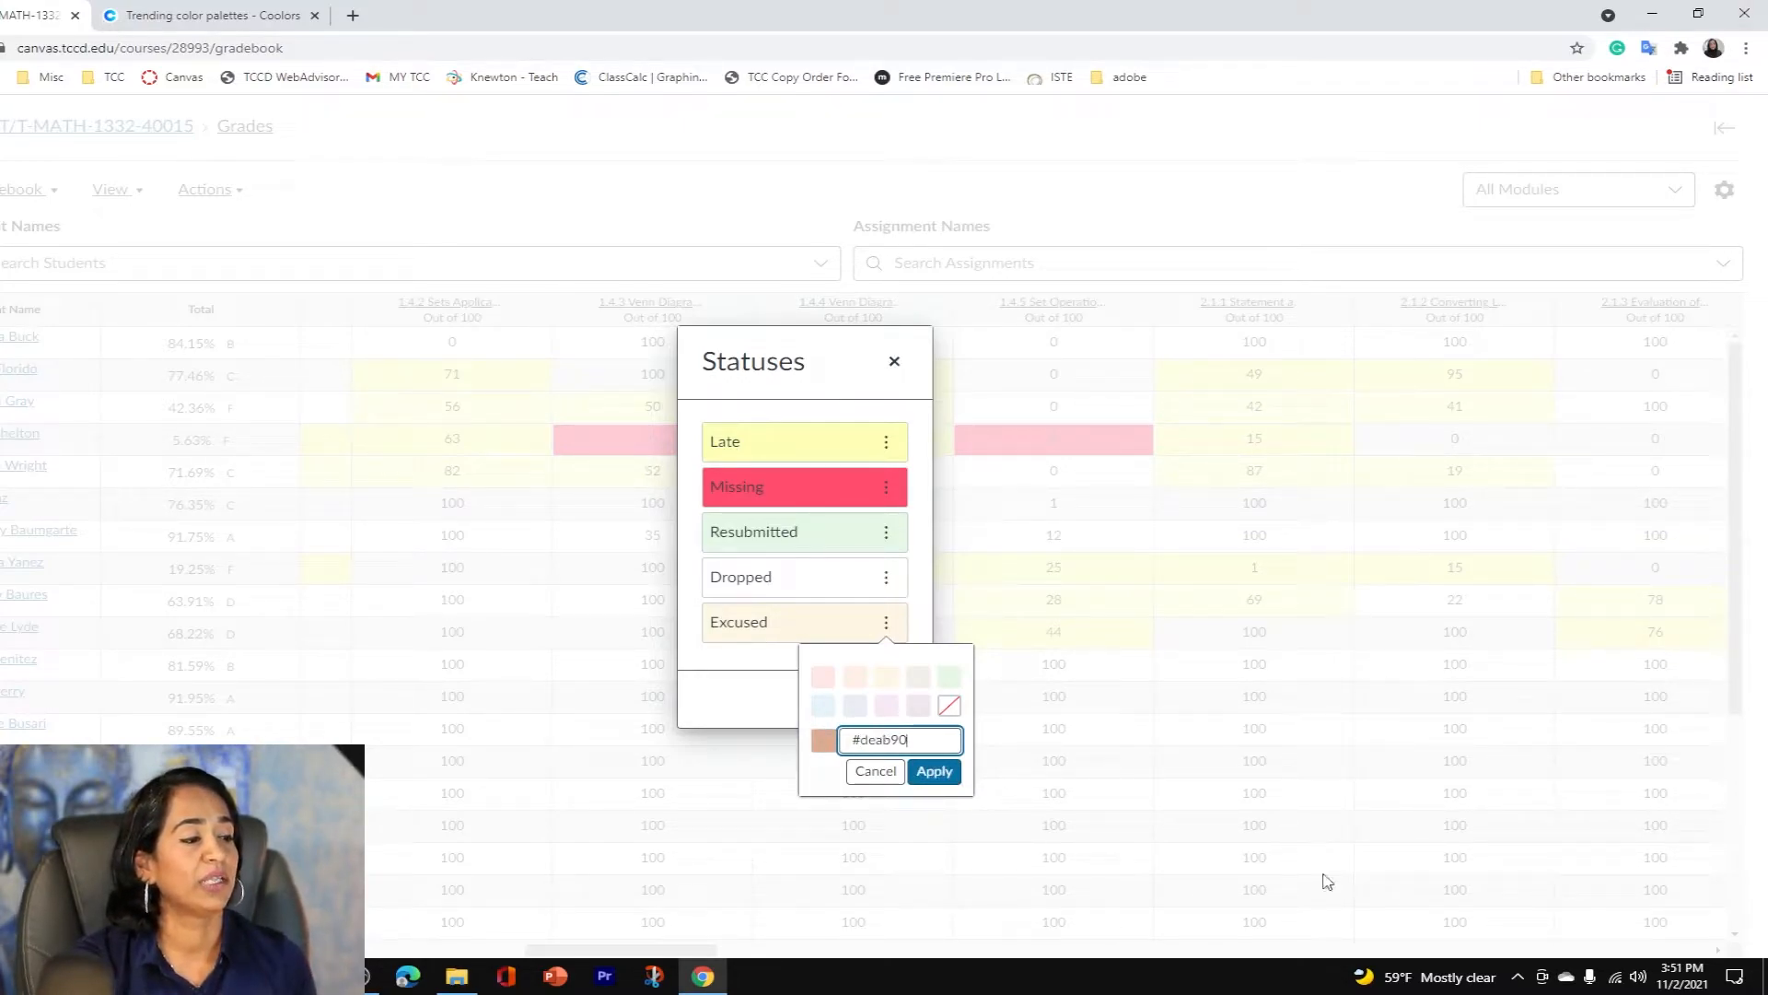
{"action": "left_click", "coordinate": [932, 770]}
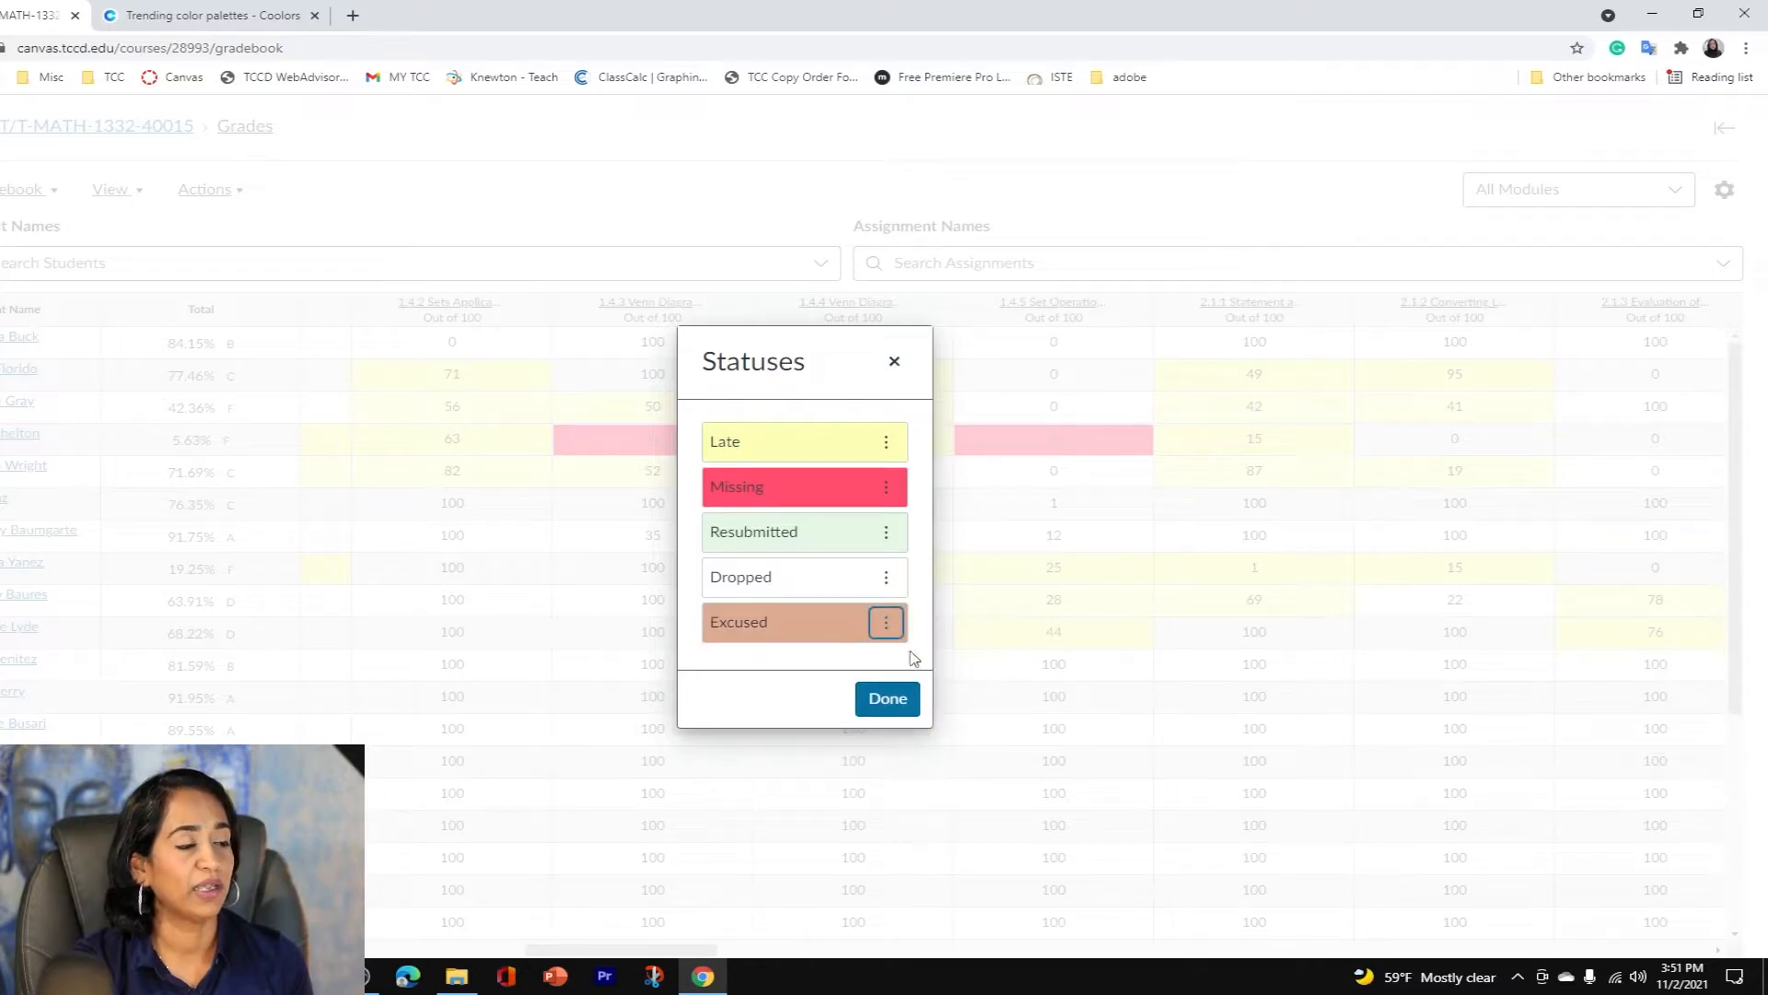
{"action": "left_click", "coordinate": [885, 698]}
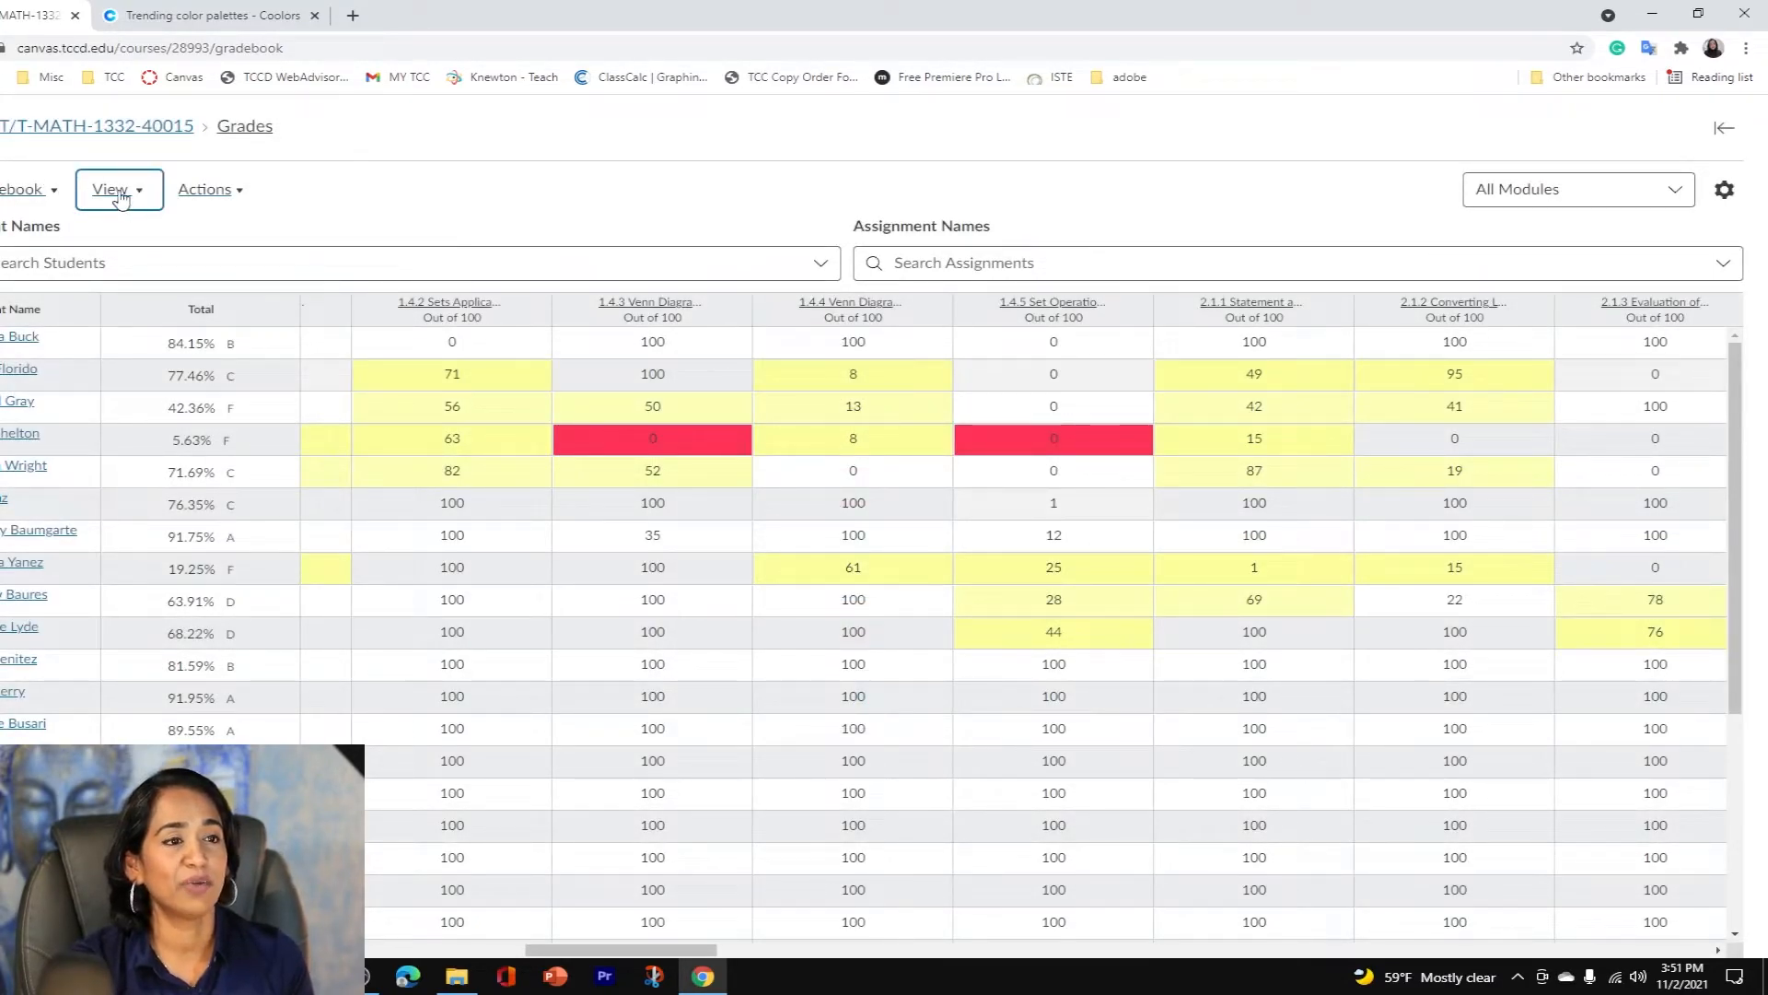
Set the Late status colour to tan #deab90.
{"action": "left_click", "coordinate": [113, 188]}
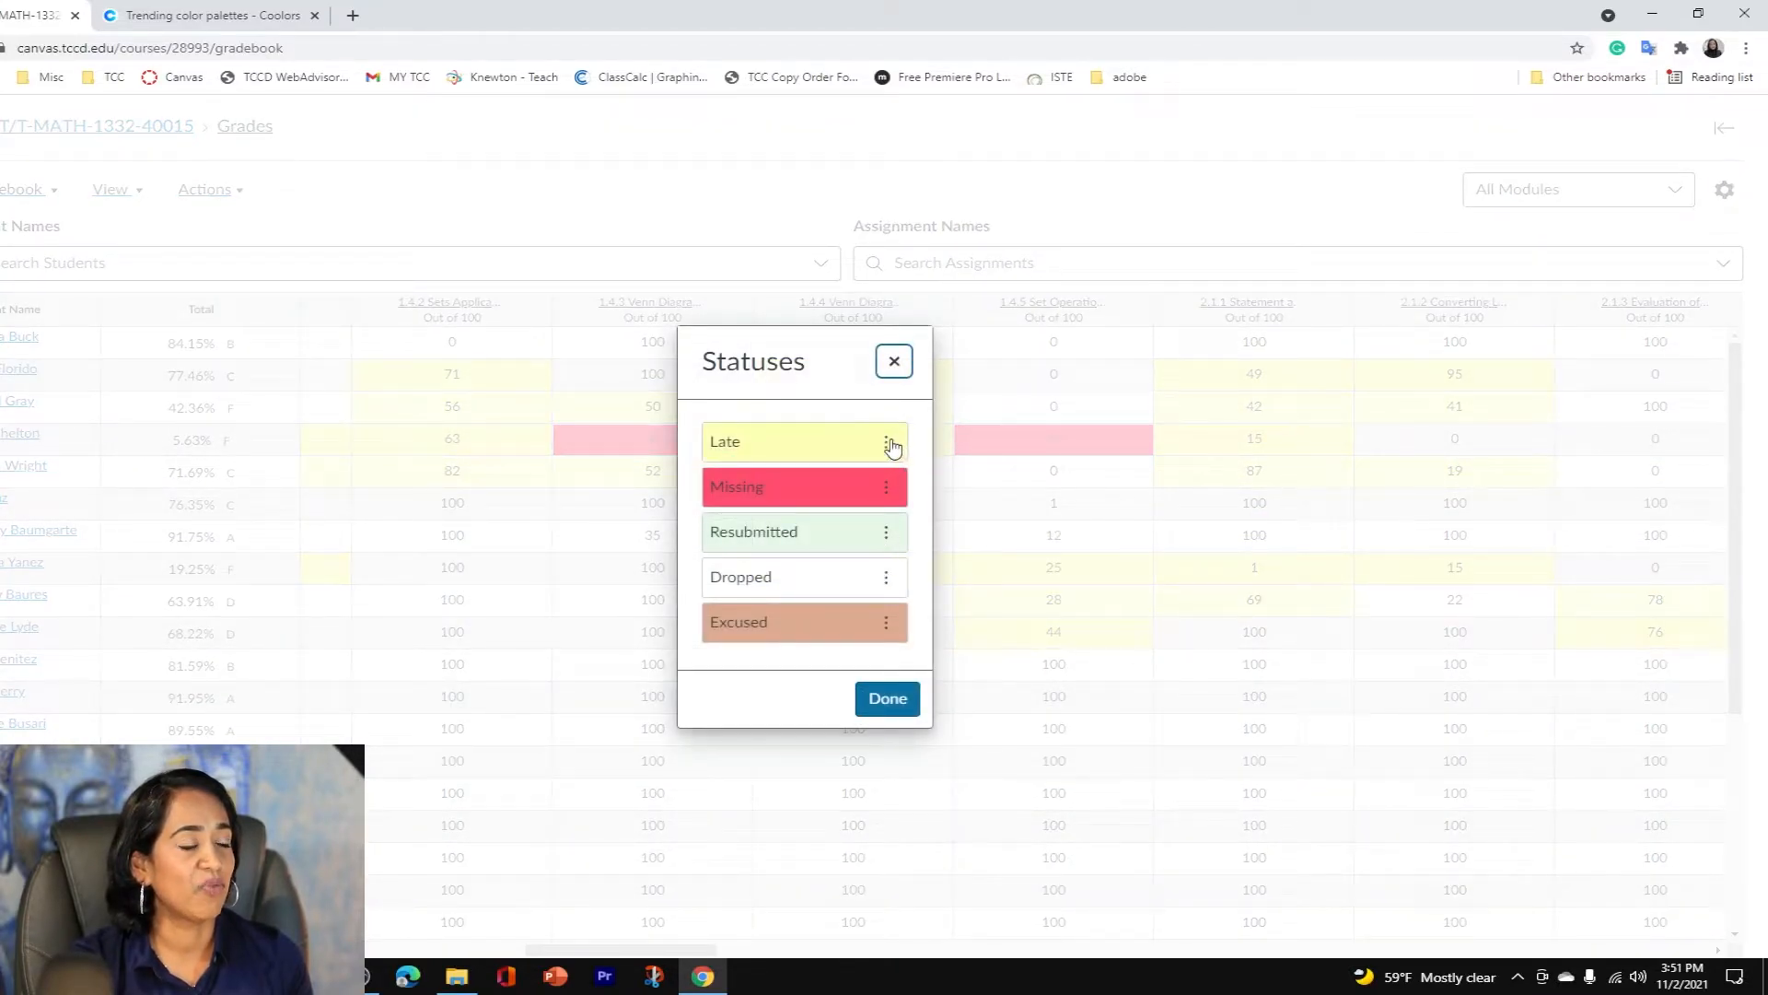
{"action": "left_click", "coordinate": [885, 441]}
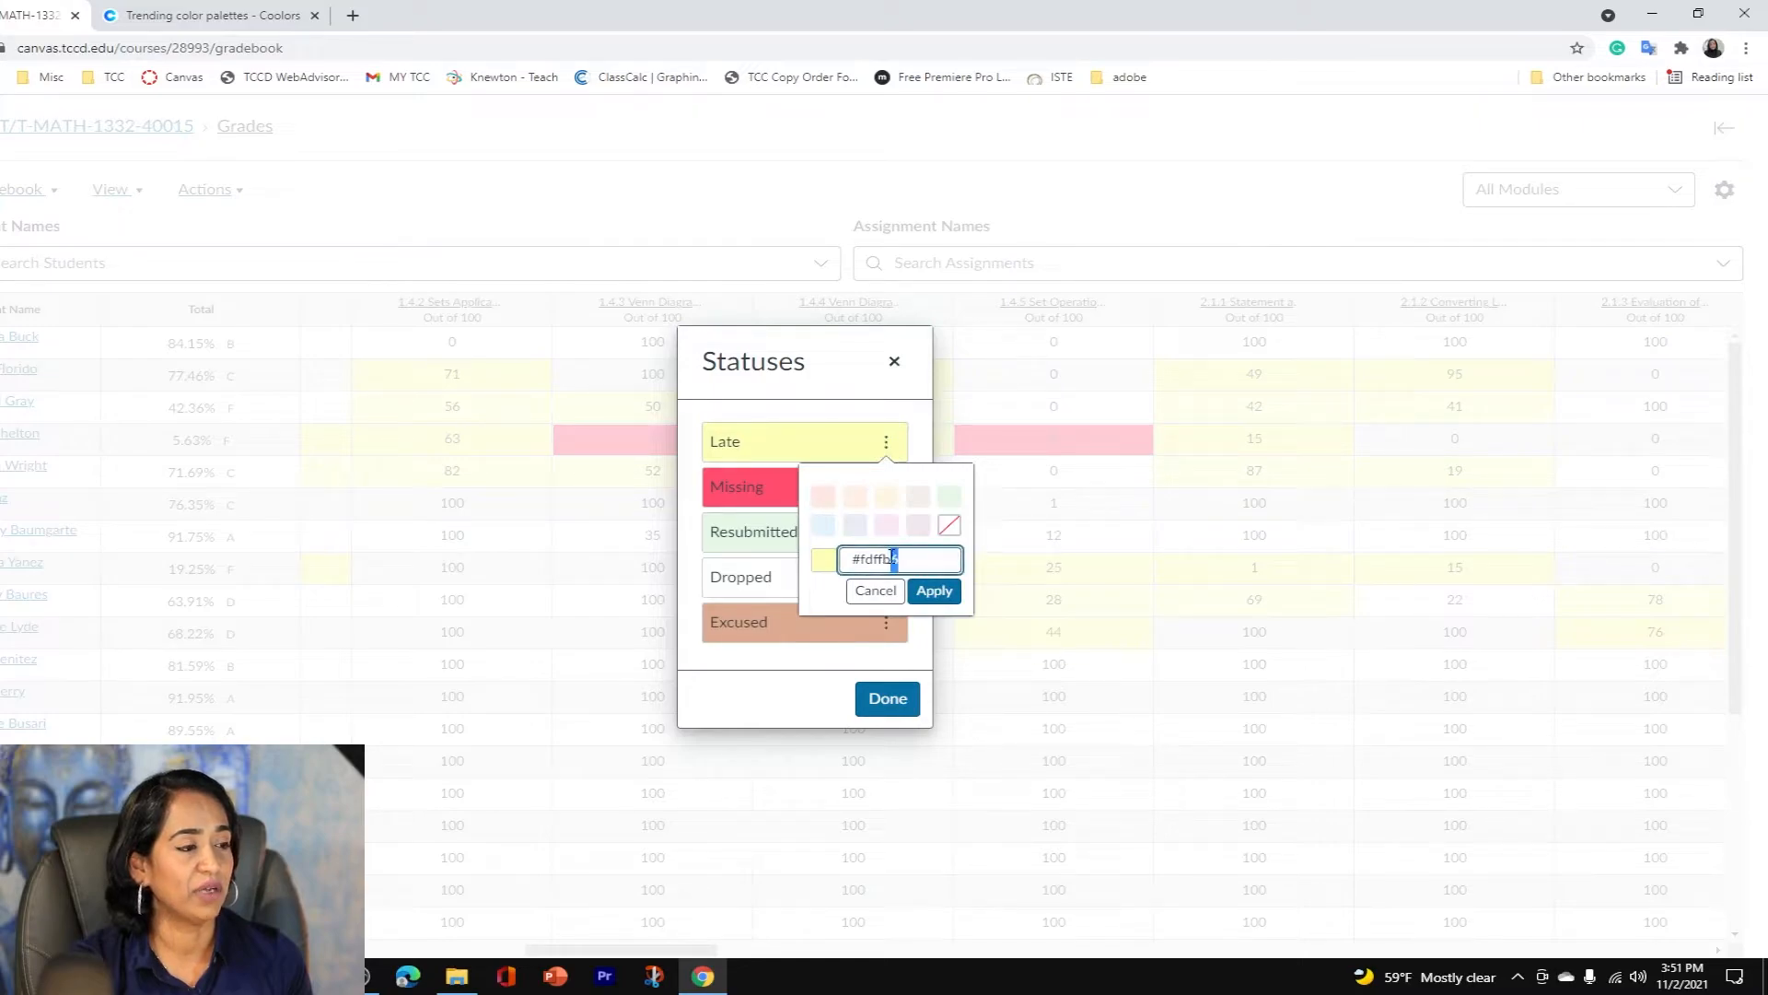
{"action": "type", "text": "#deab90"}
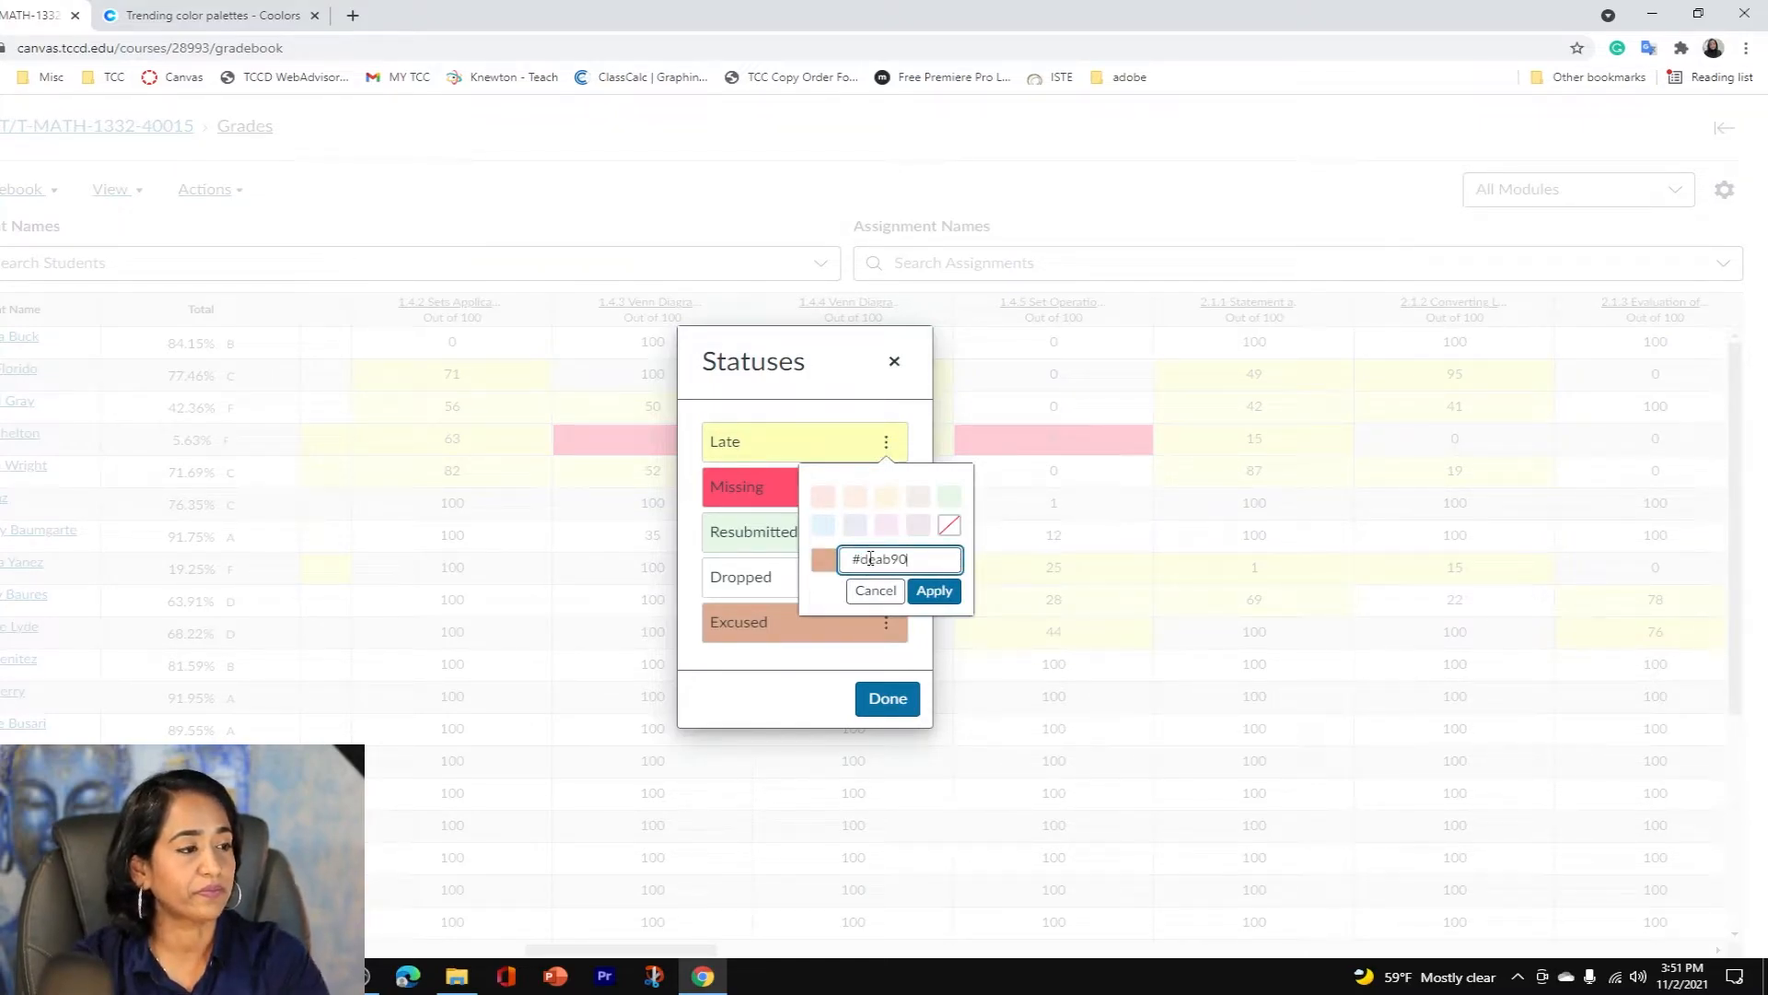
{"action": "left_click", "coordinate": [933, 589]}
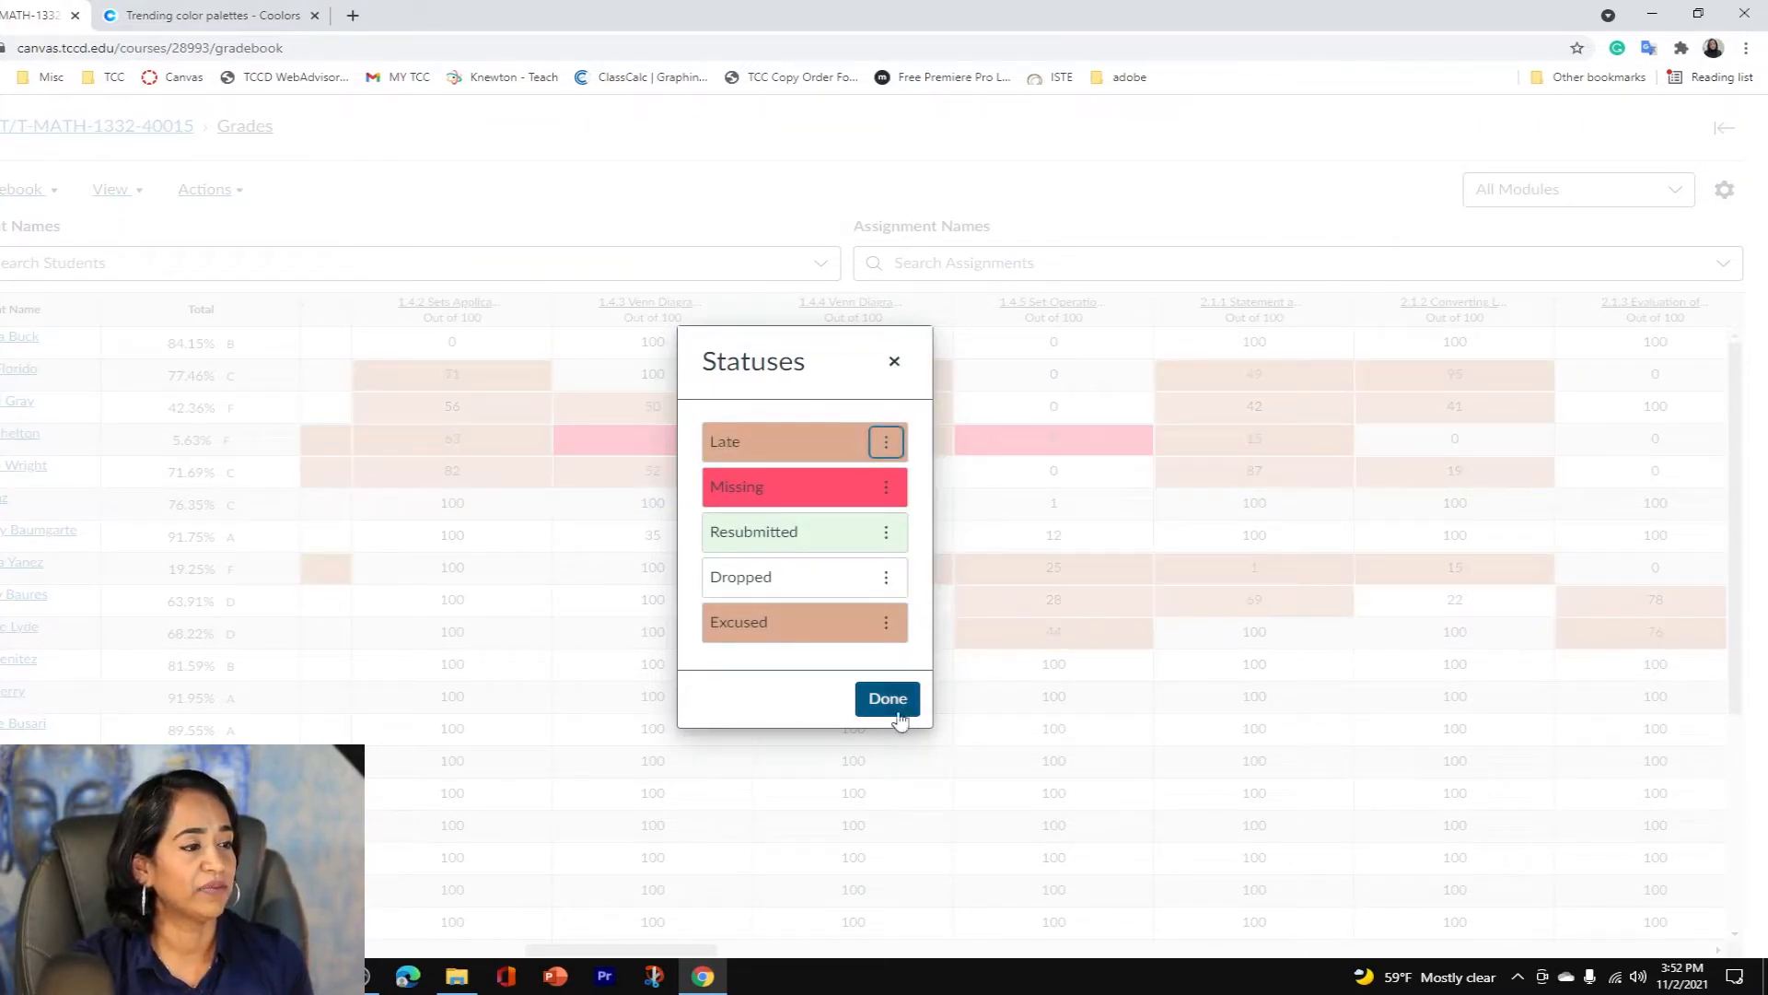
{"action": "left_click", "coordinate": [886, 698]}
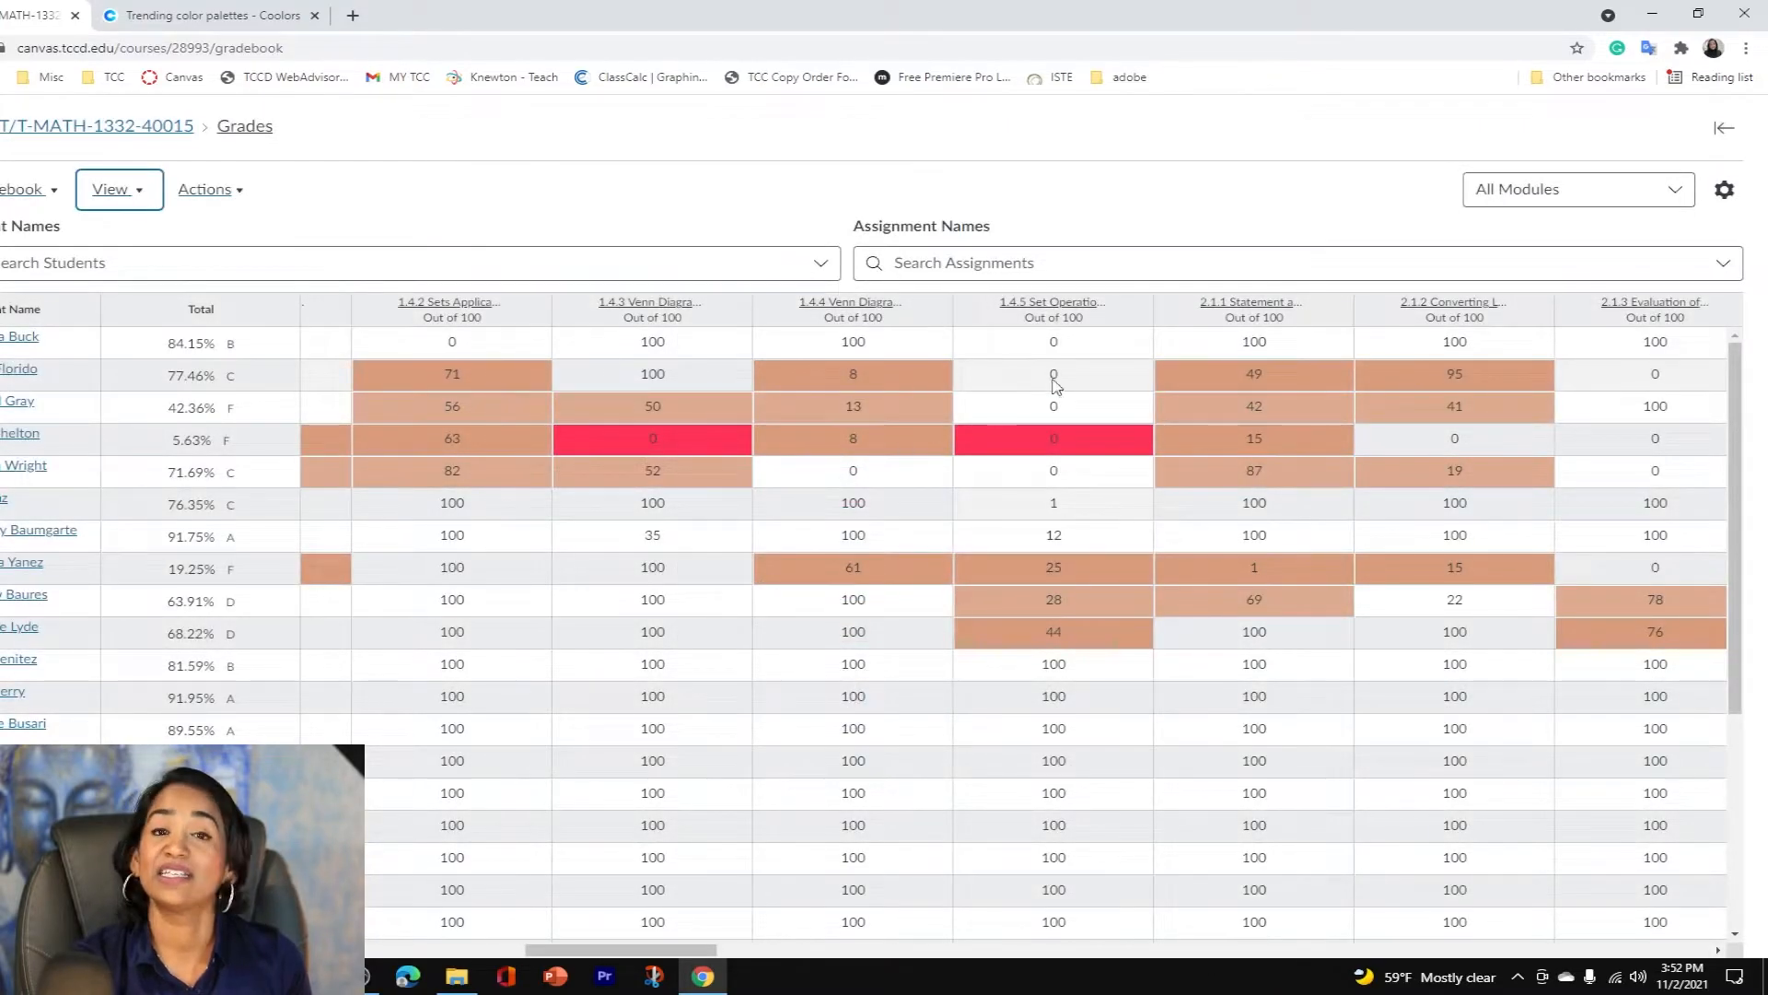
{"action": "mouse_move", "coordinate": [1753, 704]}
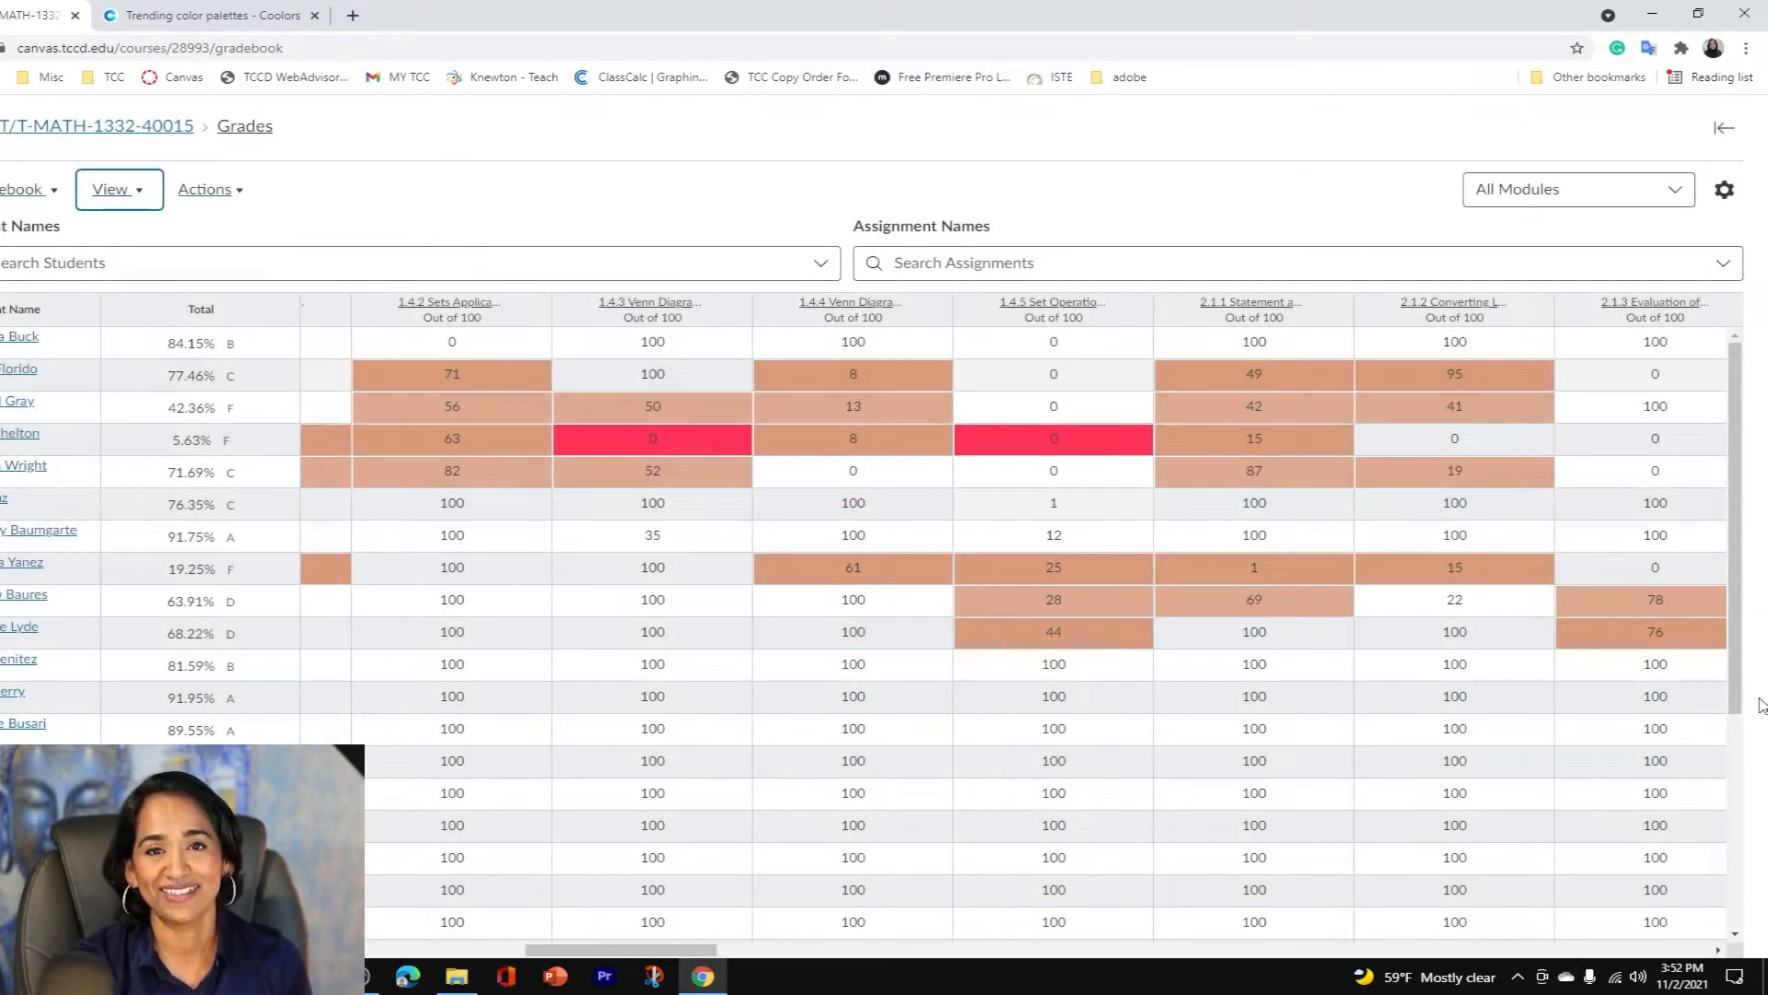
Scroll through the Coolors trending palettes, then return to the Canvas gradebook.
{"action": "left_click", "coordinate": [211, 15]}
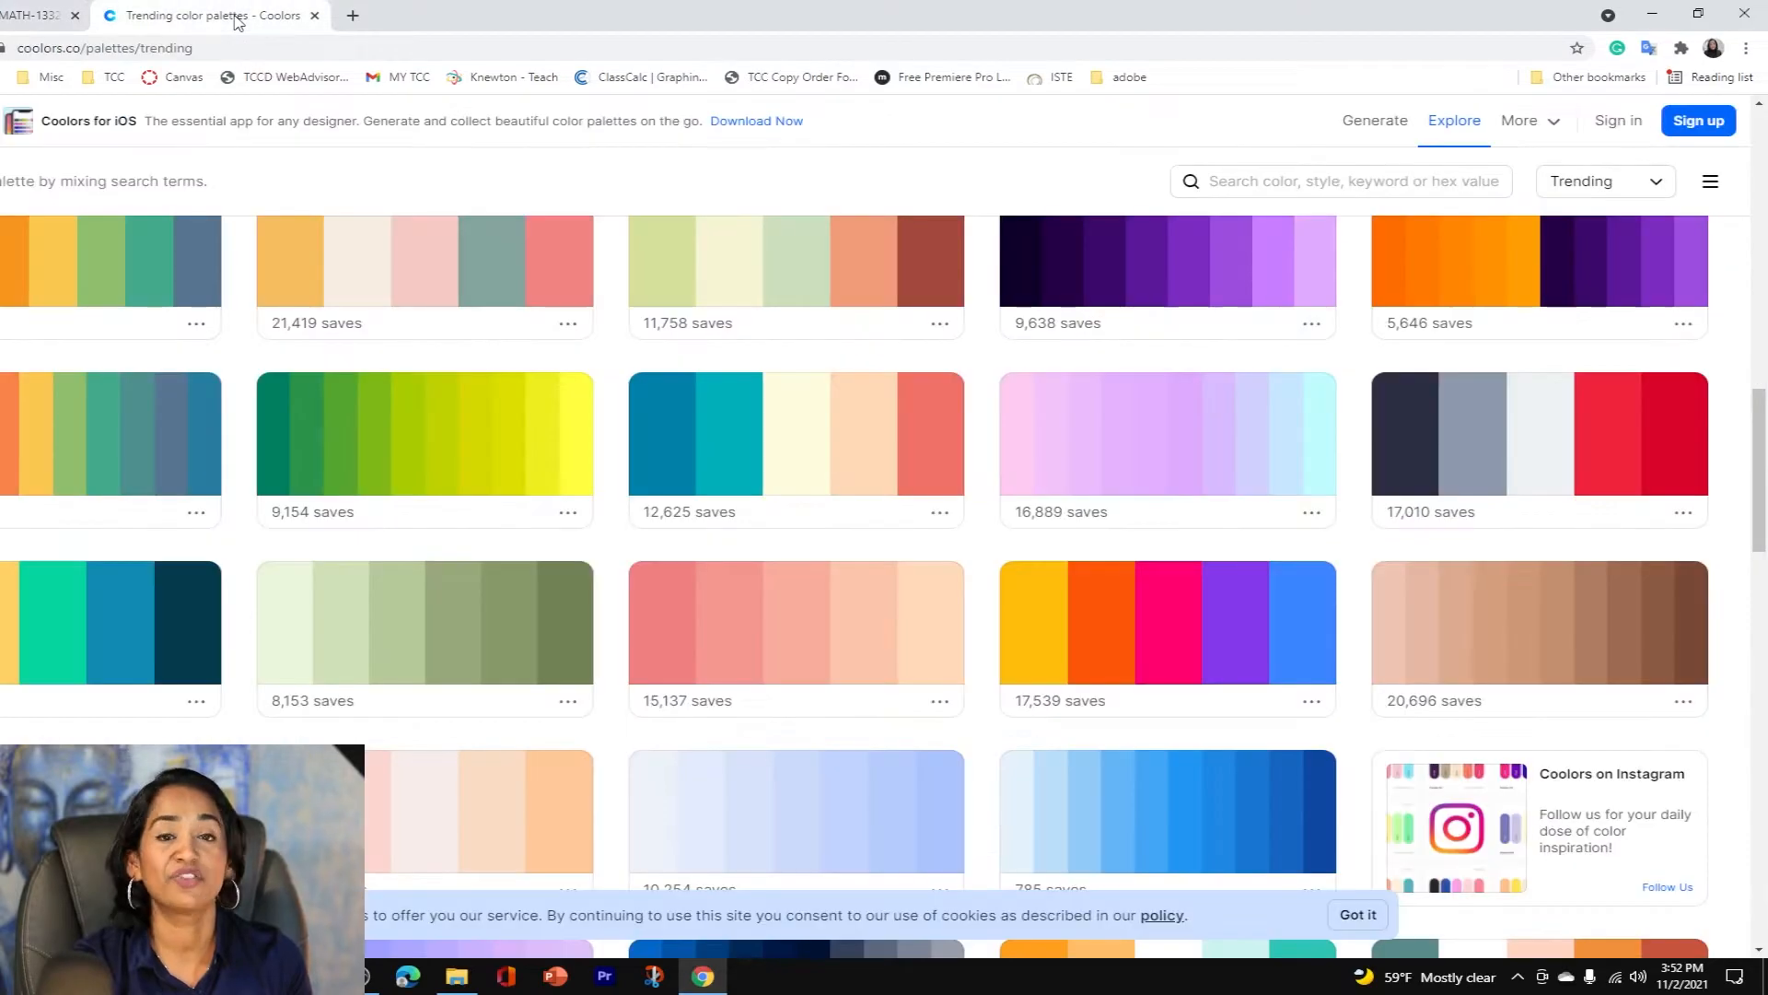
{"action": "mouse_move", "coordinate": [1541, 458]}
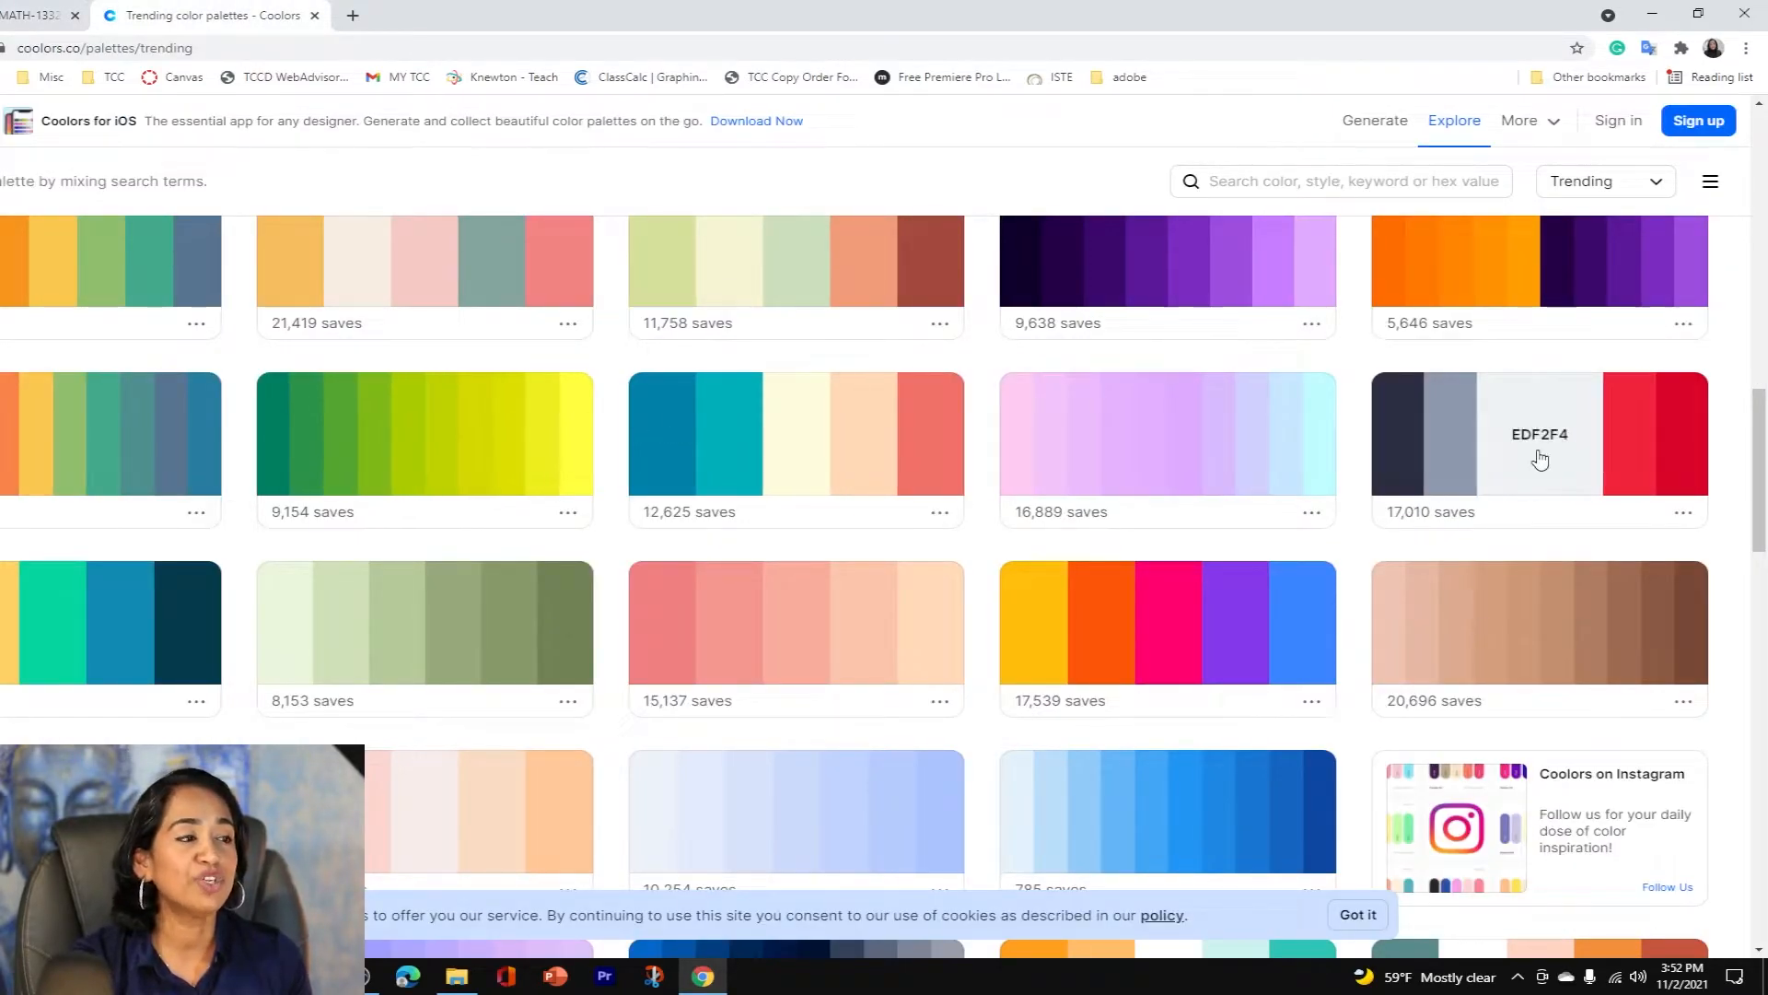
{"action": "scroll", "scroll_direction": "down", "scroll_amount": 3}
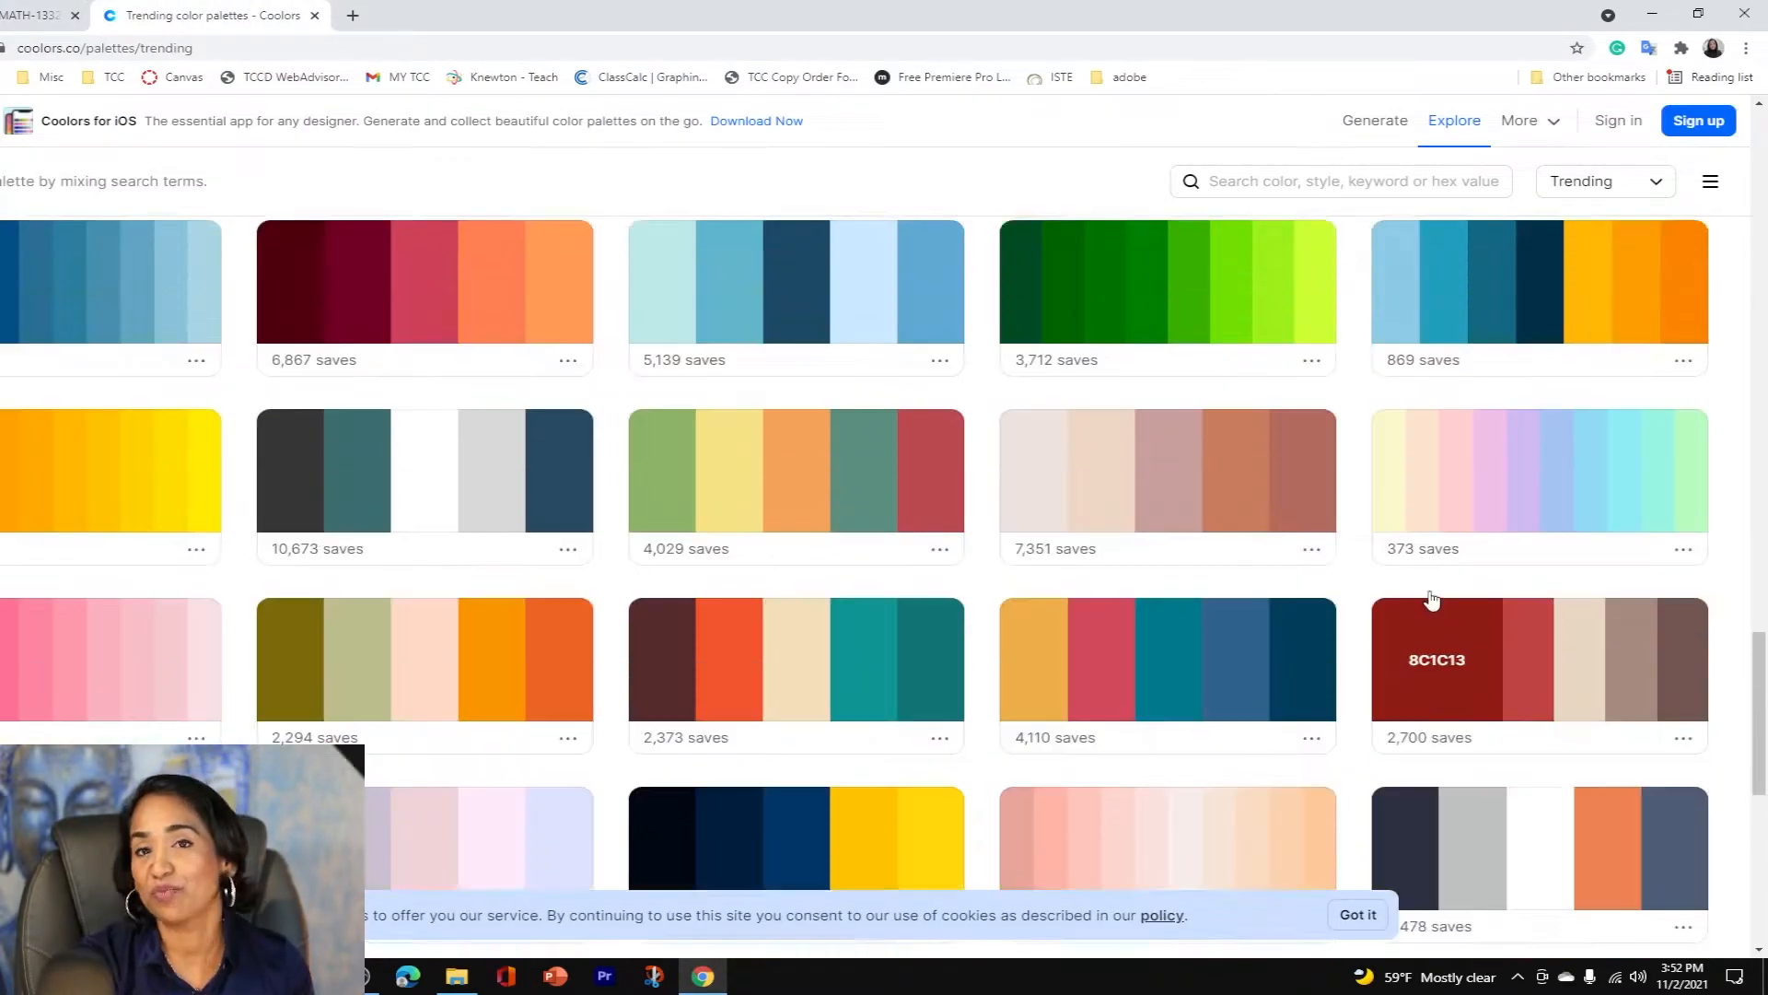
{"action": "left_click", "coordinate": [45, 15]}
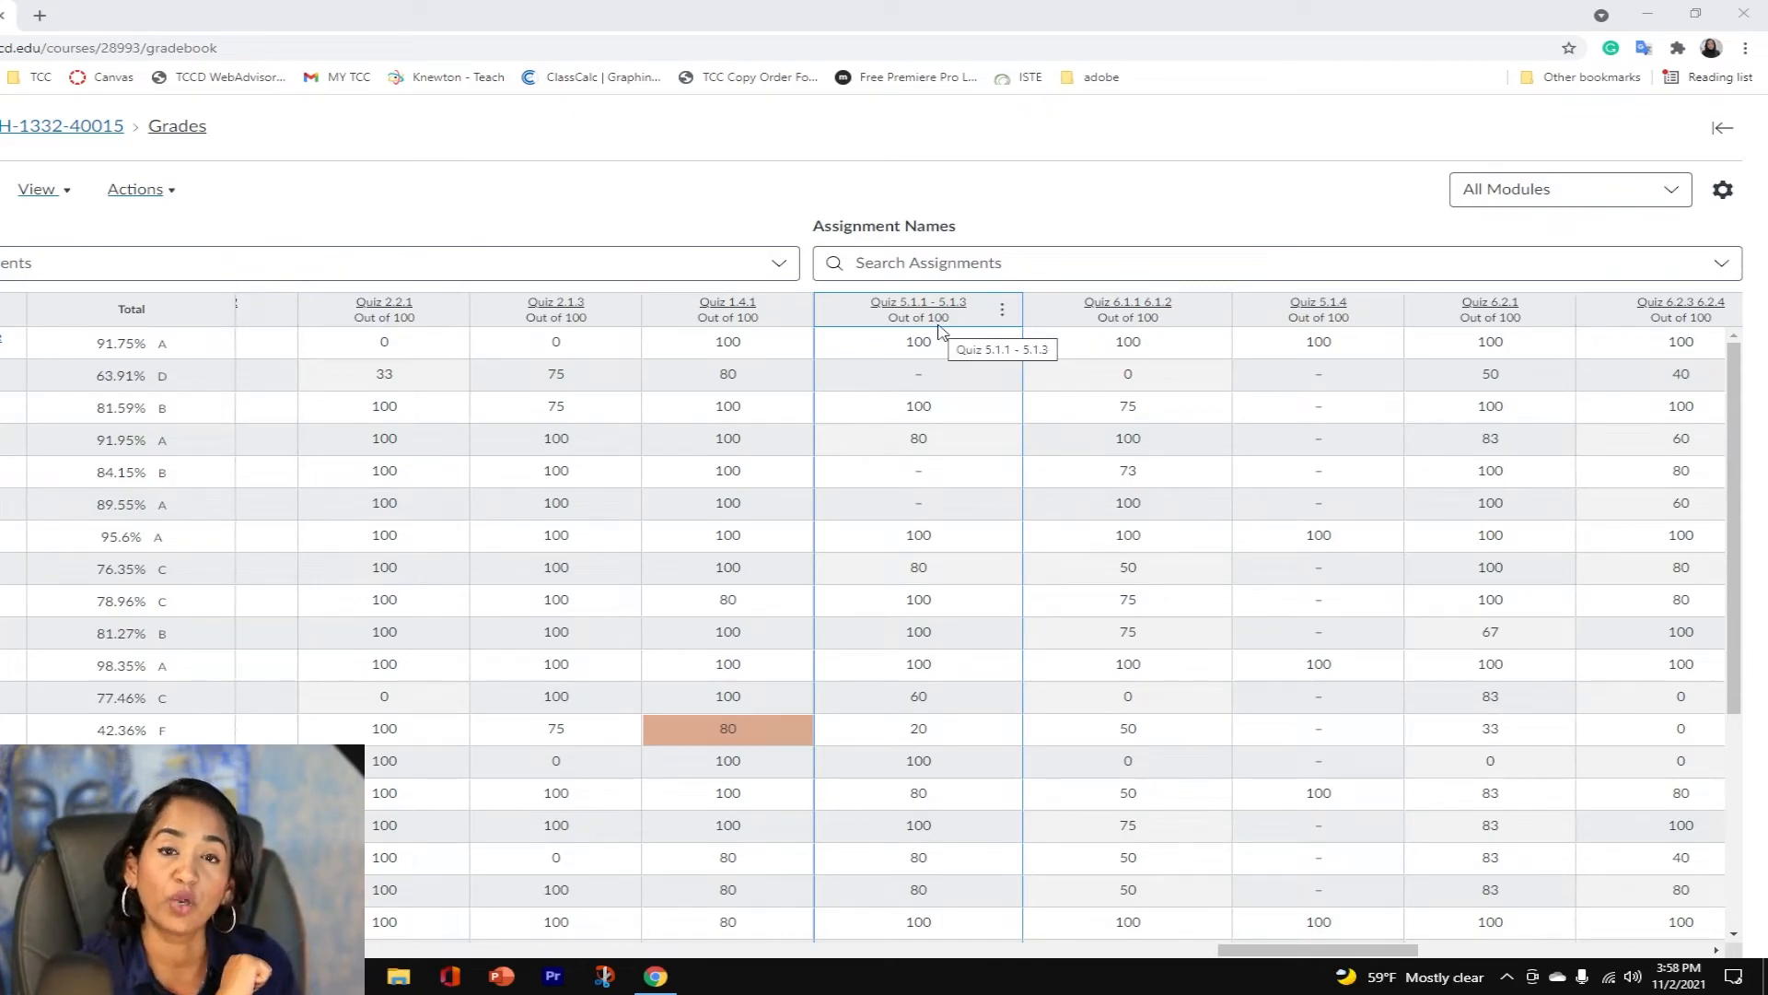
{"action": "mouse_move", "coordinate": [926, 391]}
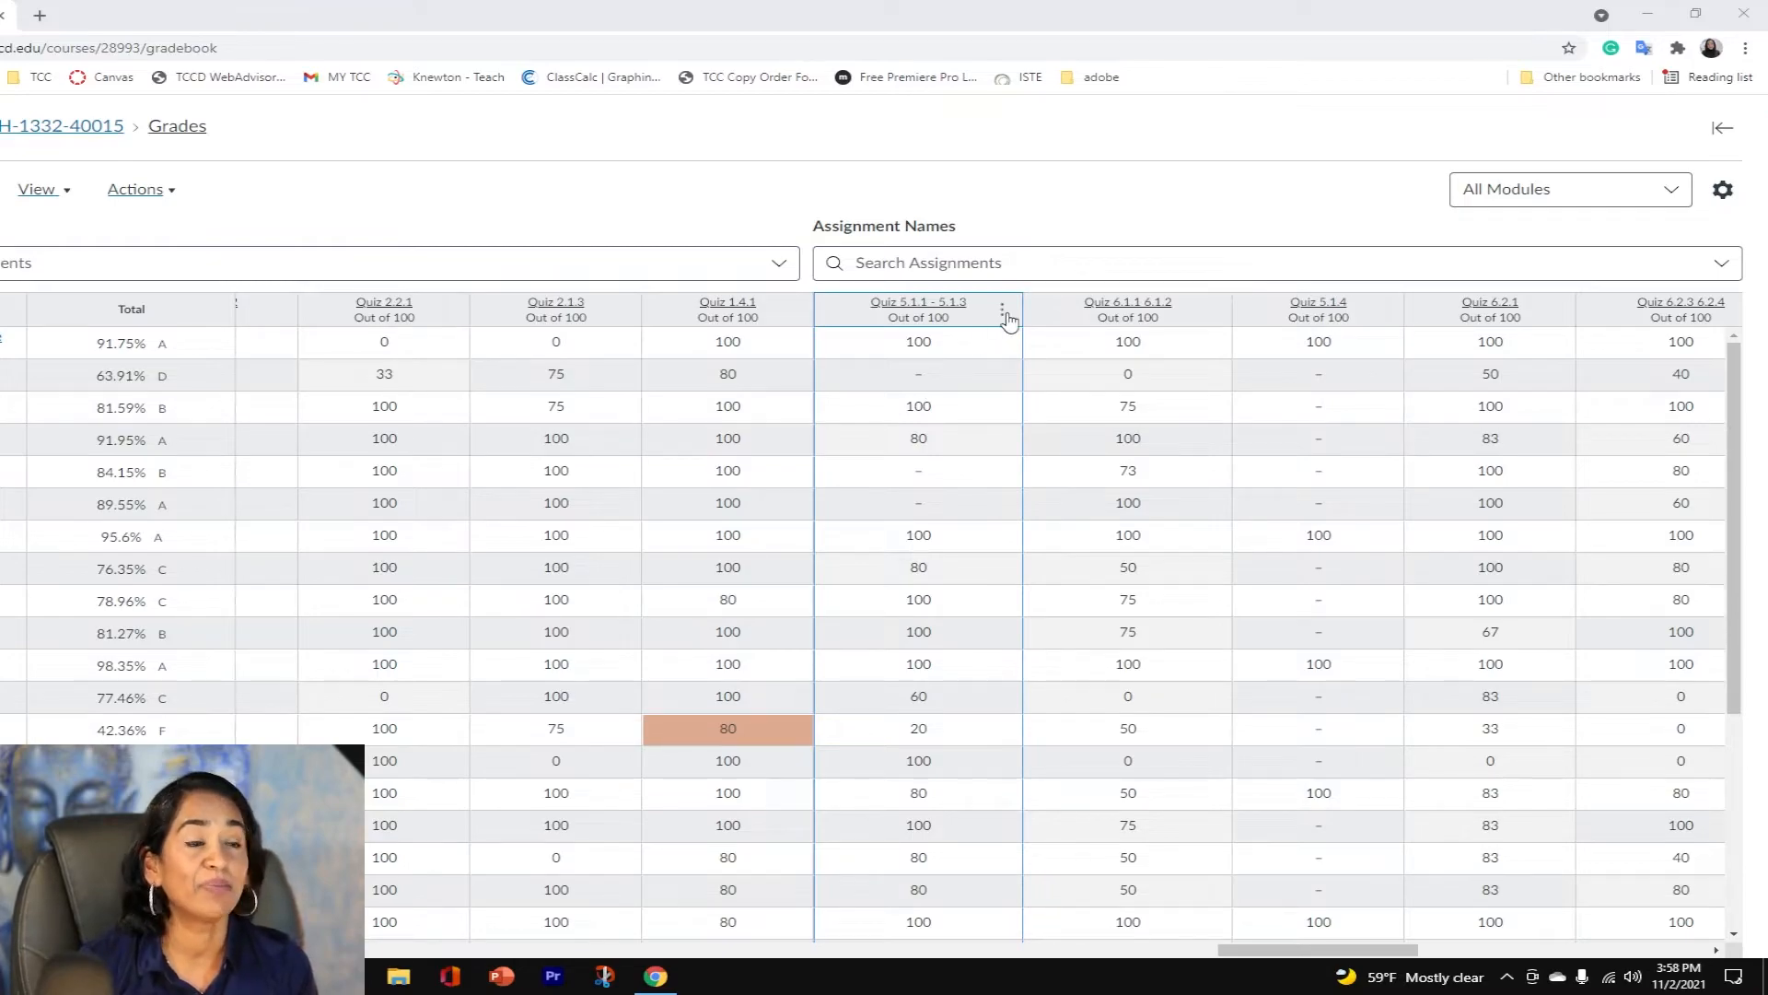
Set a default grade of 0 on Quiz 5.1.1 - 5.1.3 without overwriting, filling six blanks.
{"action": "left_click", "coordinate": [1000, 310]}
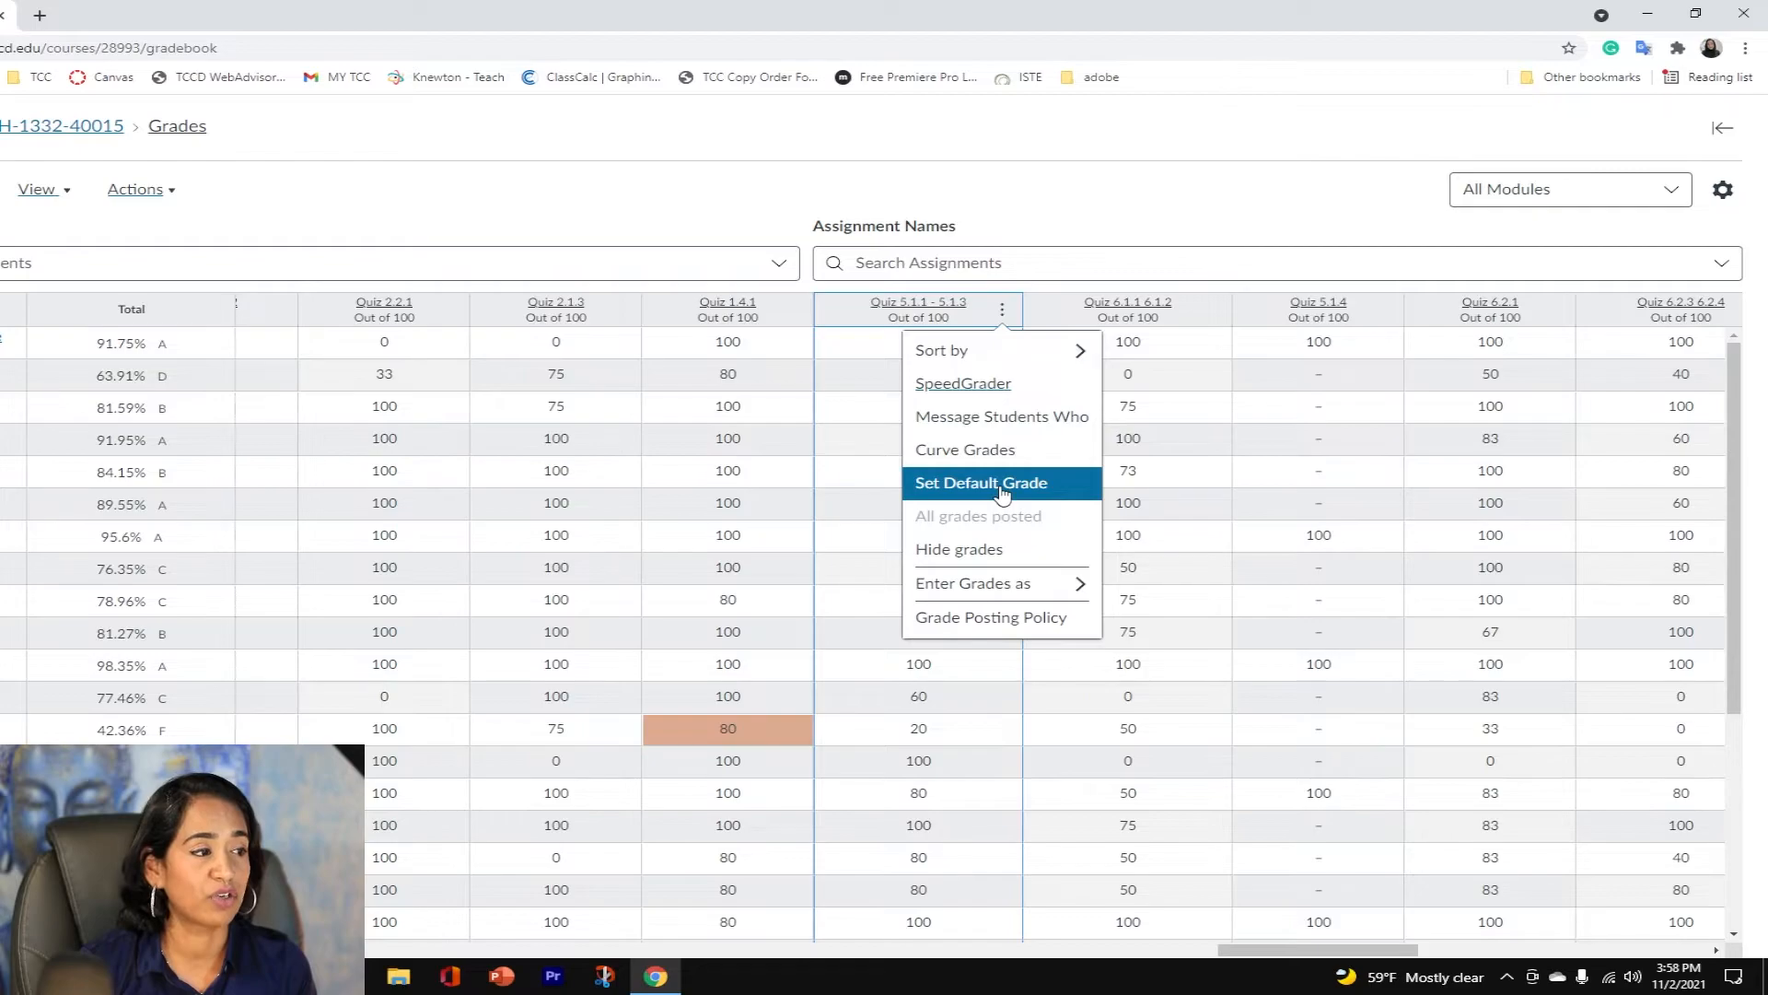
{"action": "left_click", "coordinate": [979, 483]}
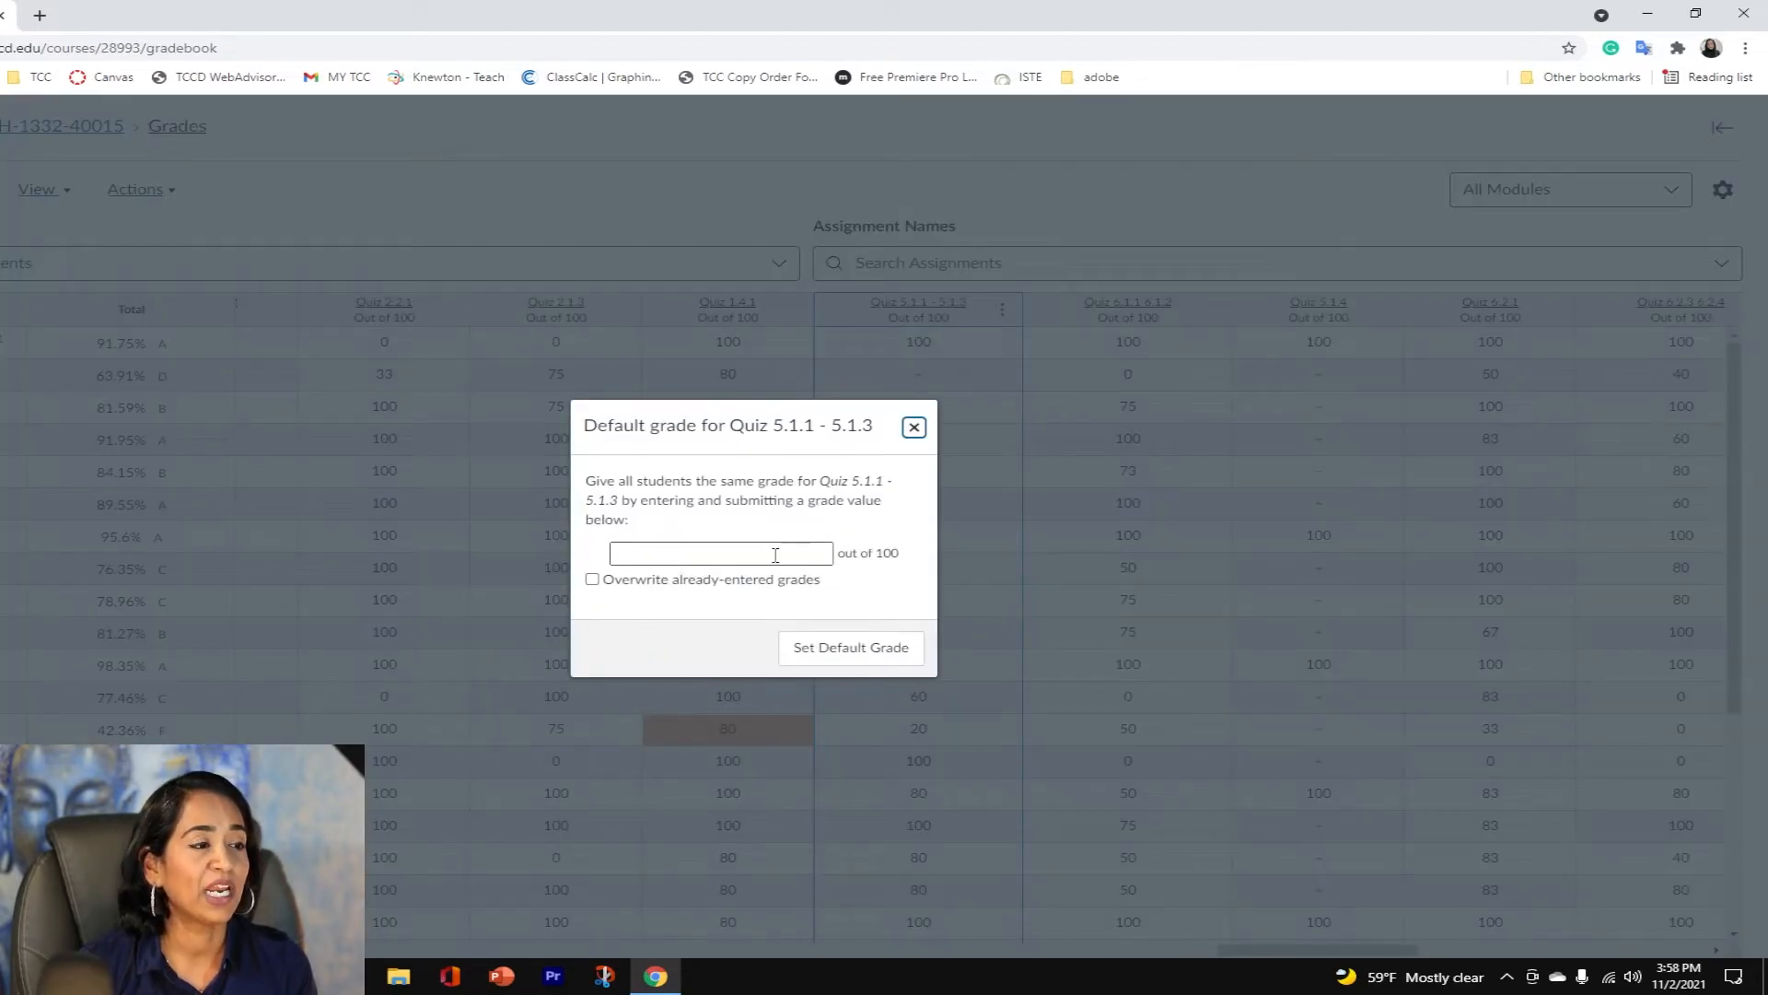
{"action": "type", "text": "0"}
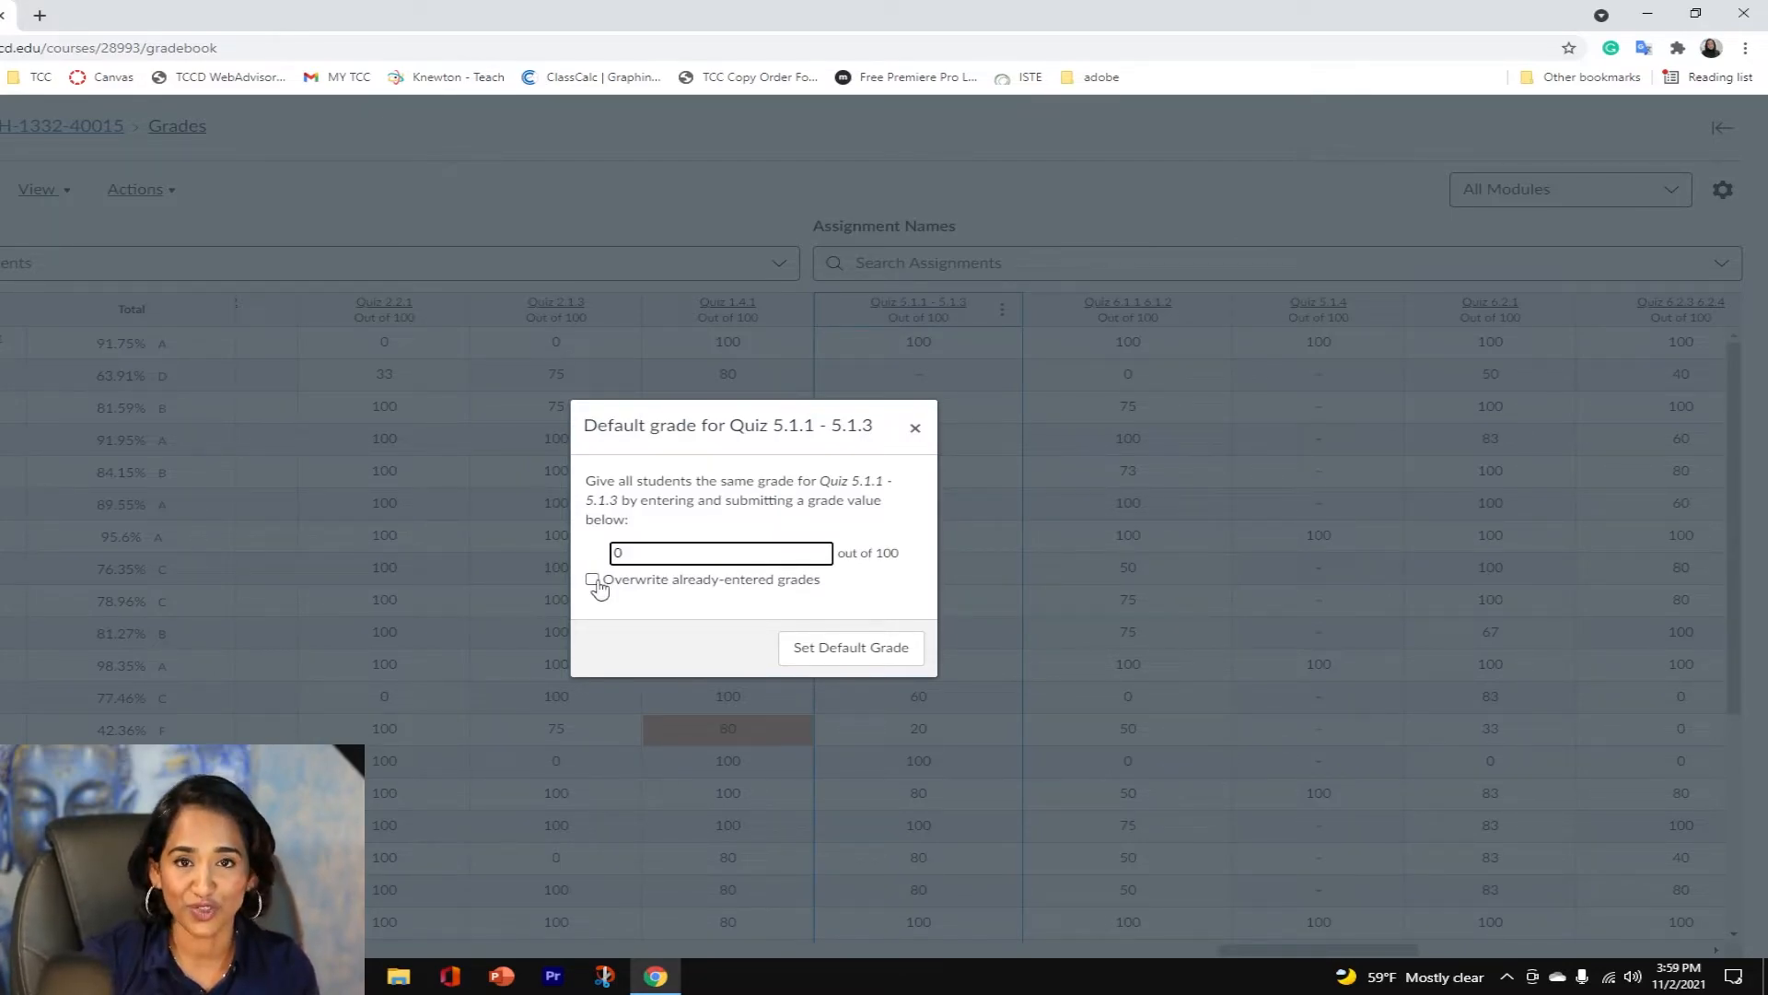
{"action": "mouse_move", "coordinate": [850, 647]}
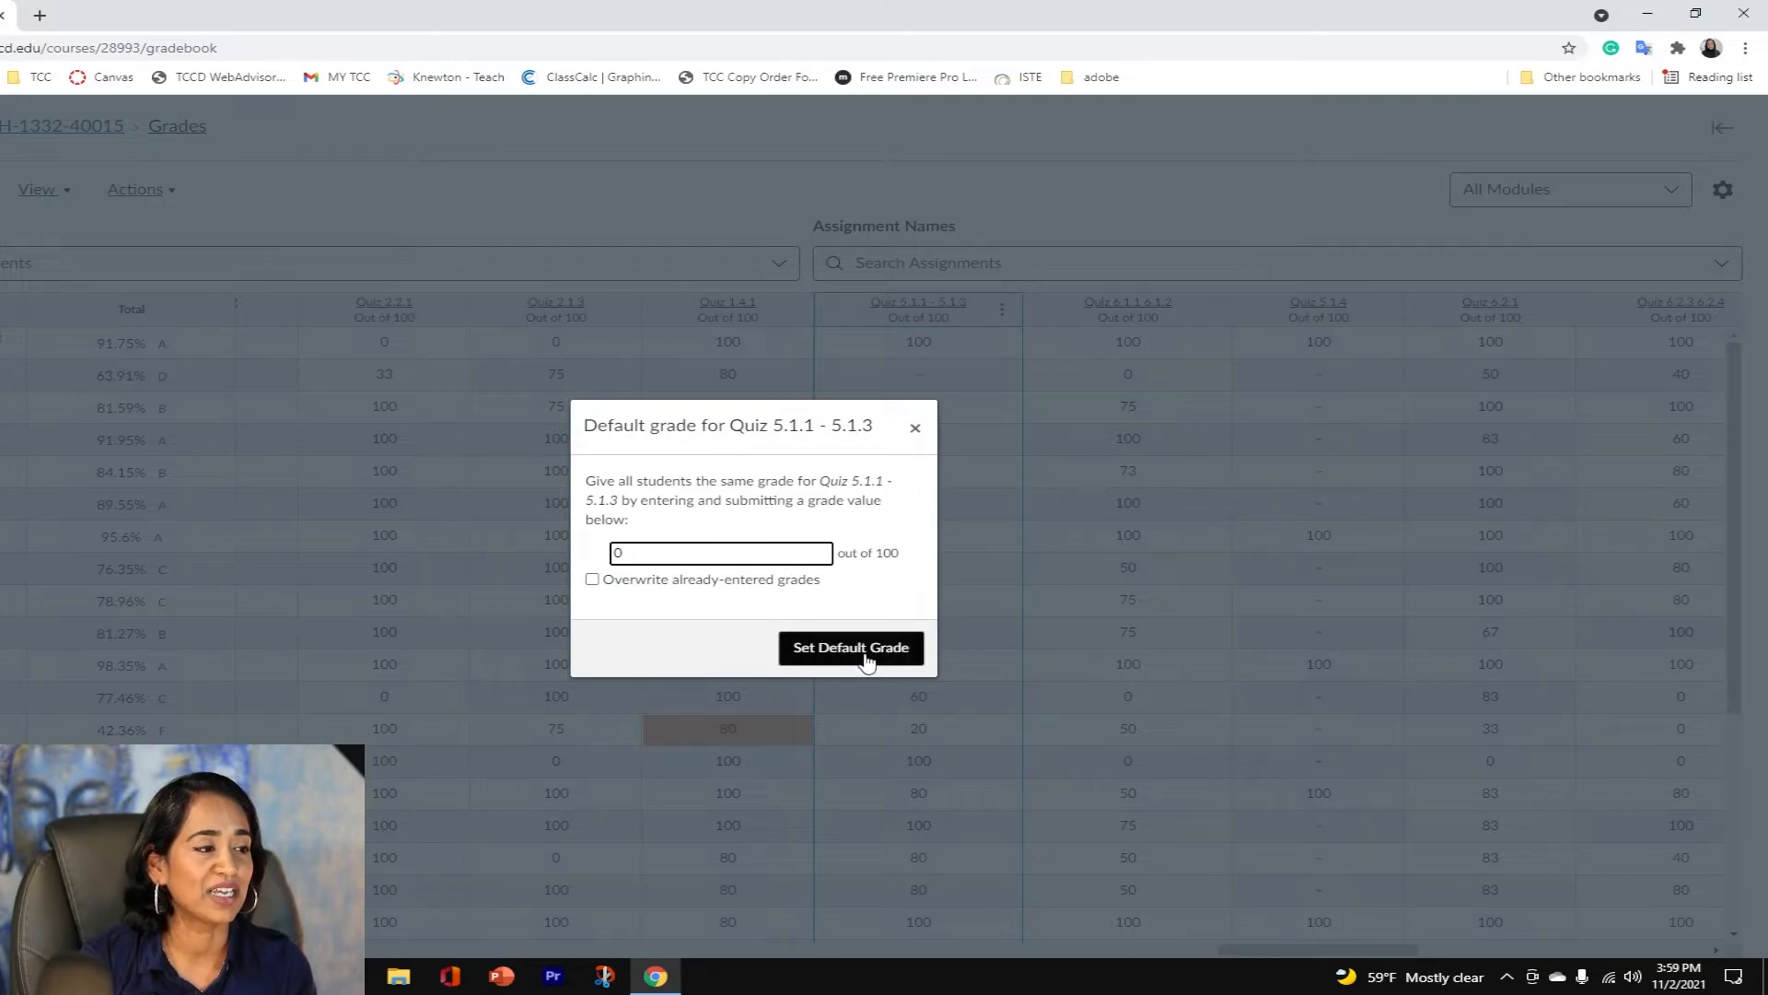
{"action": "left_click", "coordinate": [850, 647]}
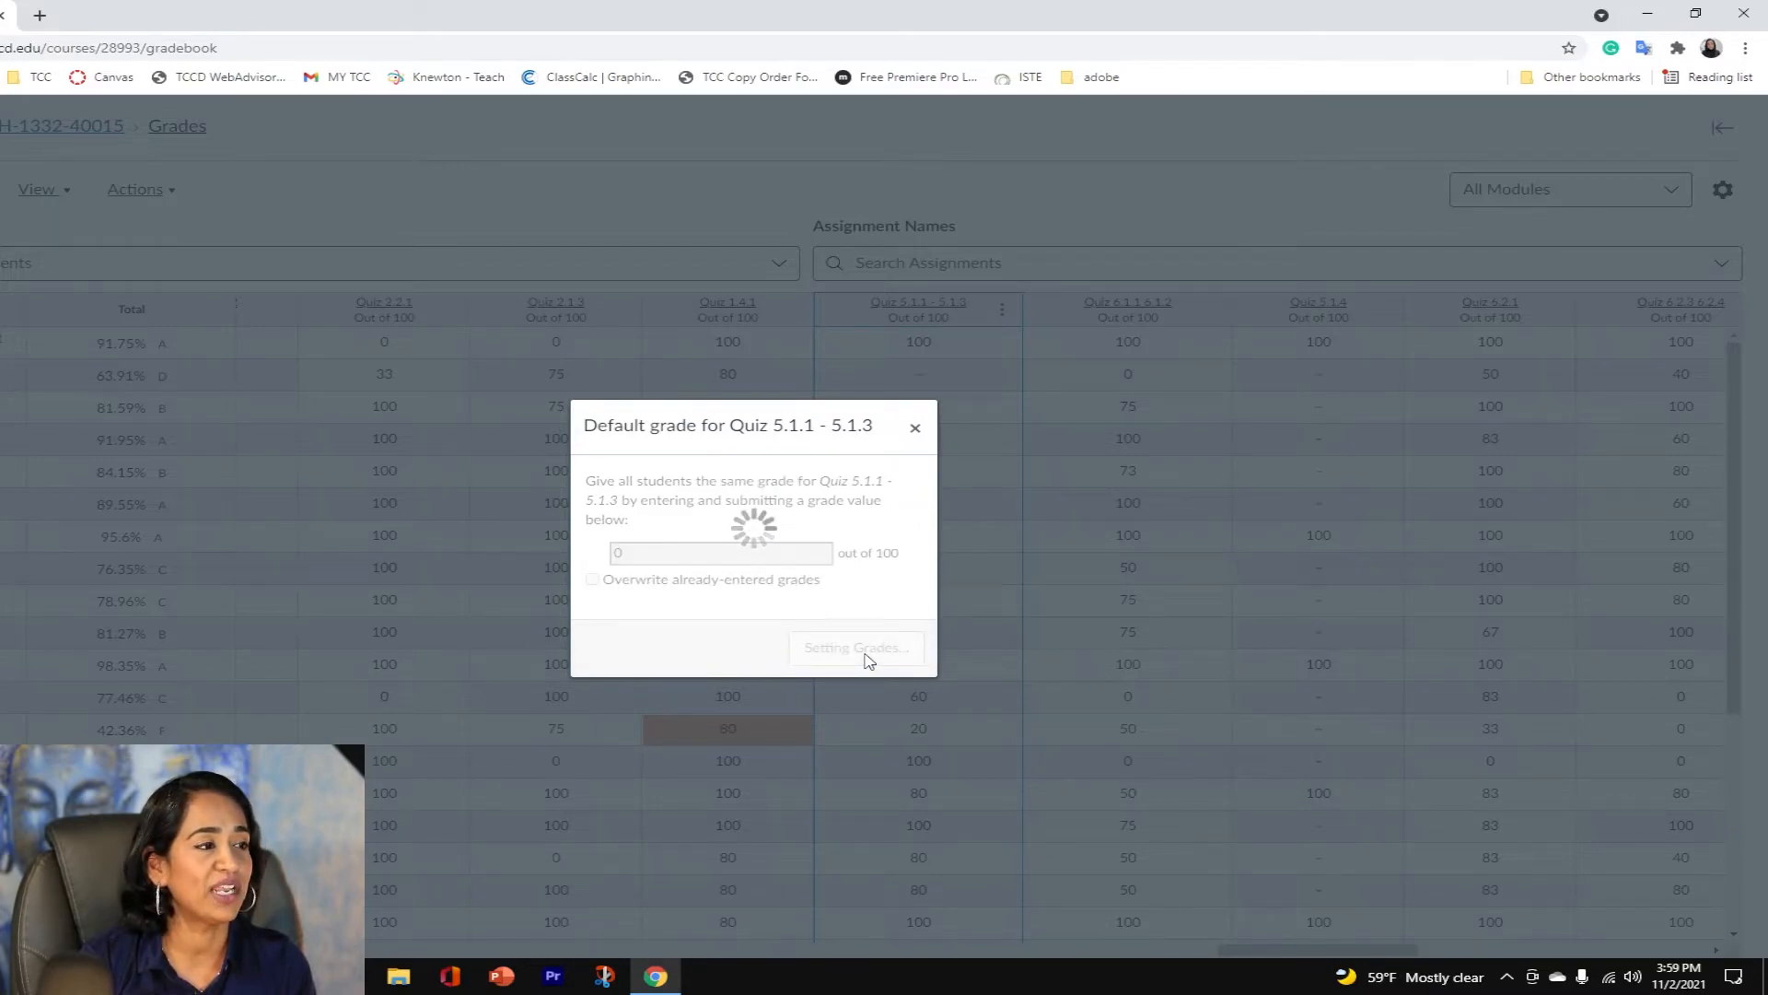
{"action": "left_click", "coordinate": [857, 647]}
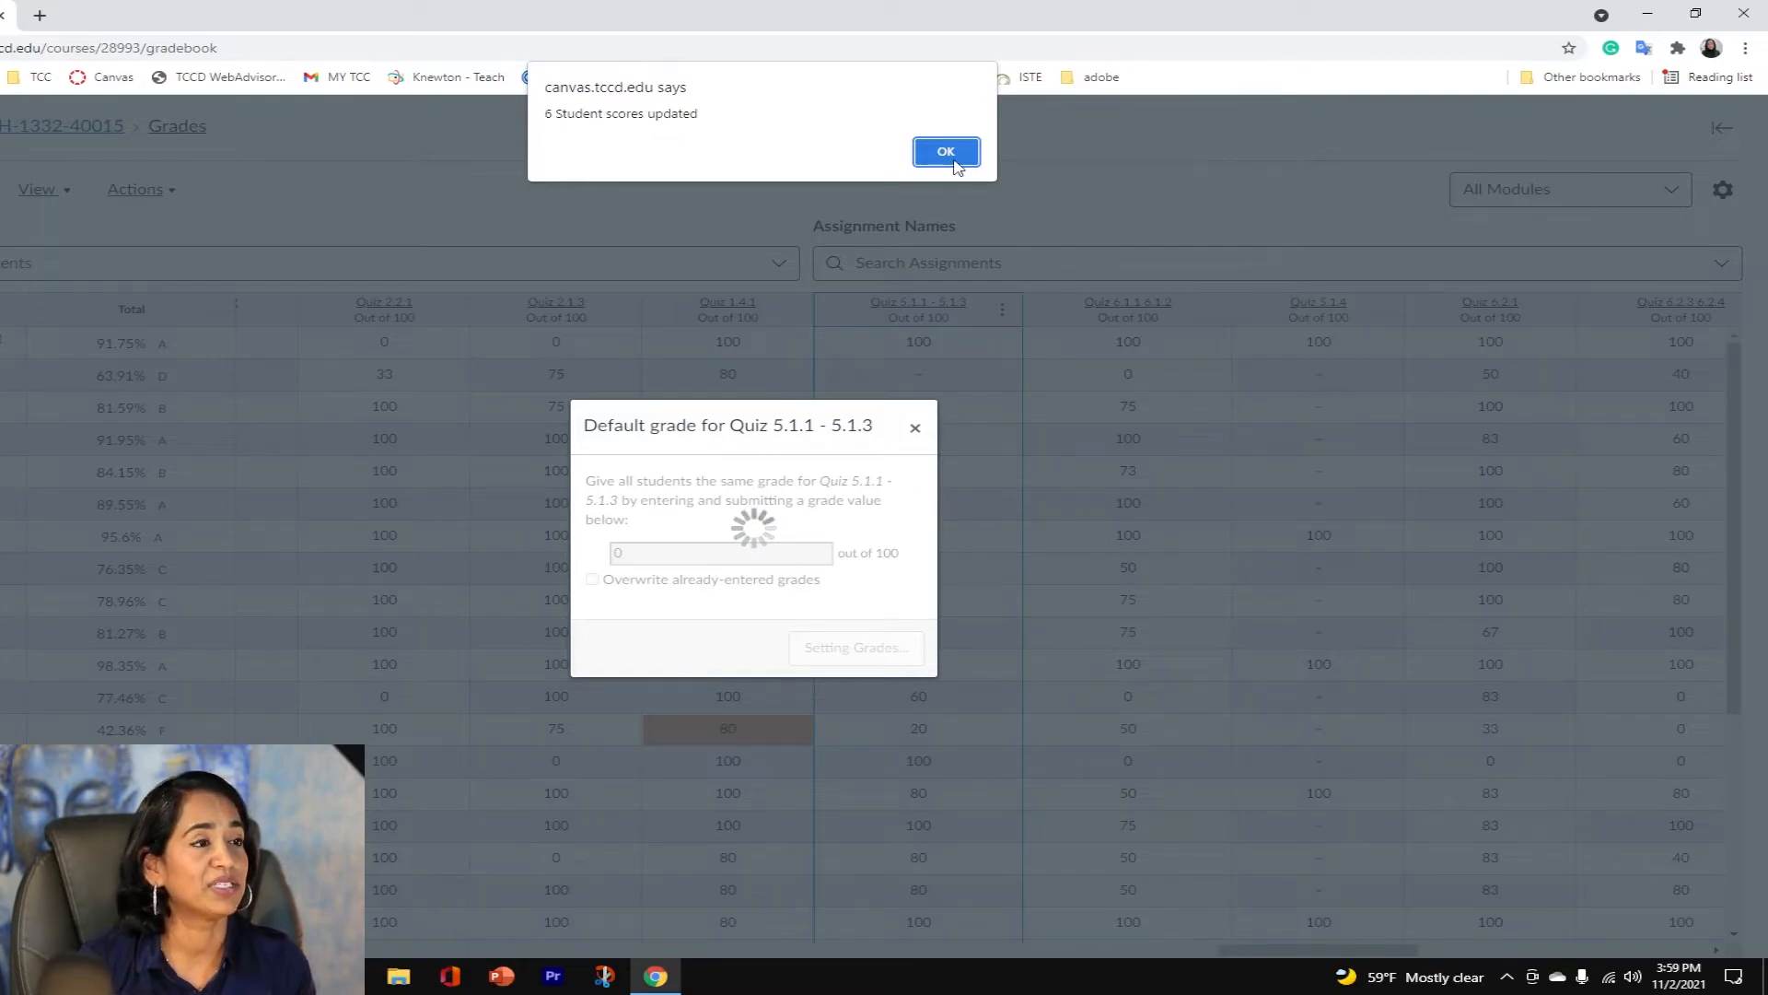
{"action": "left_click", "coordinate": [945, 151]}
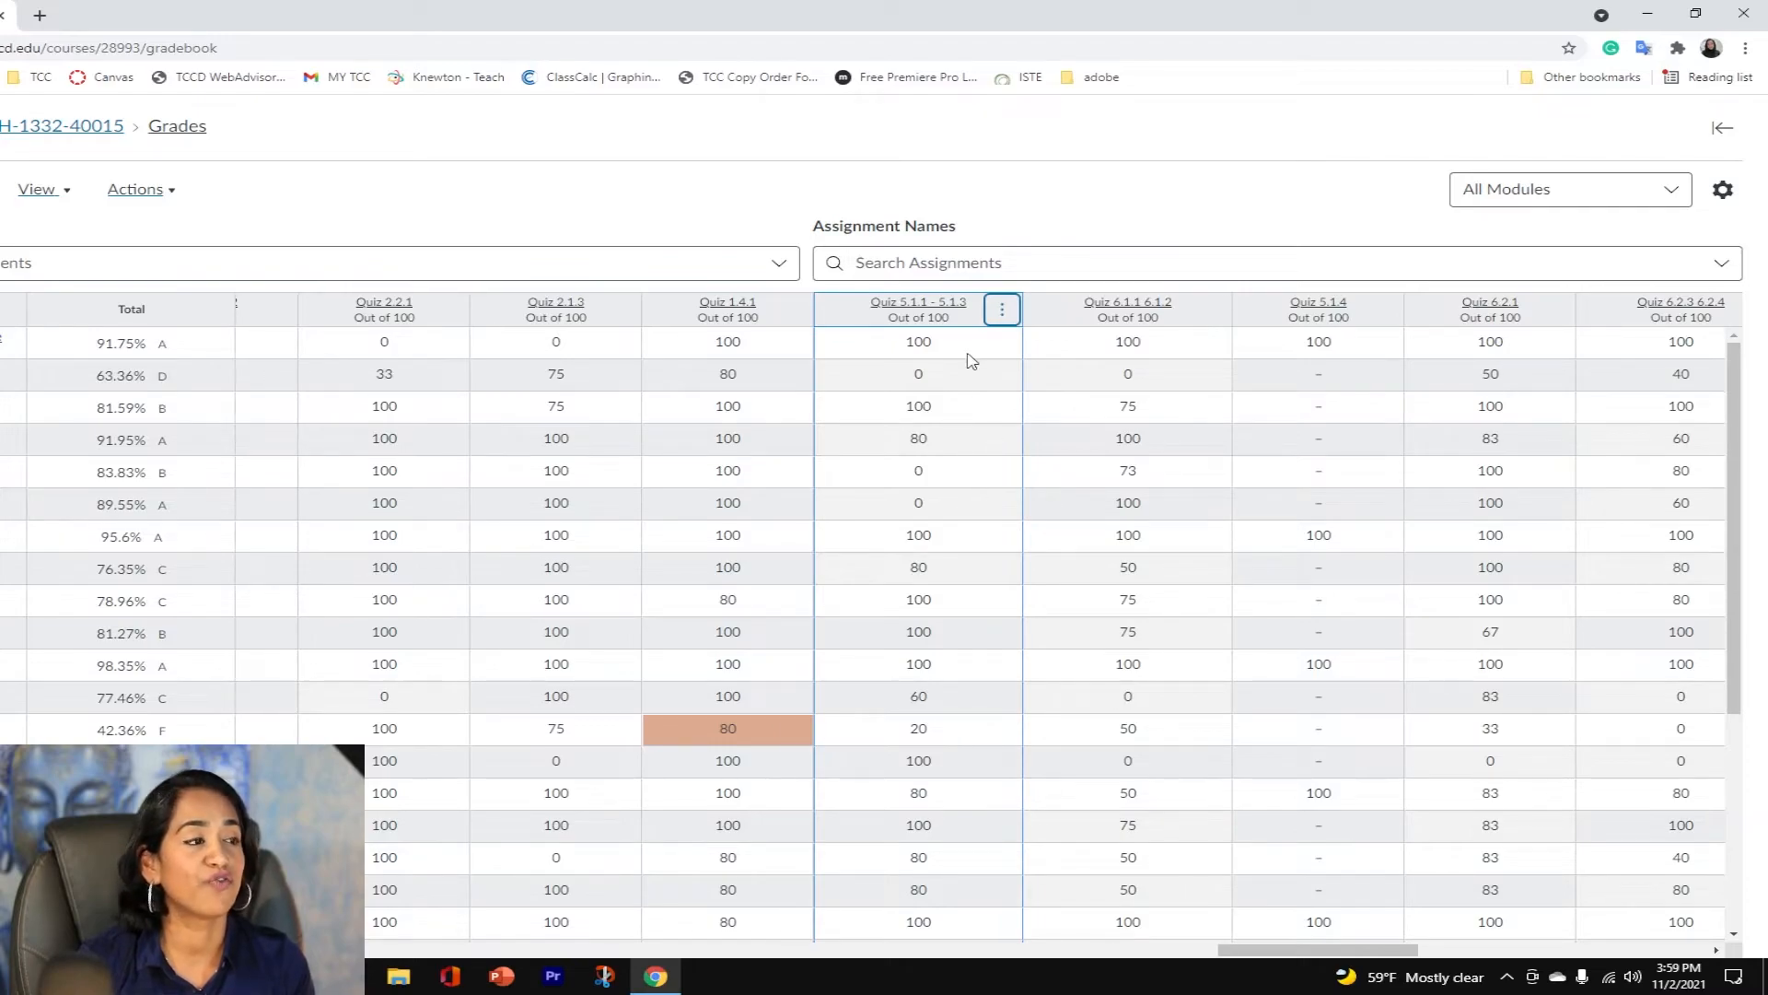
{"action": "mouse_move", "coordinate": [944, 773]}
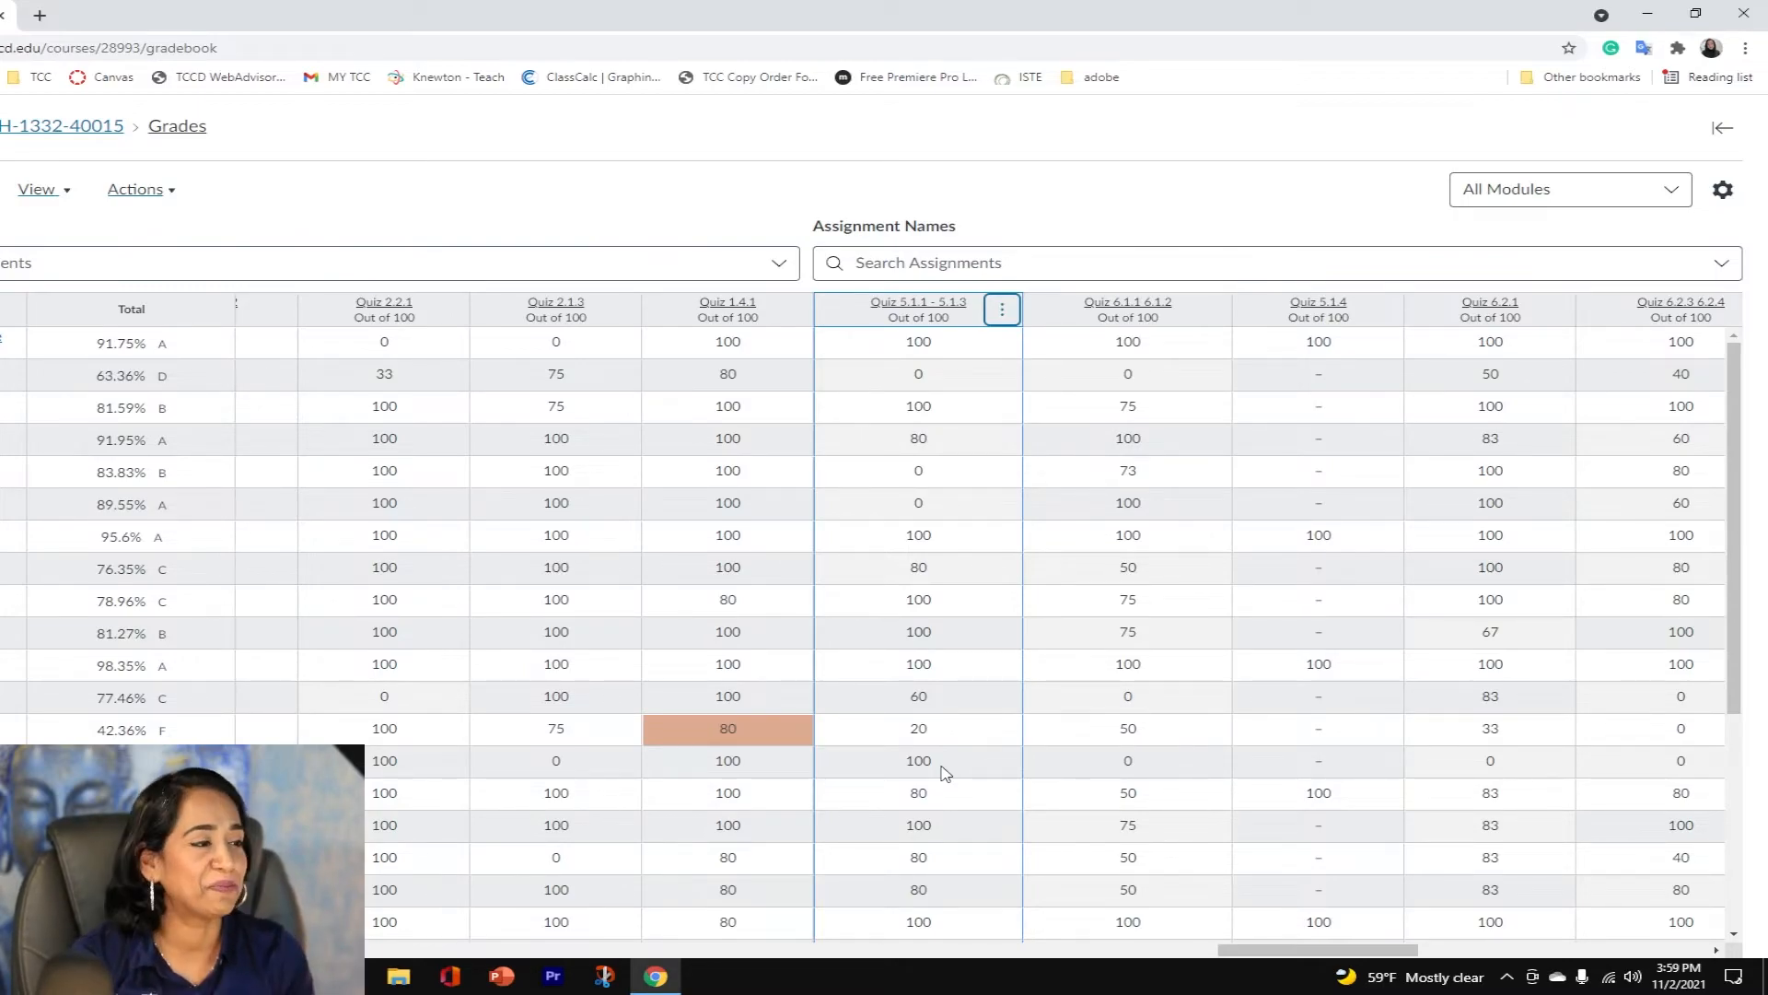
Move the Total column to the front, then scroll across the assignment columns.
{"action": "scroll", "scroll_direction": "right", "scroll_amount": 3}
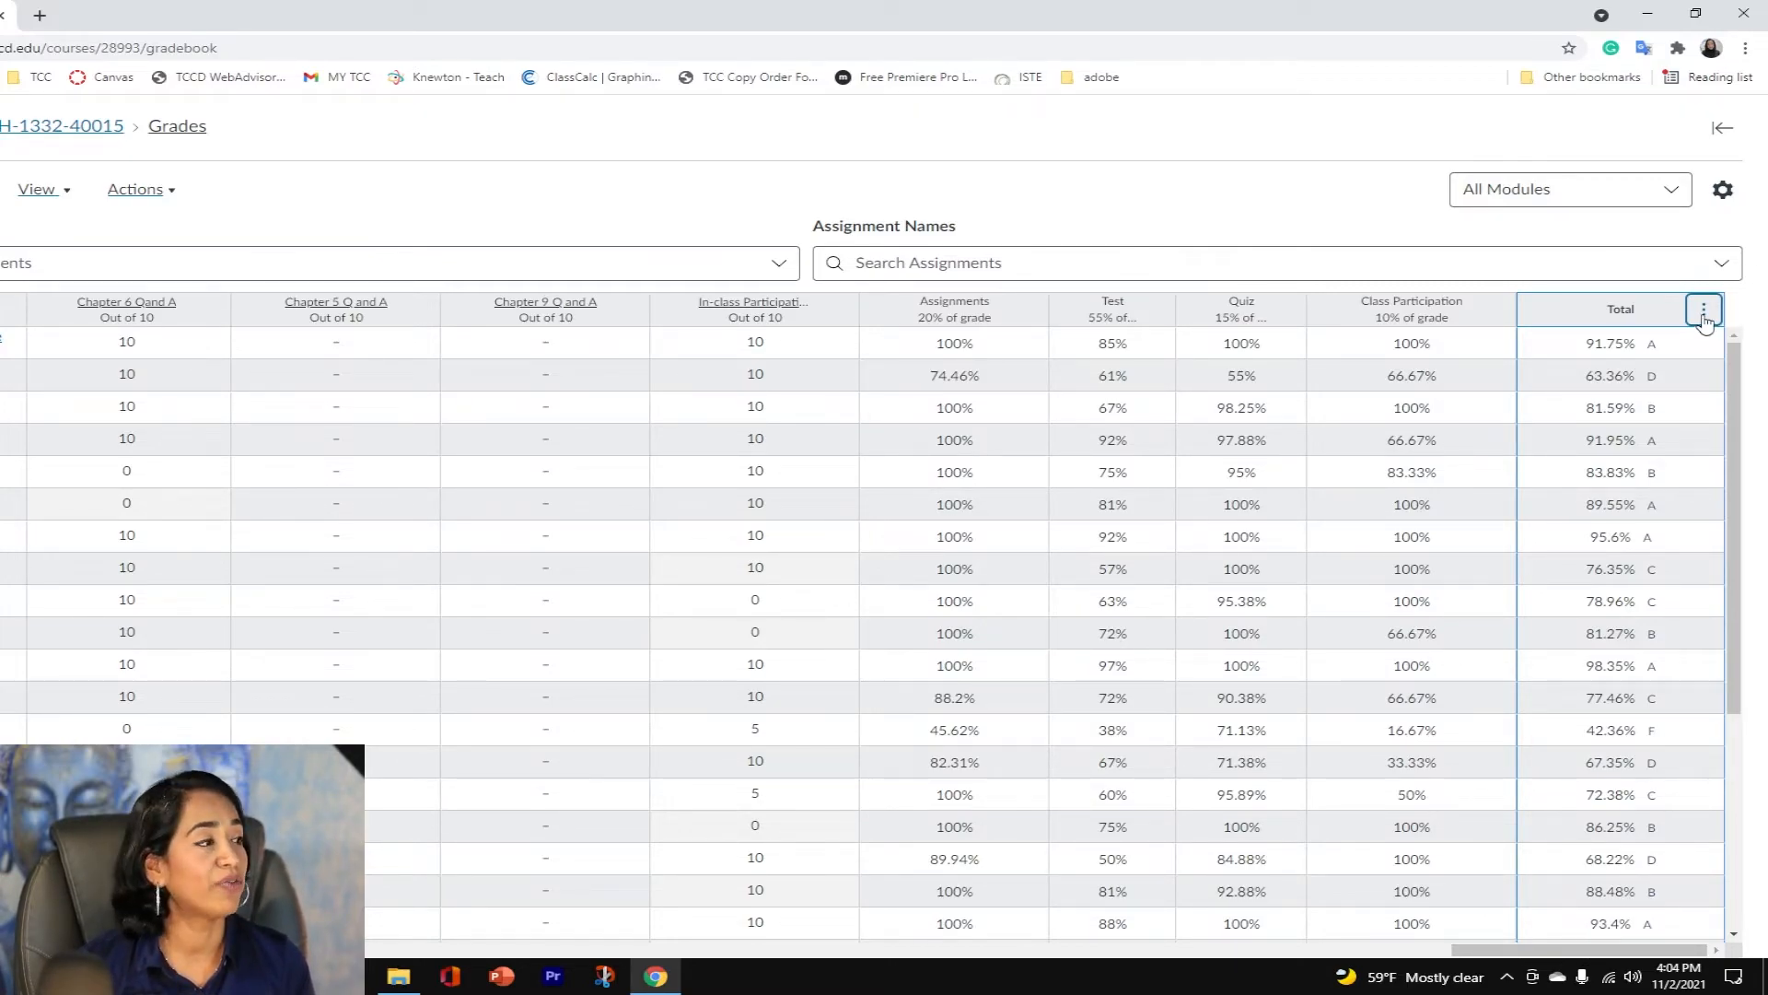
{"action": "left_click", "coordinate": [1704, 310]}
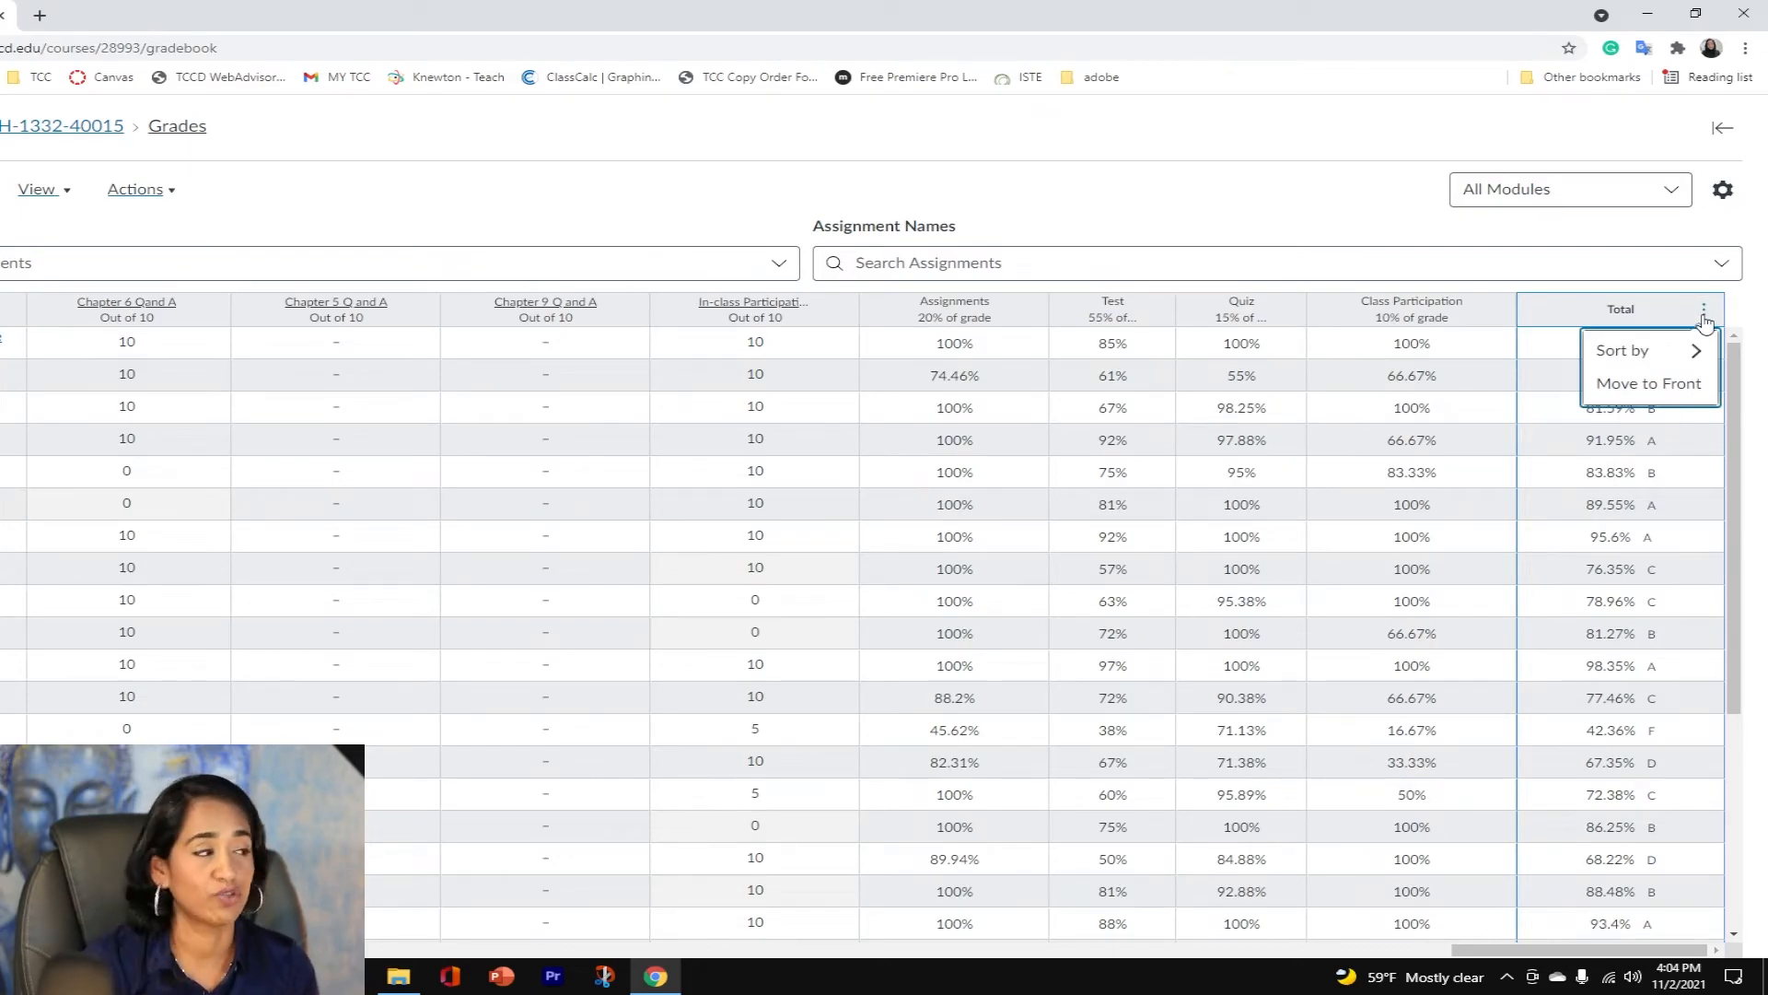
{"action": "left_click", "coordinate": [1648, 382]}
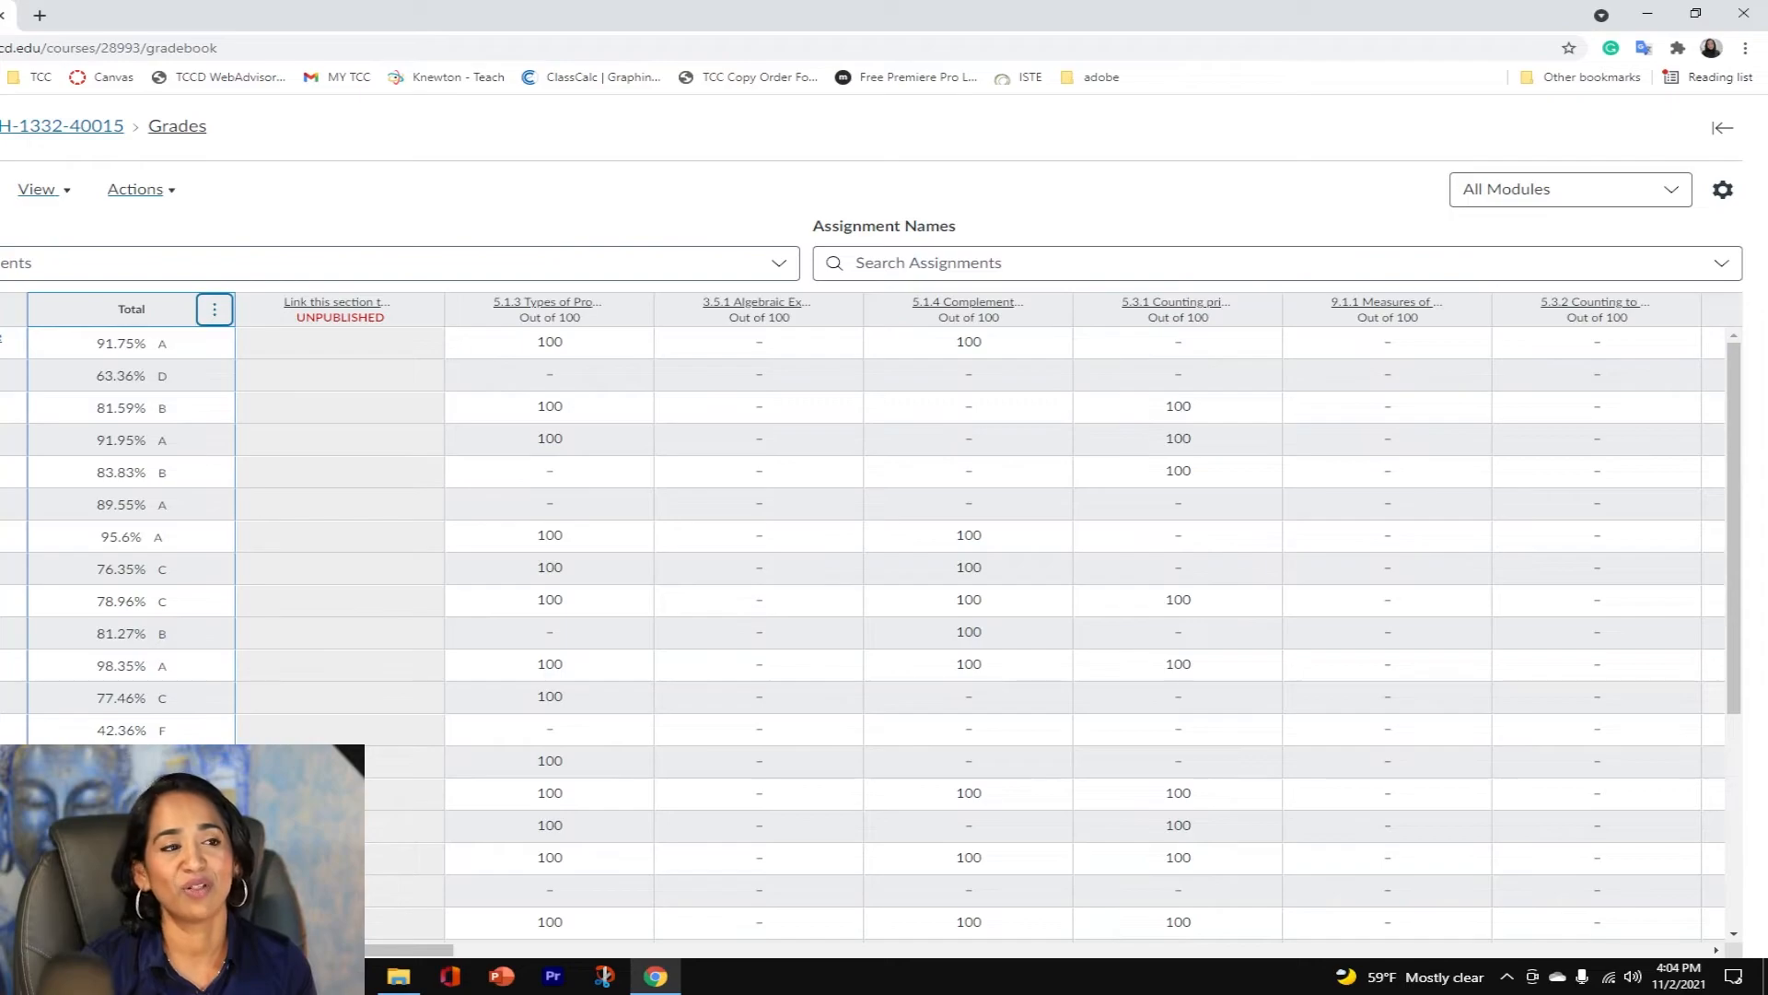
{"action": "mouse_move", "coordinate": [881, 800]}
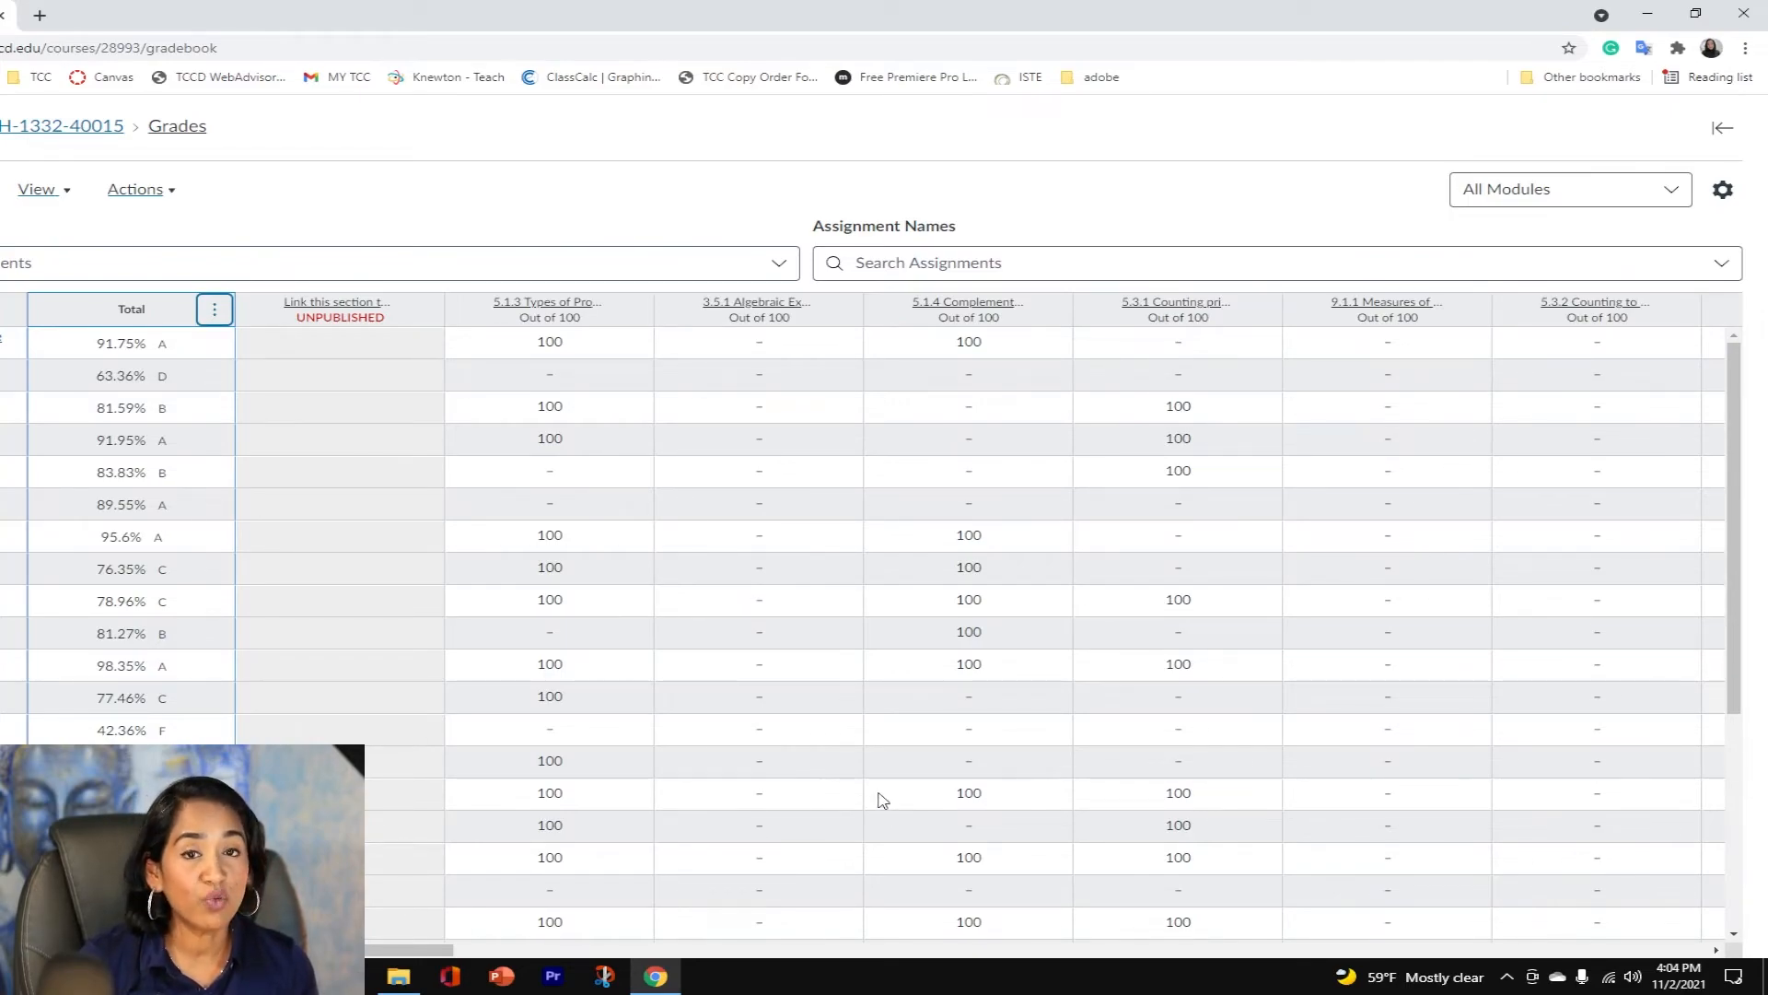
{"action": "mouse_move", "coordinate": [848, 302]}
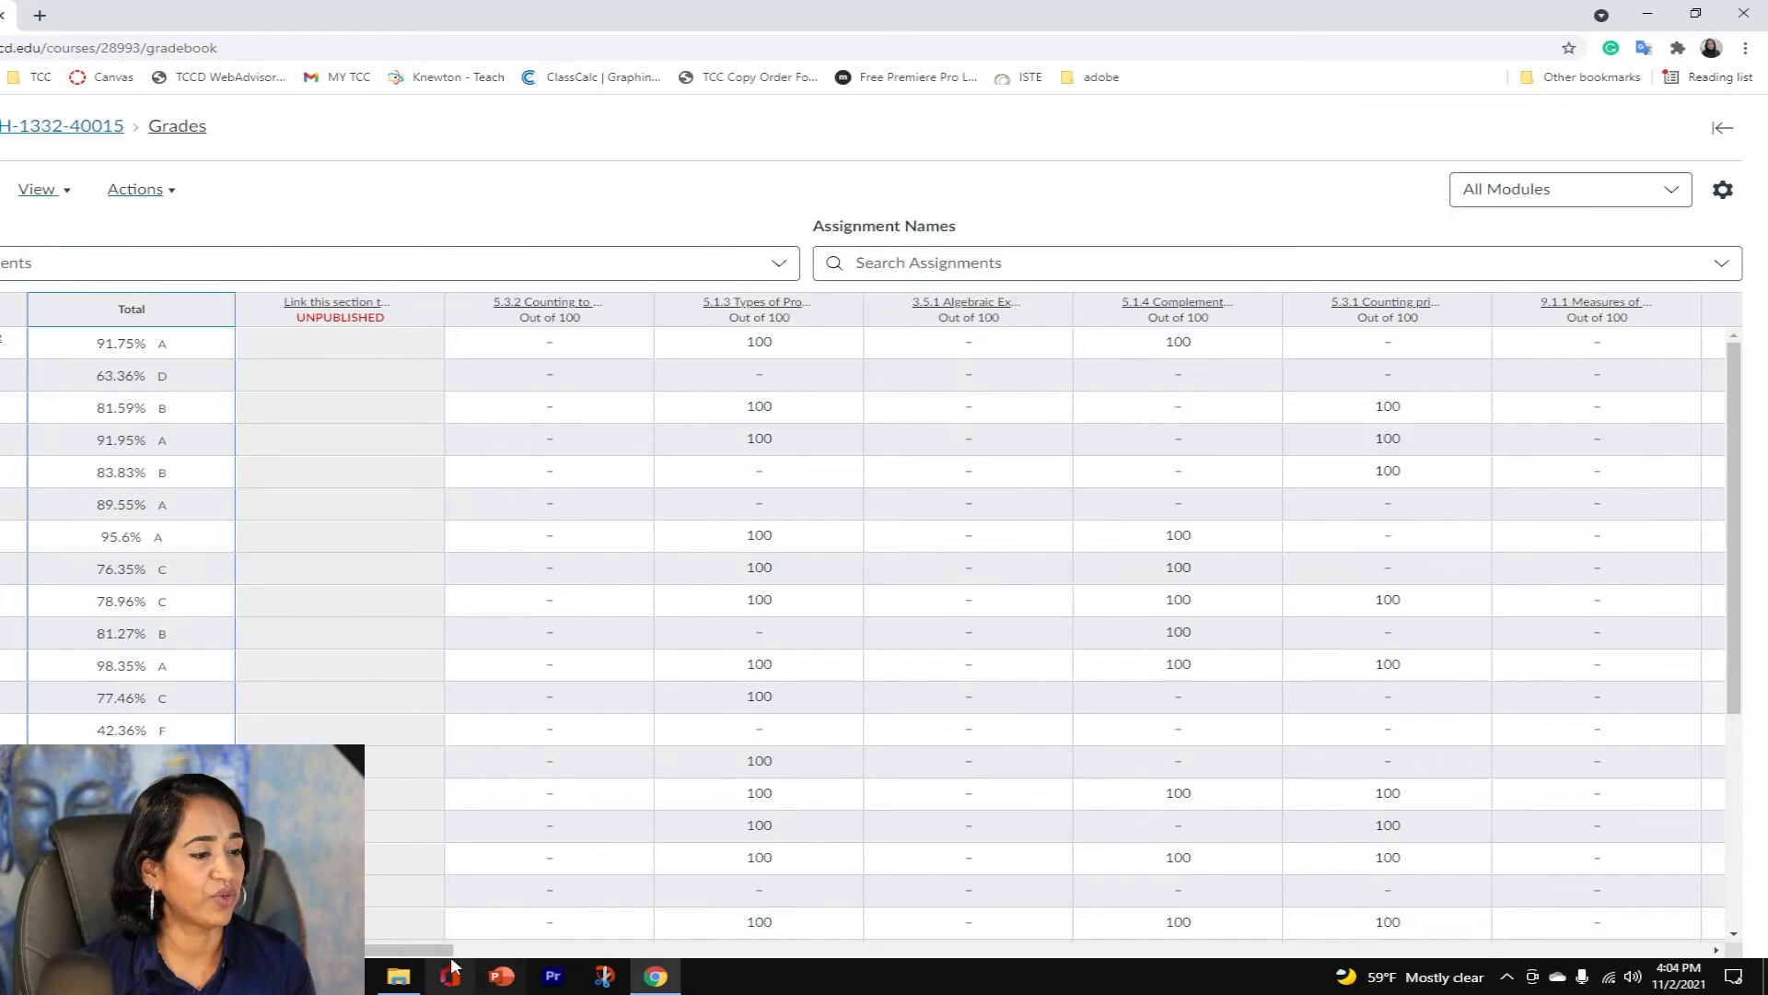
{"action": "scroll", "scroll_direction": "right", "scroll_amount": 3}
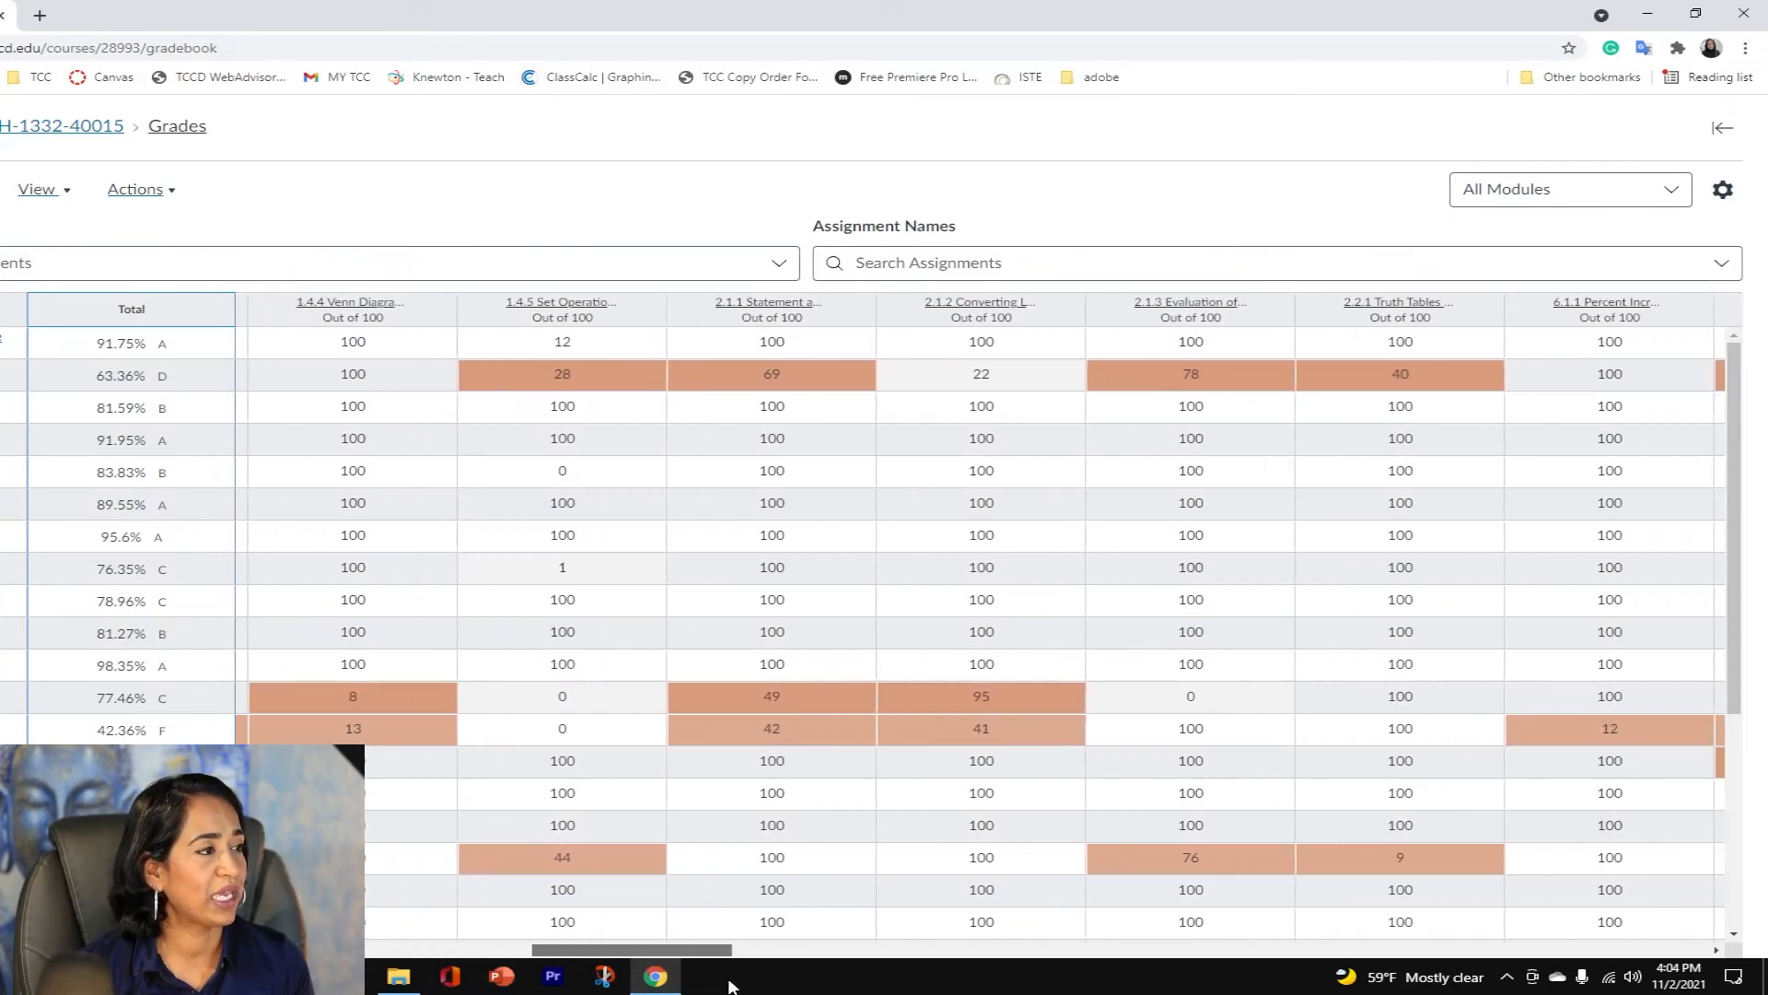
{"action": "scroll", "scroll_direction": "right", "scroll_amount": 3}
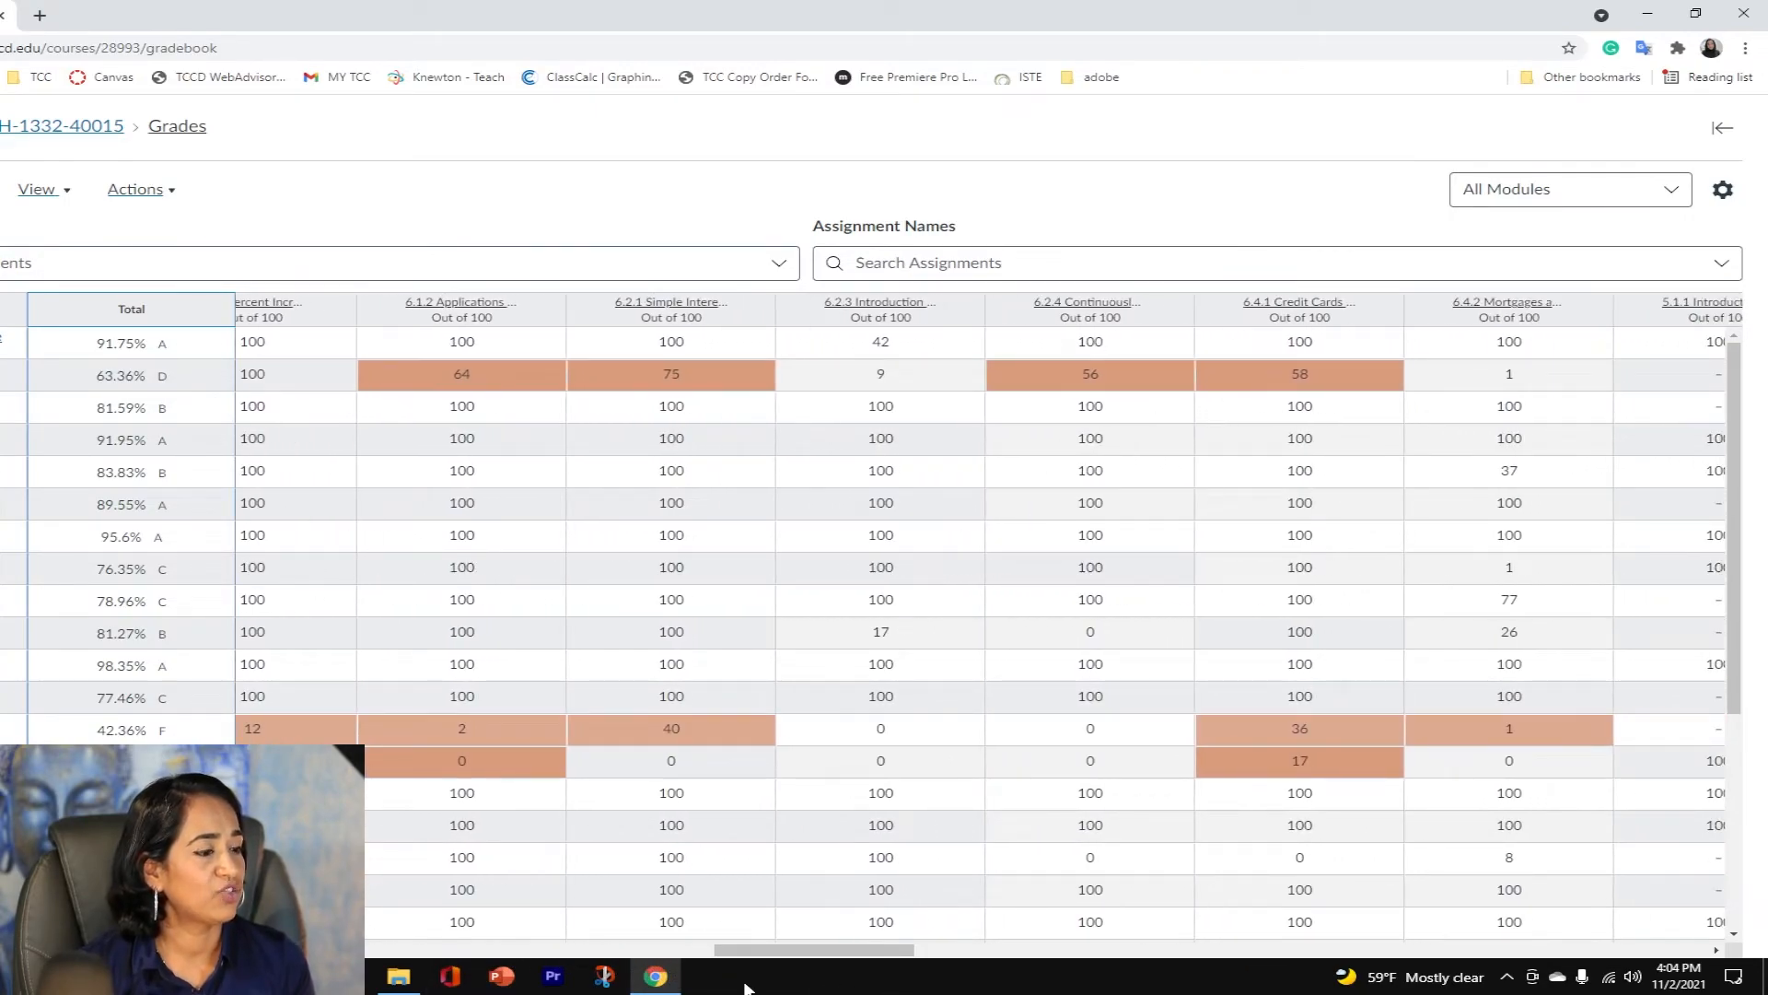
{"action": "scroll", "scroll_direction": "right", "scroll_amount": 3}
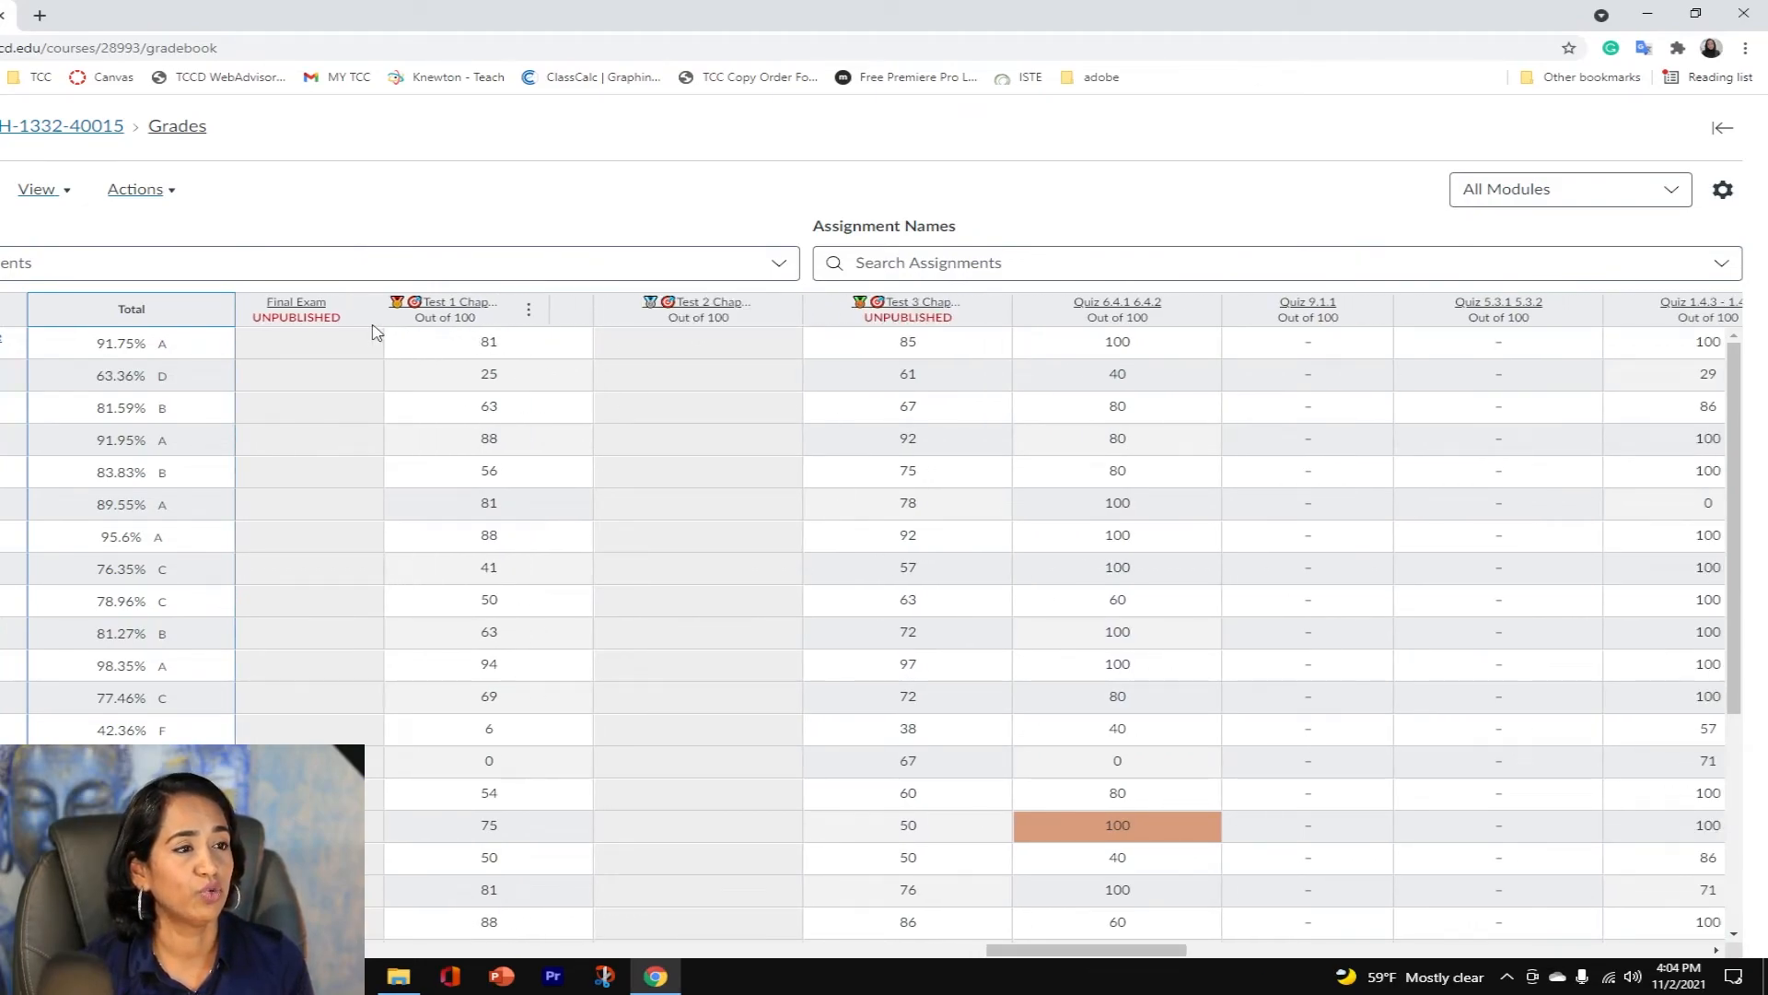
{"action": "scroll", "scroll_direction": "left", "scroll_amount": 3}
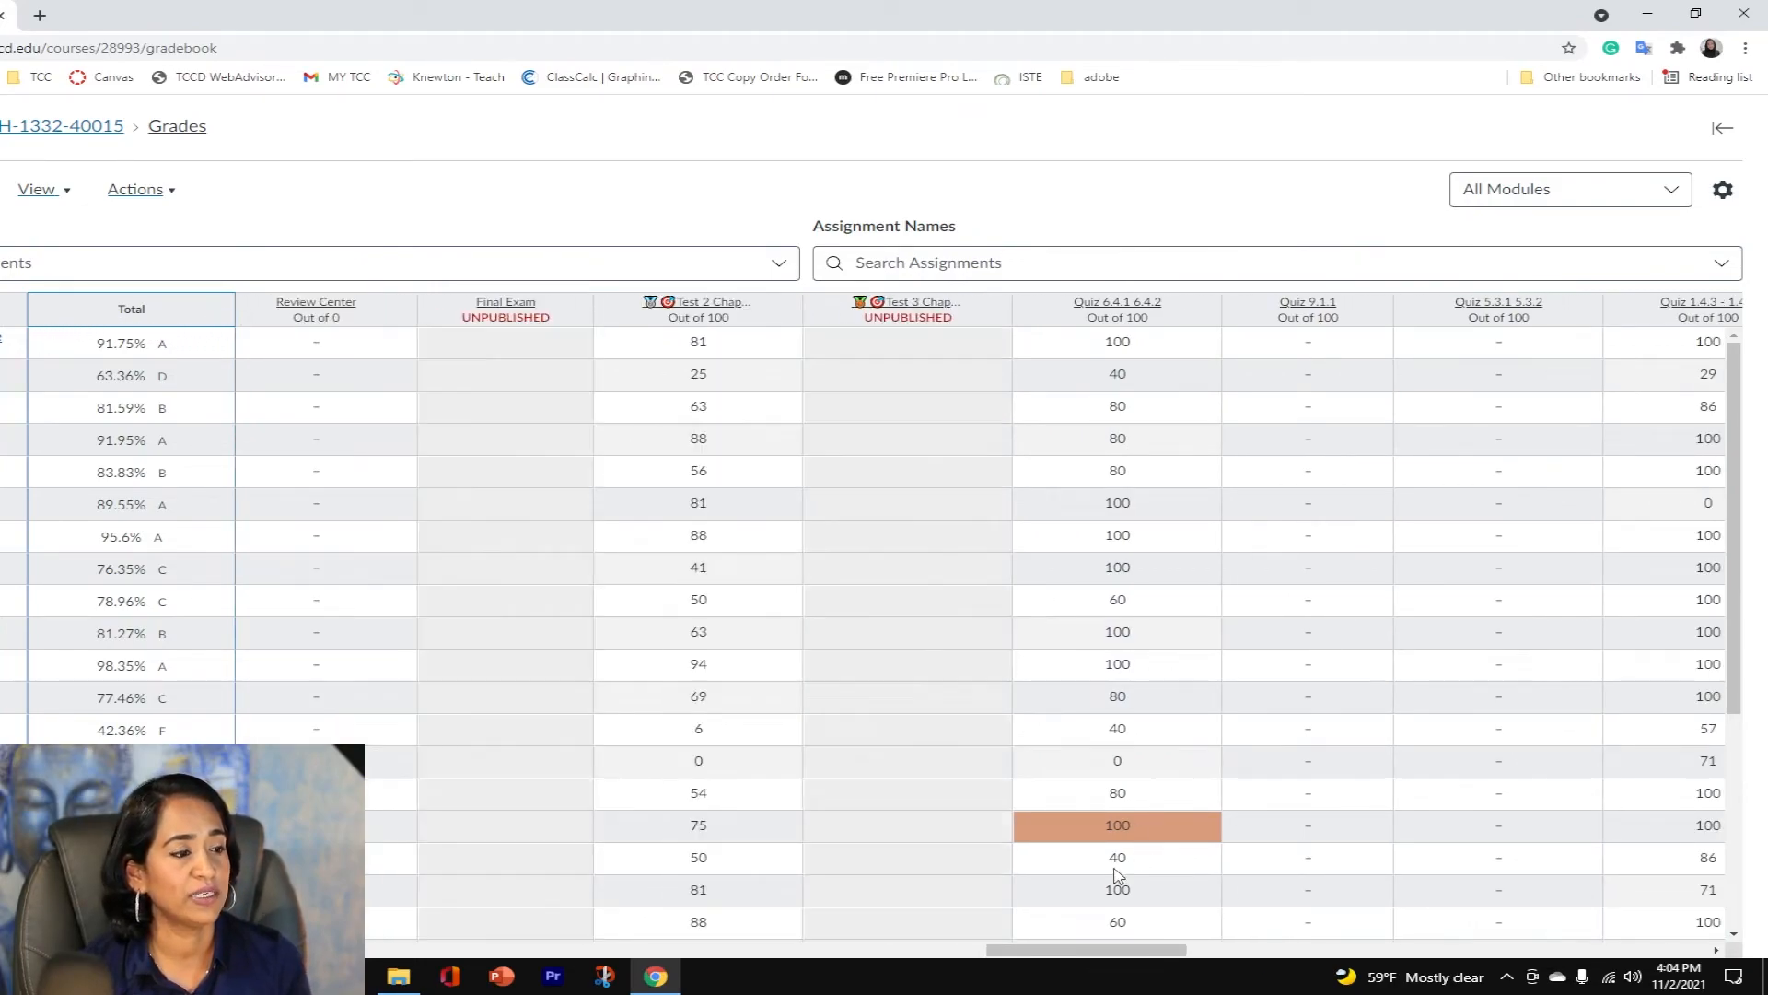